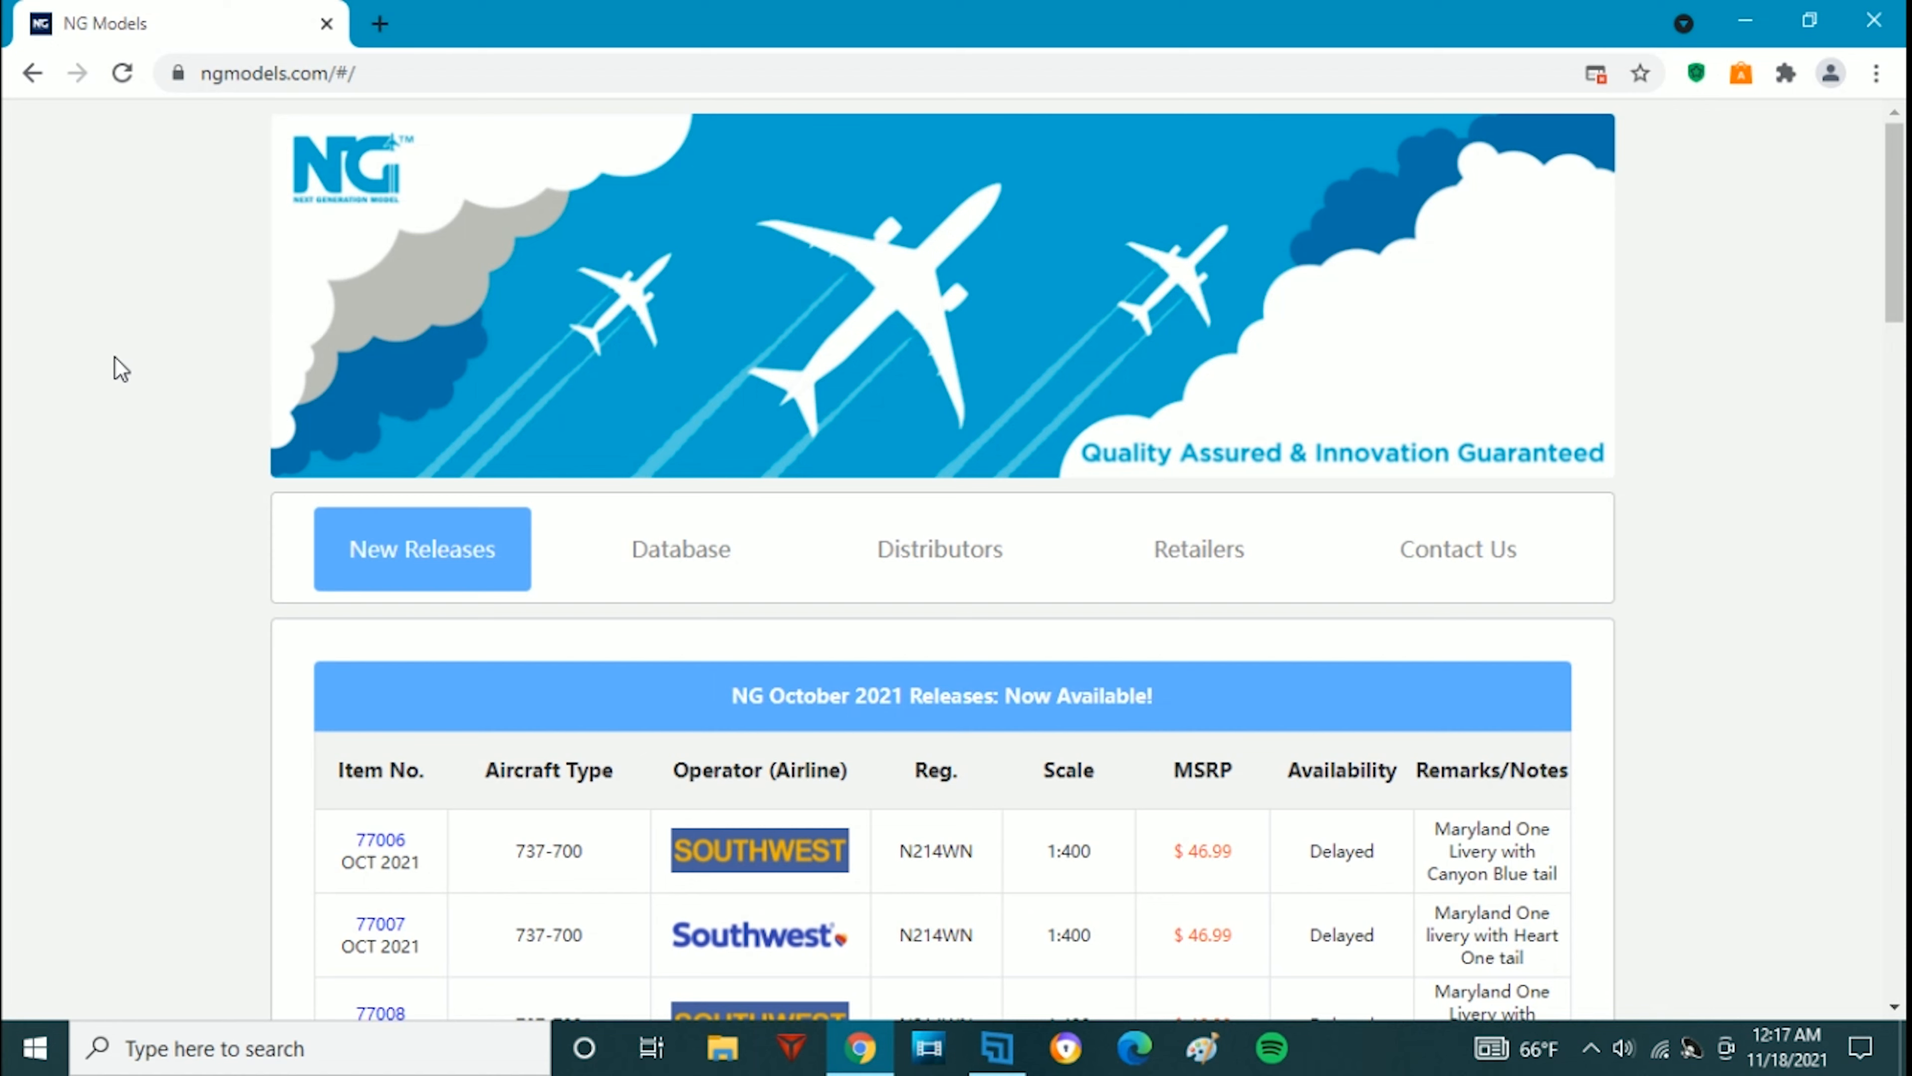
mouse_move(1565, 169)
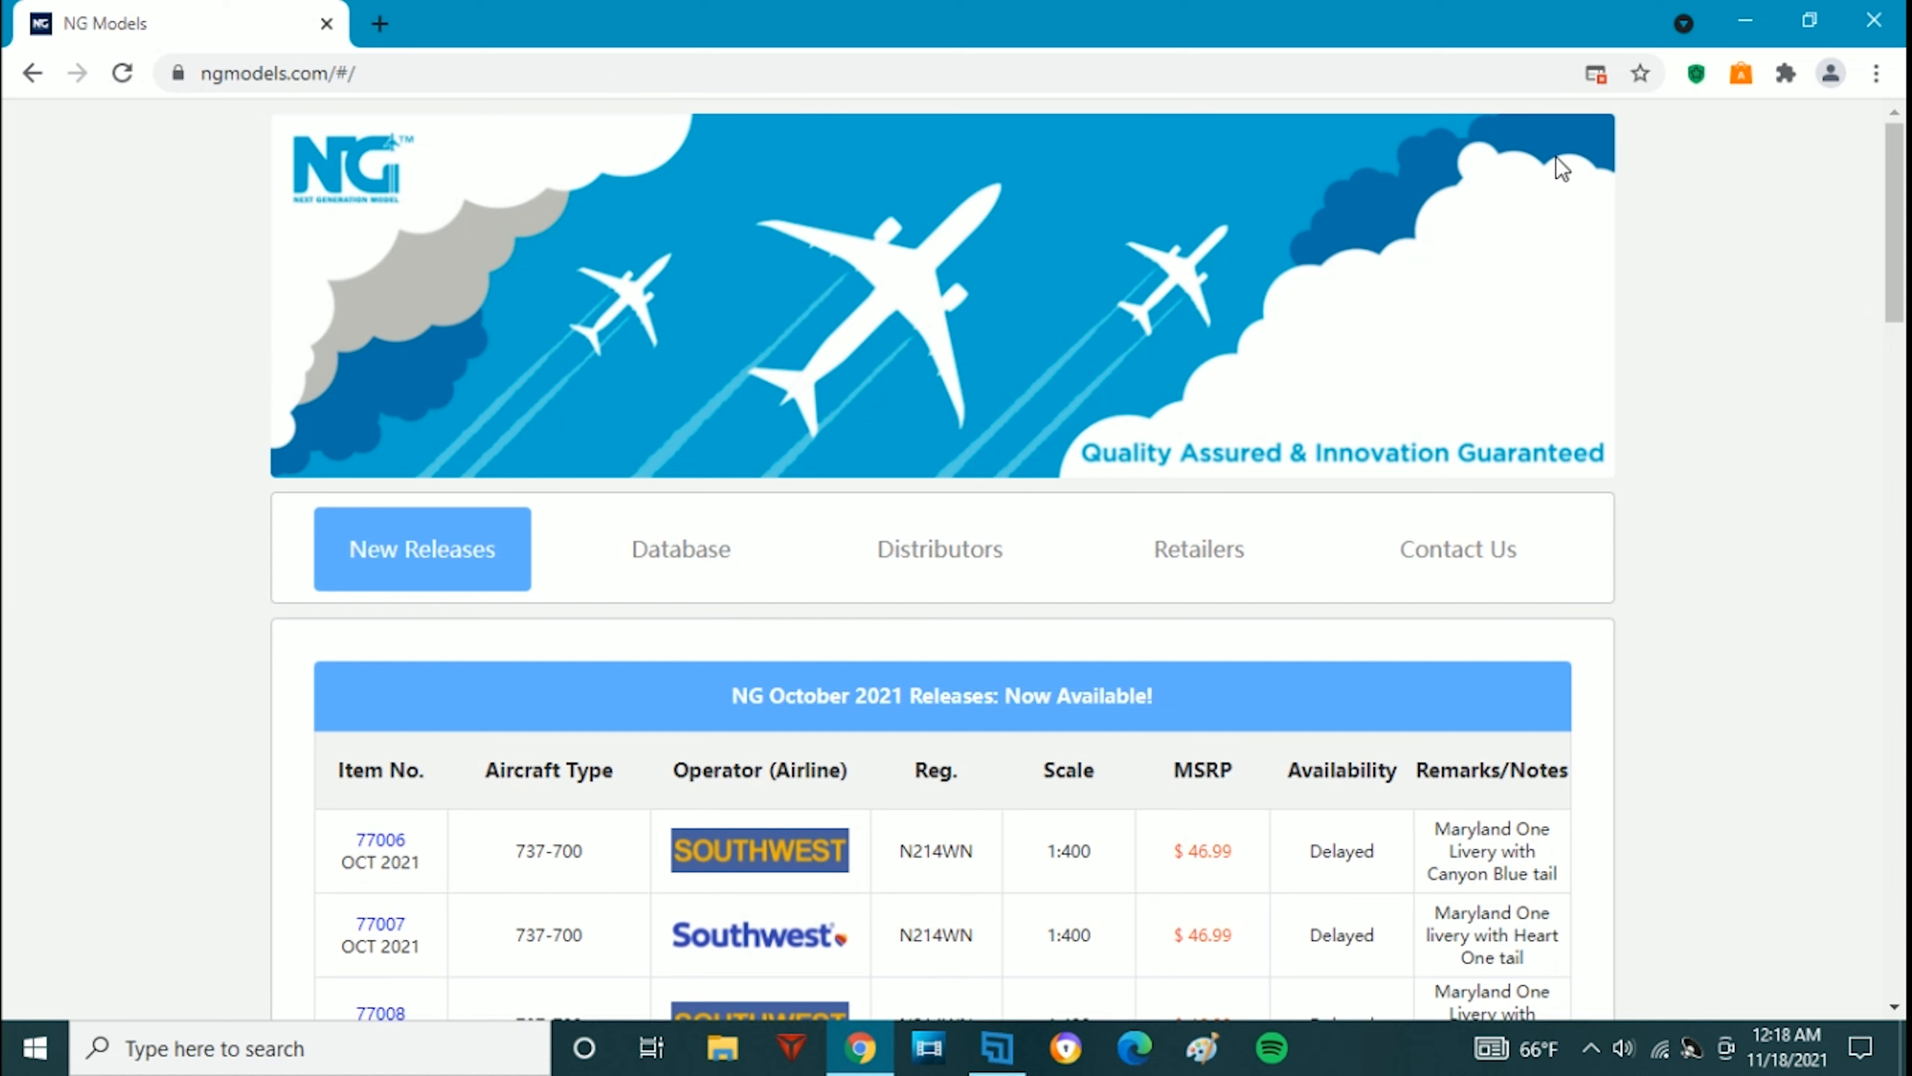
mouse_move(232, 528)
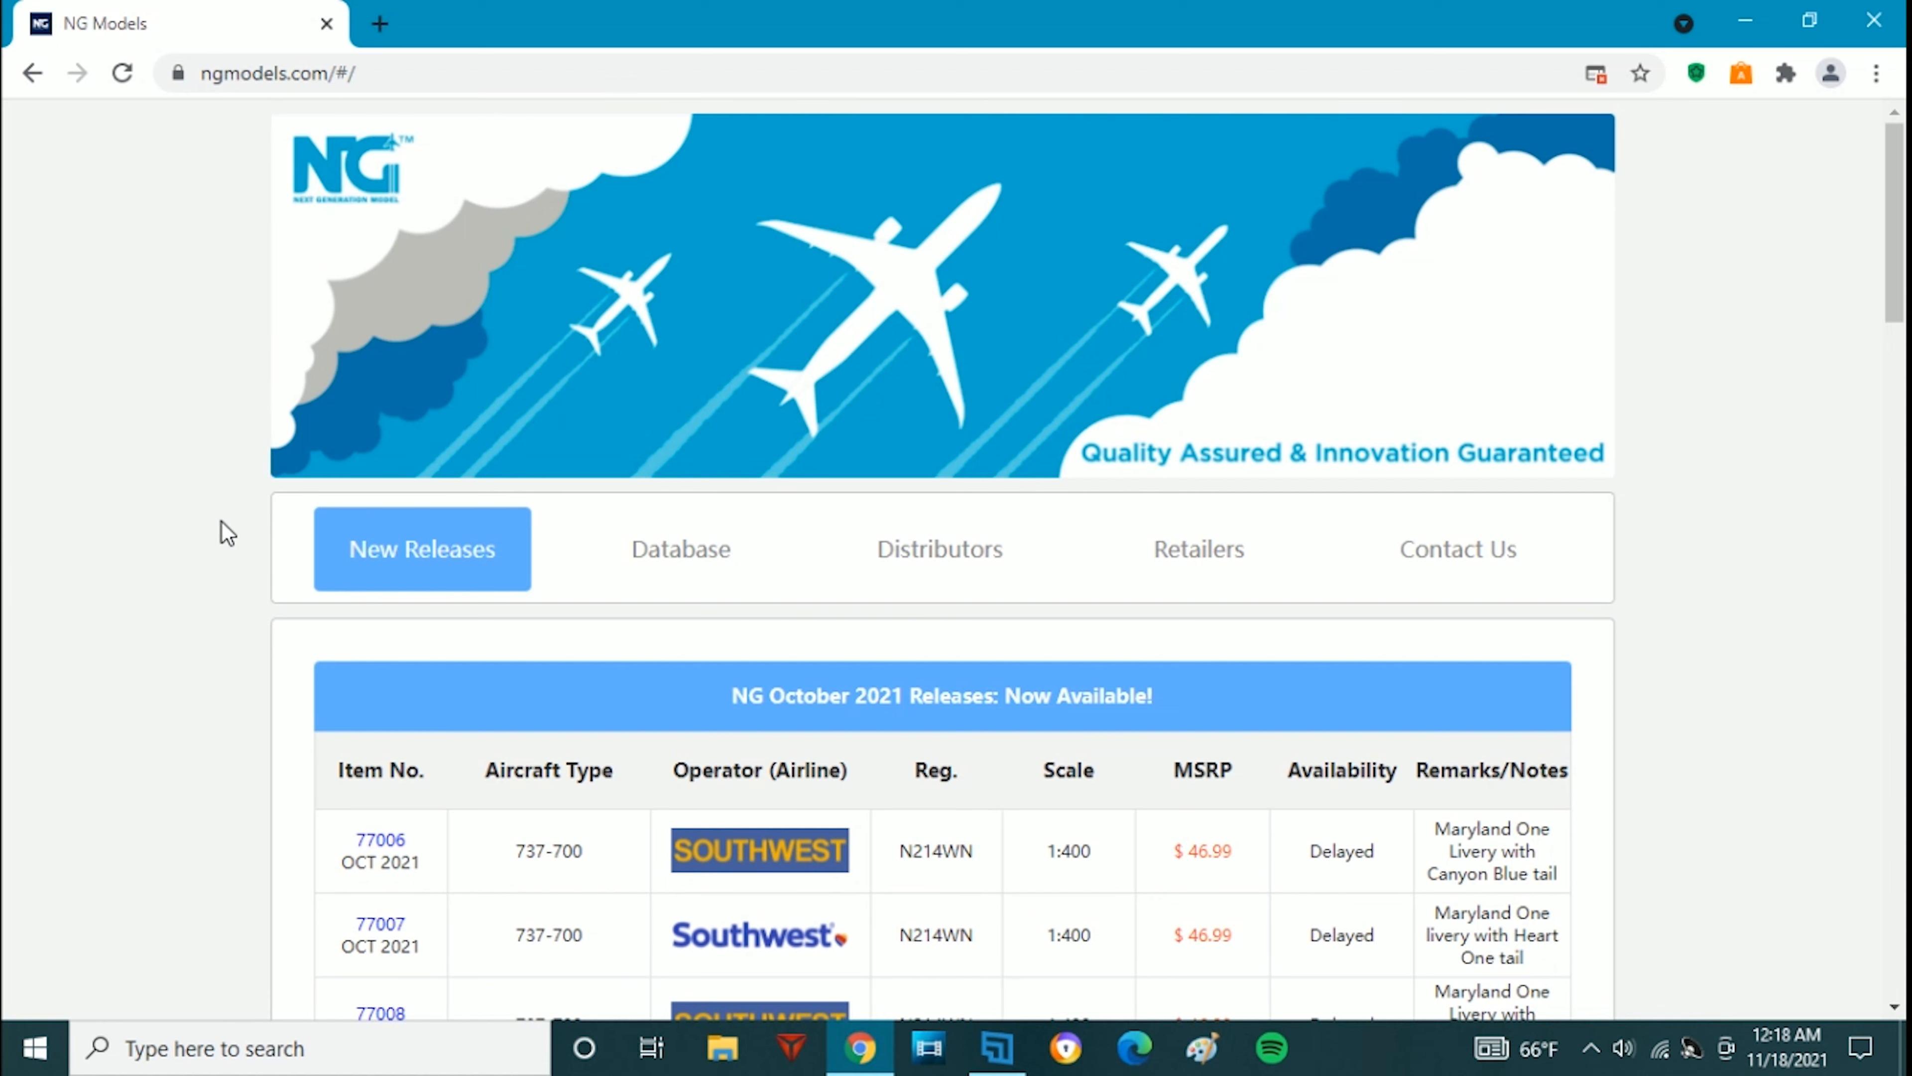
Scroll through the October 2021 releases table down to the last ARJ21 rows and the November section
scroll(down, 3)
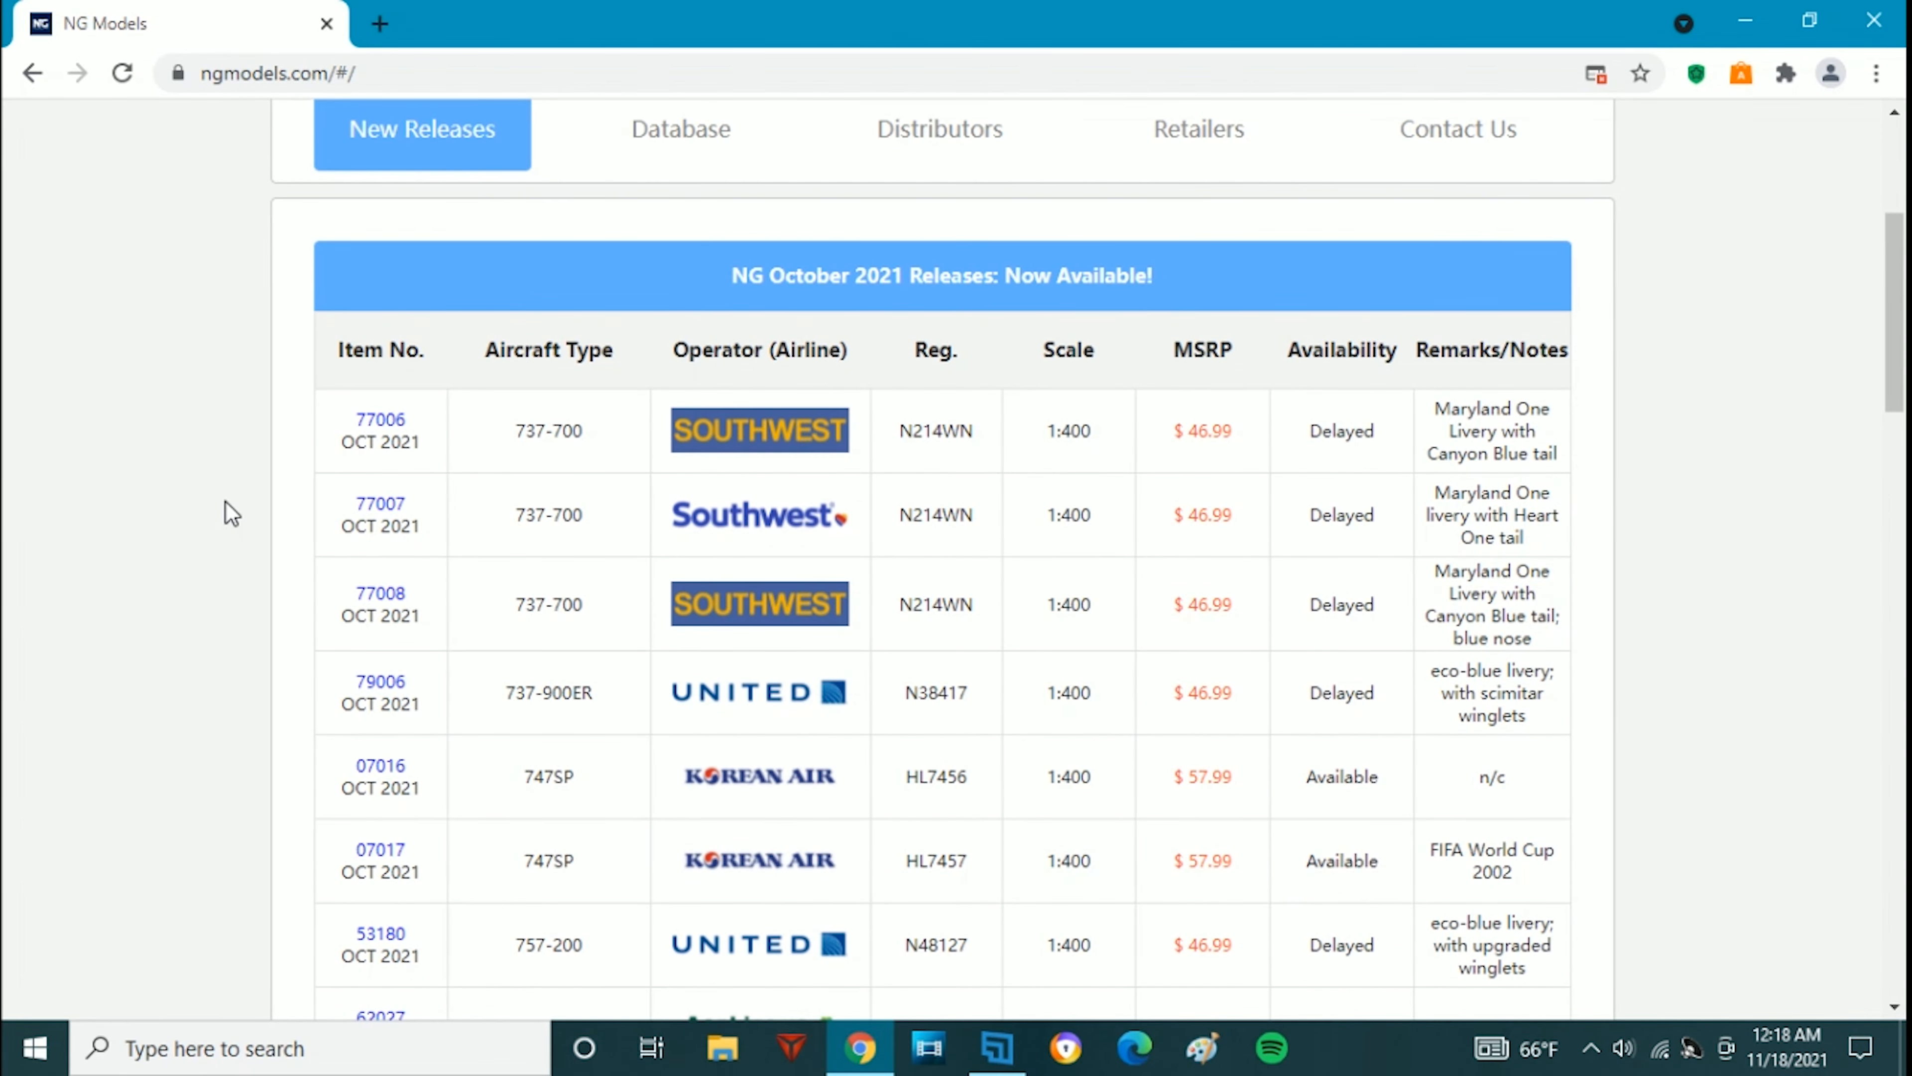
mouse_move(235, 473)
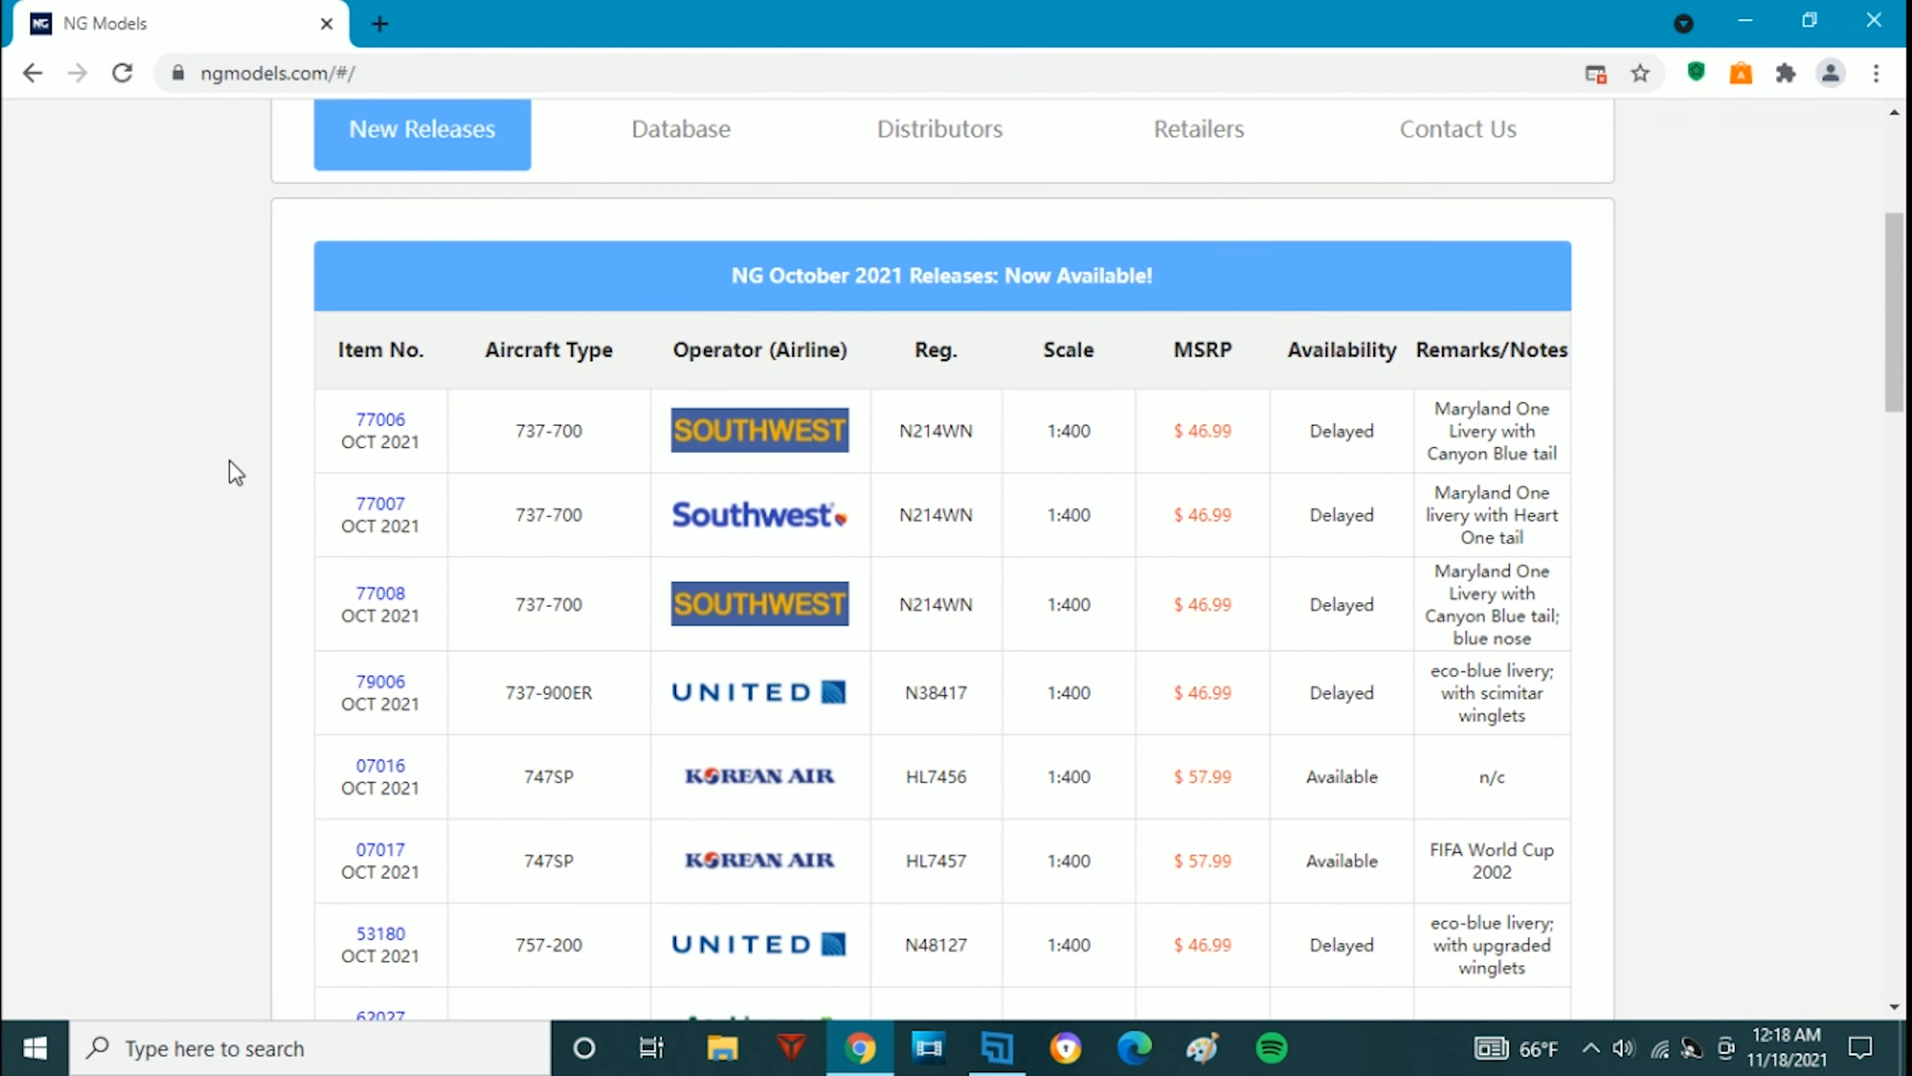
scroll(down, 3)
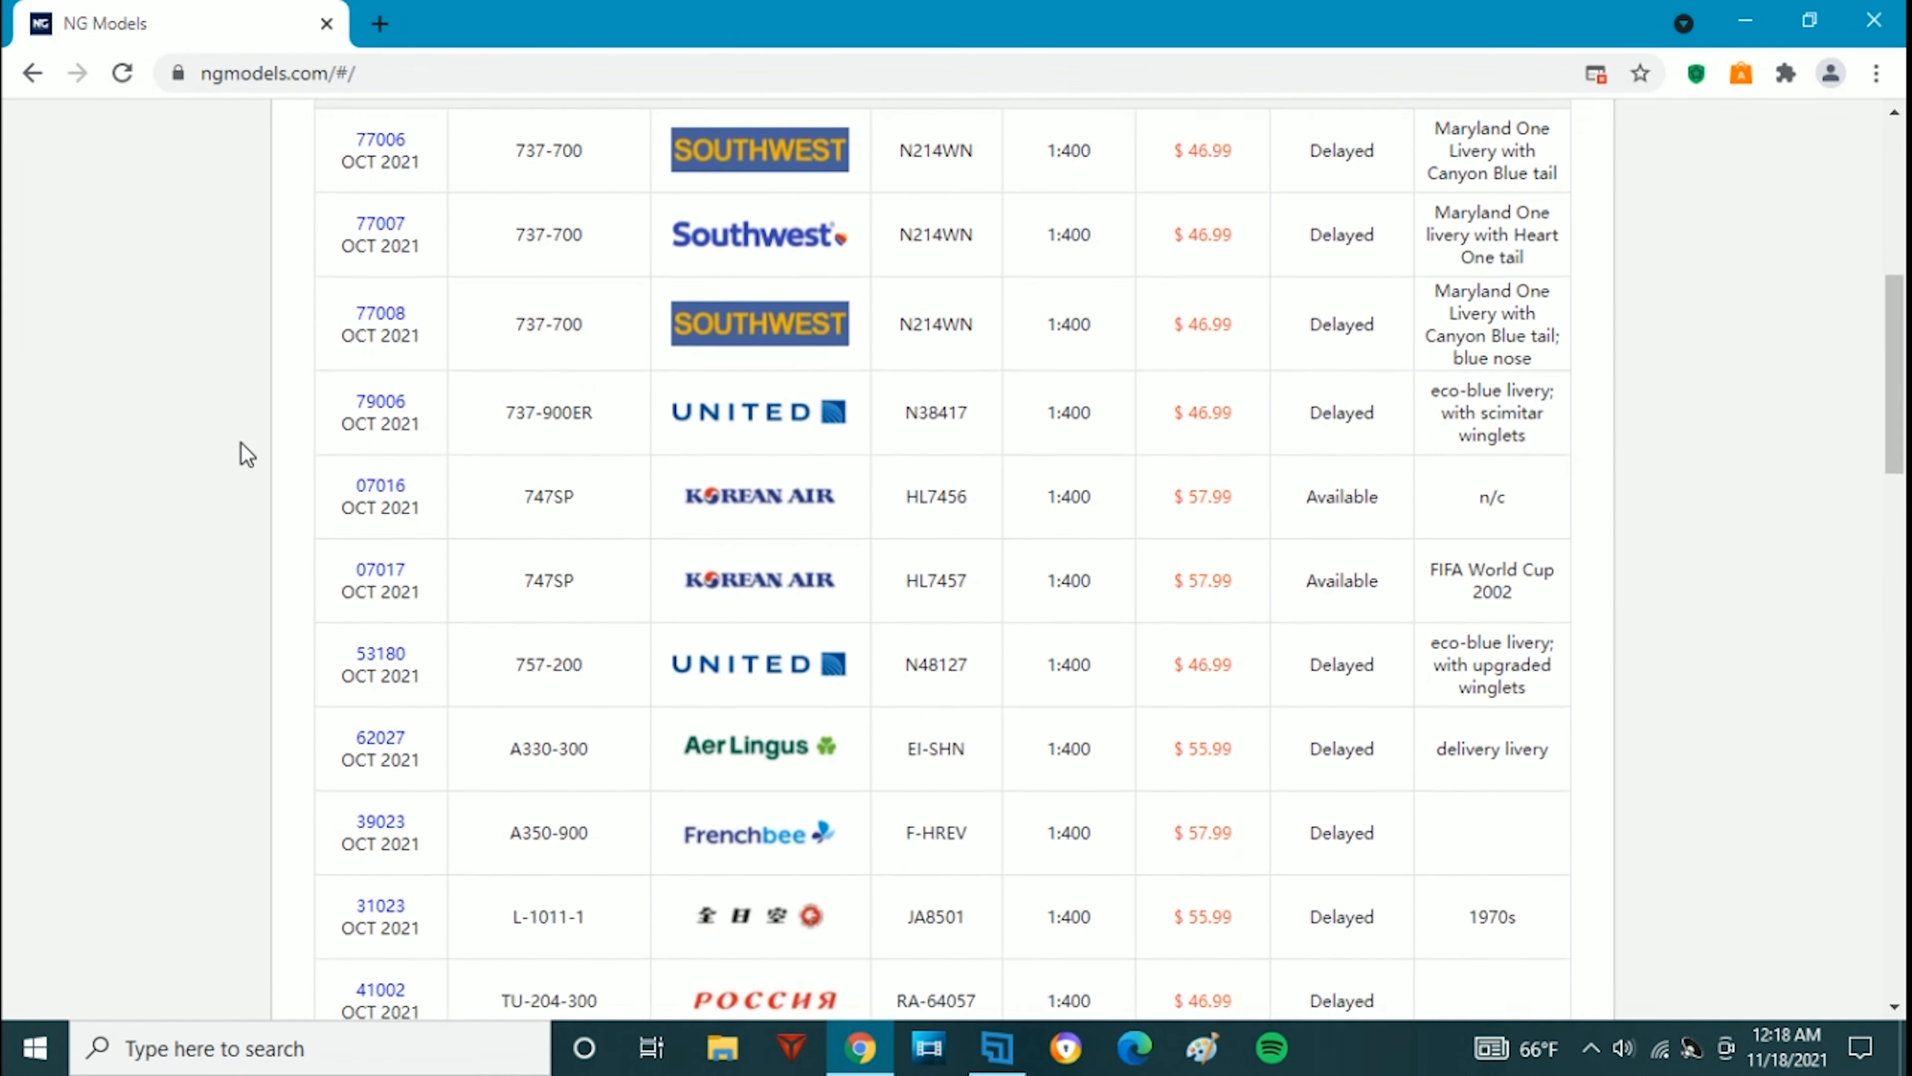
scroll(down, 3)
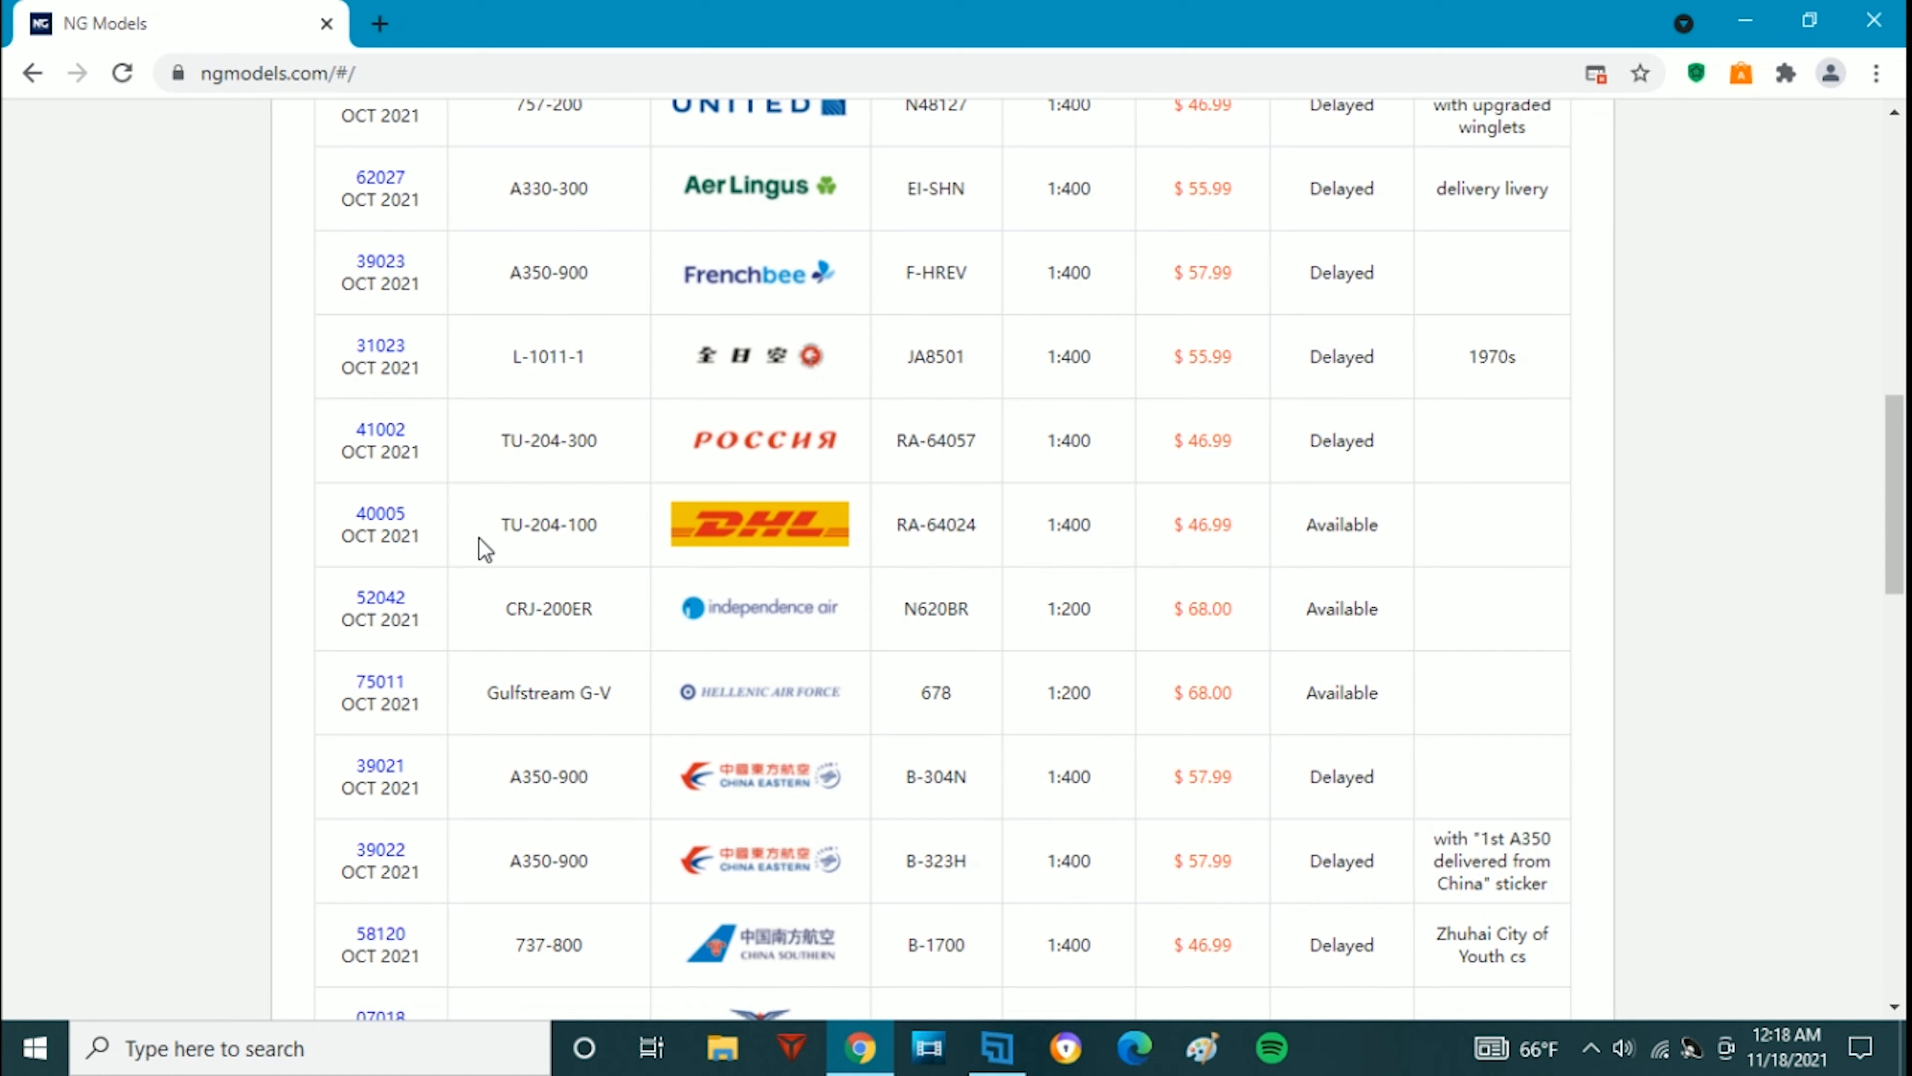
scroll(down, 3)
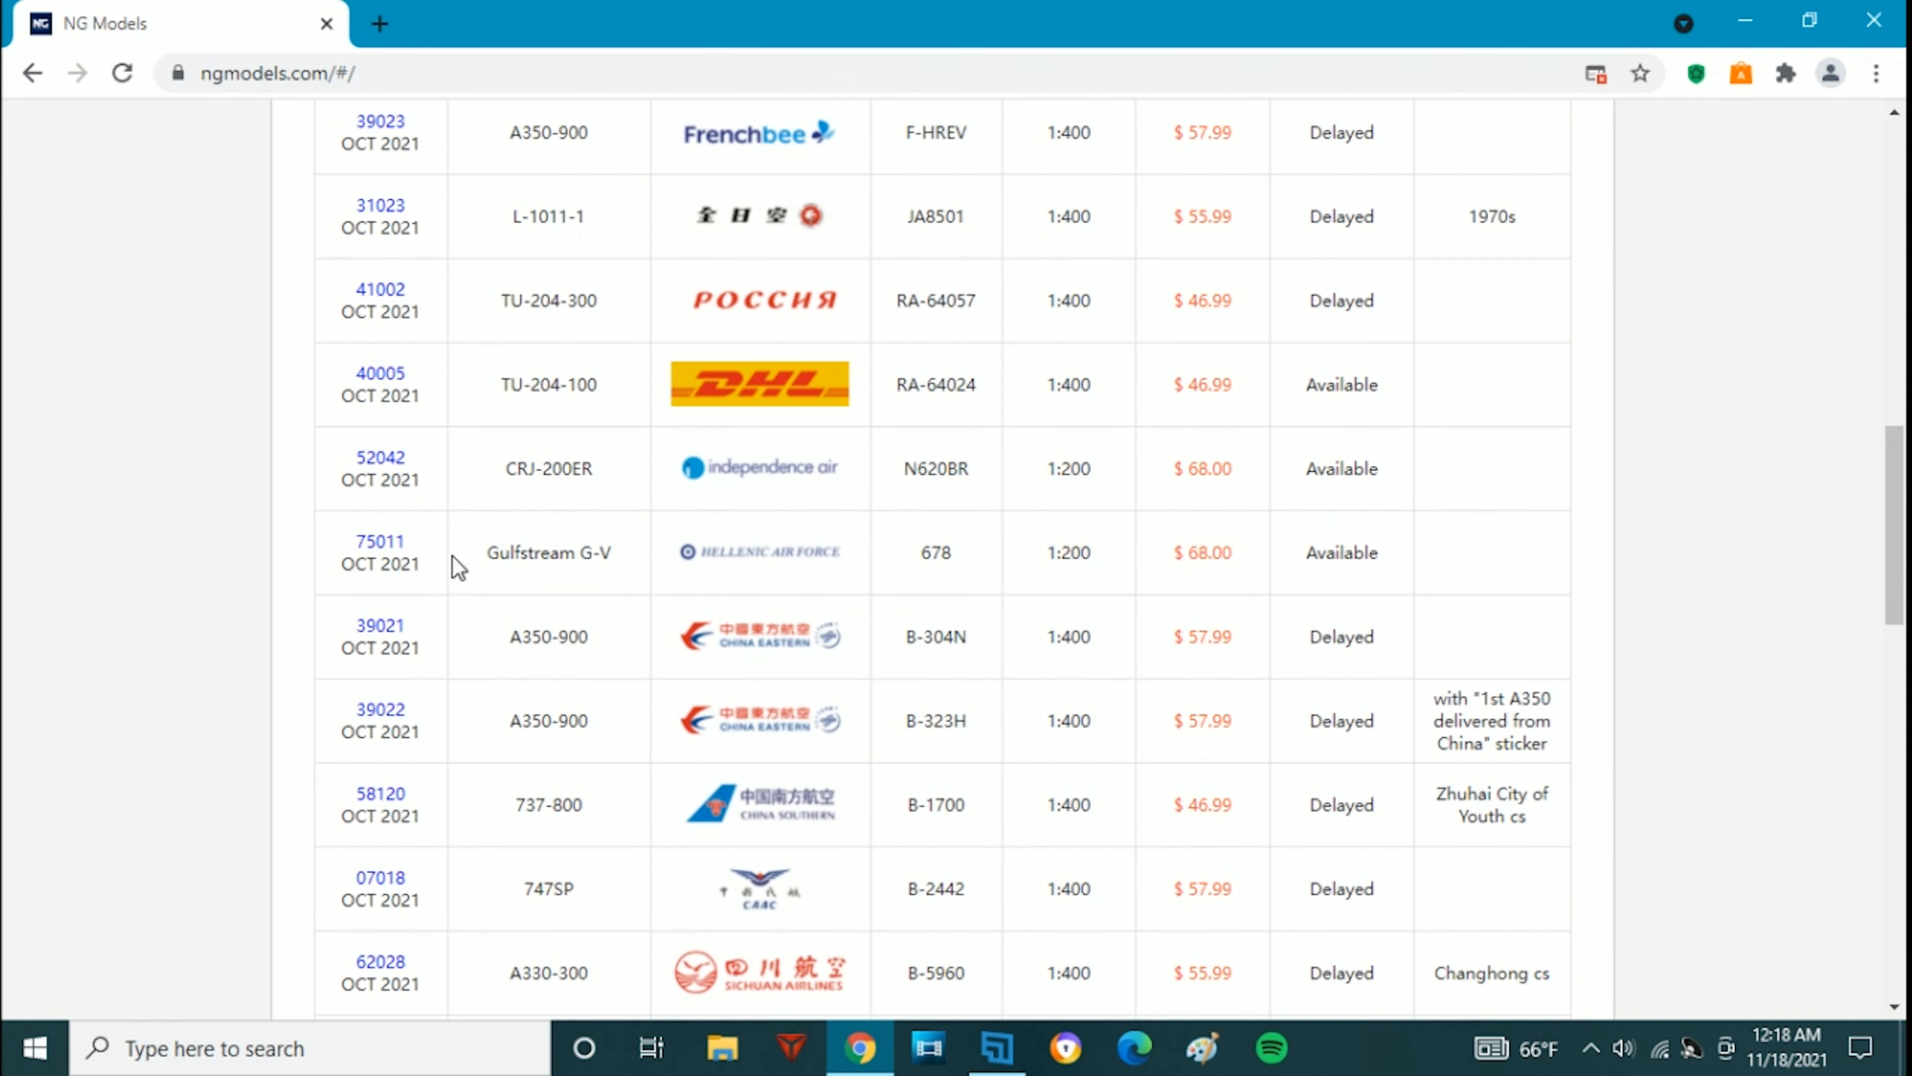
mouse_move(476, 560)
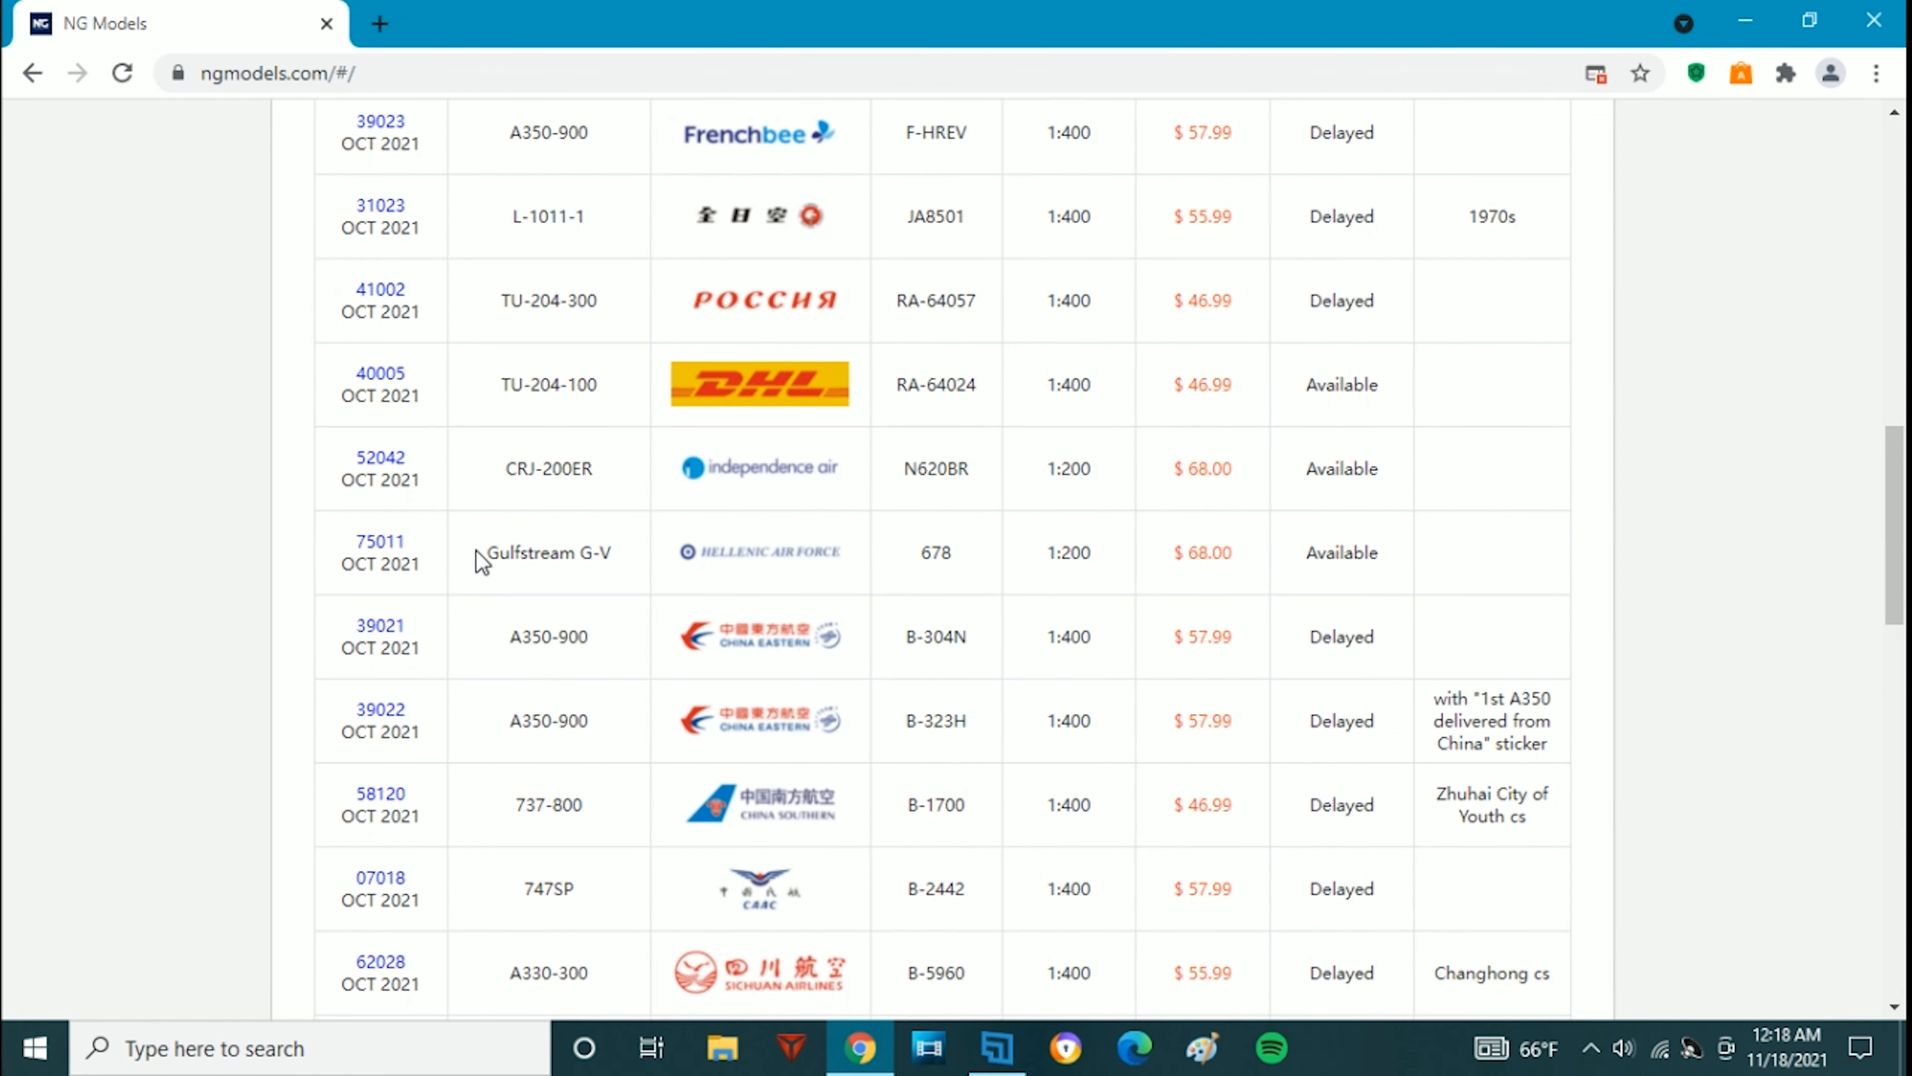
scroll(down, 3)
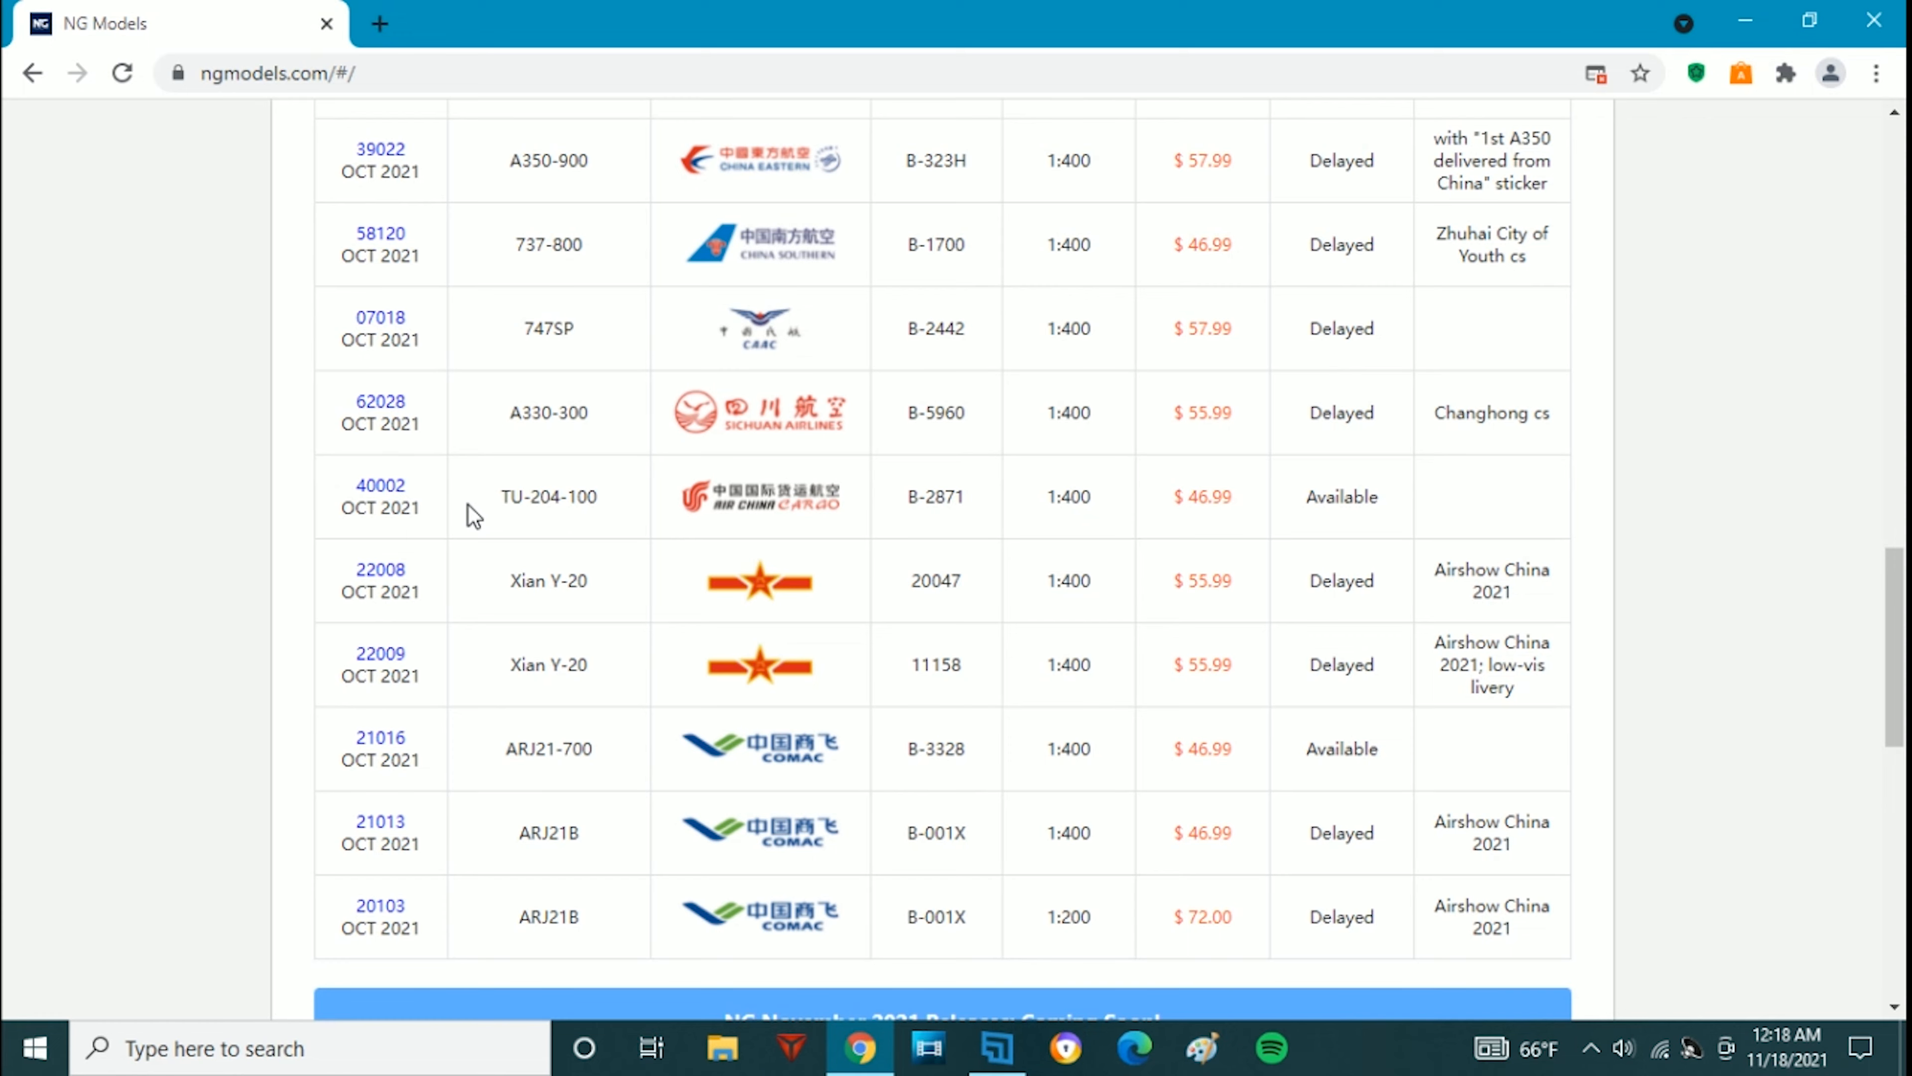
mouse_move(680, 752)
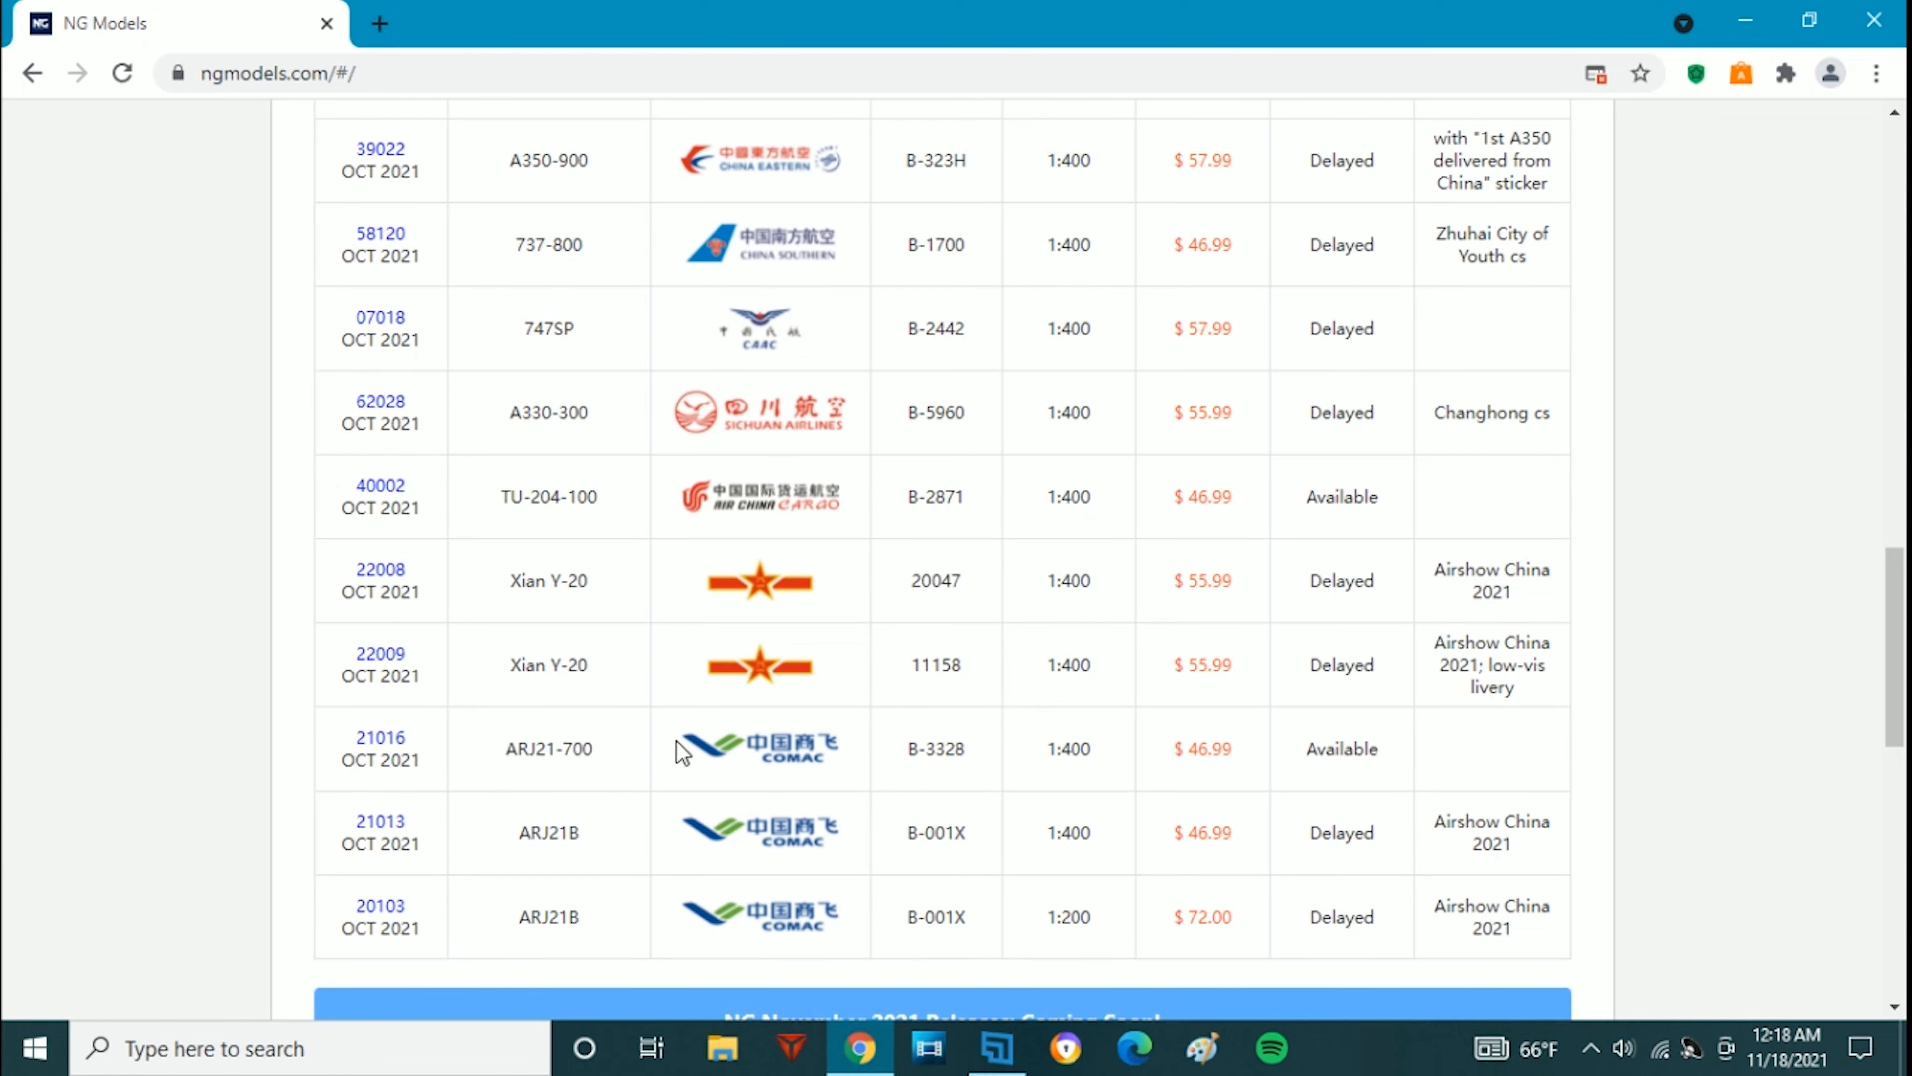
click(380, 737)
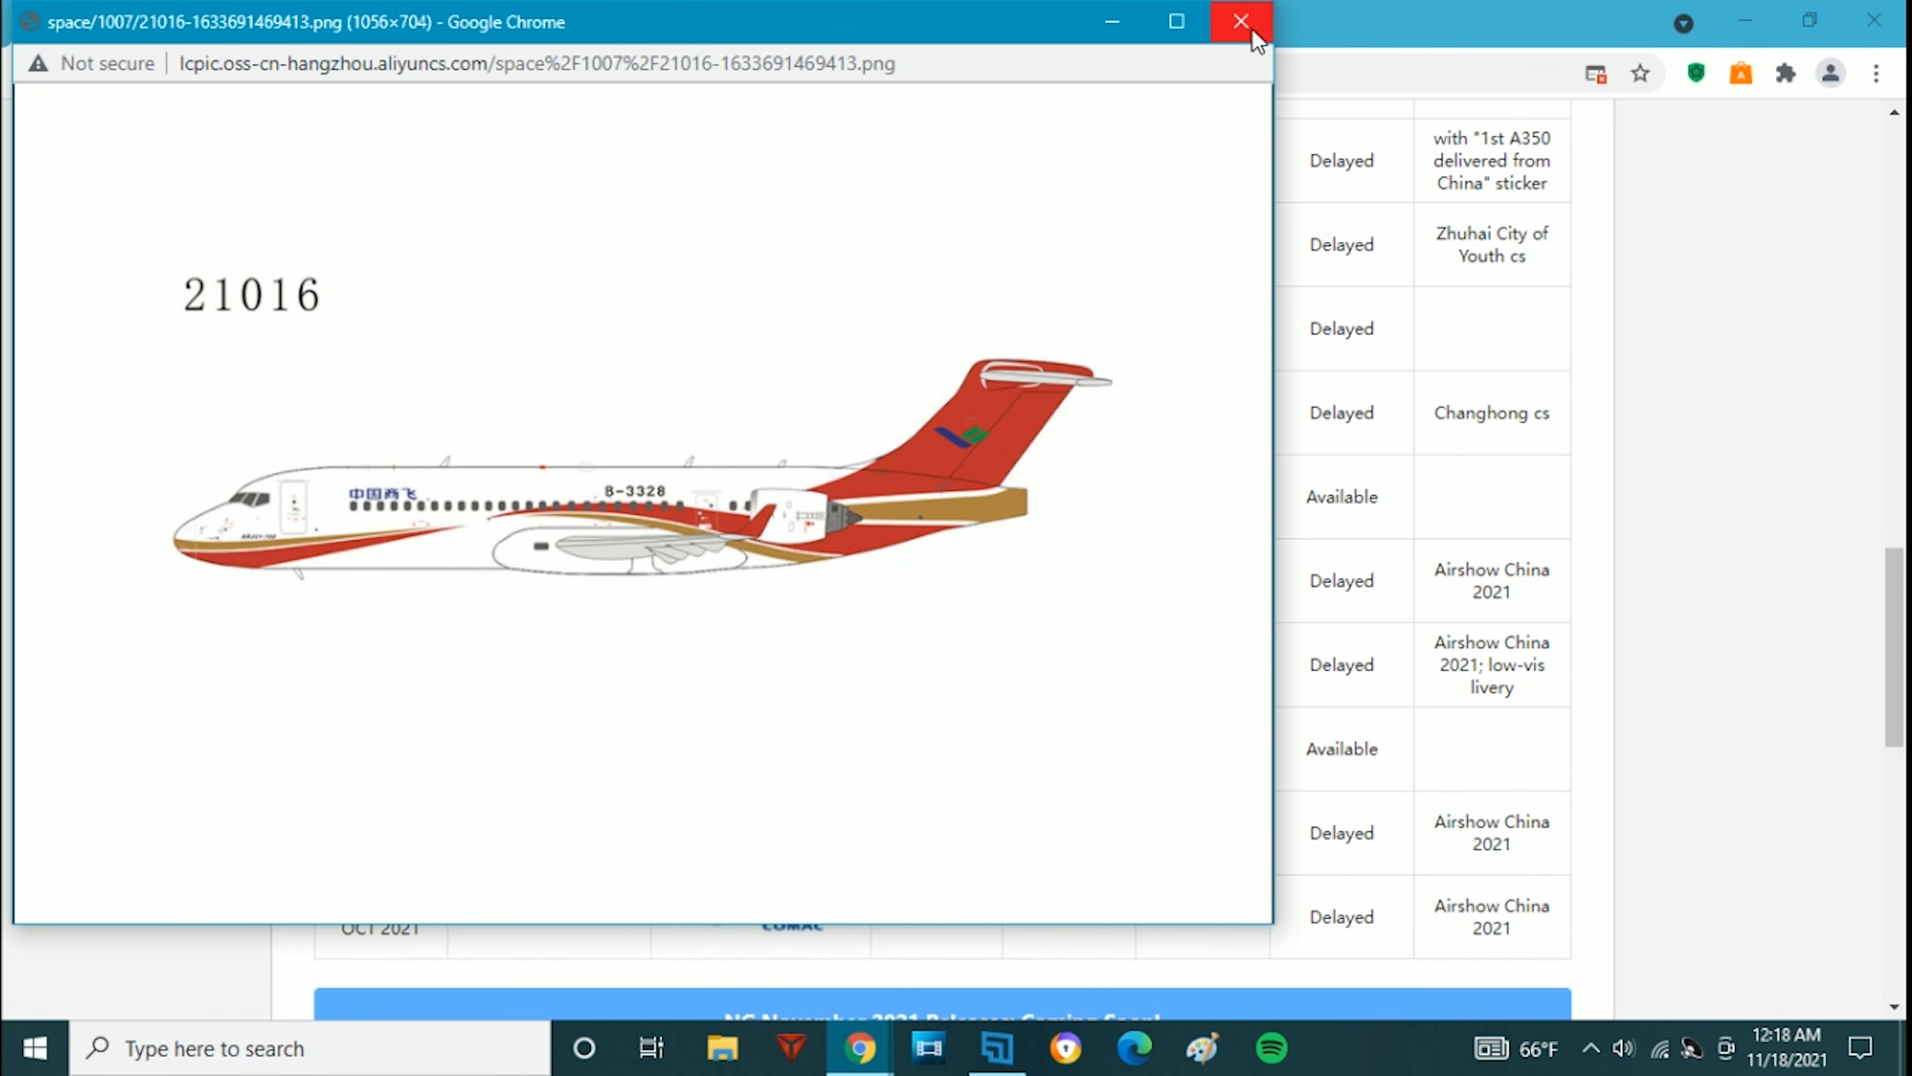
click(1242, 21)
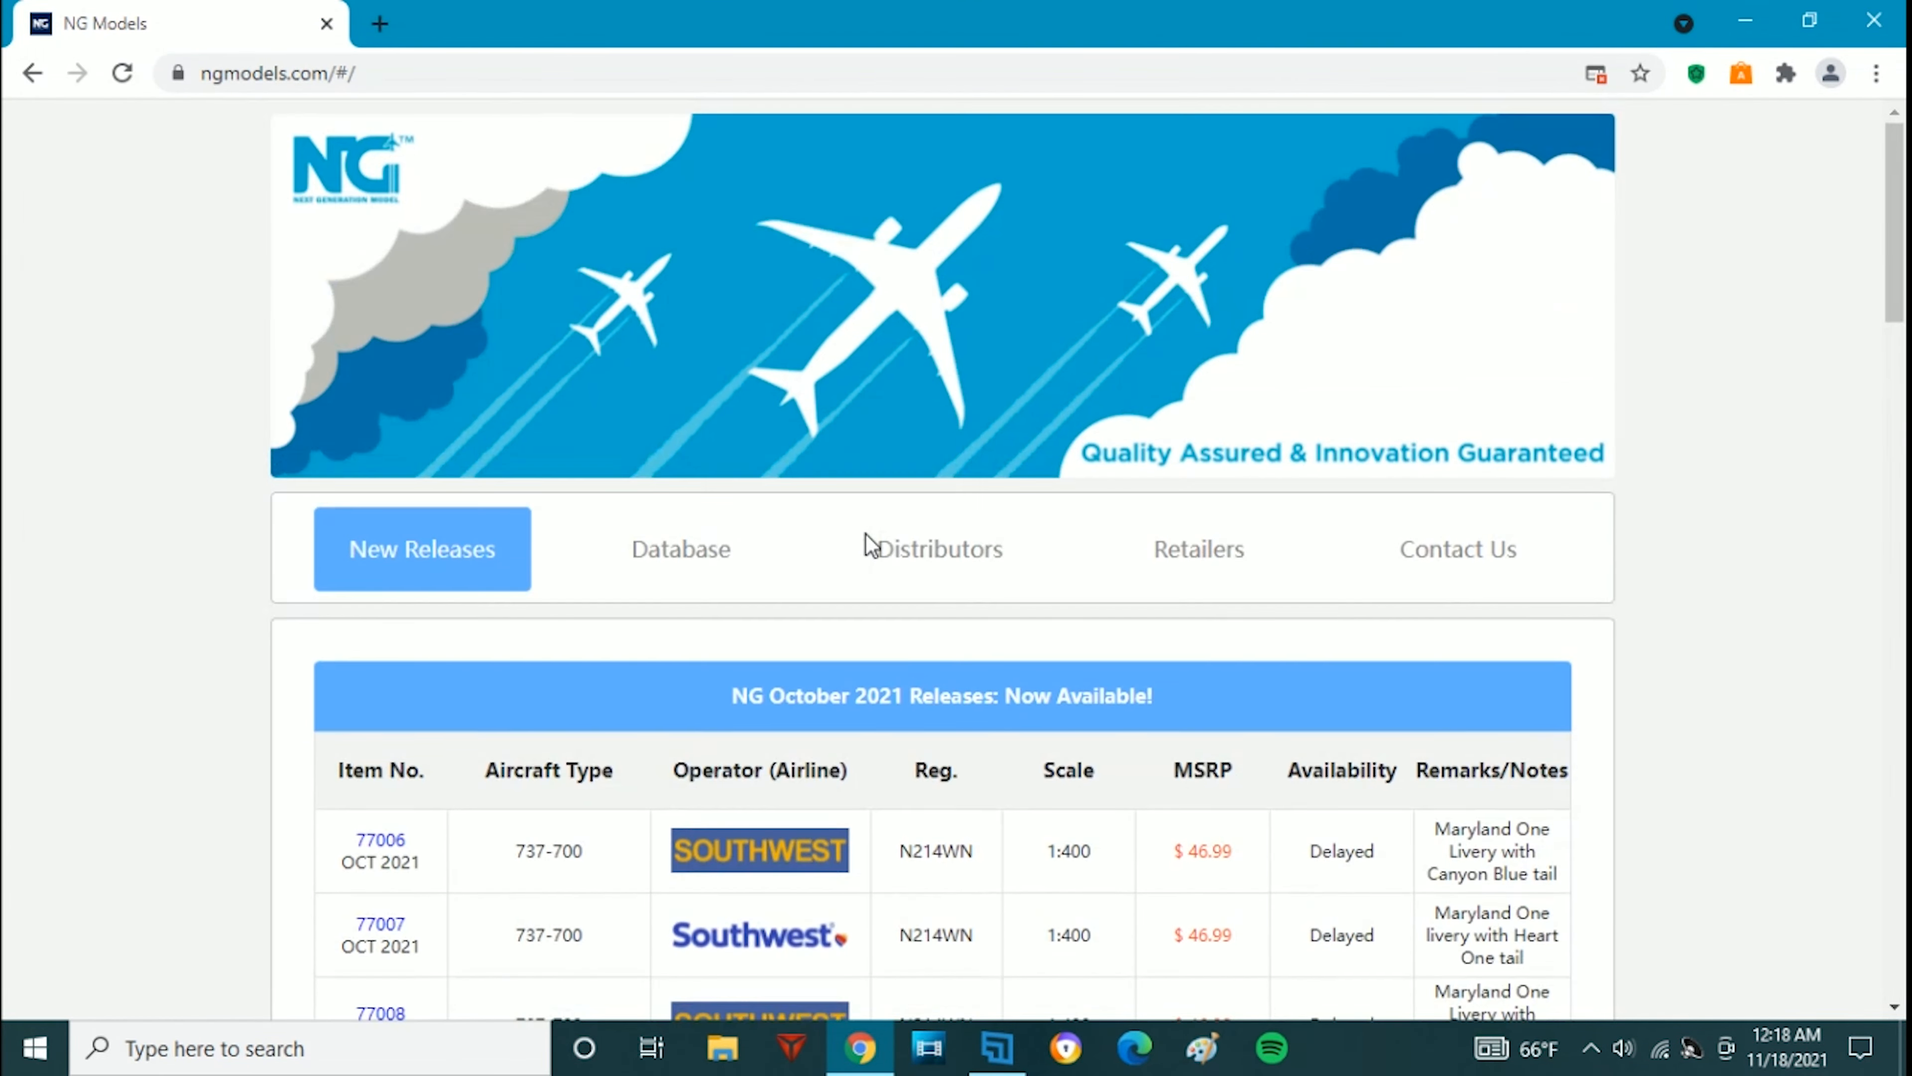
scroll(down, 3)
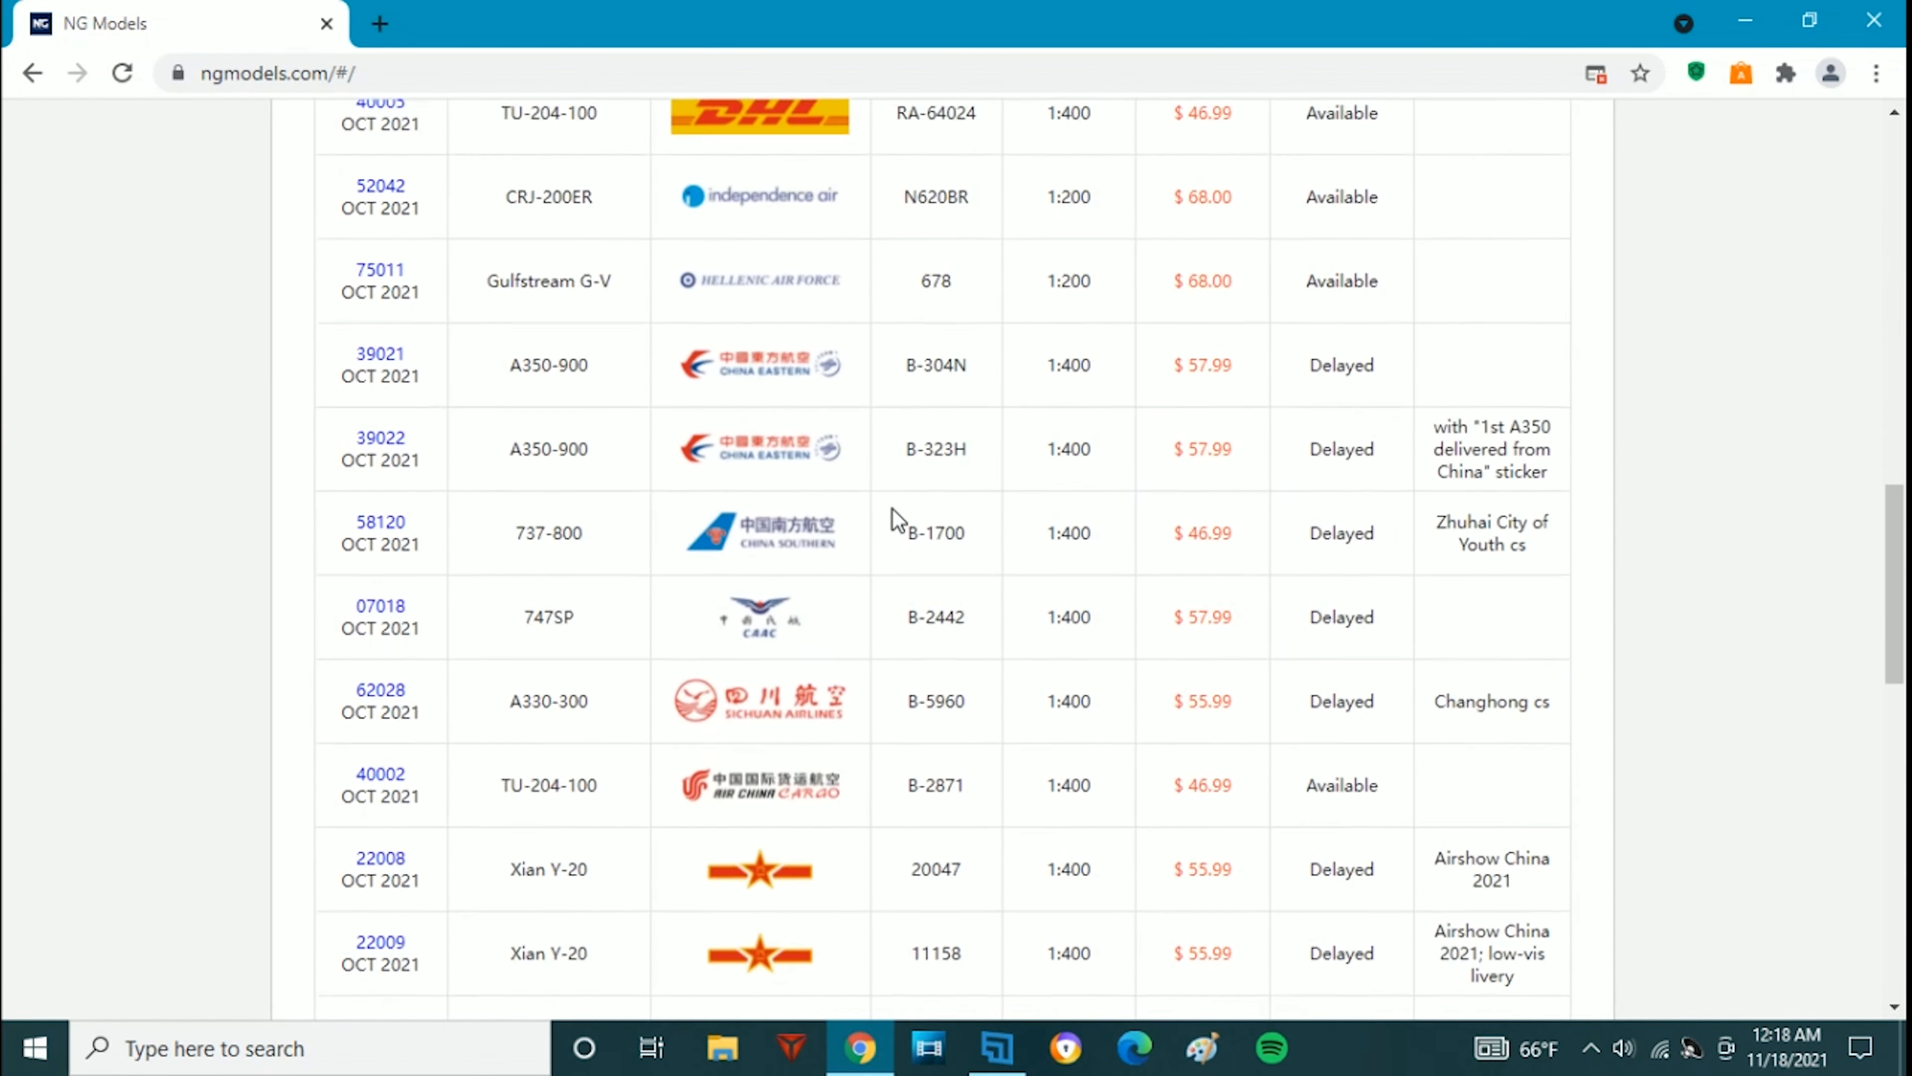
scroll(down, 3)
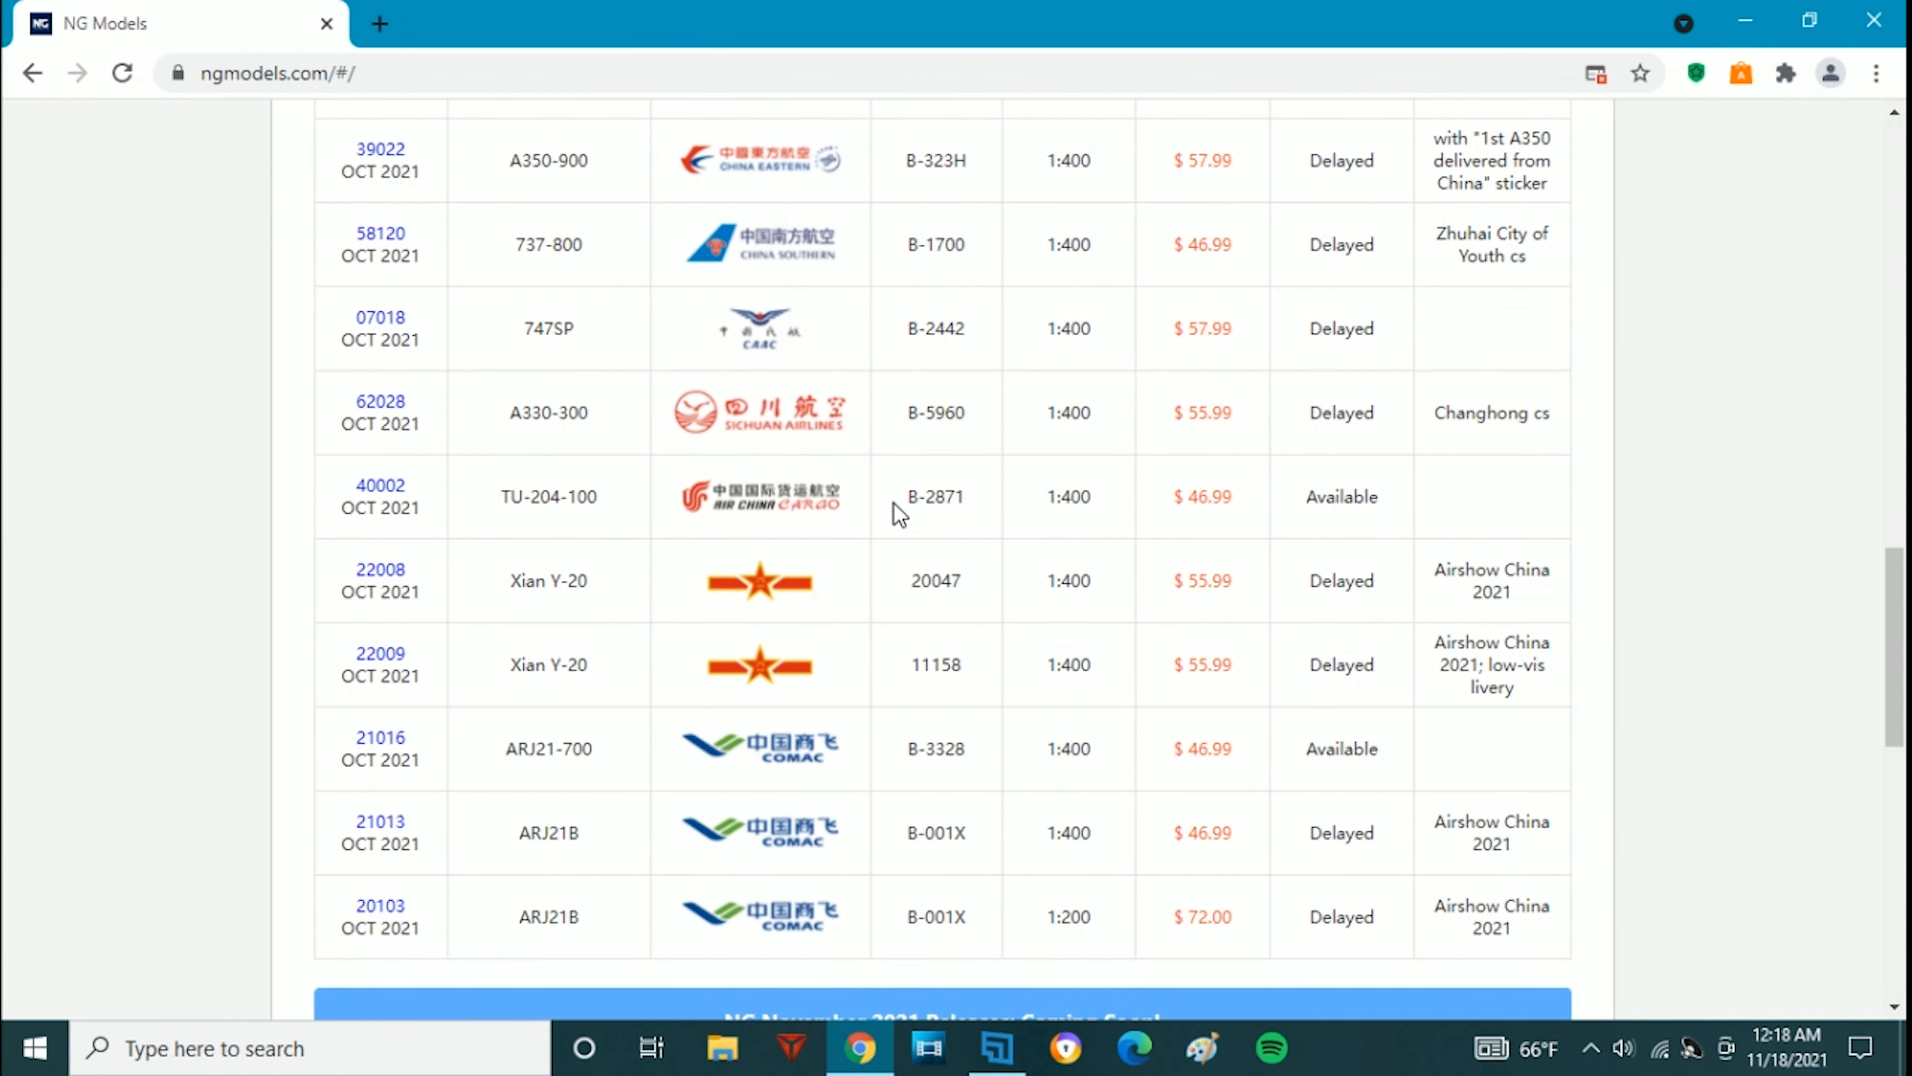
mouse_move(738, 798)
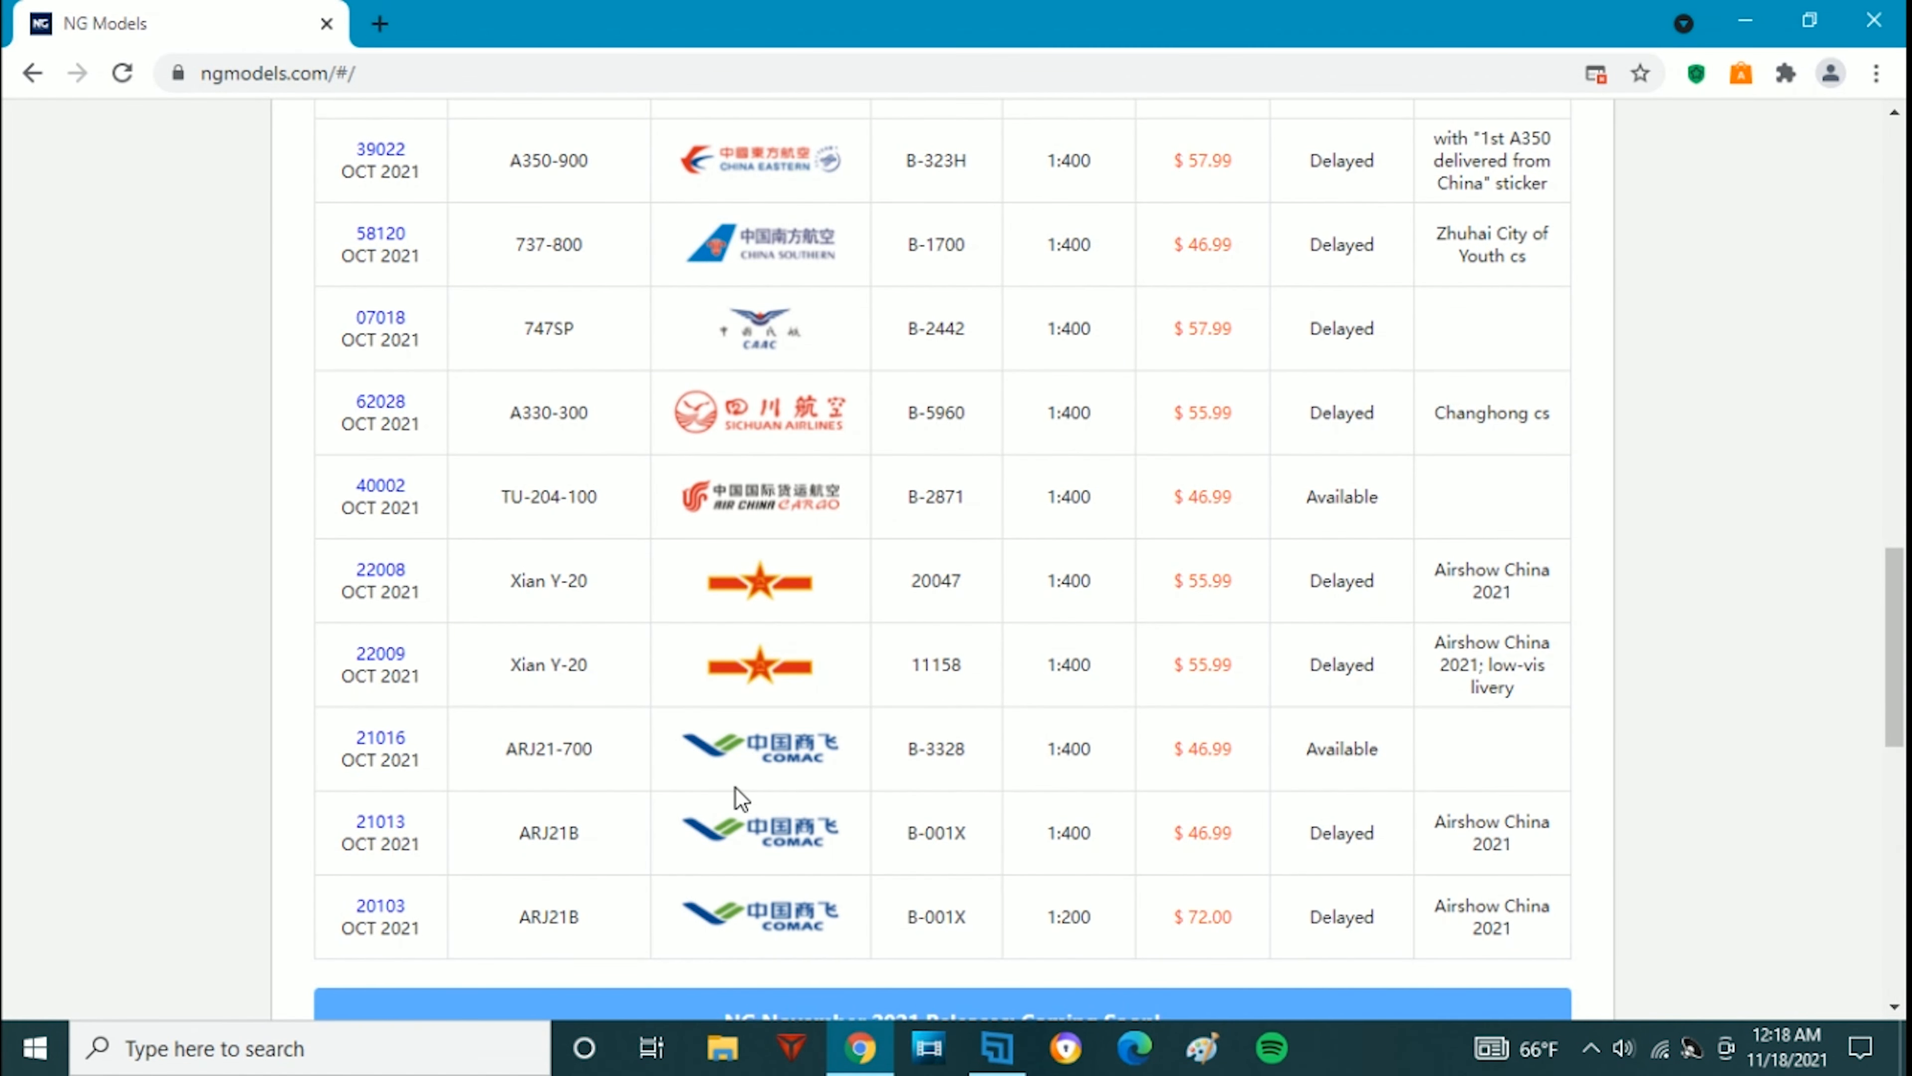
mouse_move(661, 766)
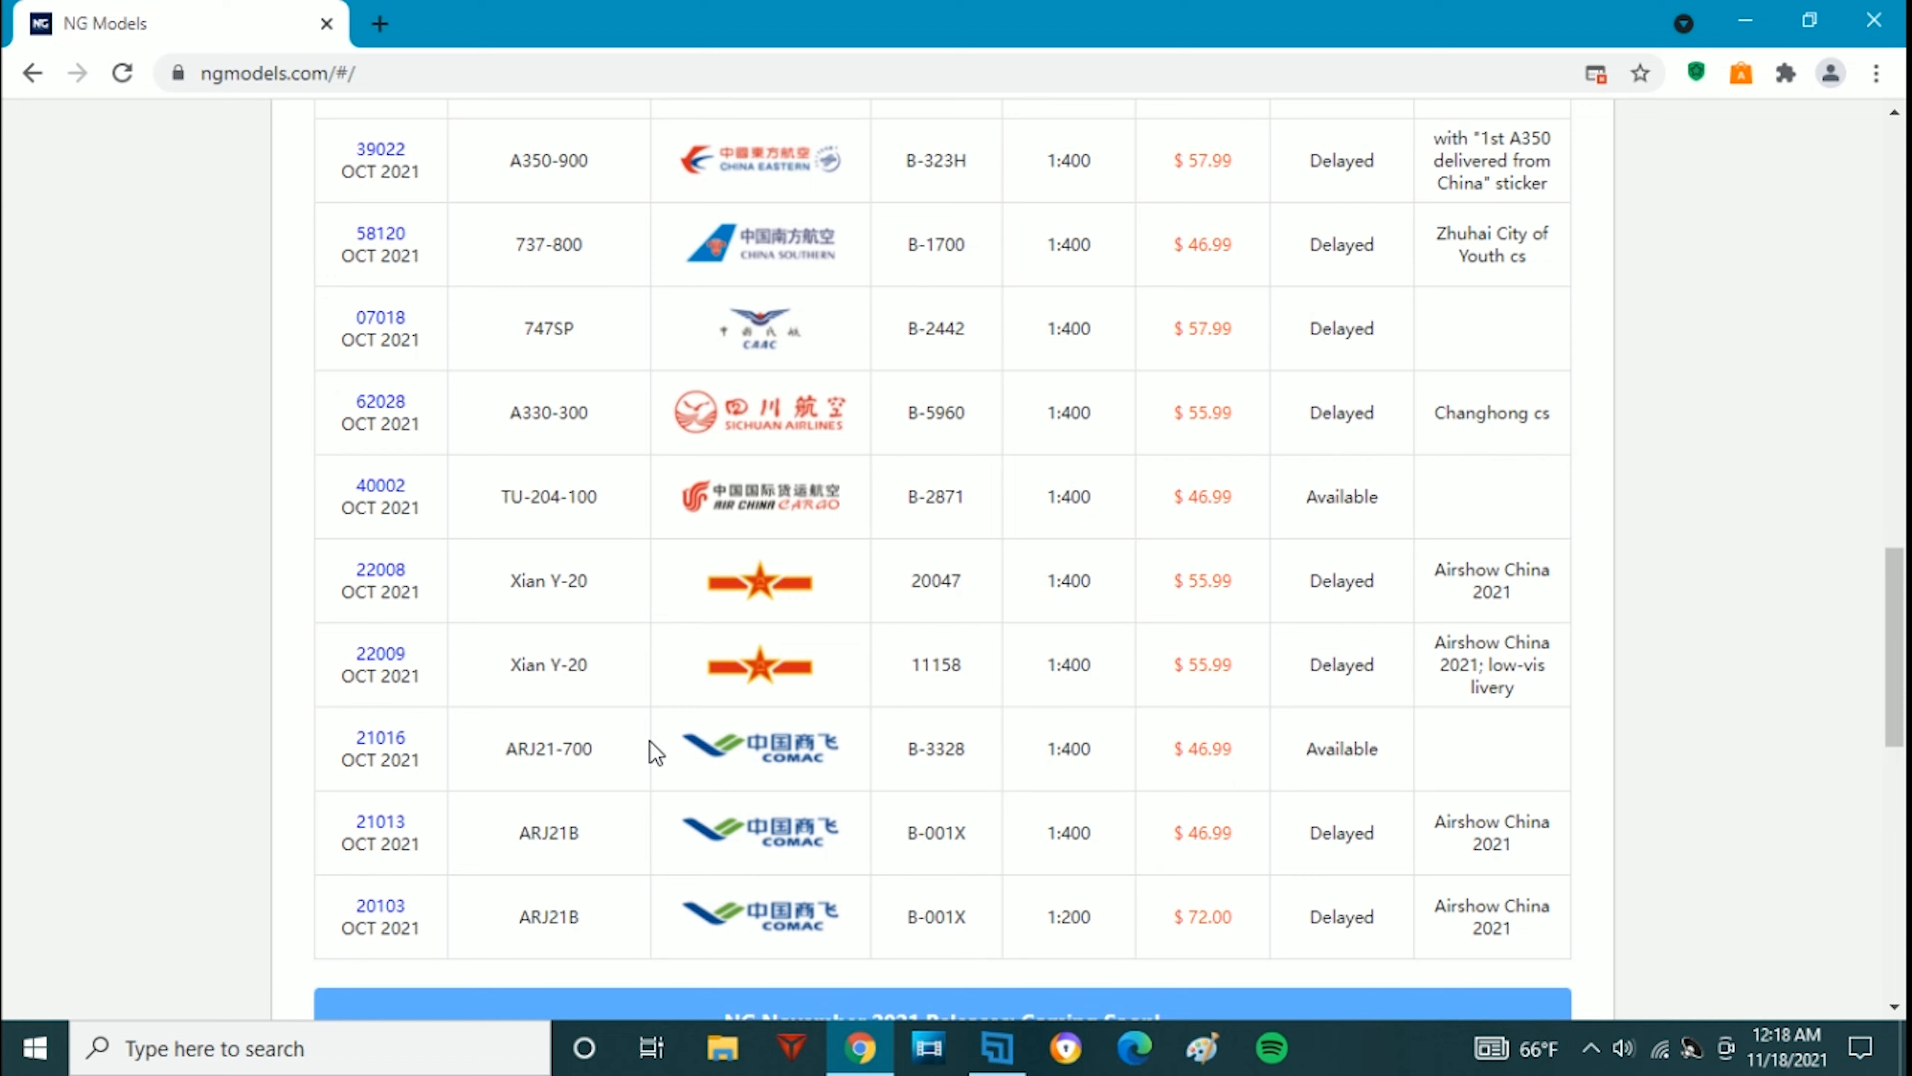
mouse_move(668, 620)
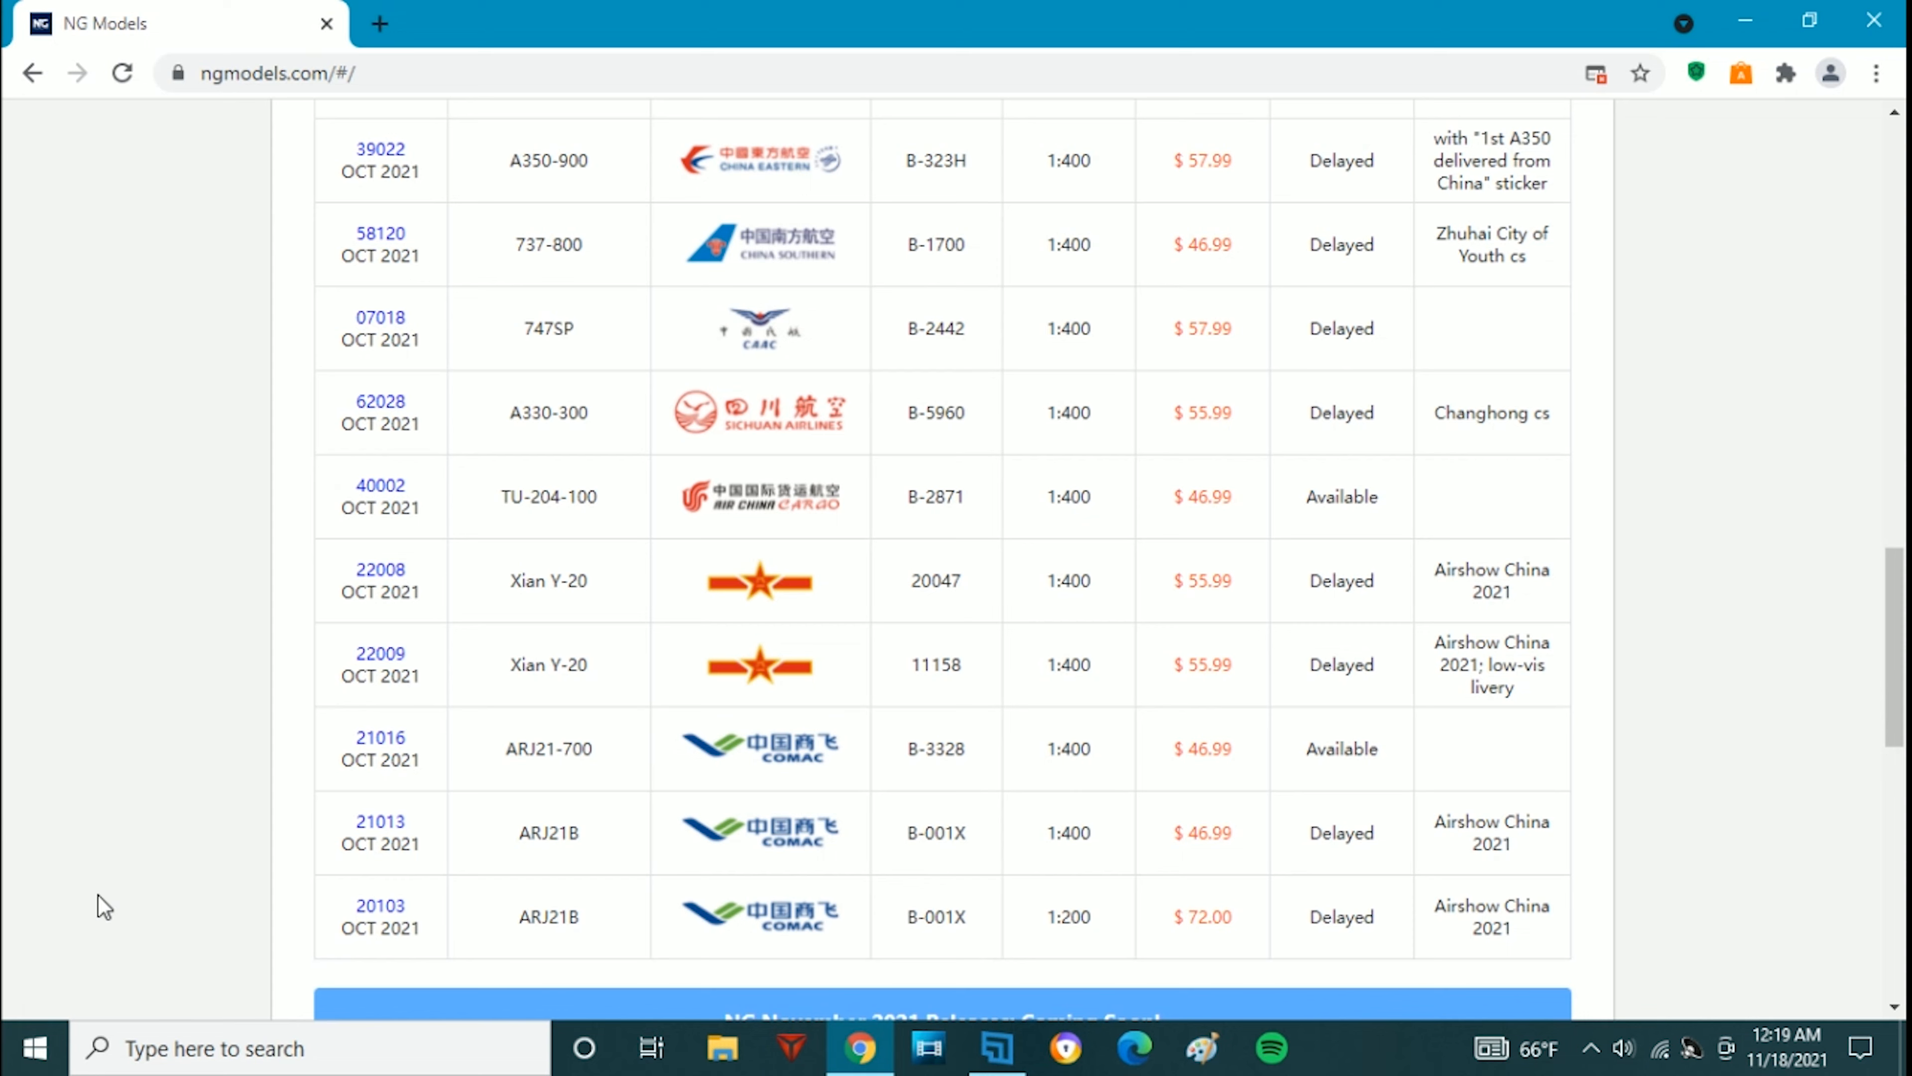
mouse_move(620, 648)
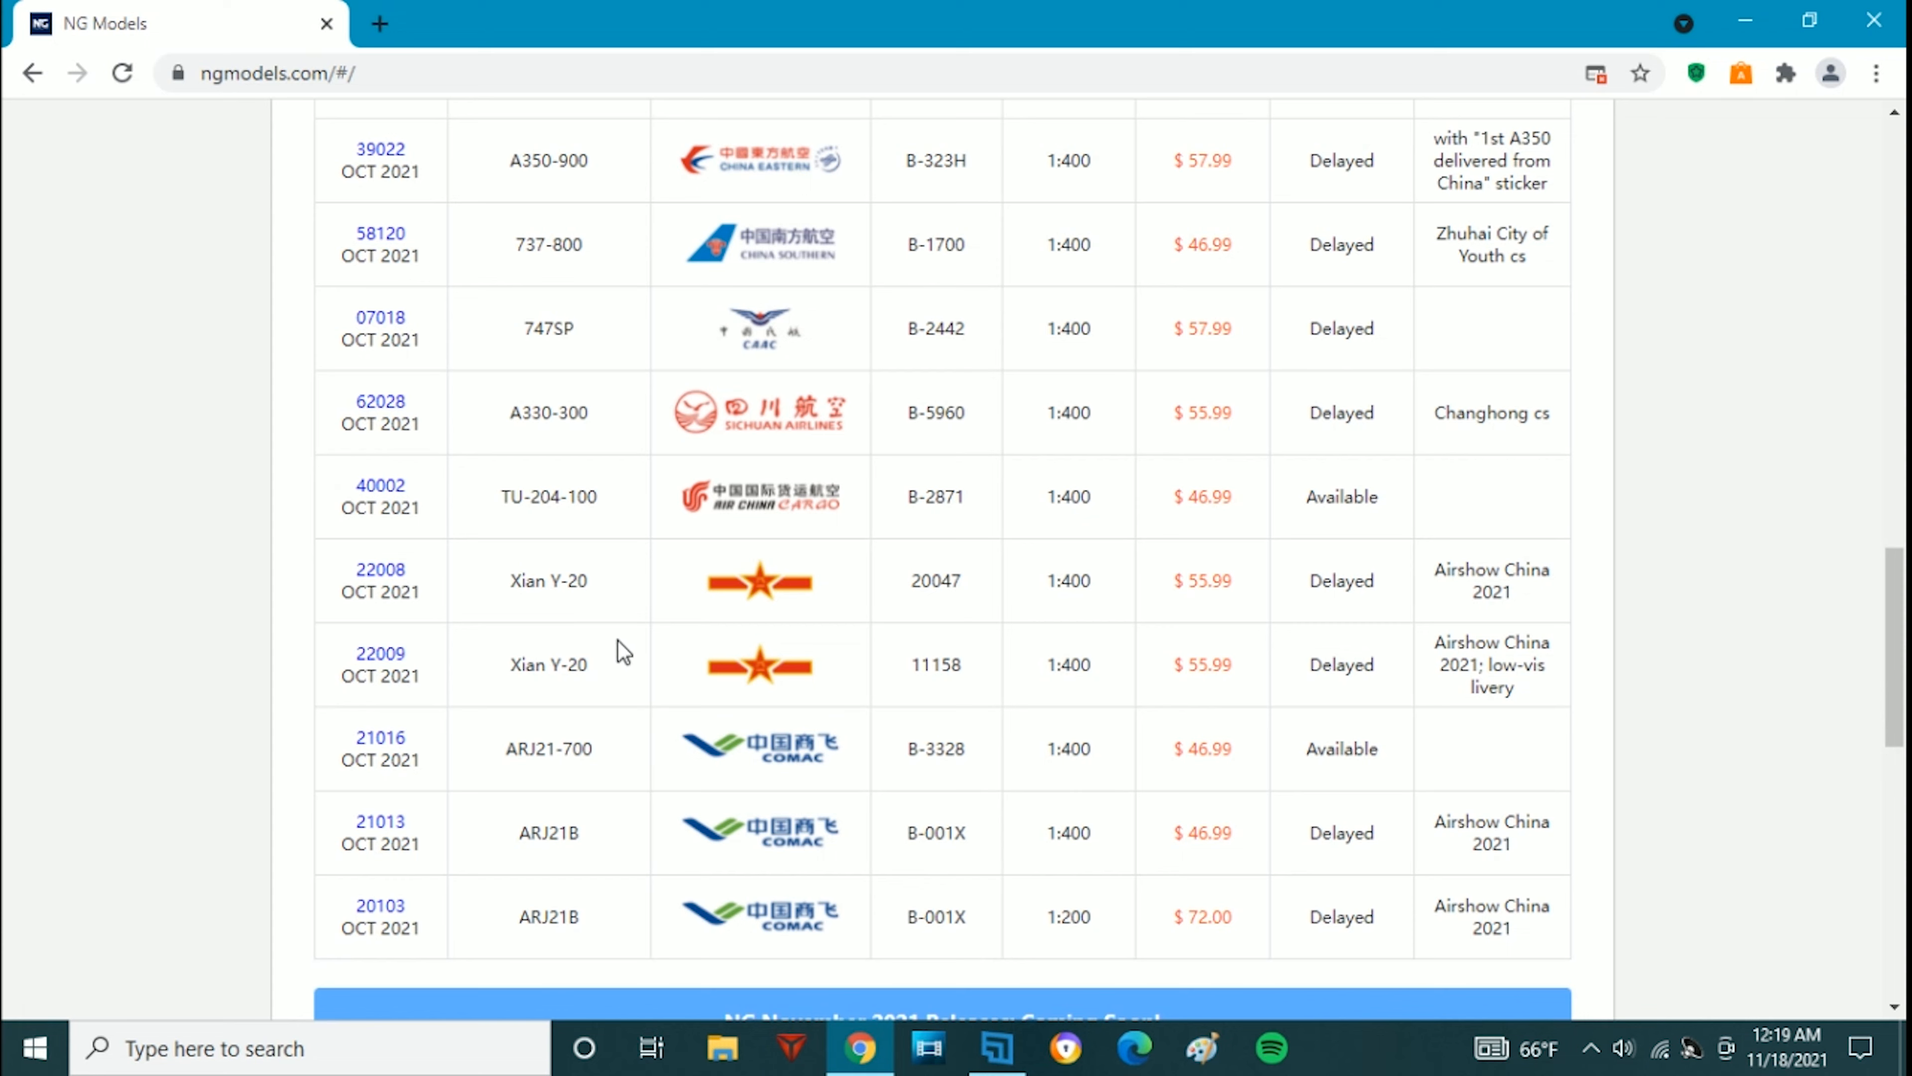
mouse_move(542, 717)
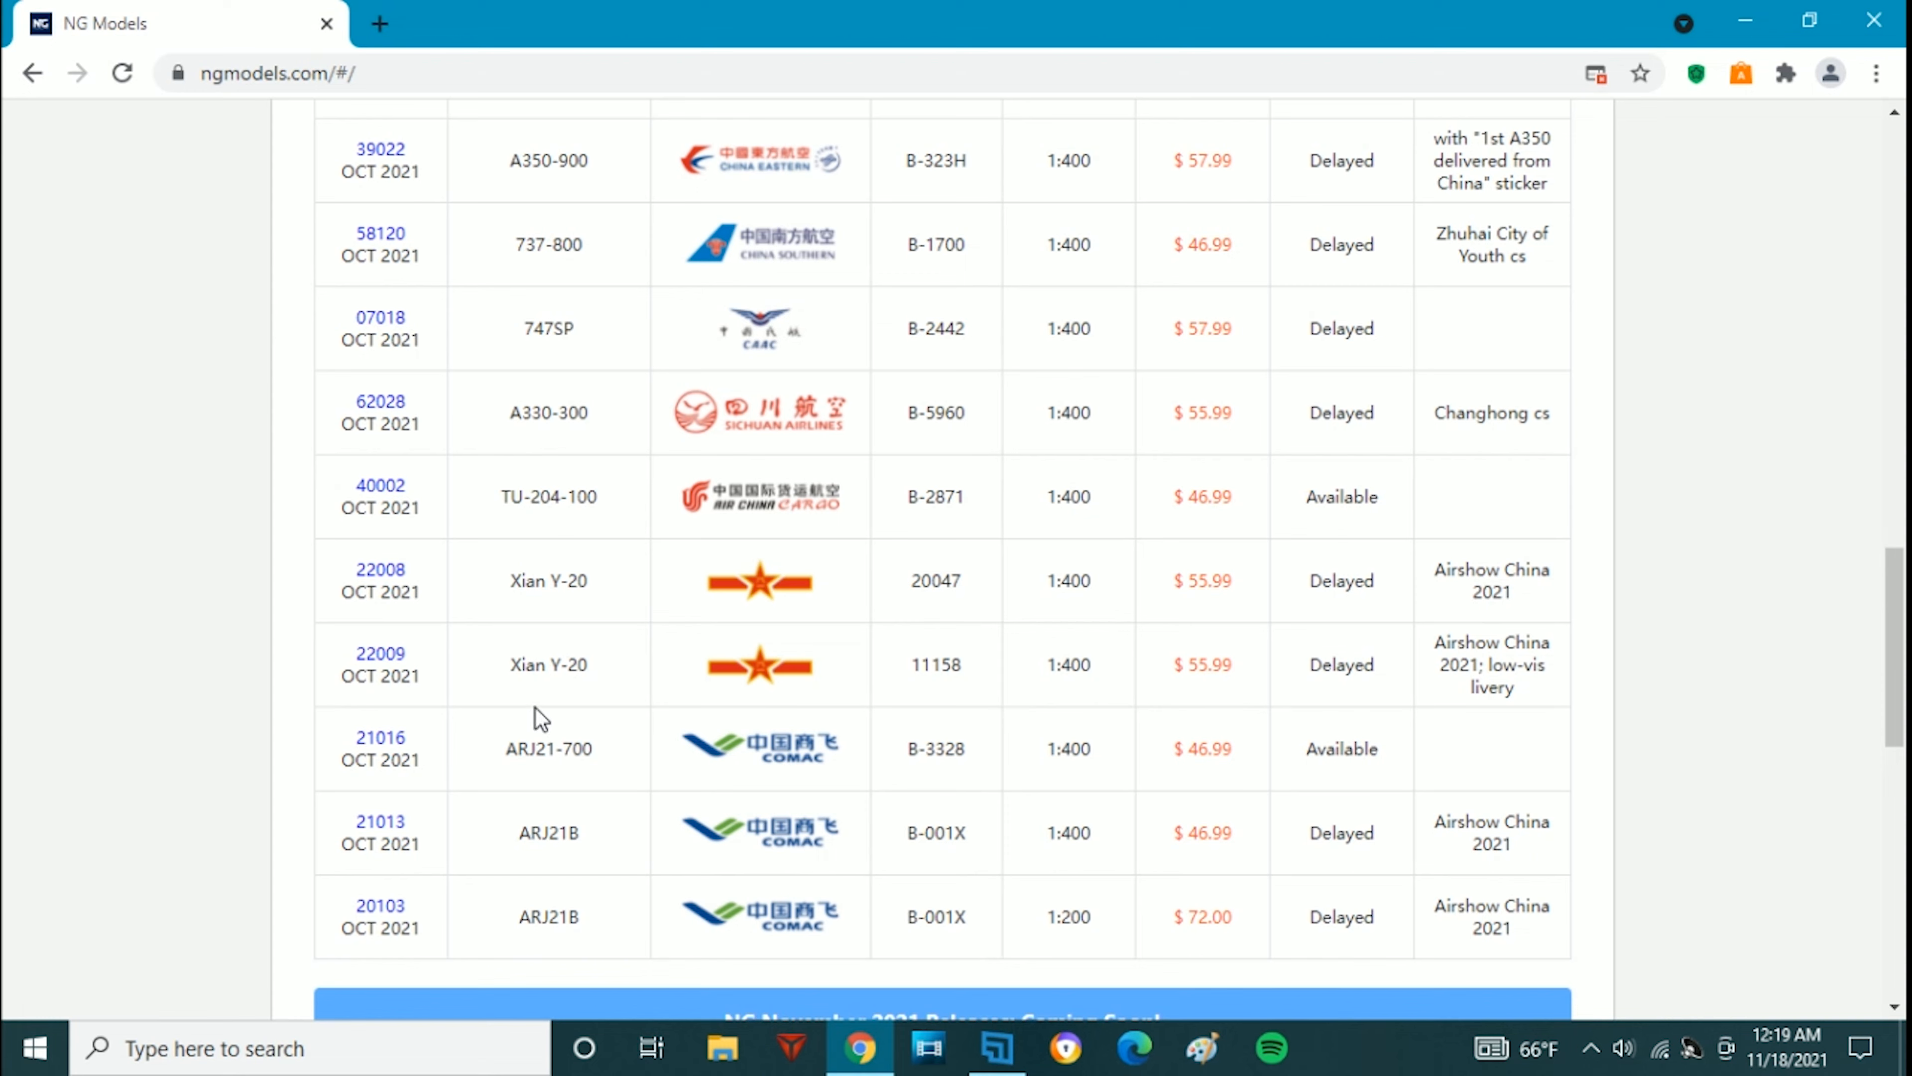
mouse_move(619, 648)
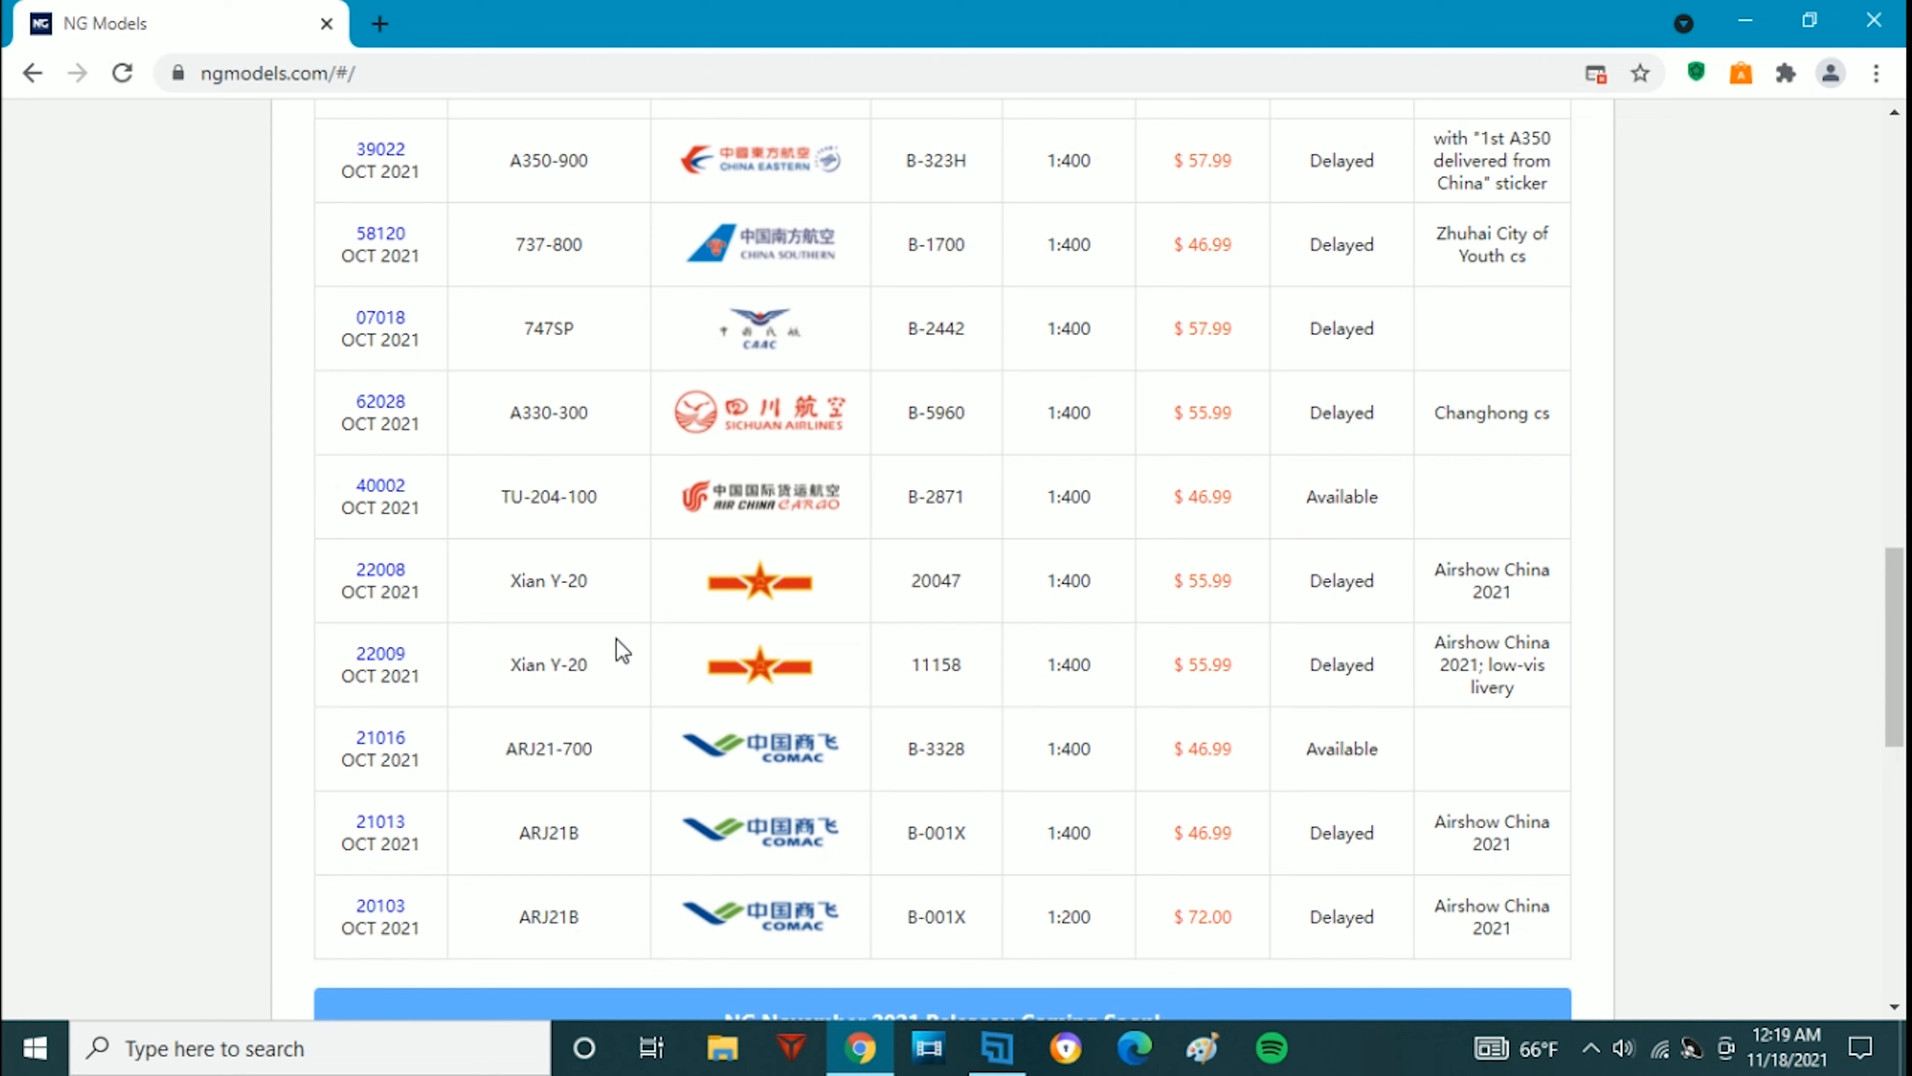
mouse_move(574, 642)
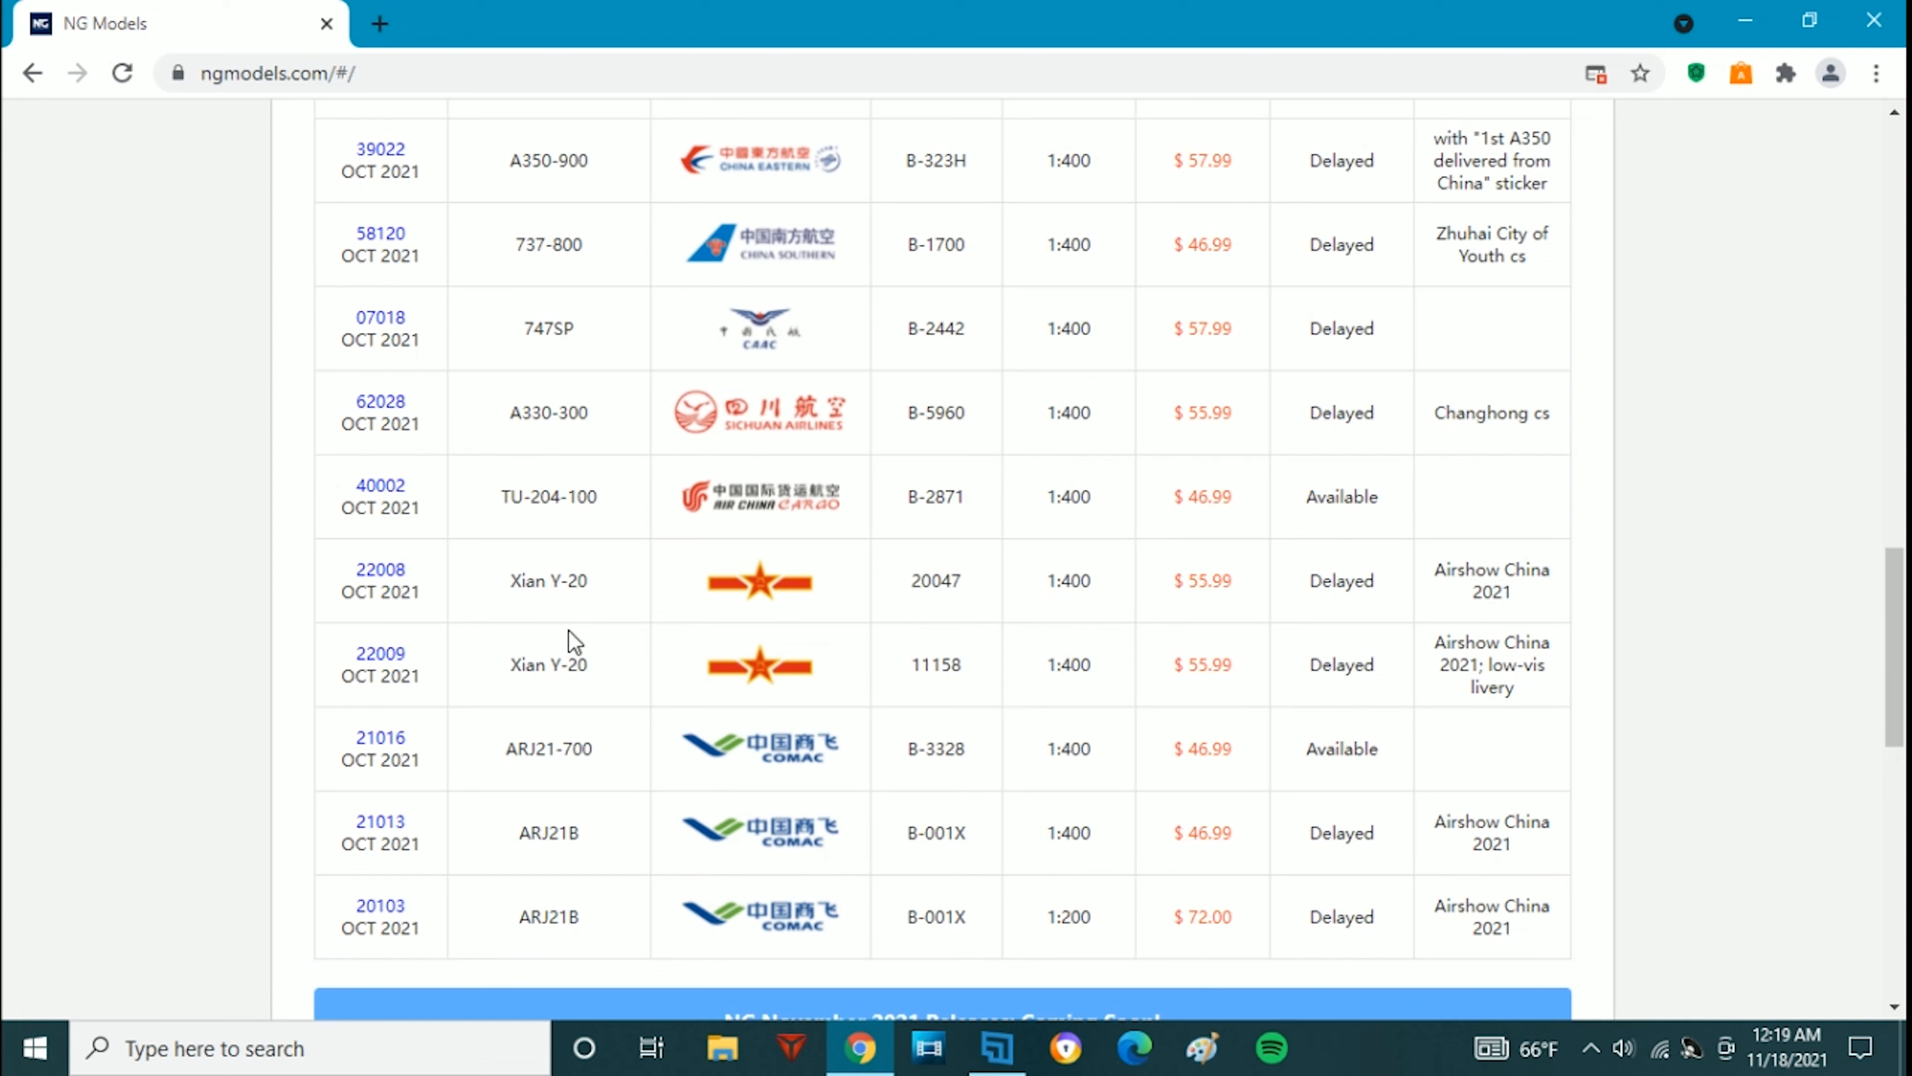
mouse_move(685, 612)
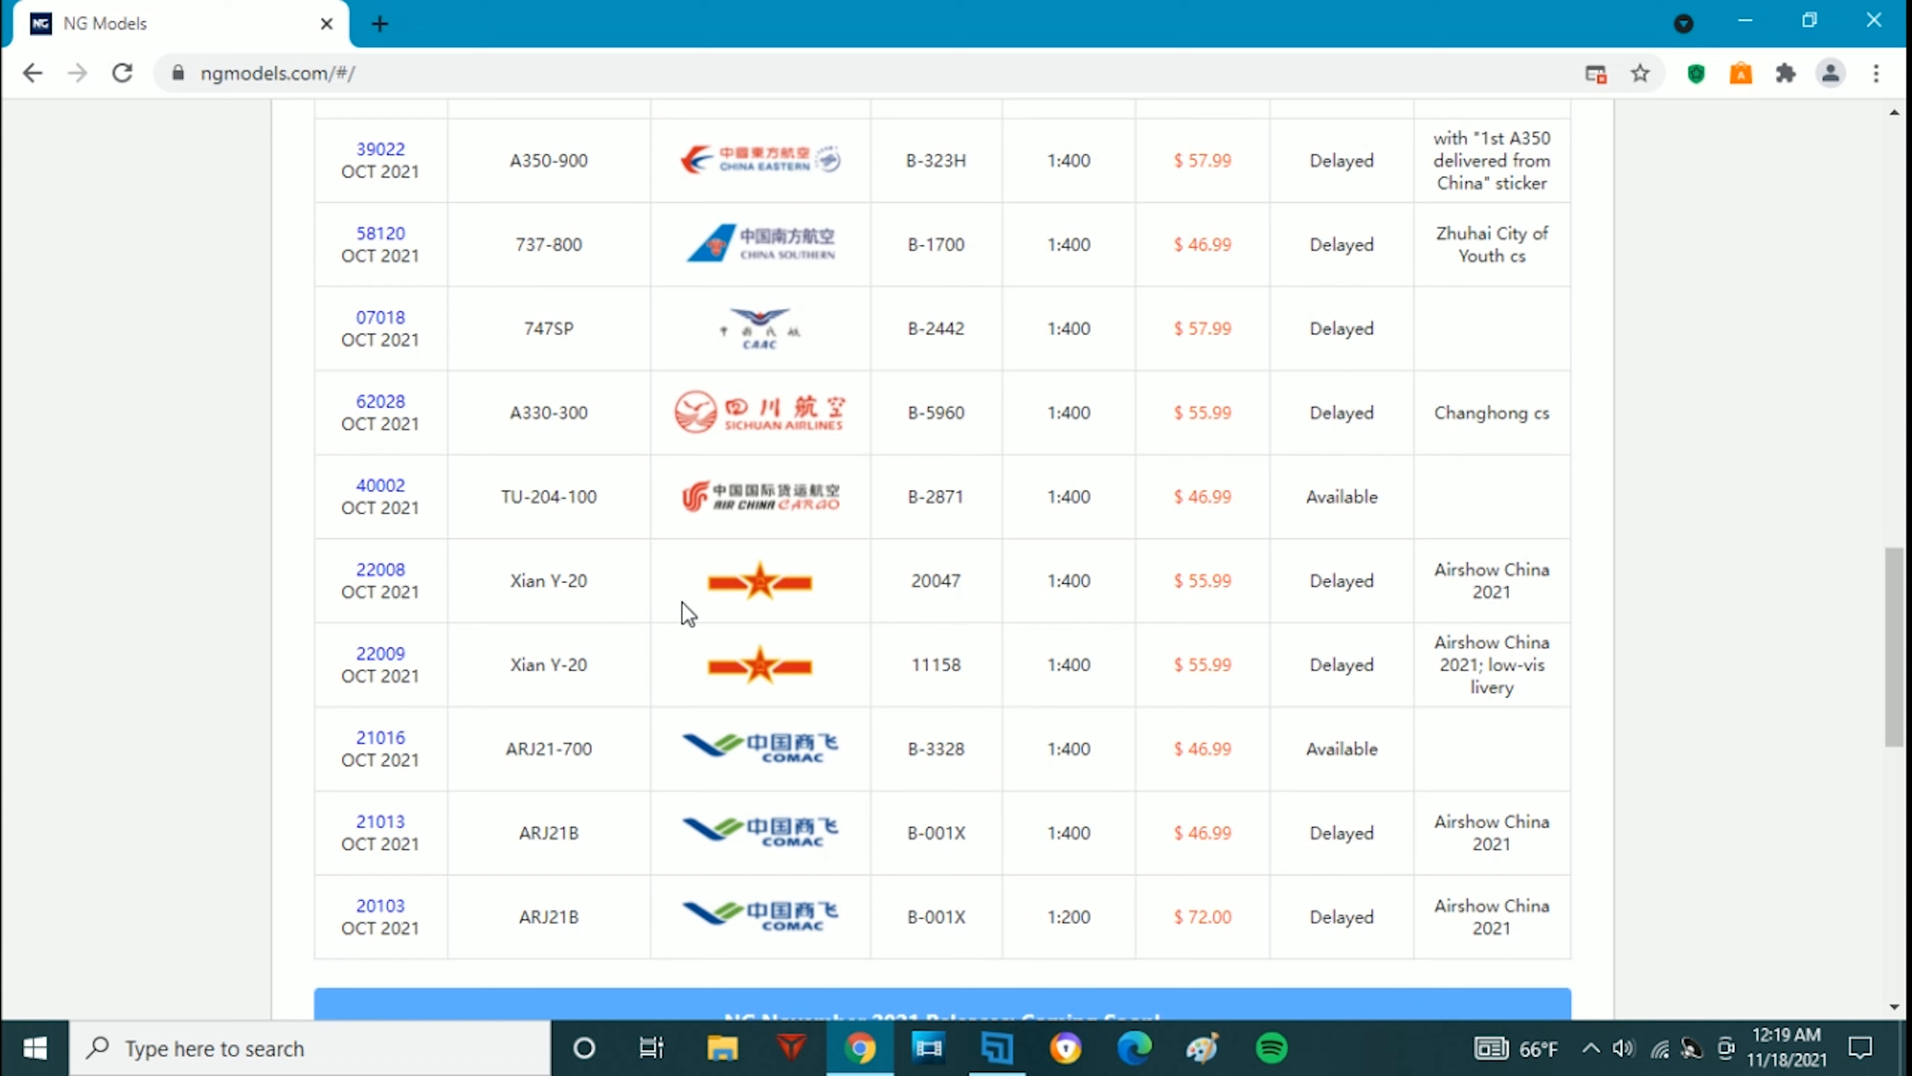
mouse_move(811, 555)
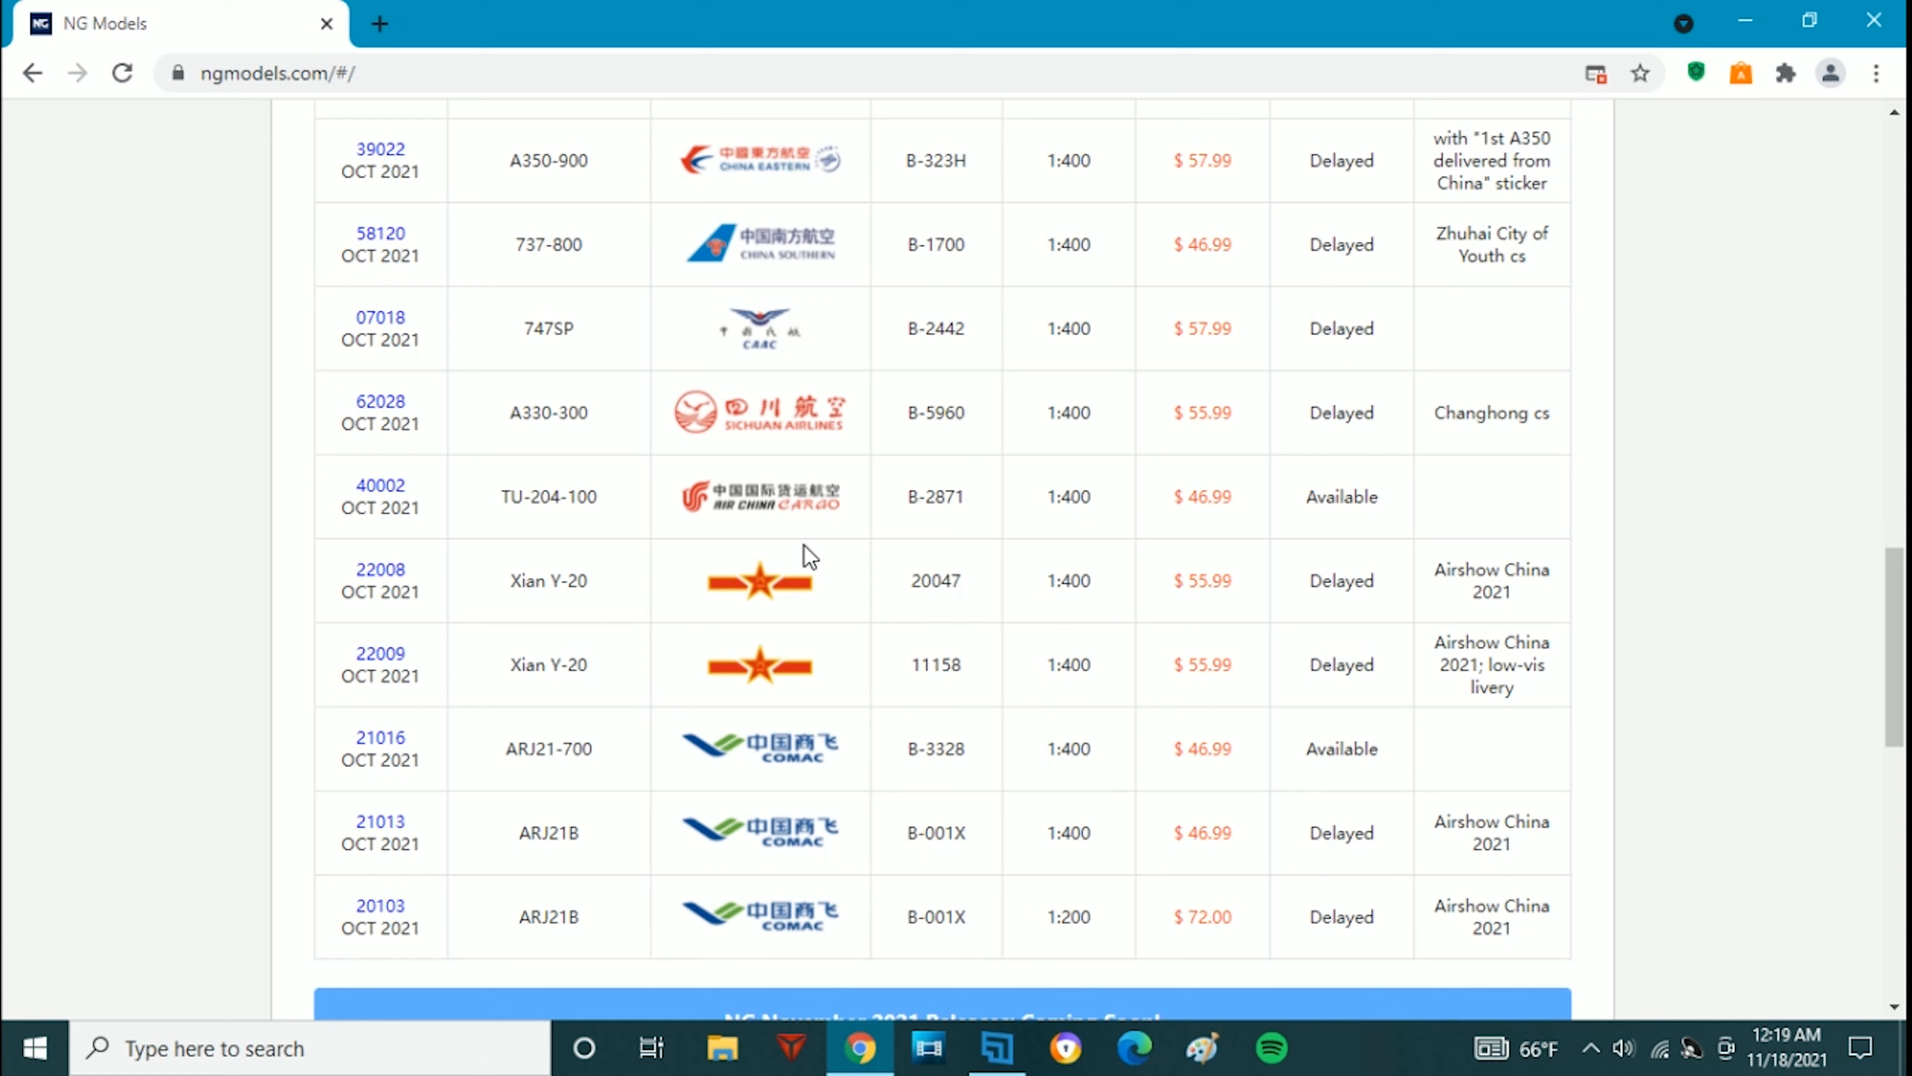
mouse_move(918, 549)
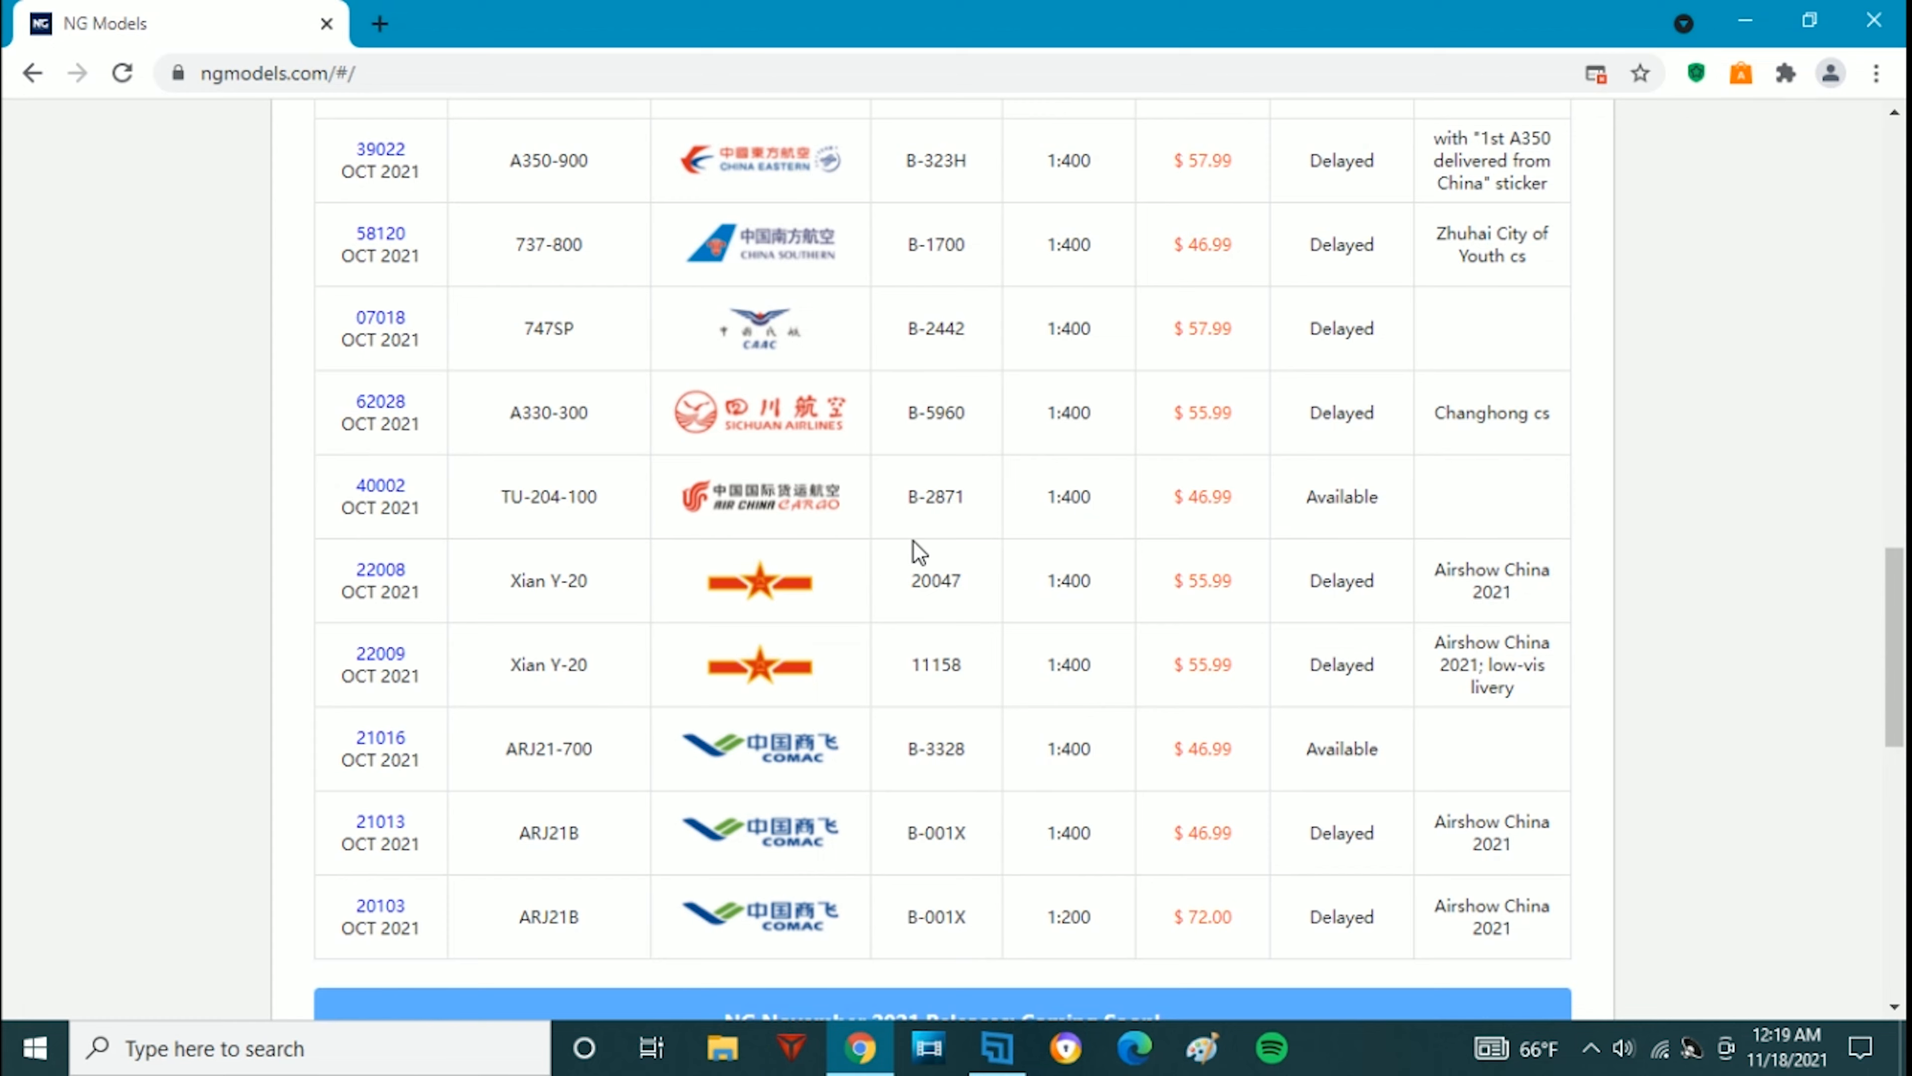
scroll(down, 3)
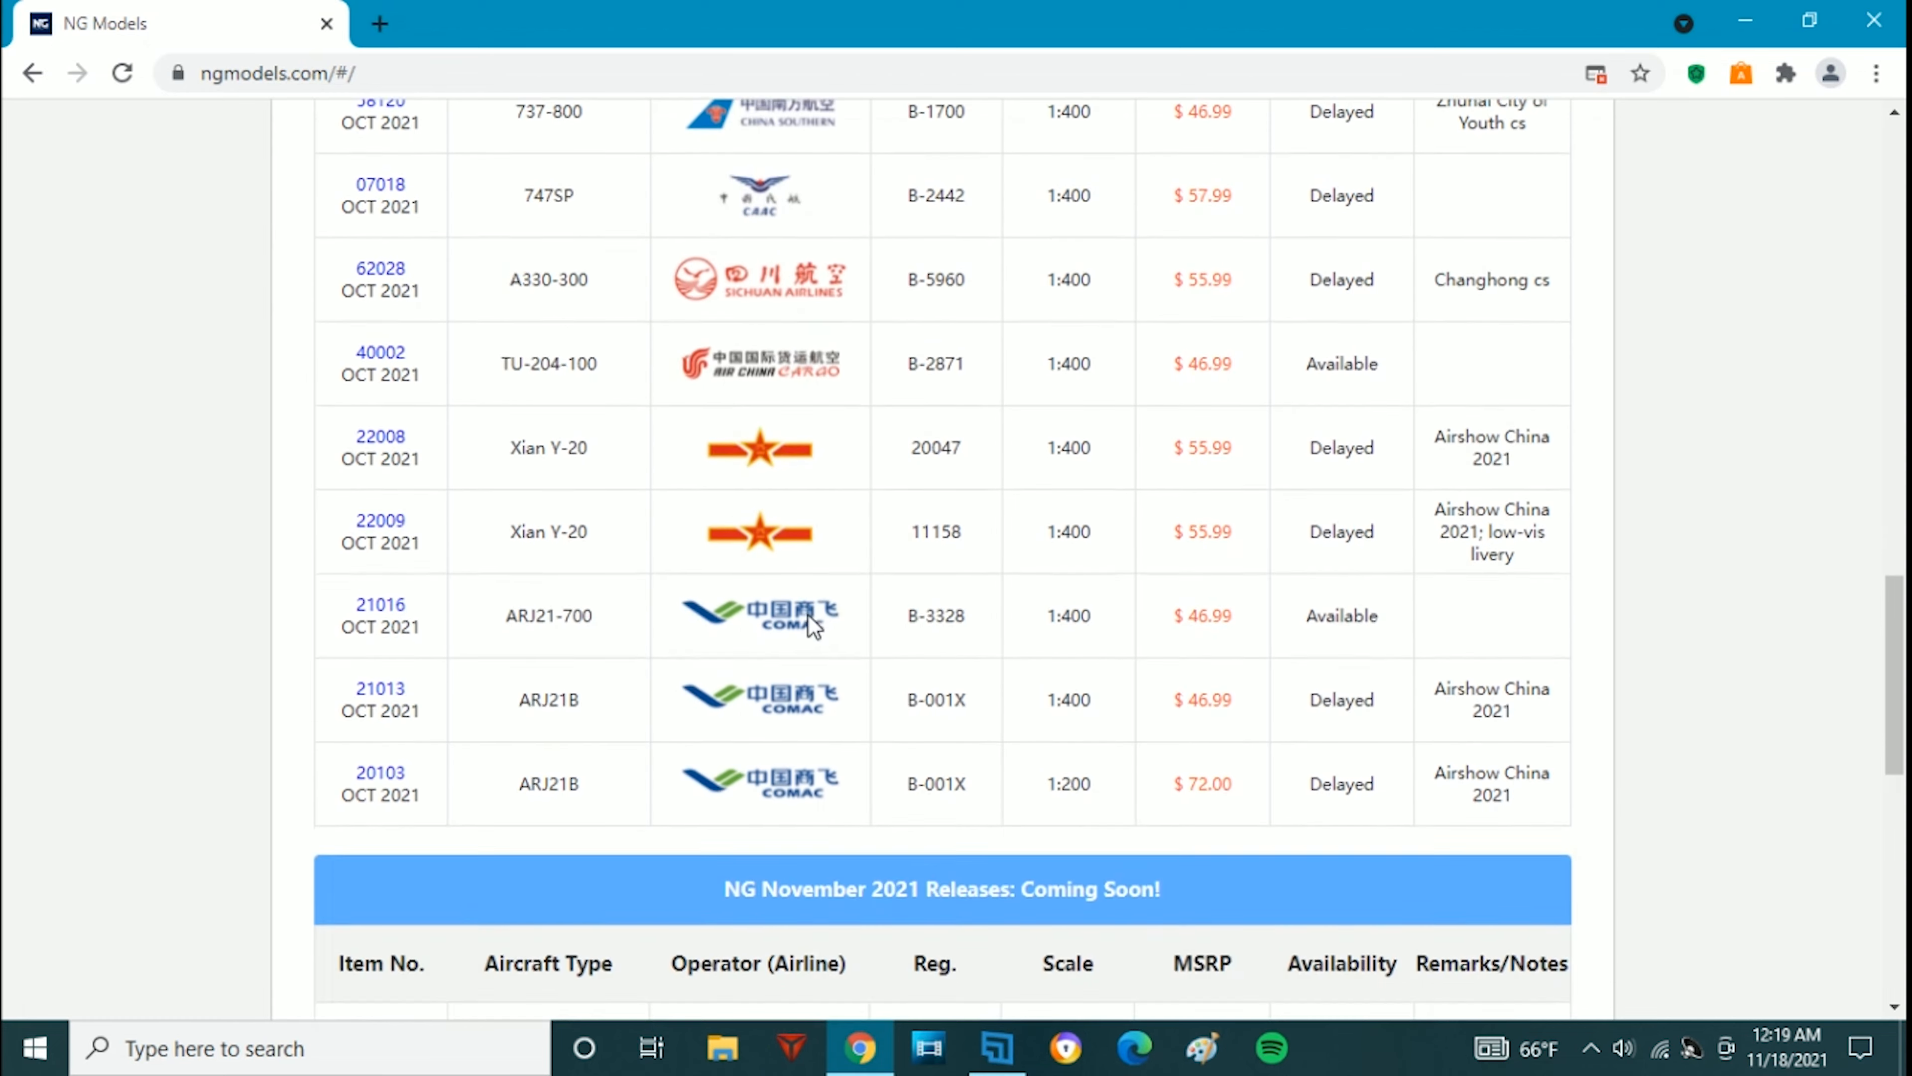
Scroll down until the whole November 2021 table, 58113 through the Mahan Air TU-204 40003, is visible
scroll(down, 3)
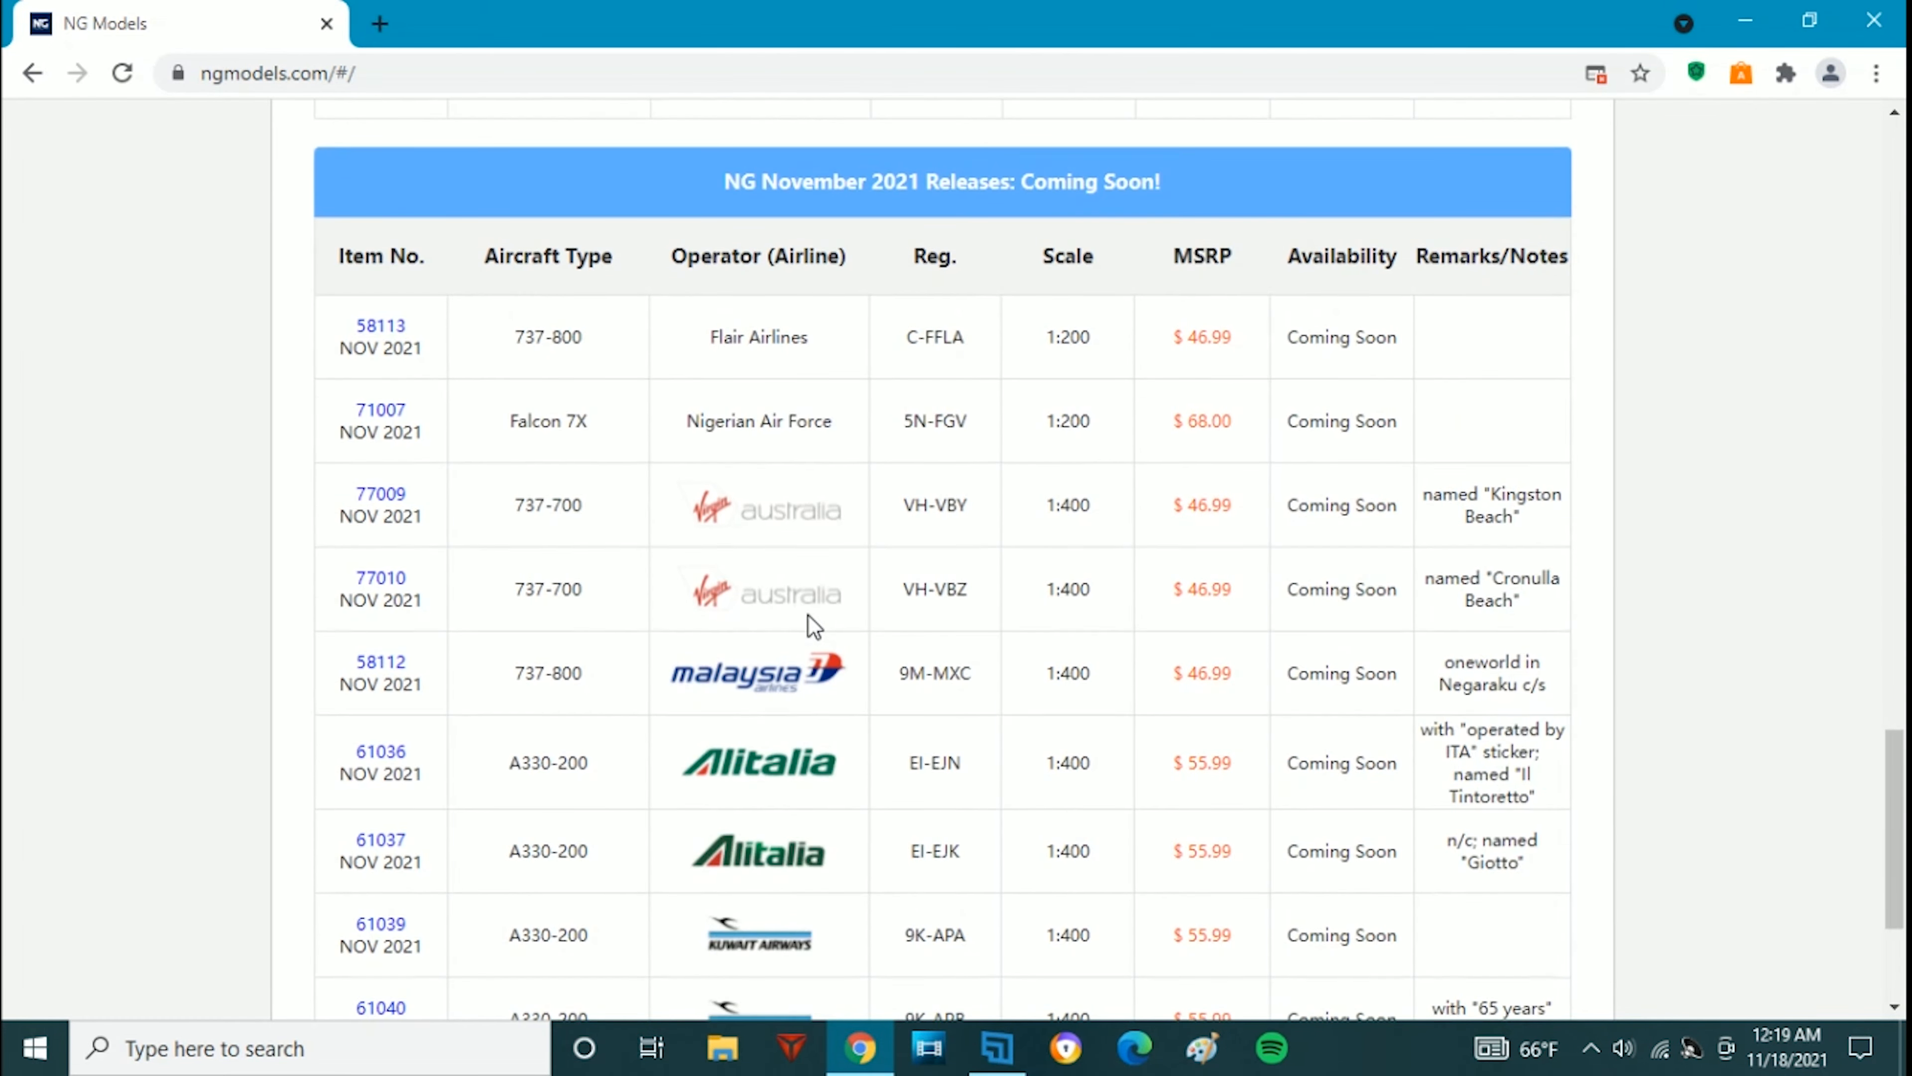
scroll(down, 3)
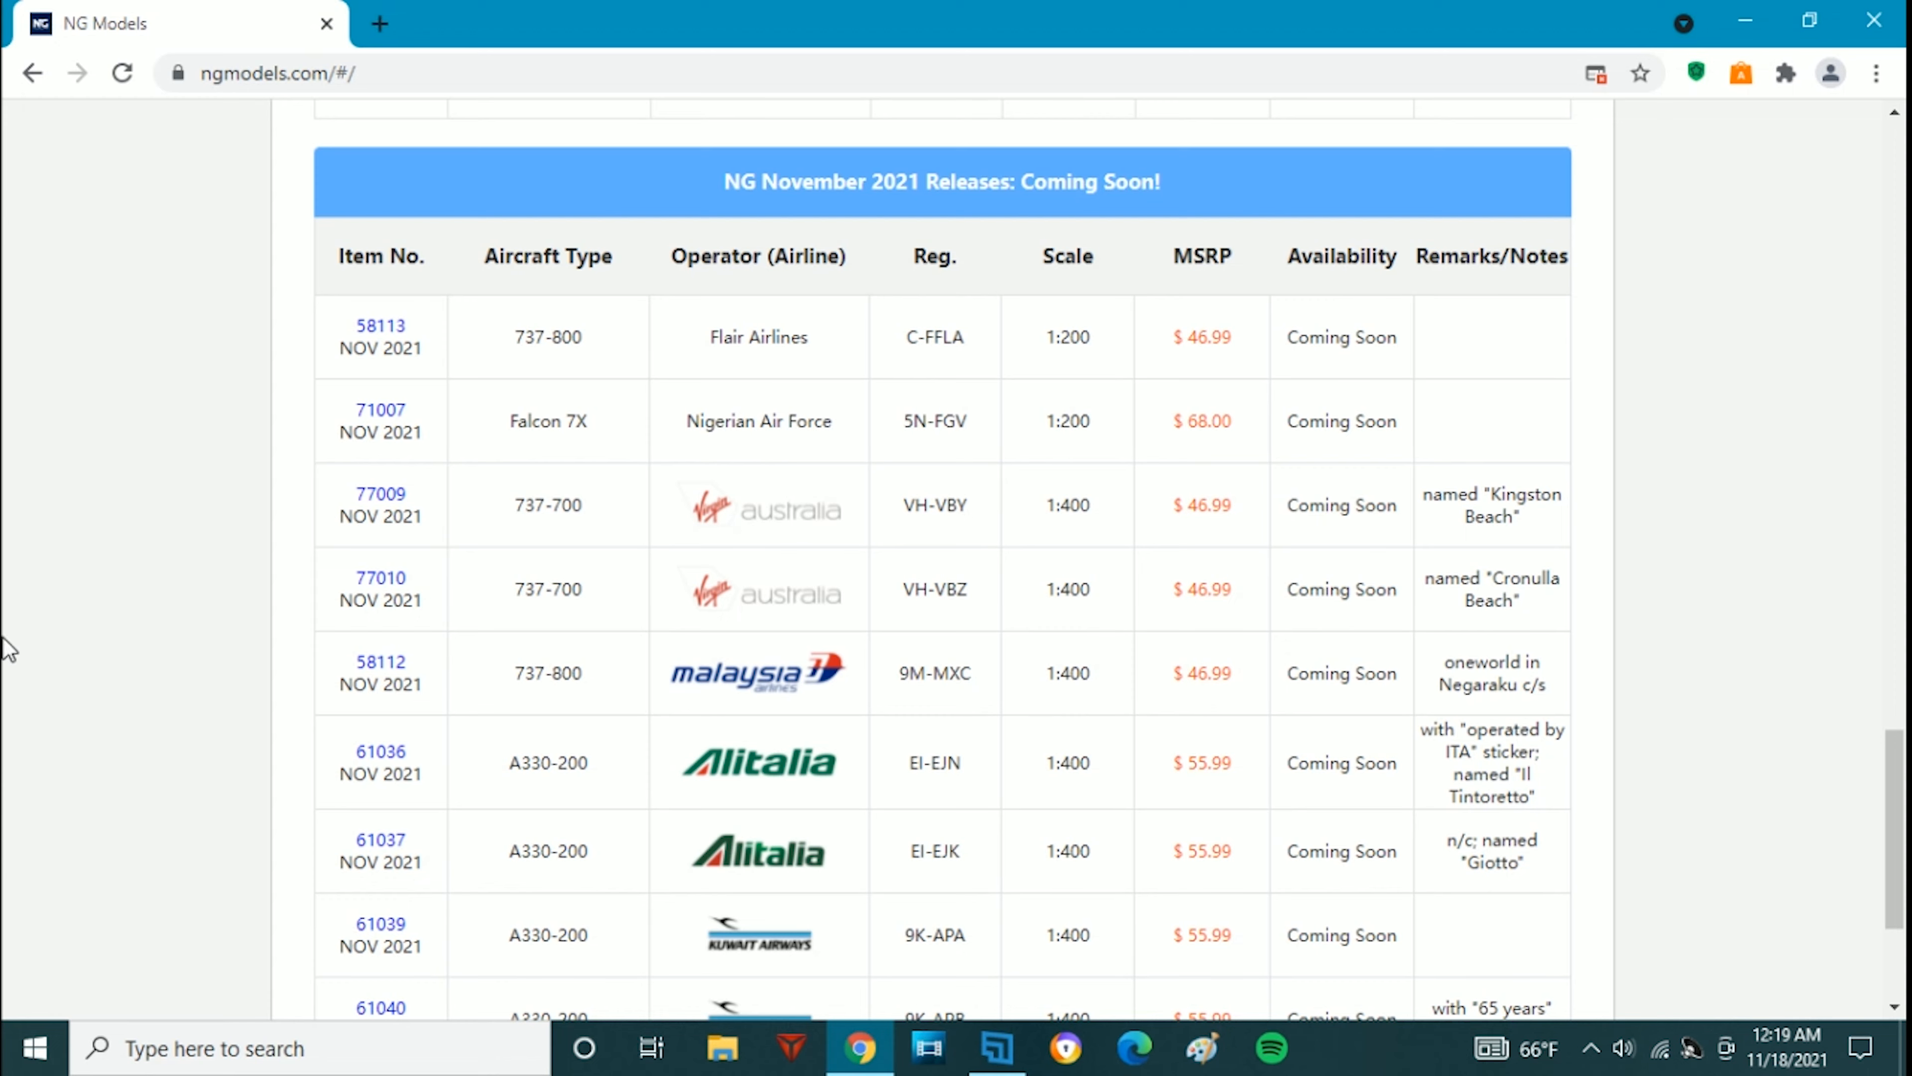
scroll(down, 3)
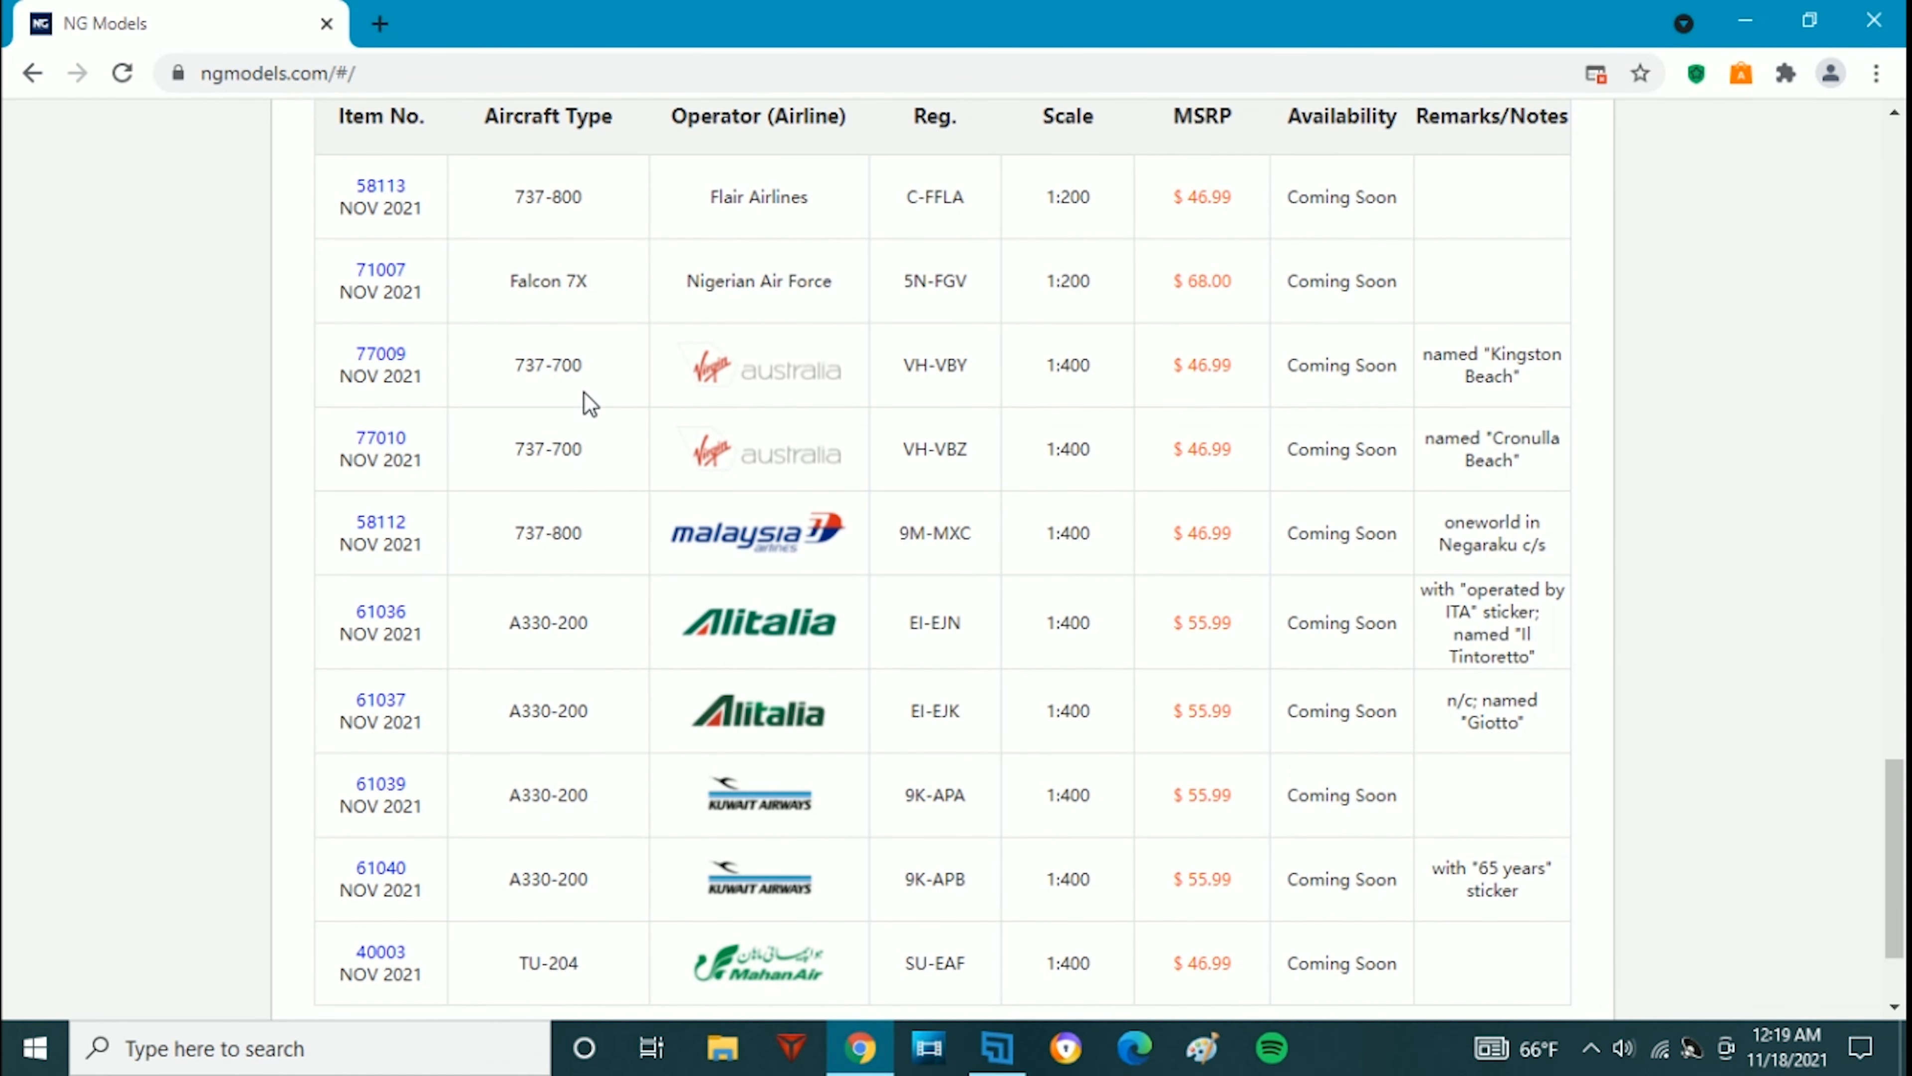
mouse_move(651, 266)
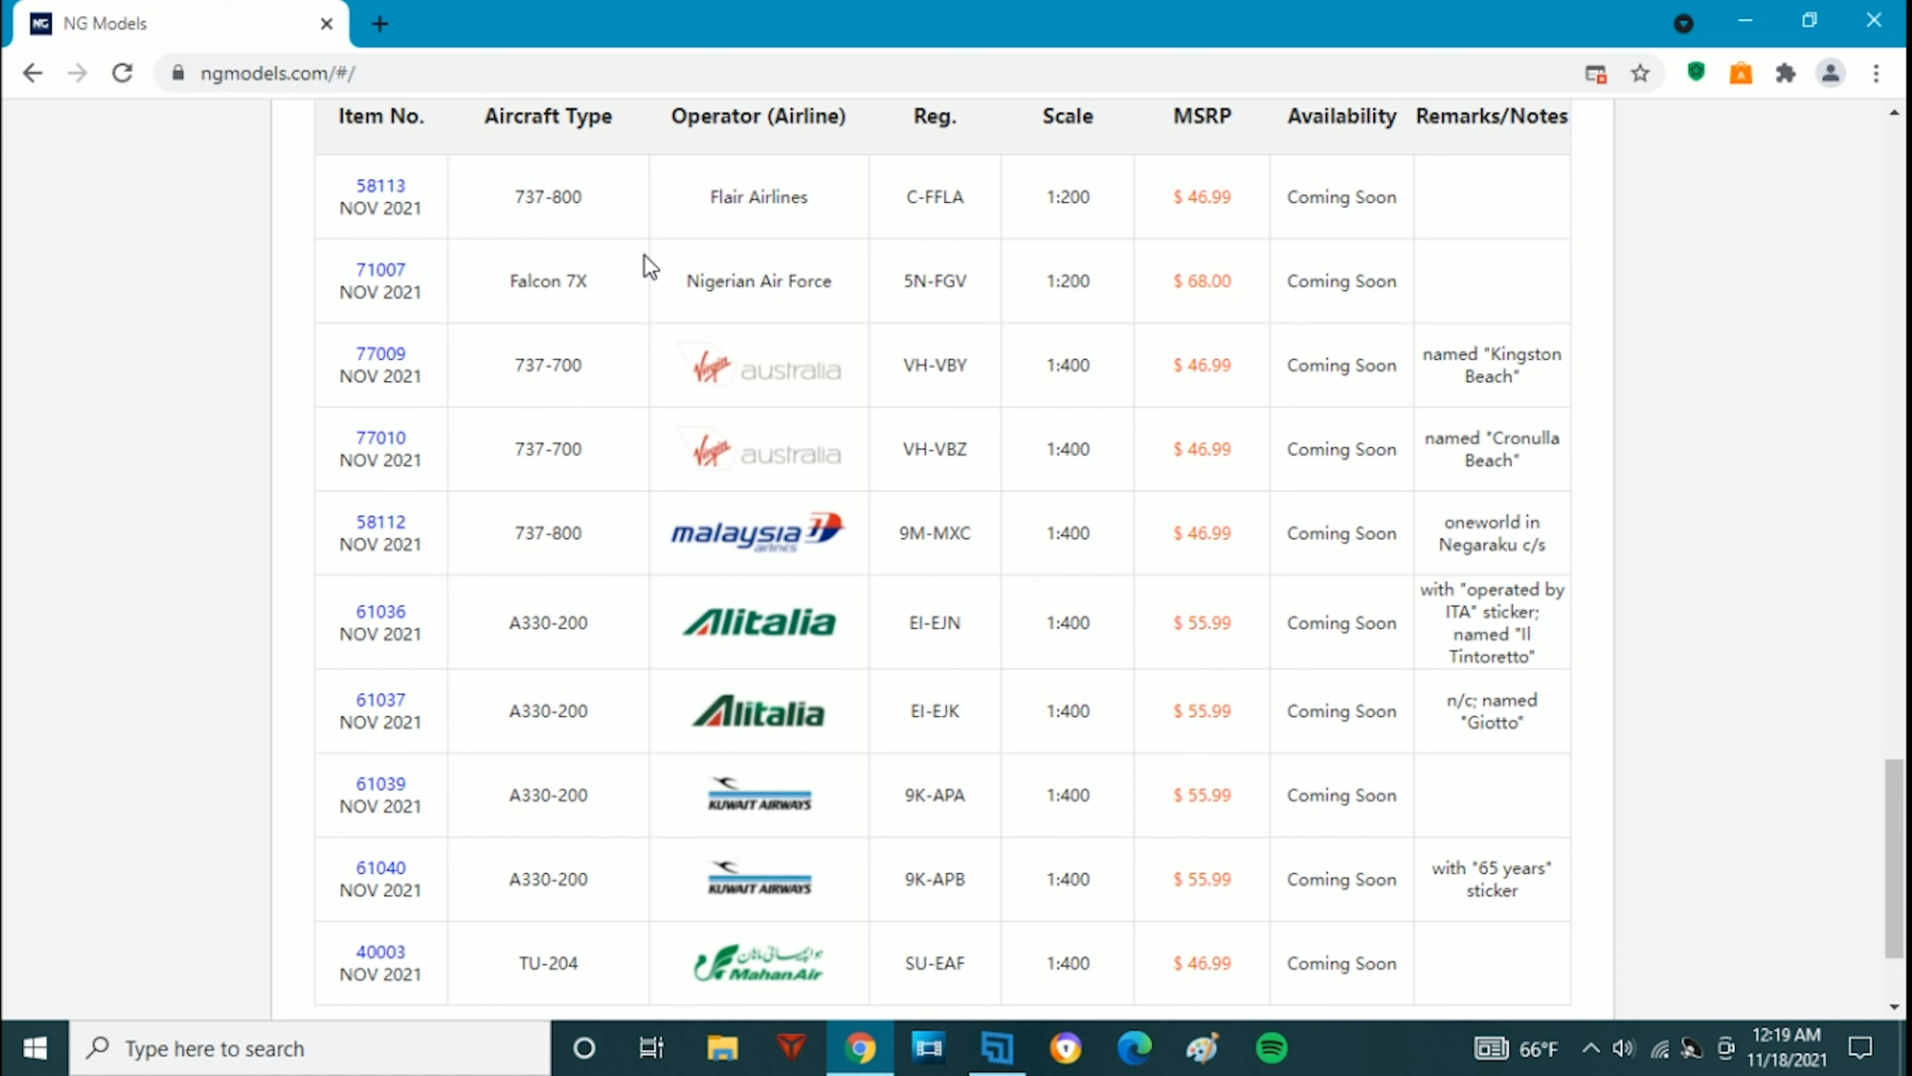
mouse_move(625, 293)
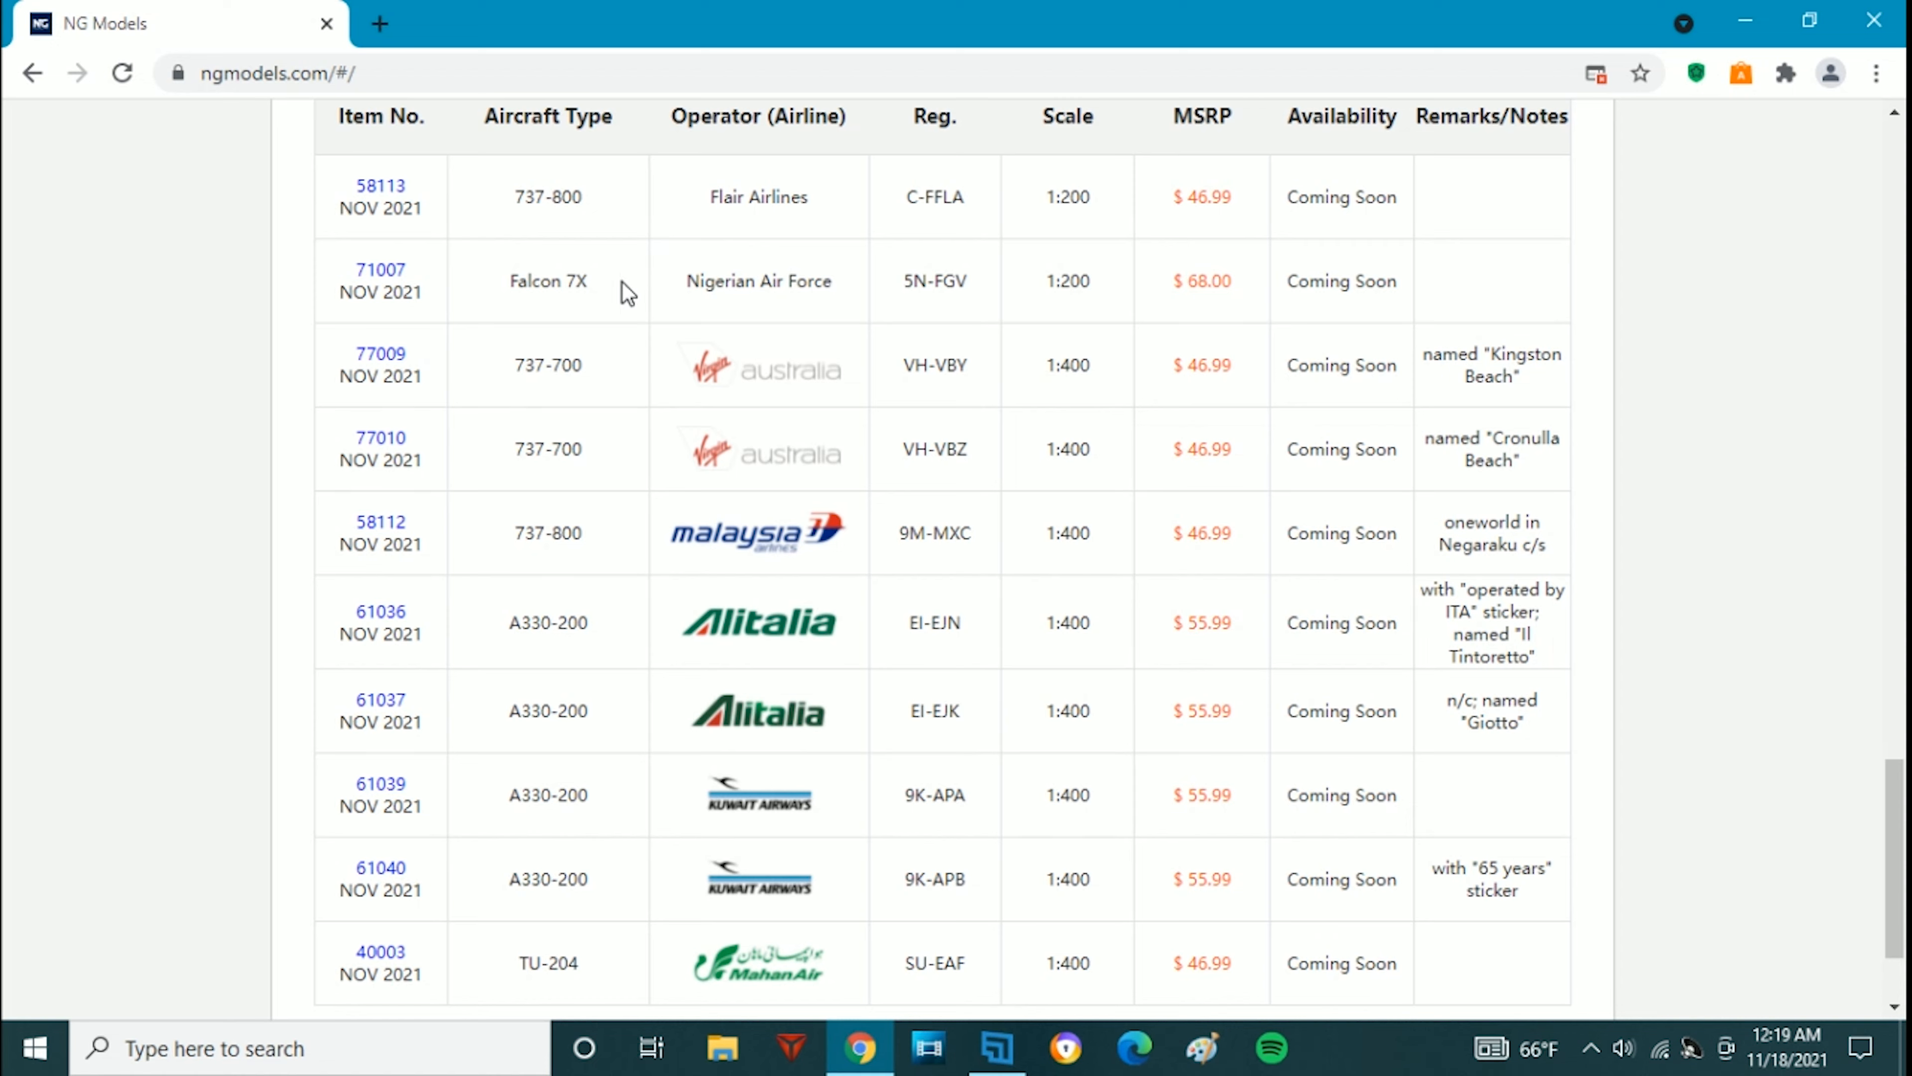
mouse_move(670, 396)
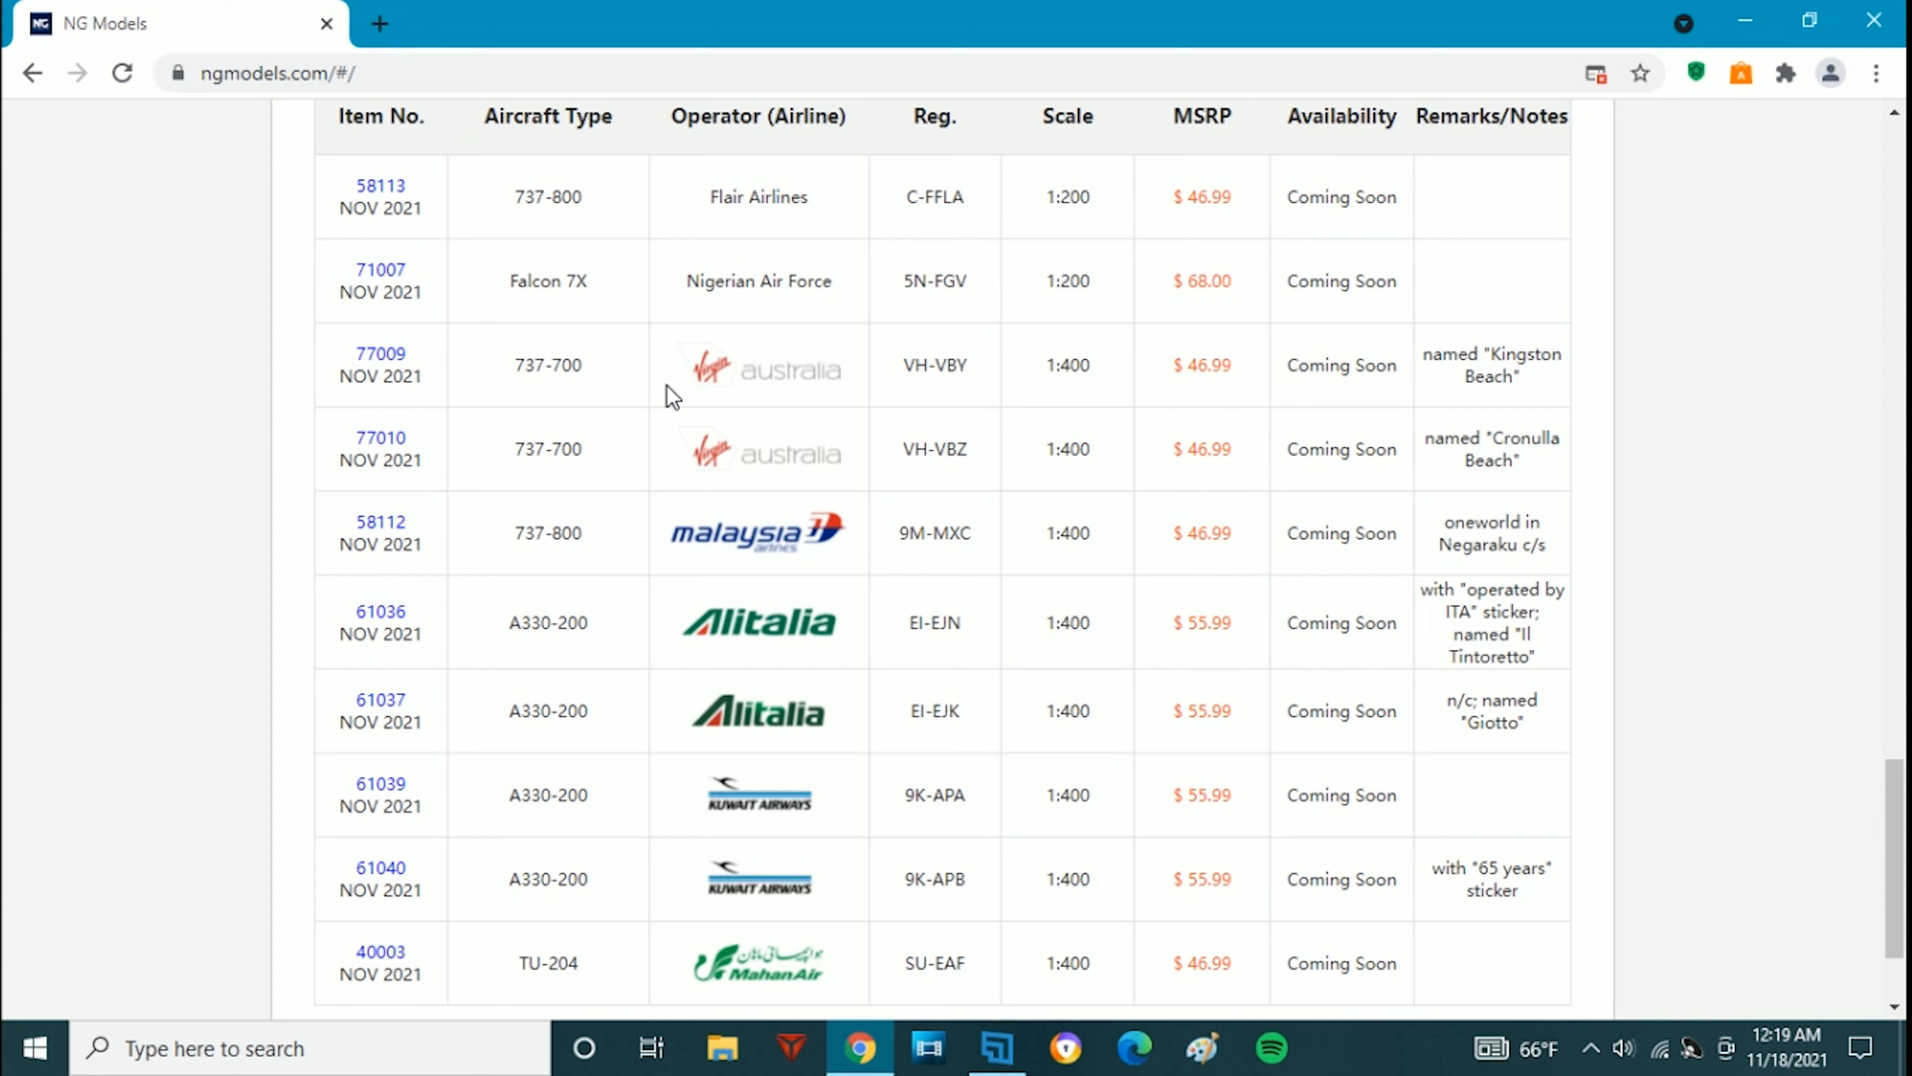
mouse_move(273, 216)
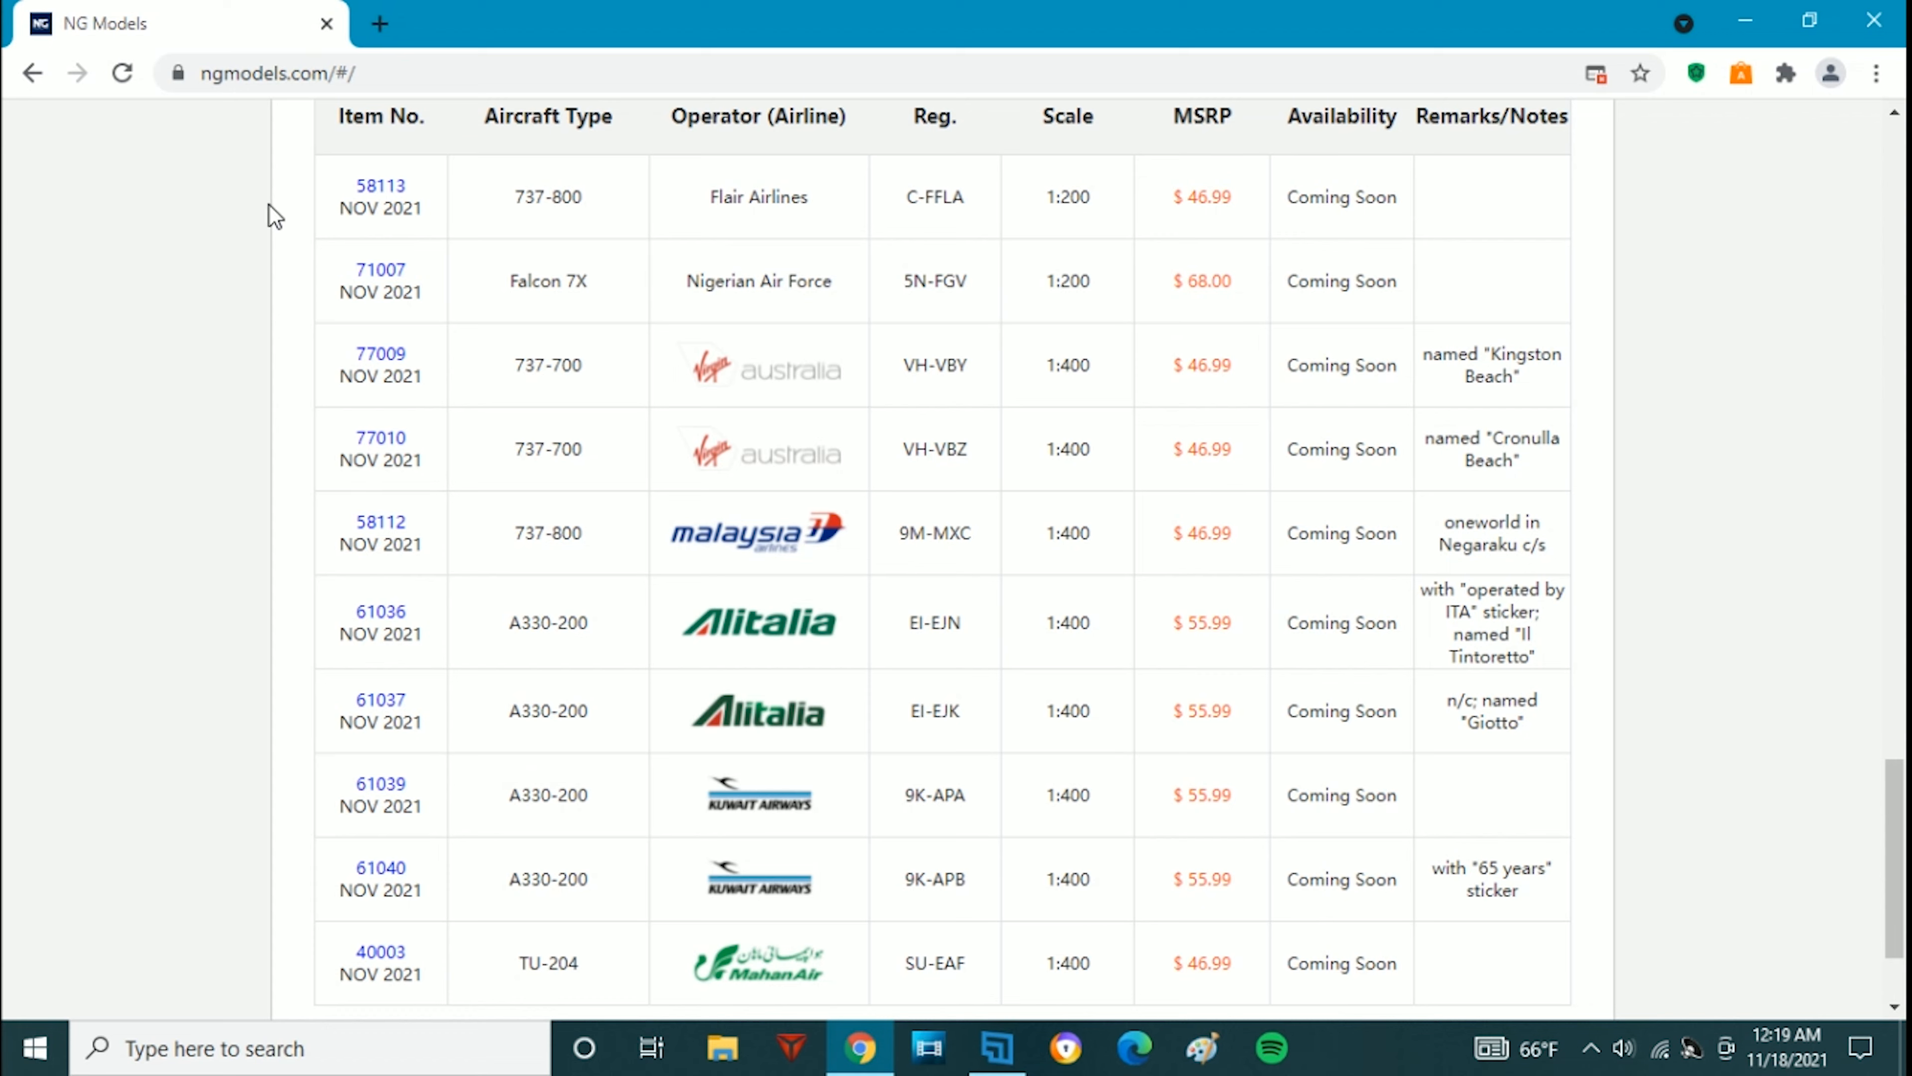
mouse_move(281, 201)
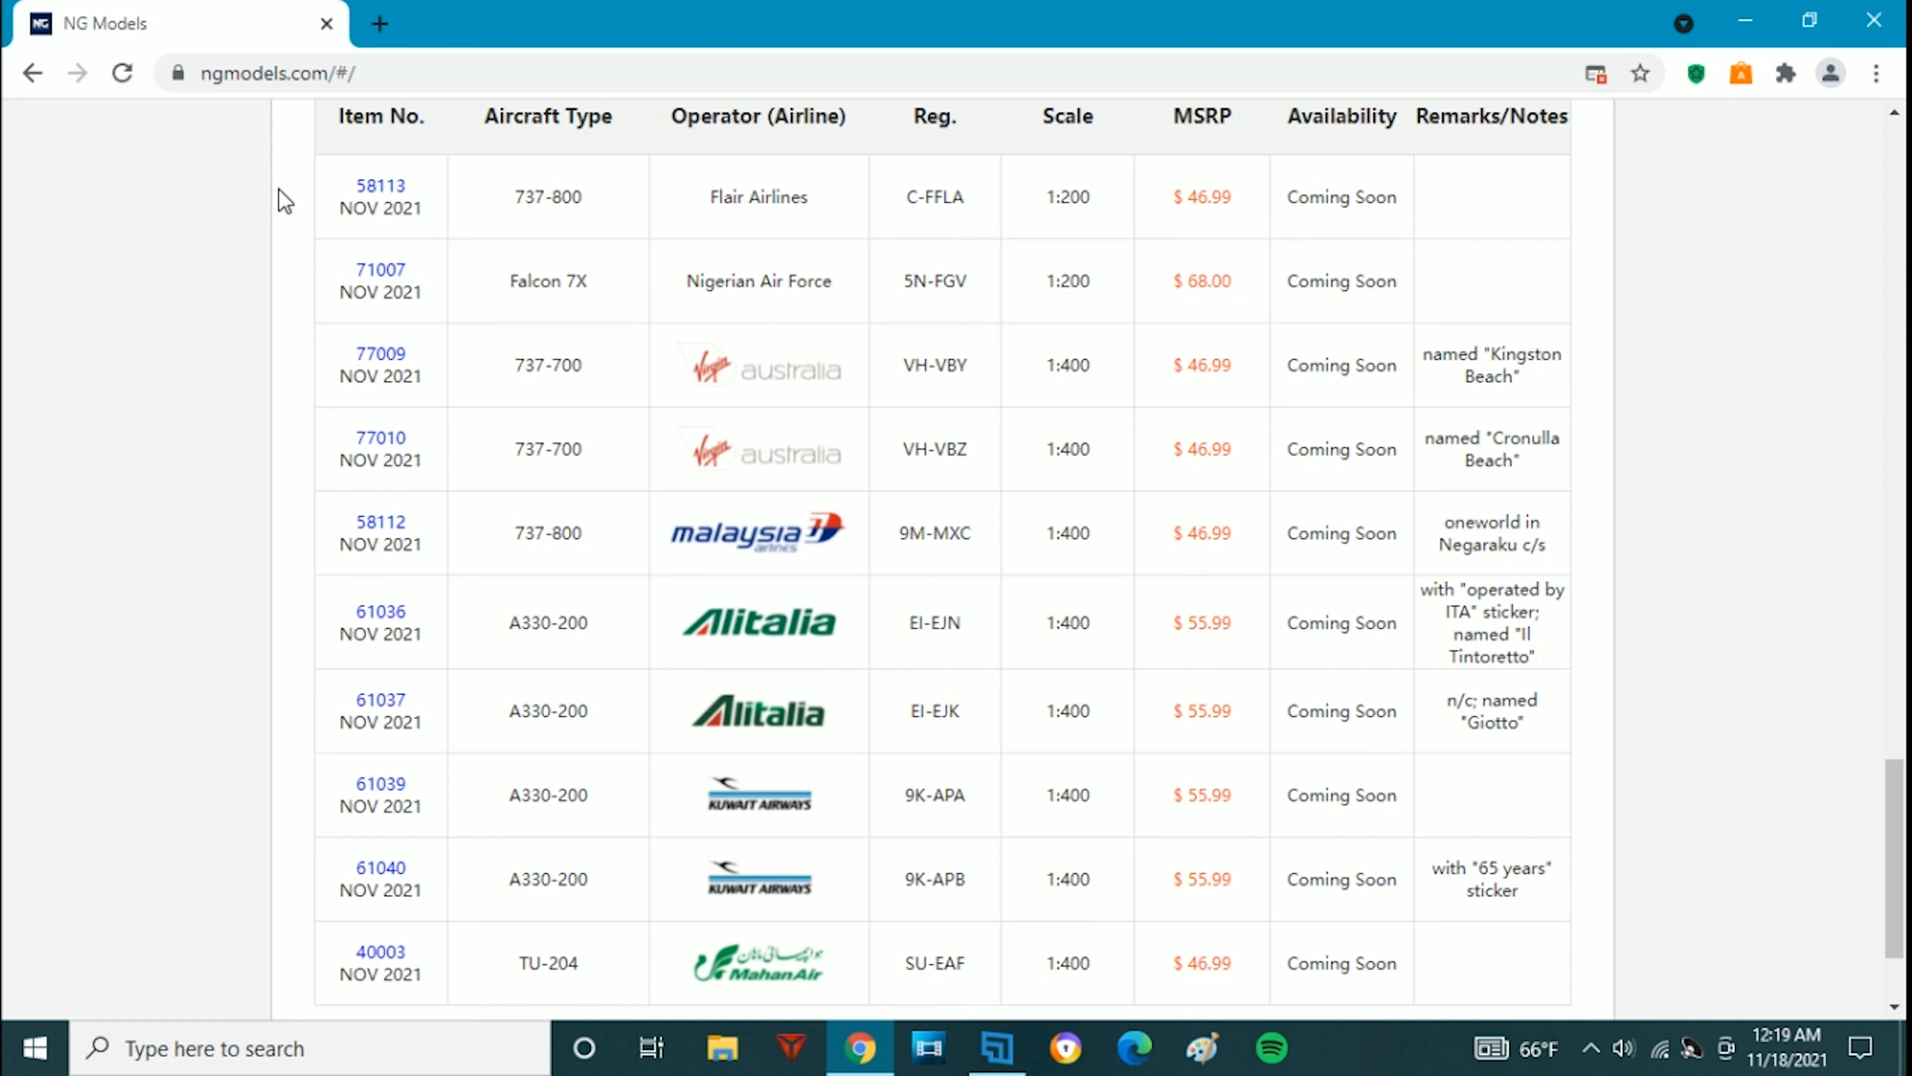
mouse_move(336, 183)
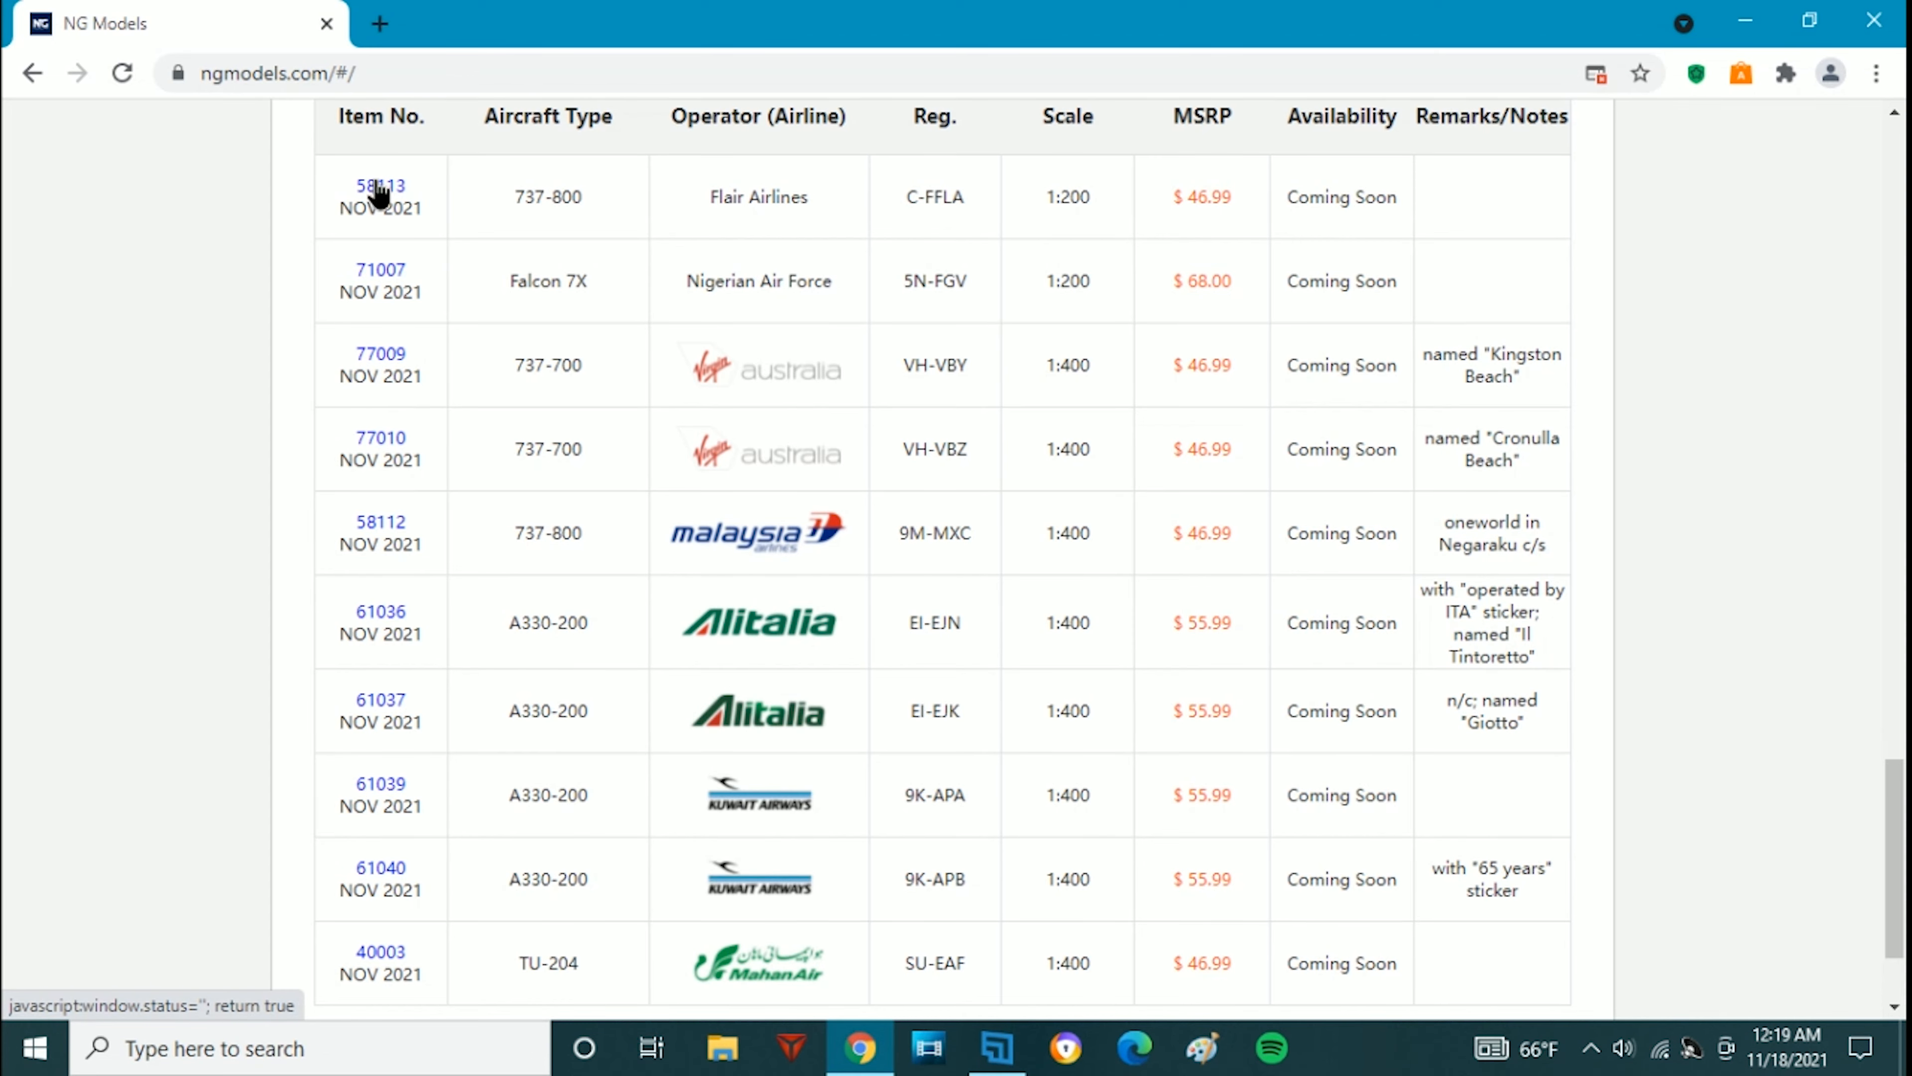
click(379, 185)
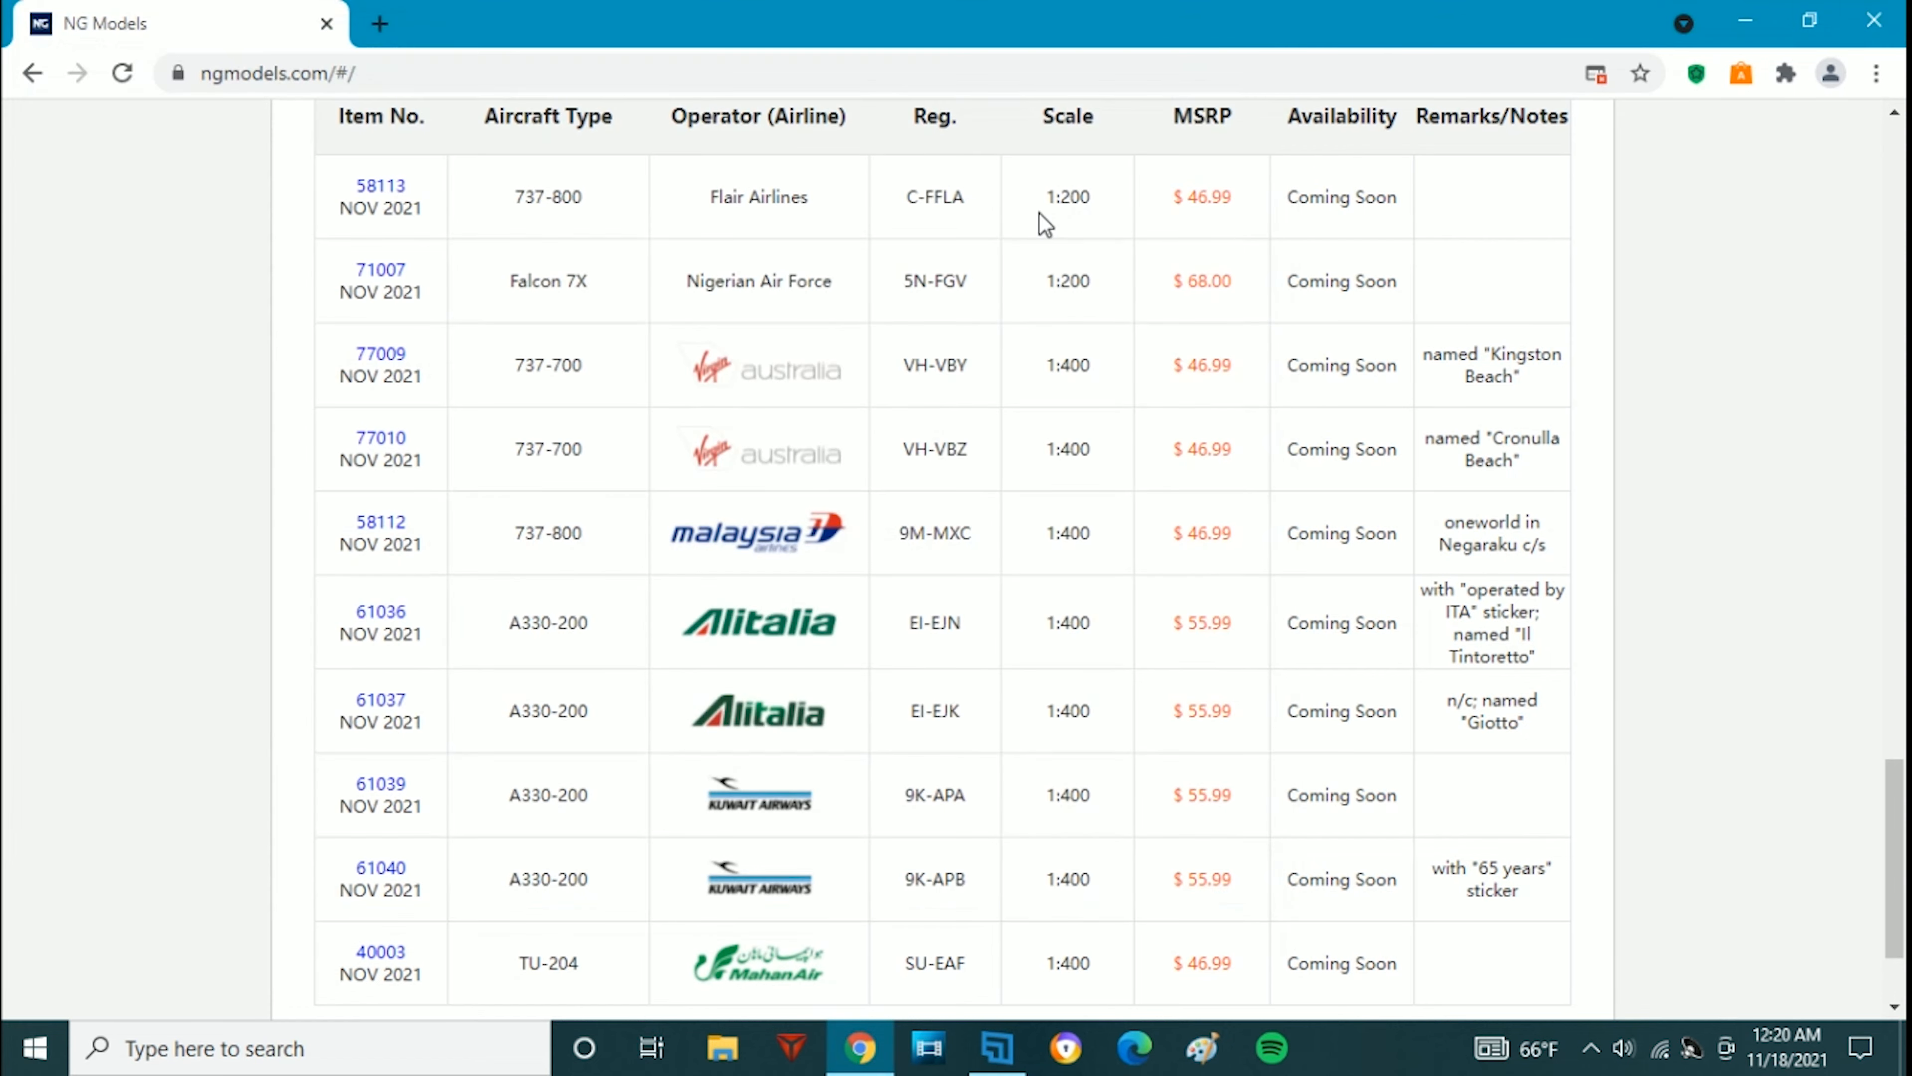
mouse_move(129, 140)
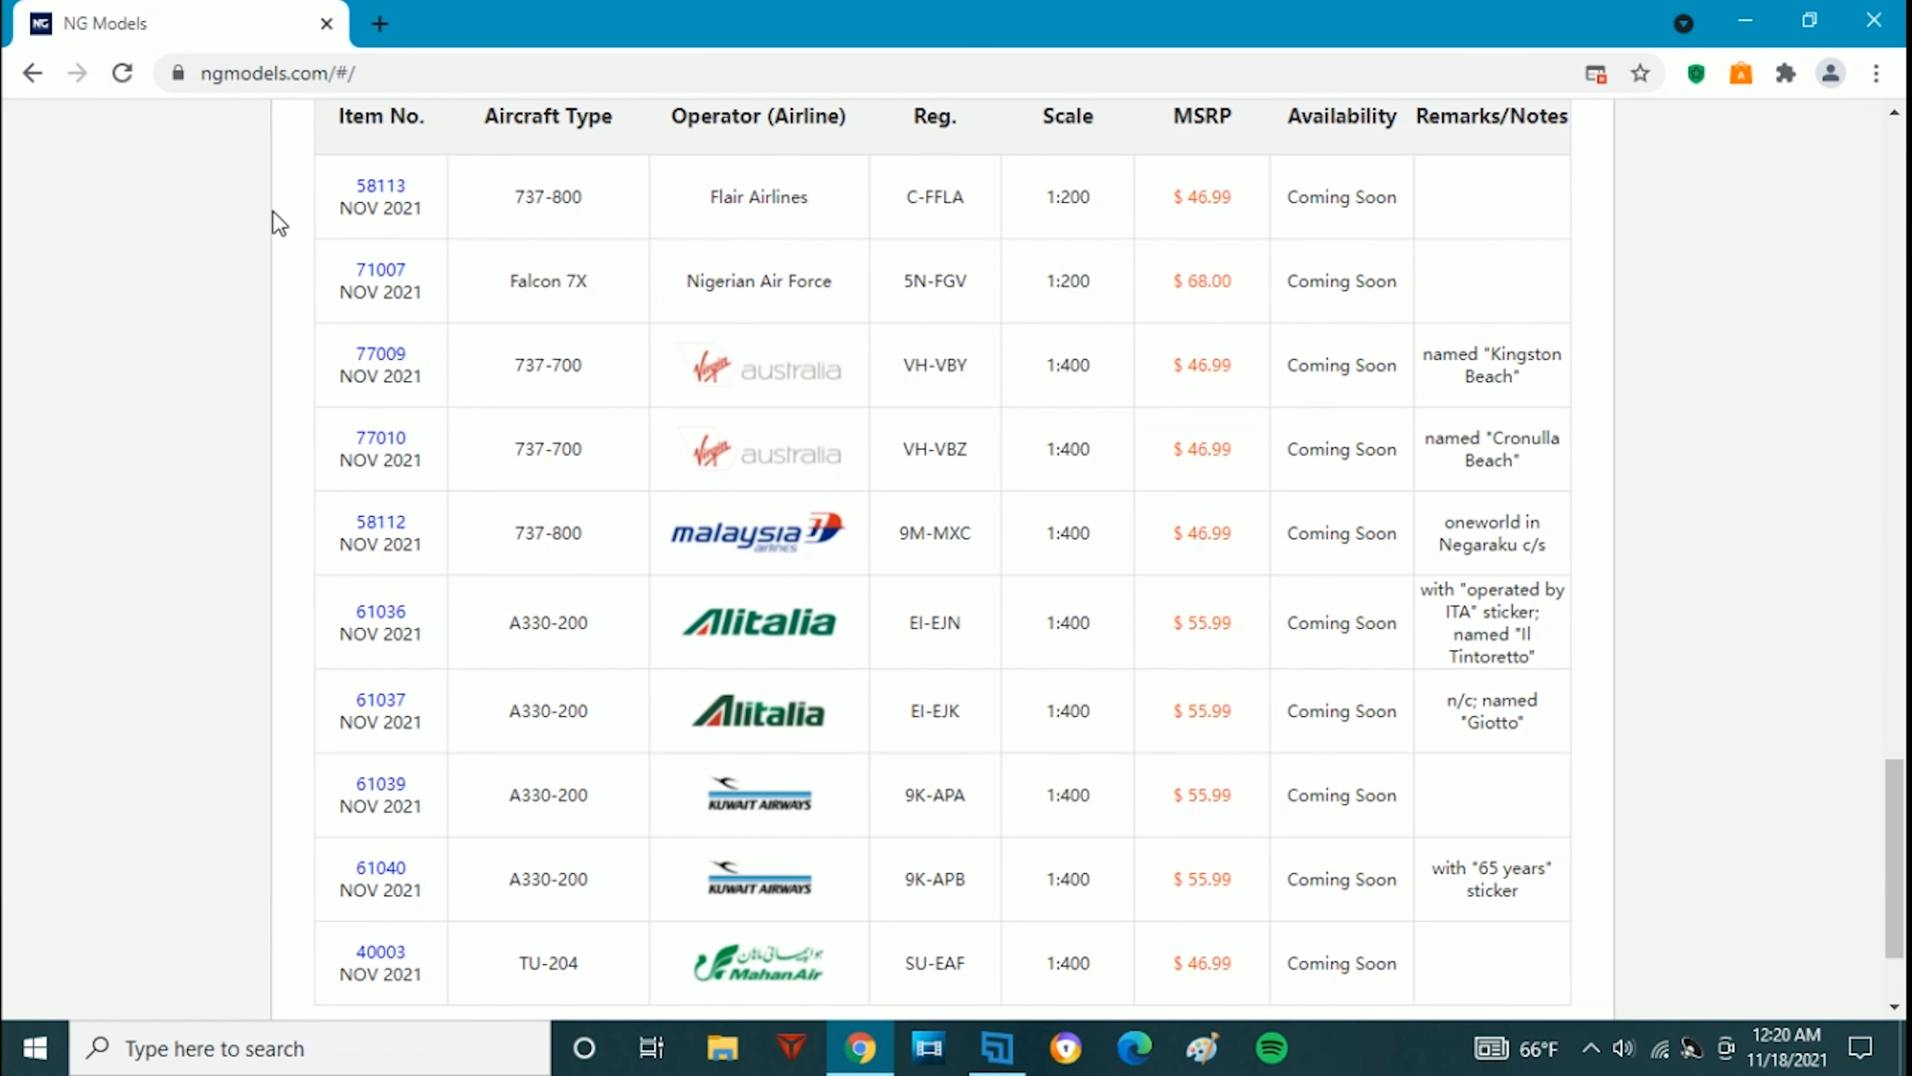
click(380, 186)
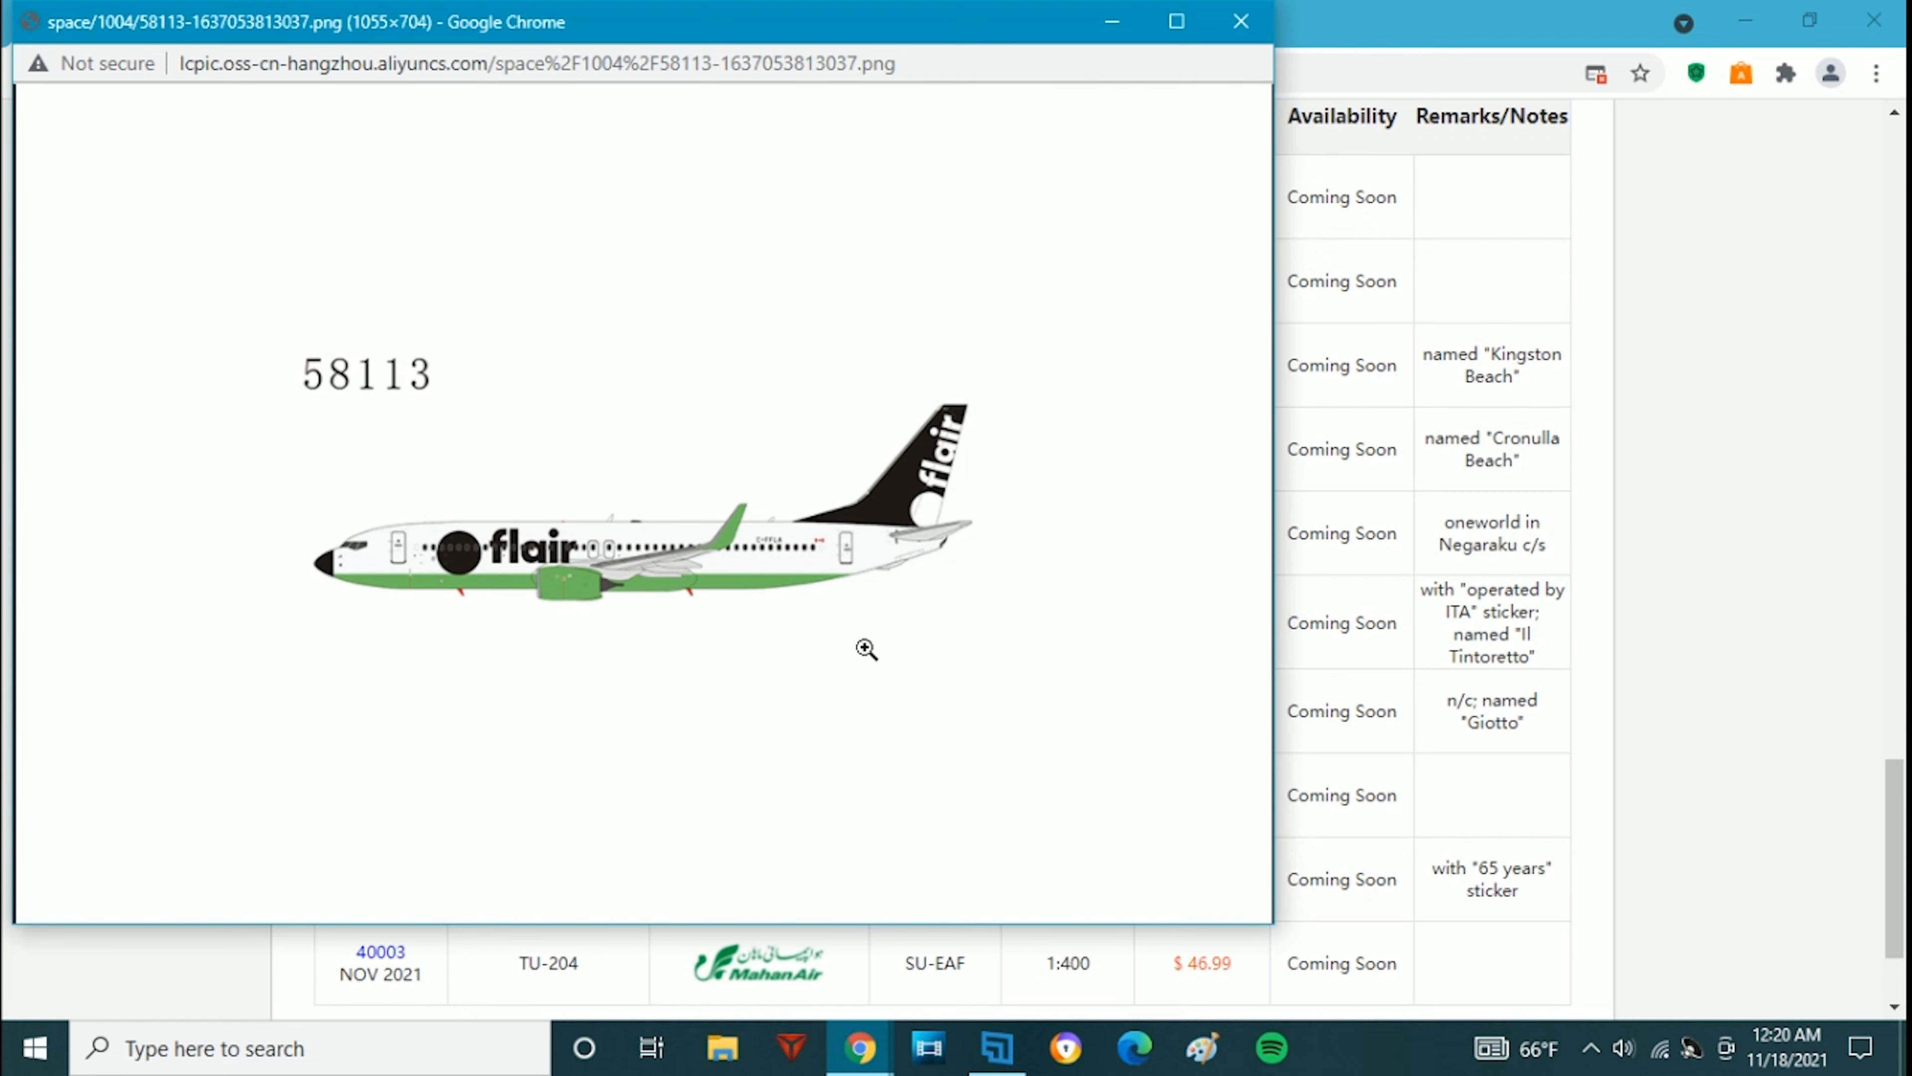
mouse_move(865, 609)
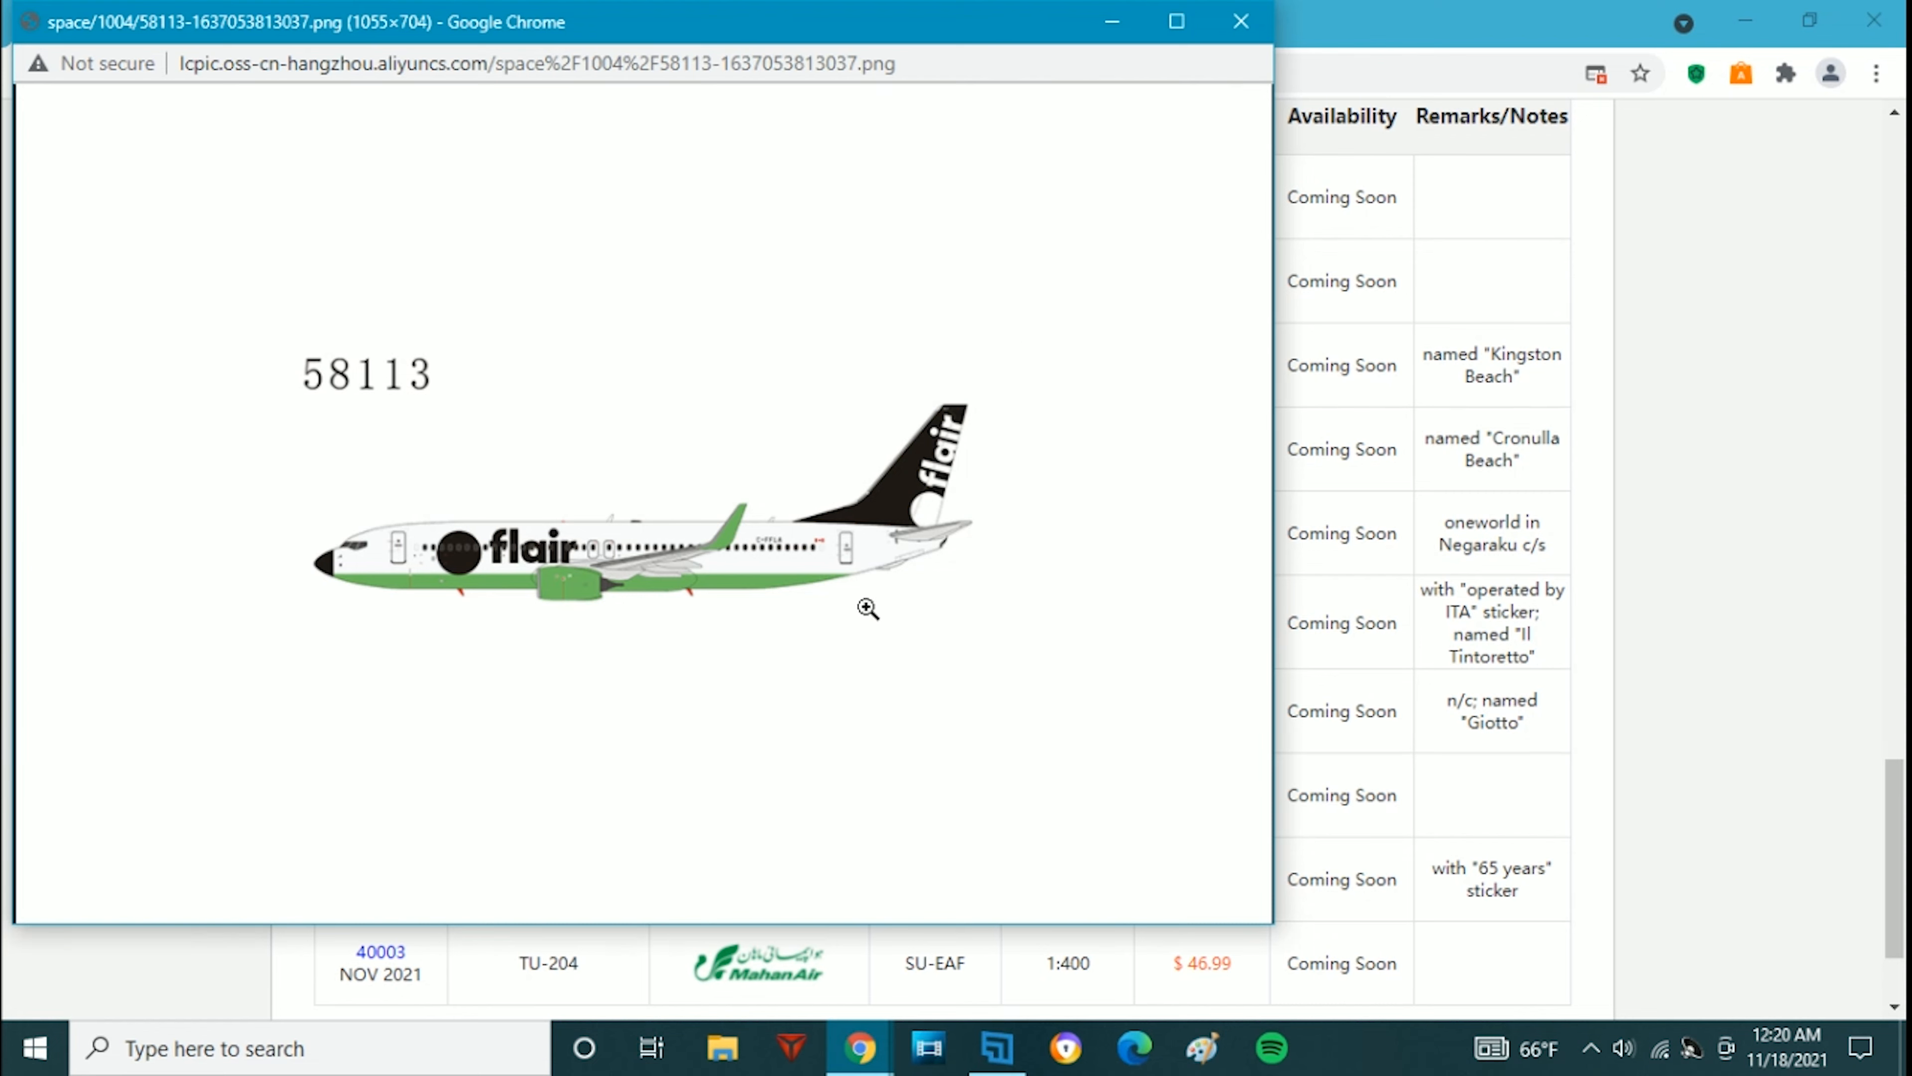
mouse_move(983, 575)
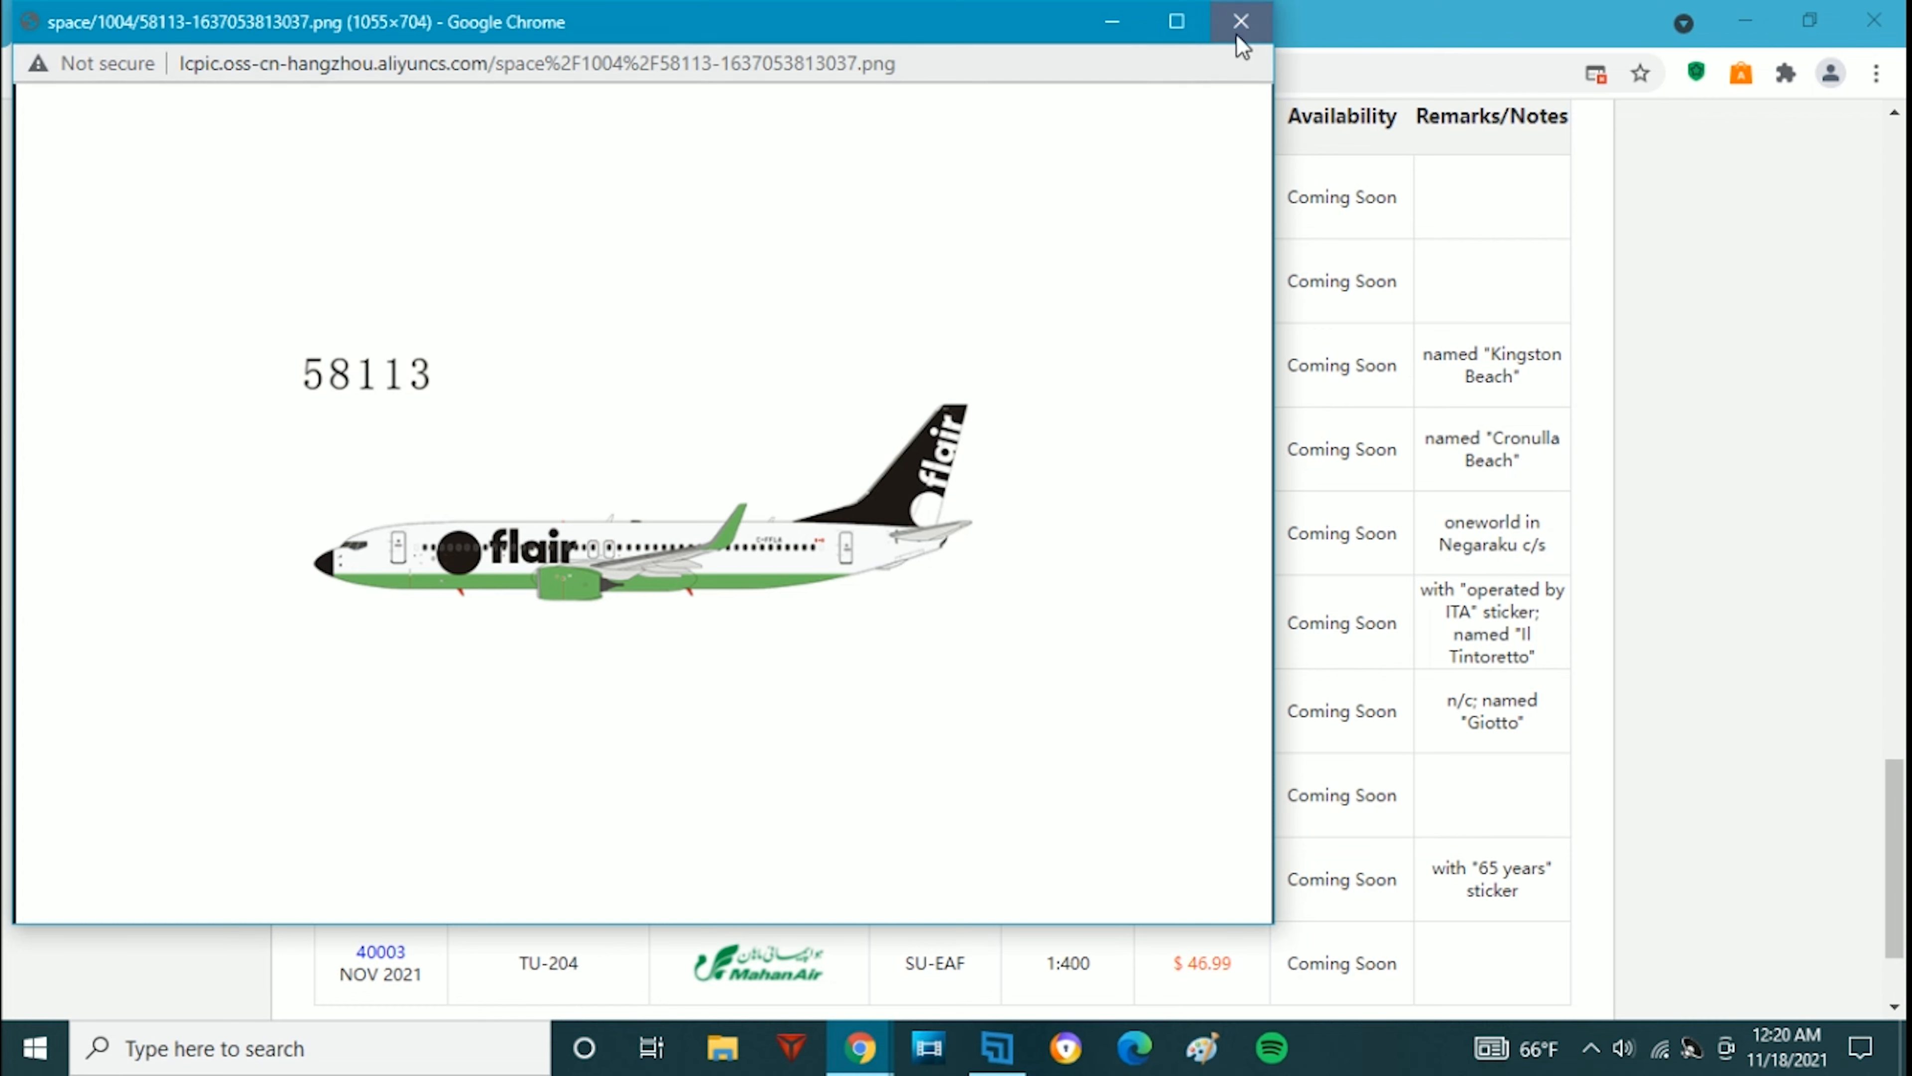
click(1242, 22)
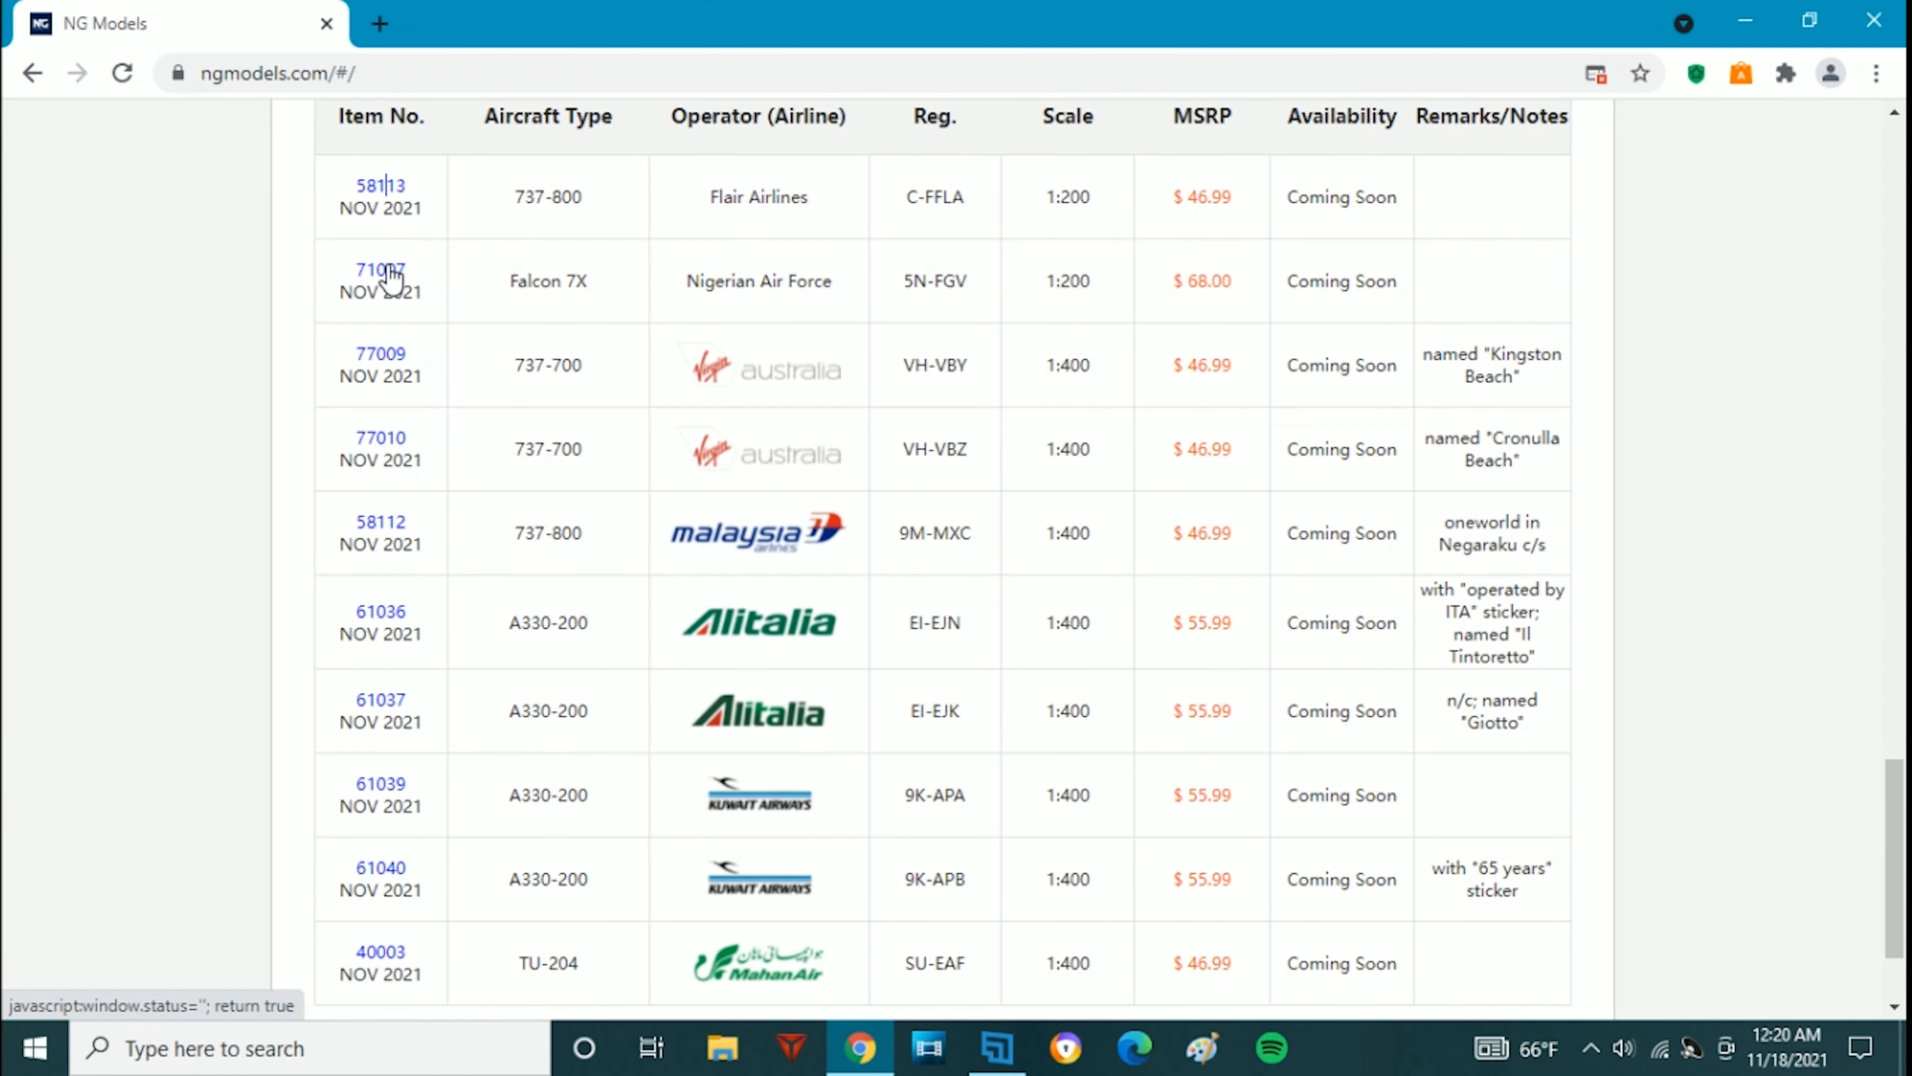
click(379, 268)
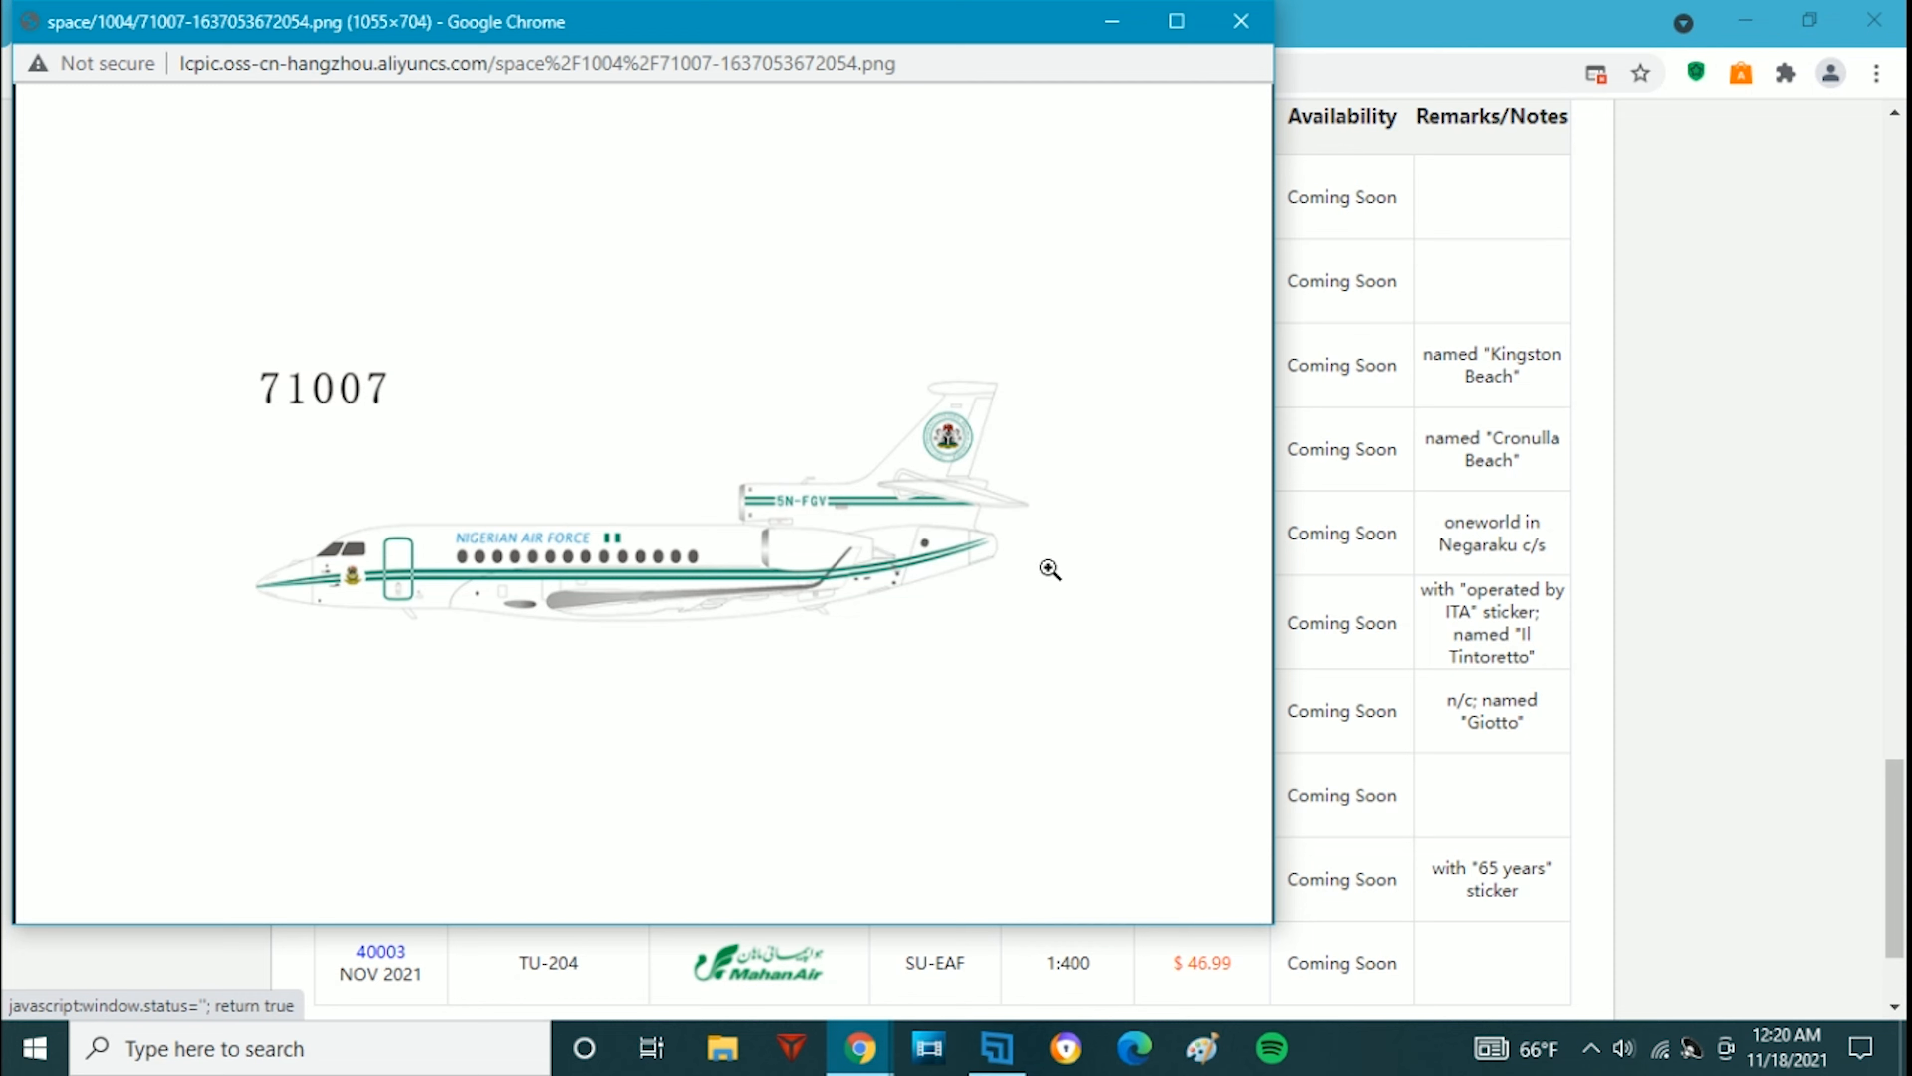
mouse_move(1017, 635)
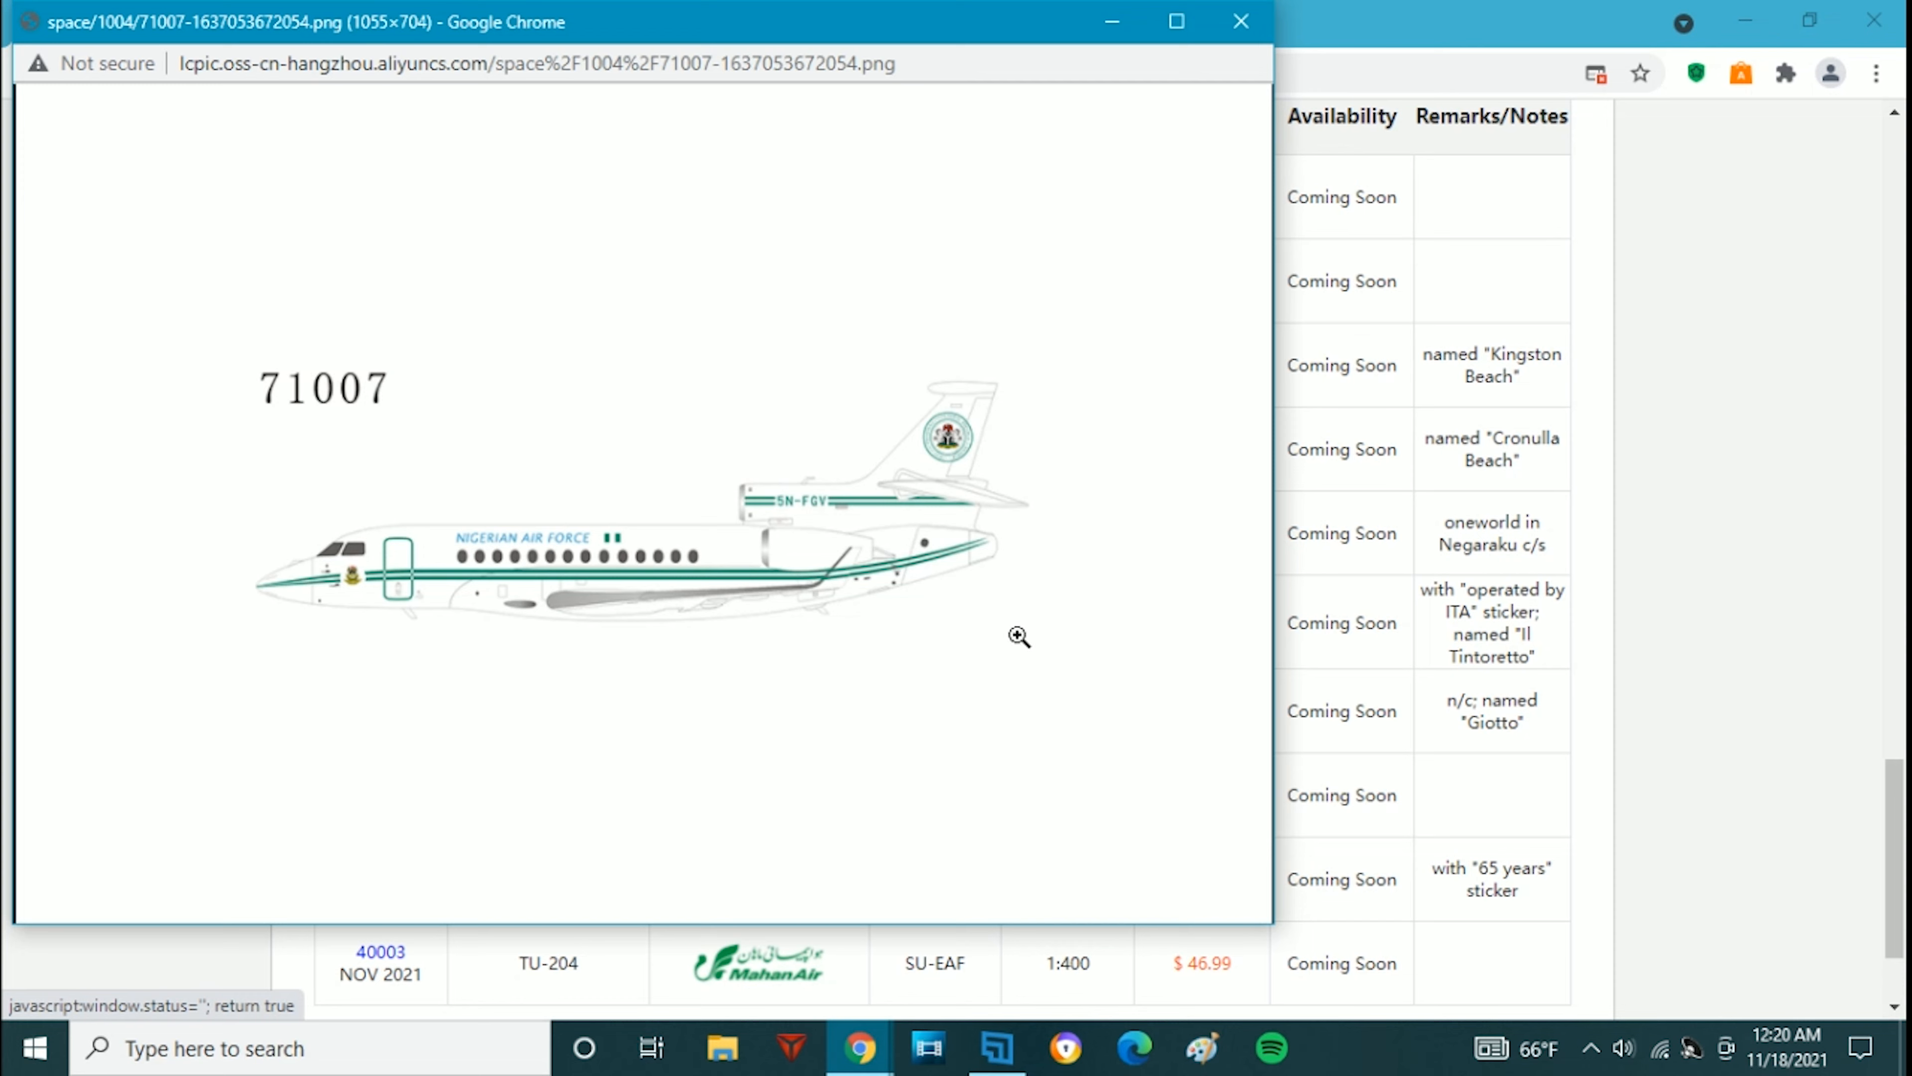
mouse_move(757, 708)
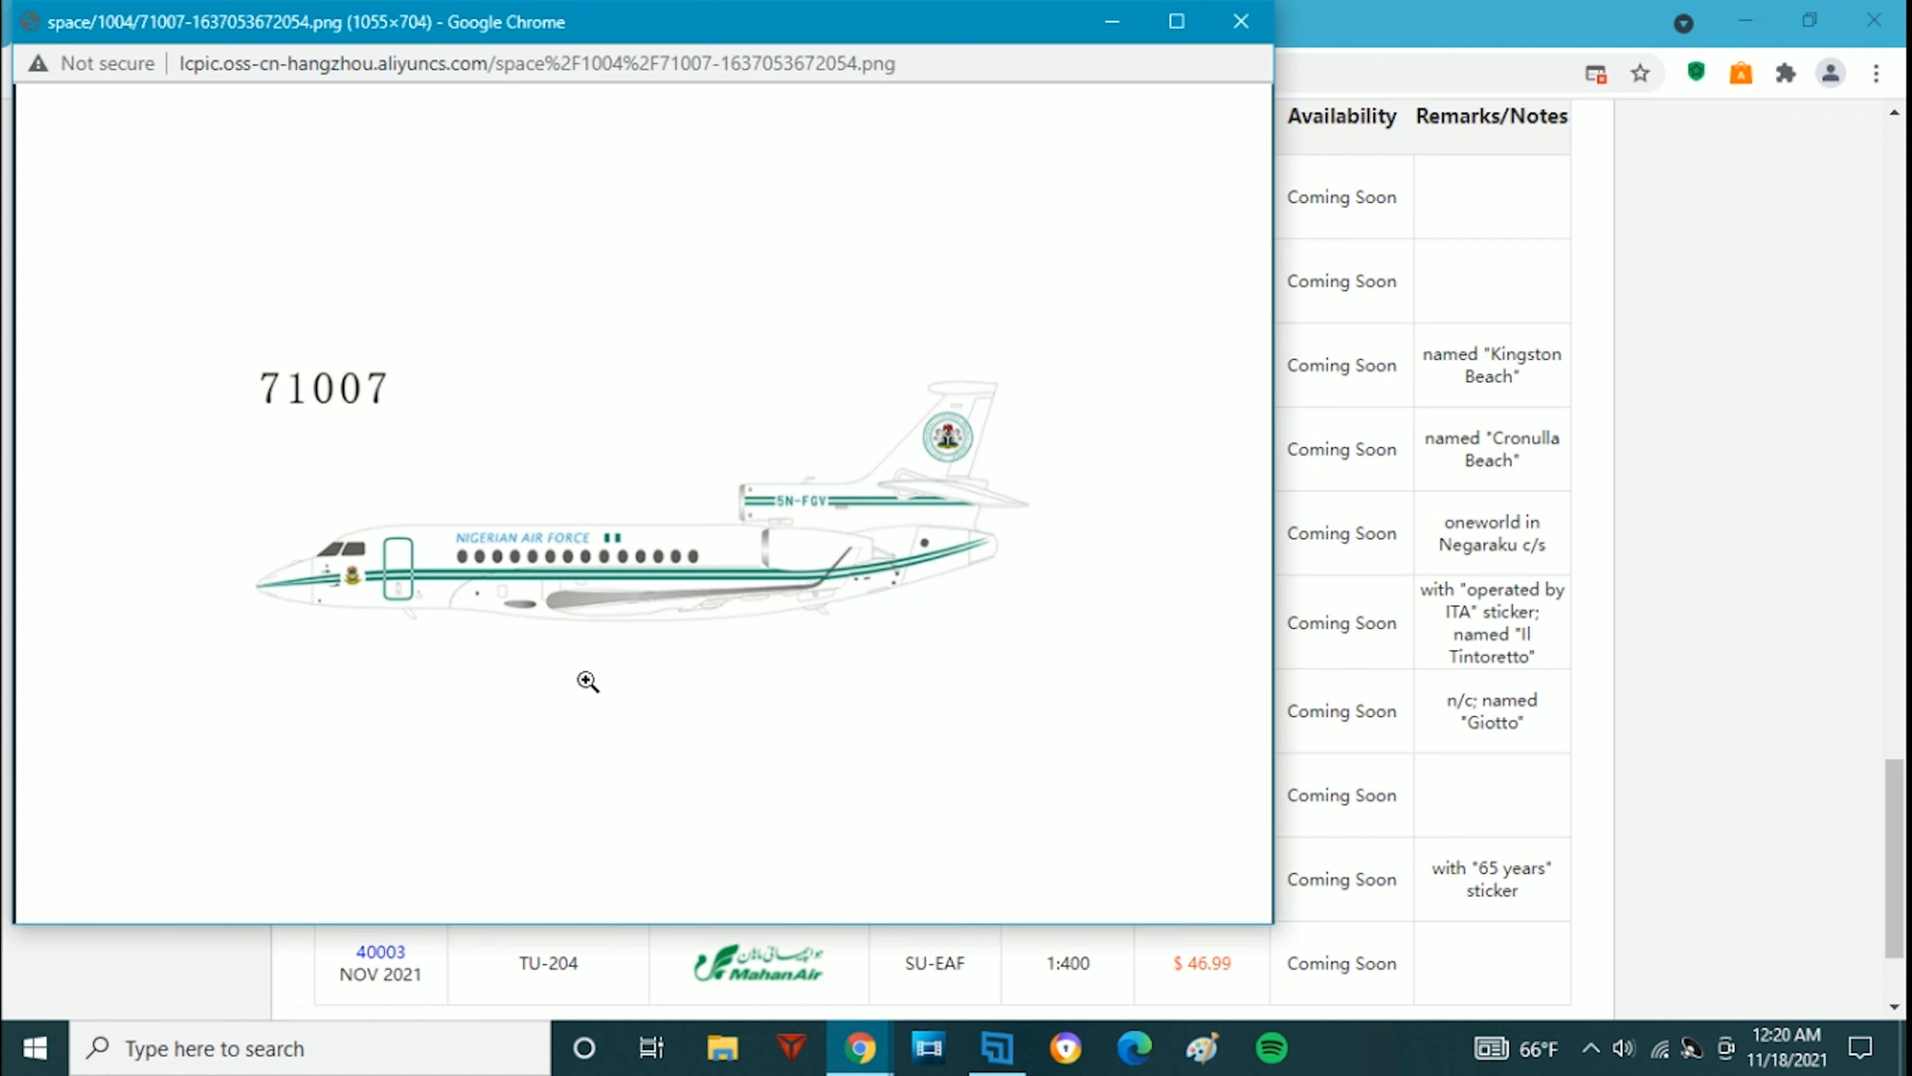
mouse_move(34, 740)
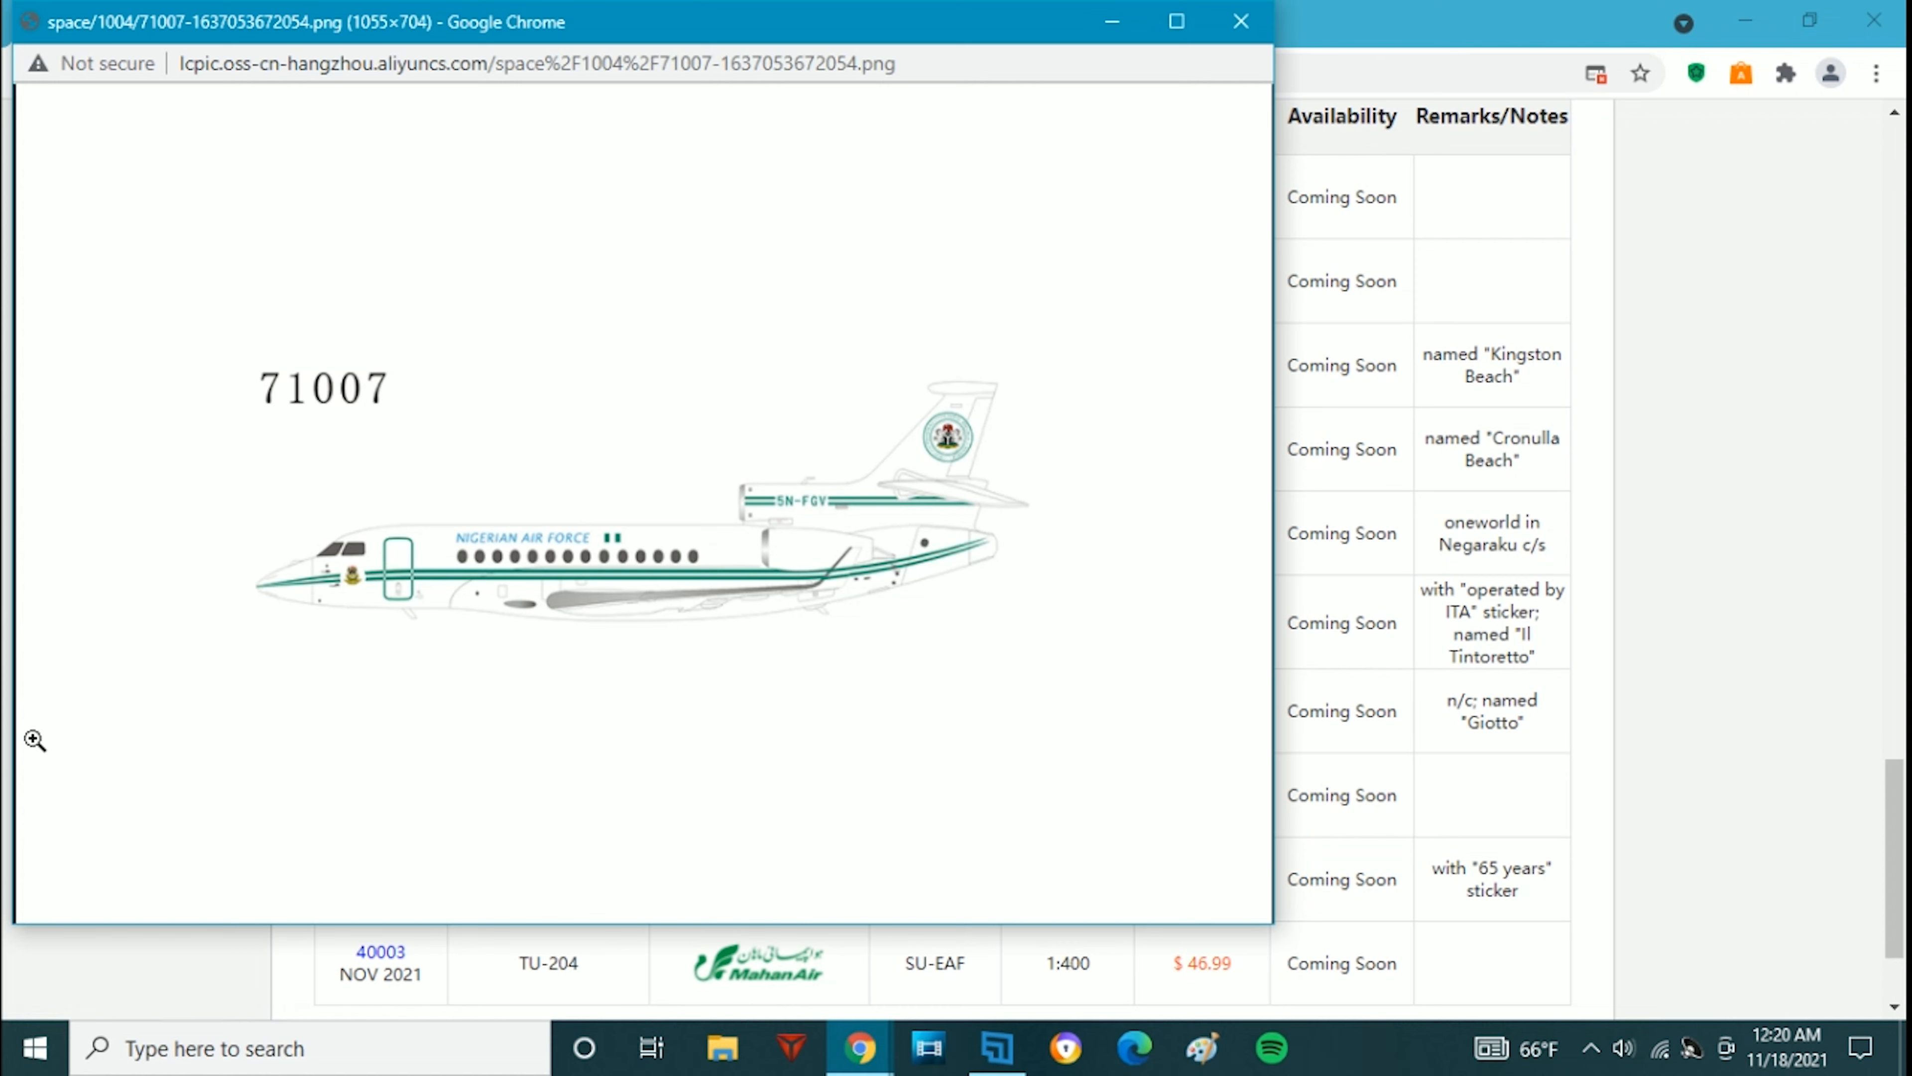
mouse_move(1152, 92)
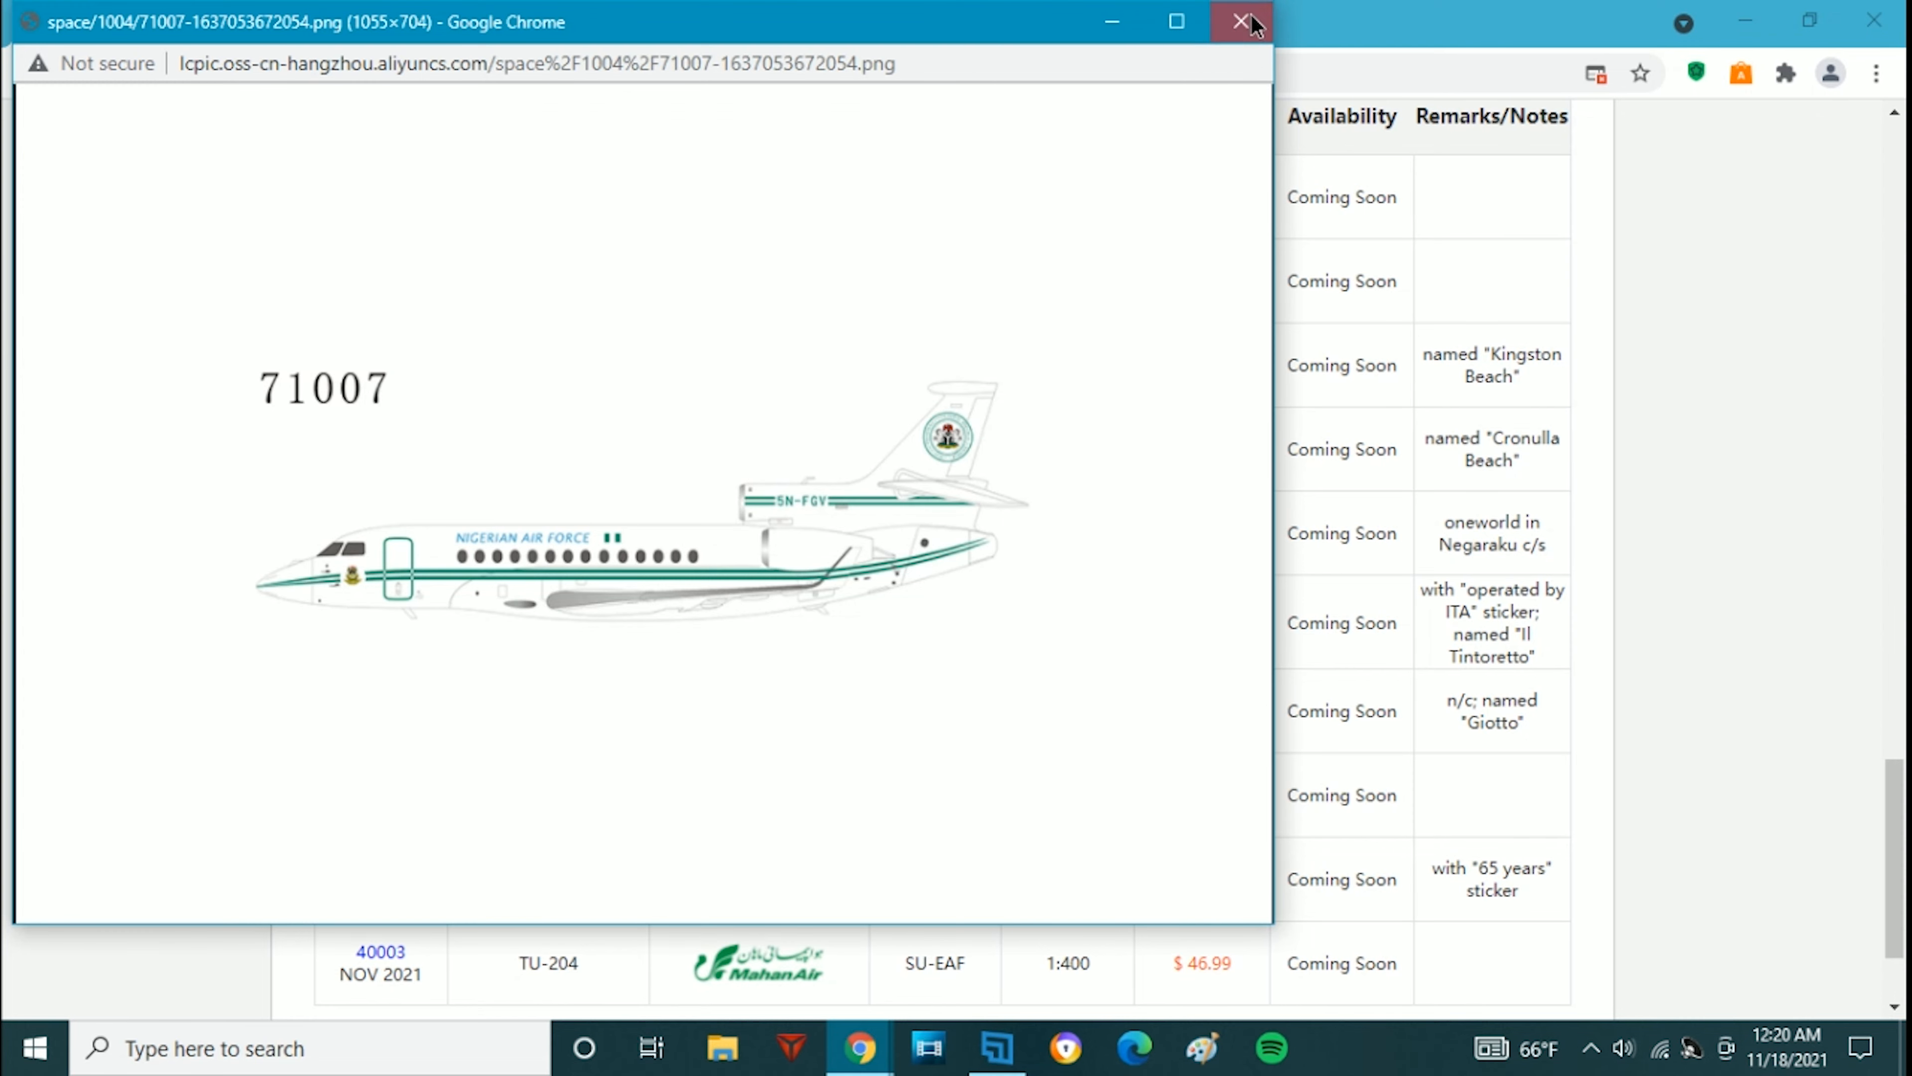
click(1241, 22)
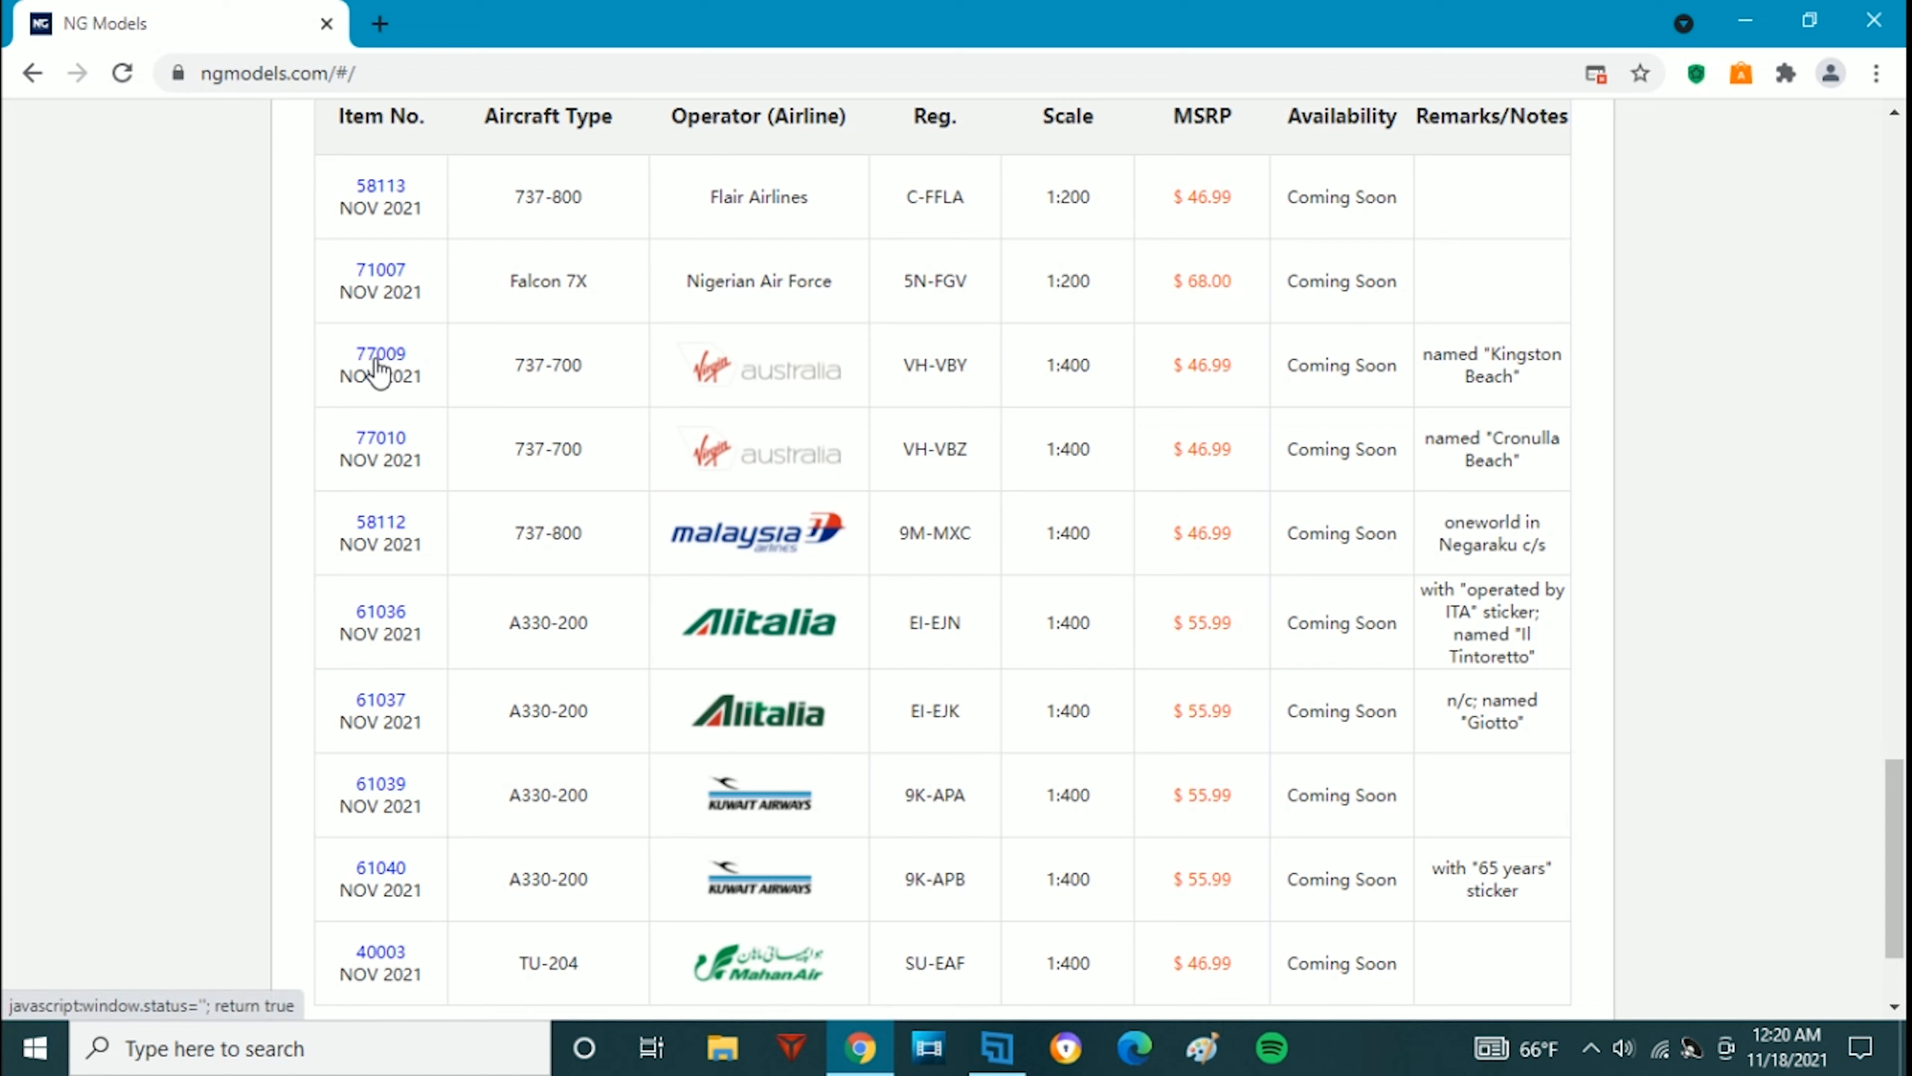
mouse_move(380, 353)
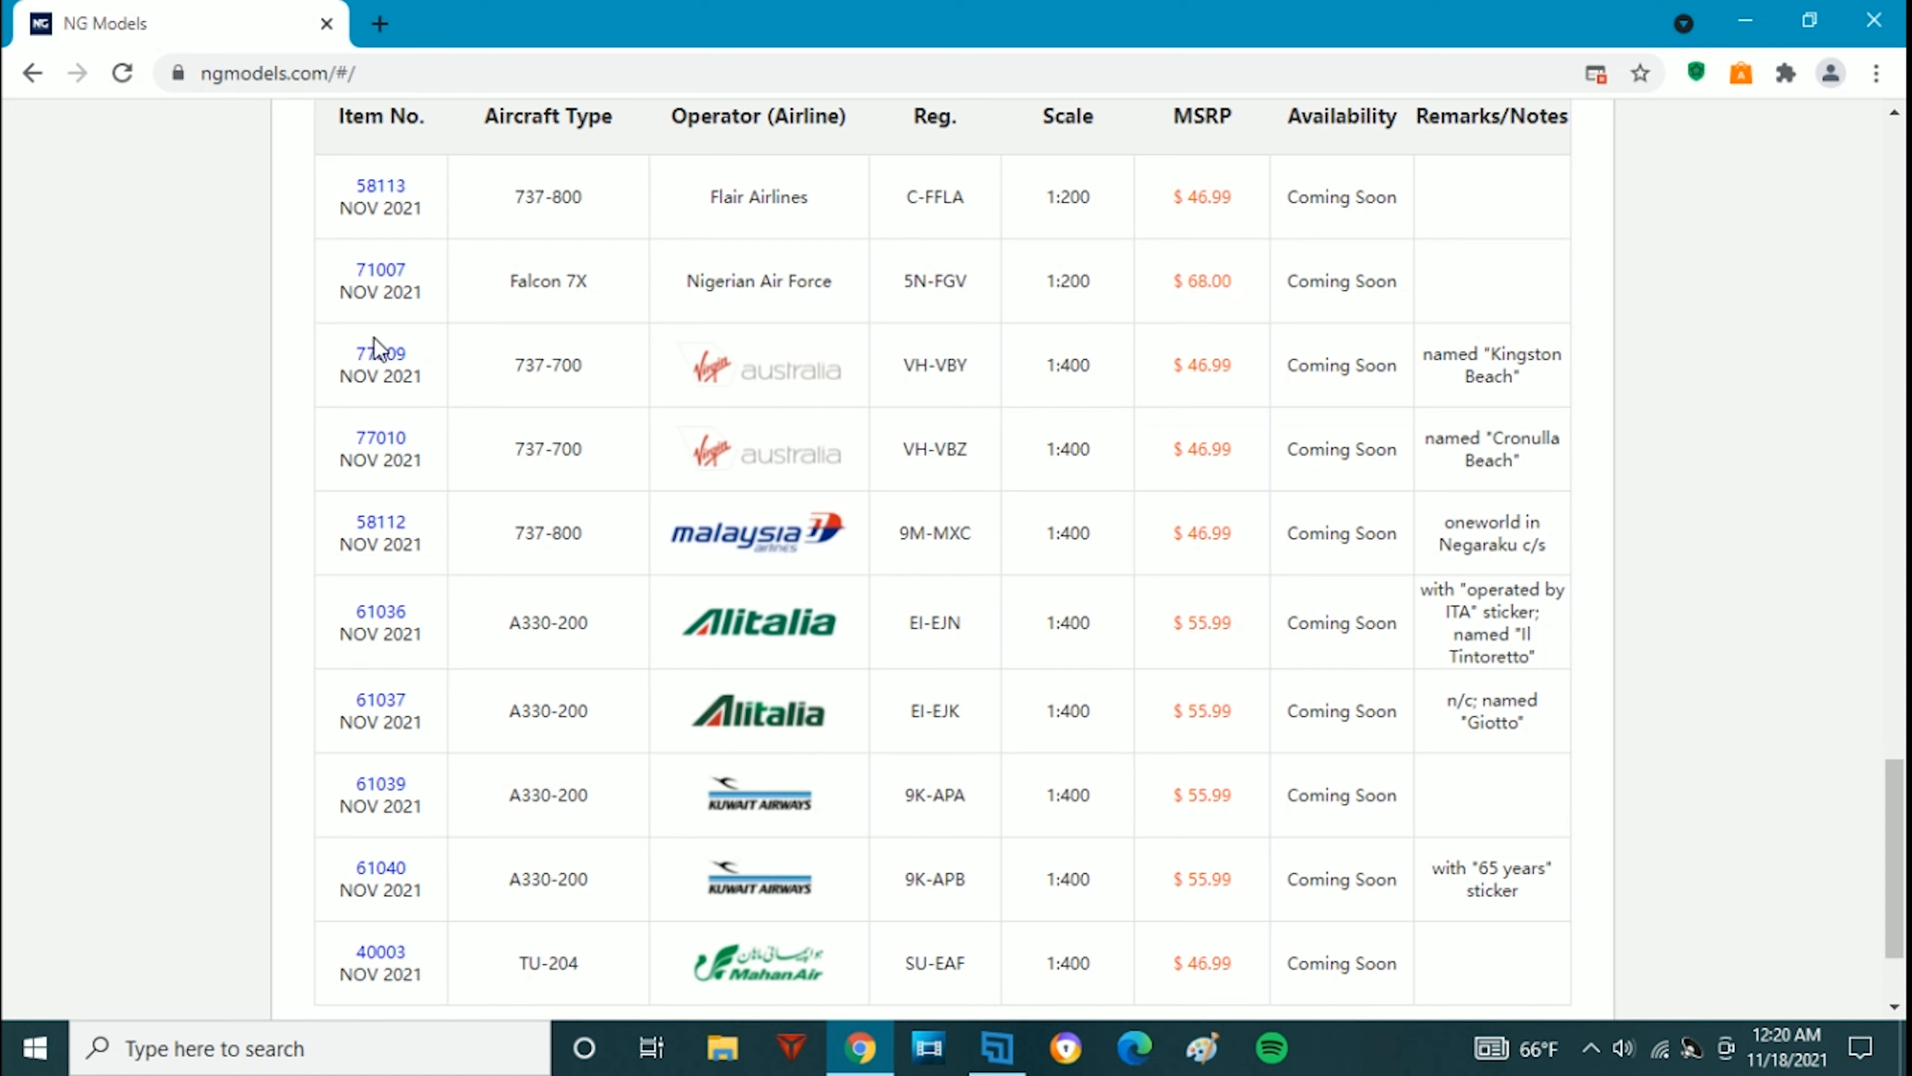
mouse_move(379, 364)
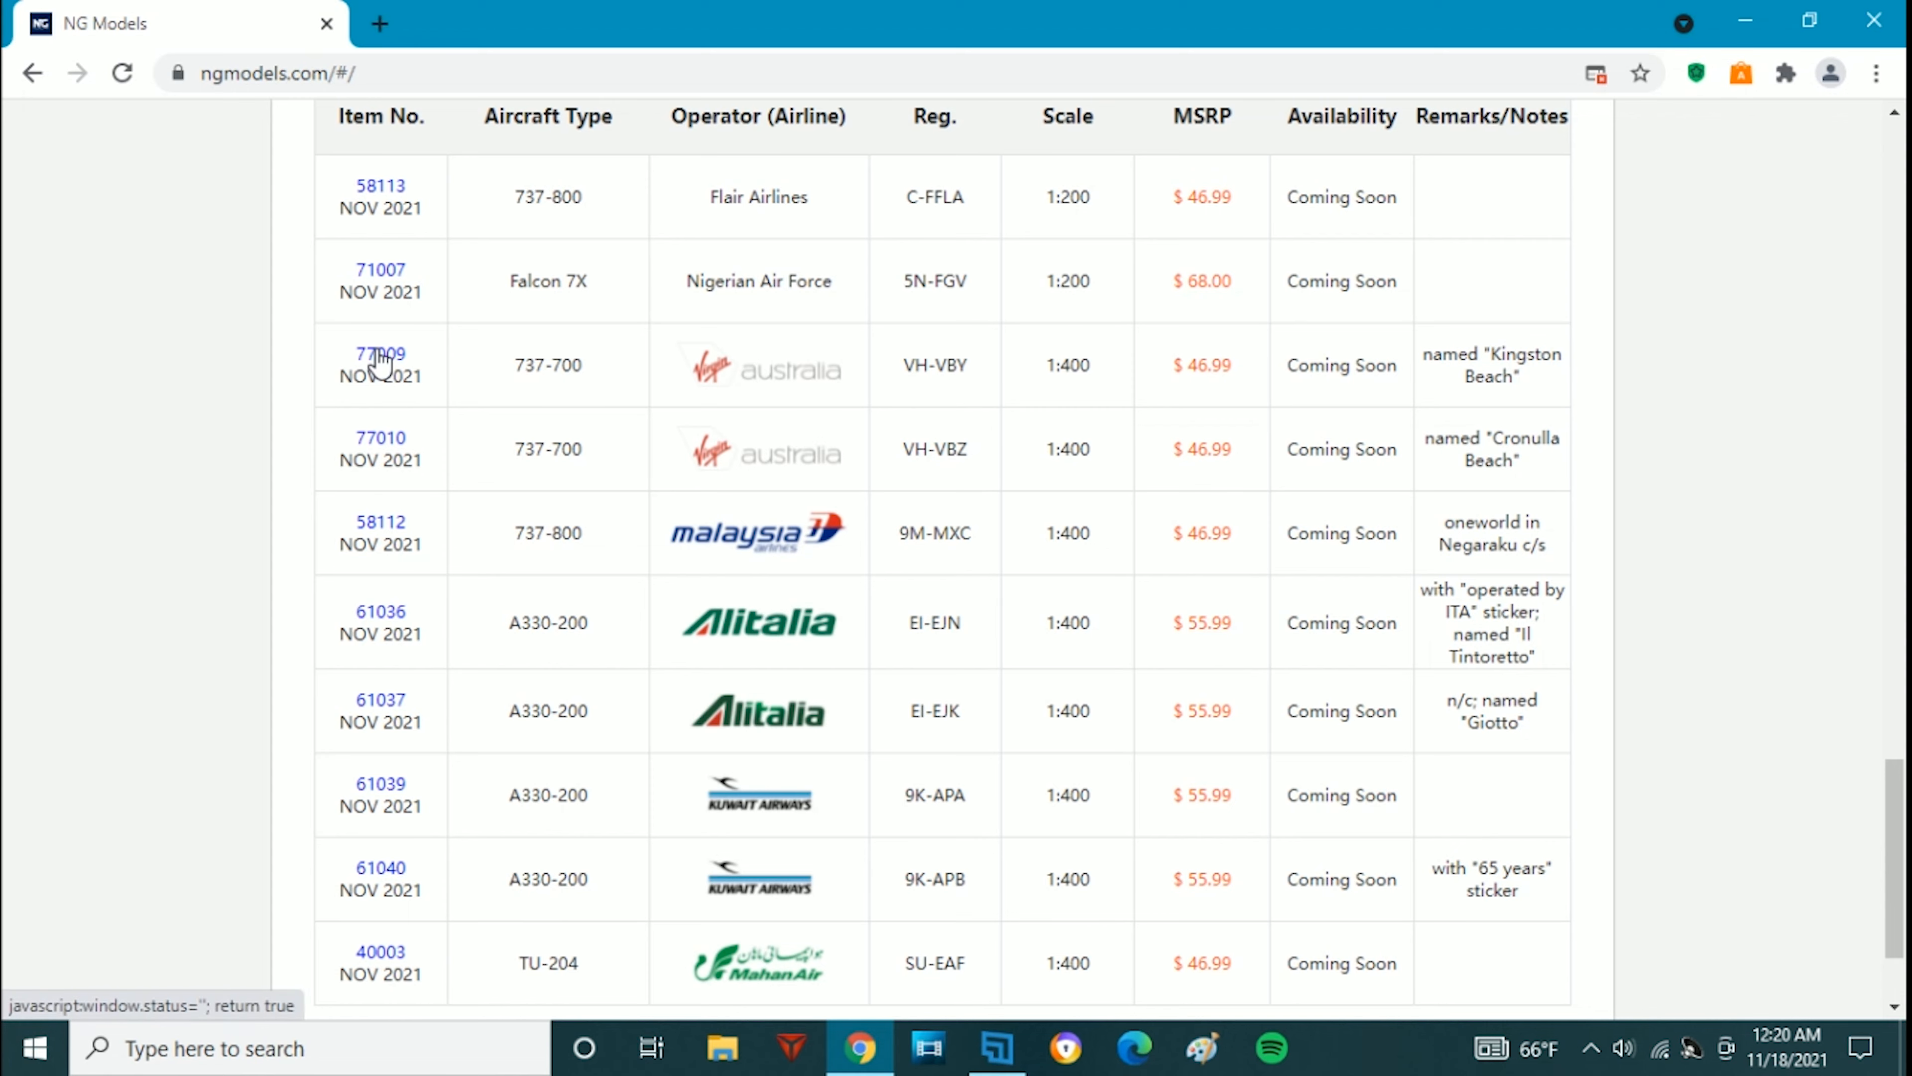
View the Virgin Australia 77009 profile image, then bring up the 77010 Virgin Australia image instead
click(380, 353)
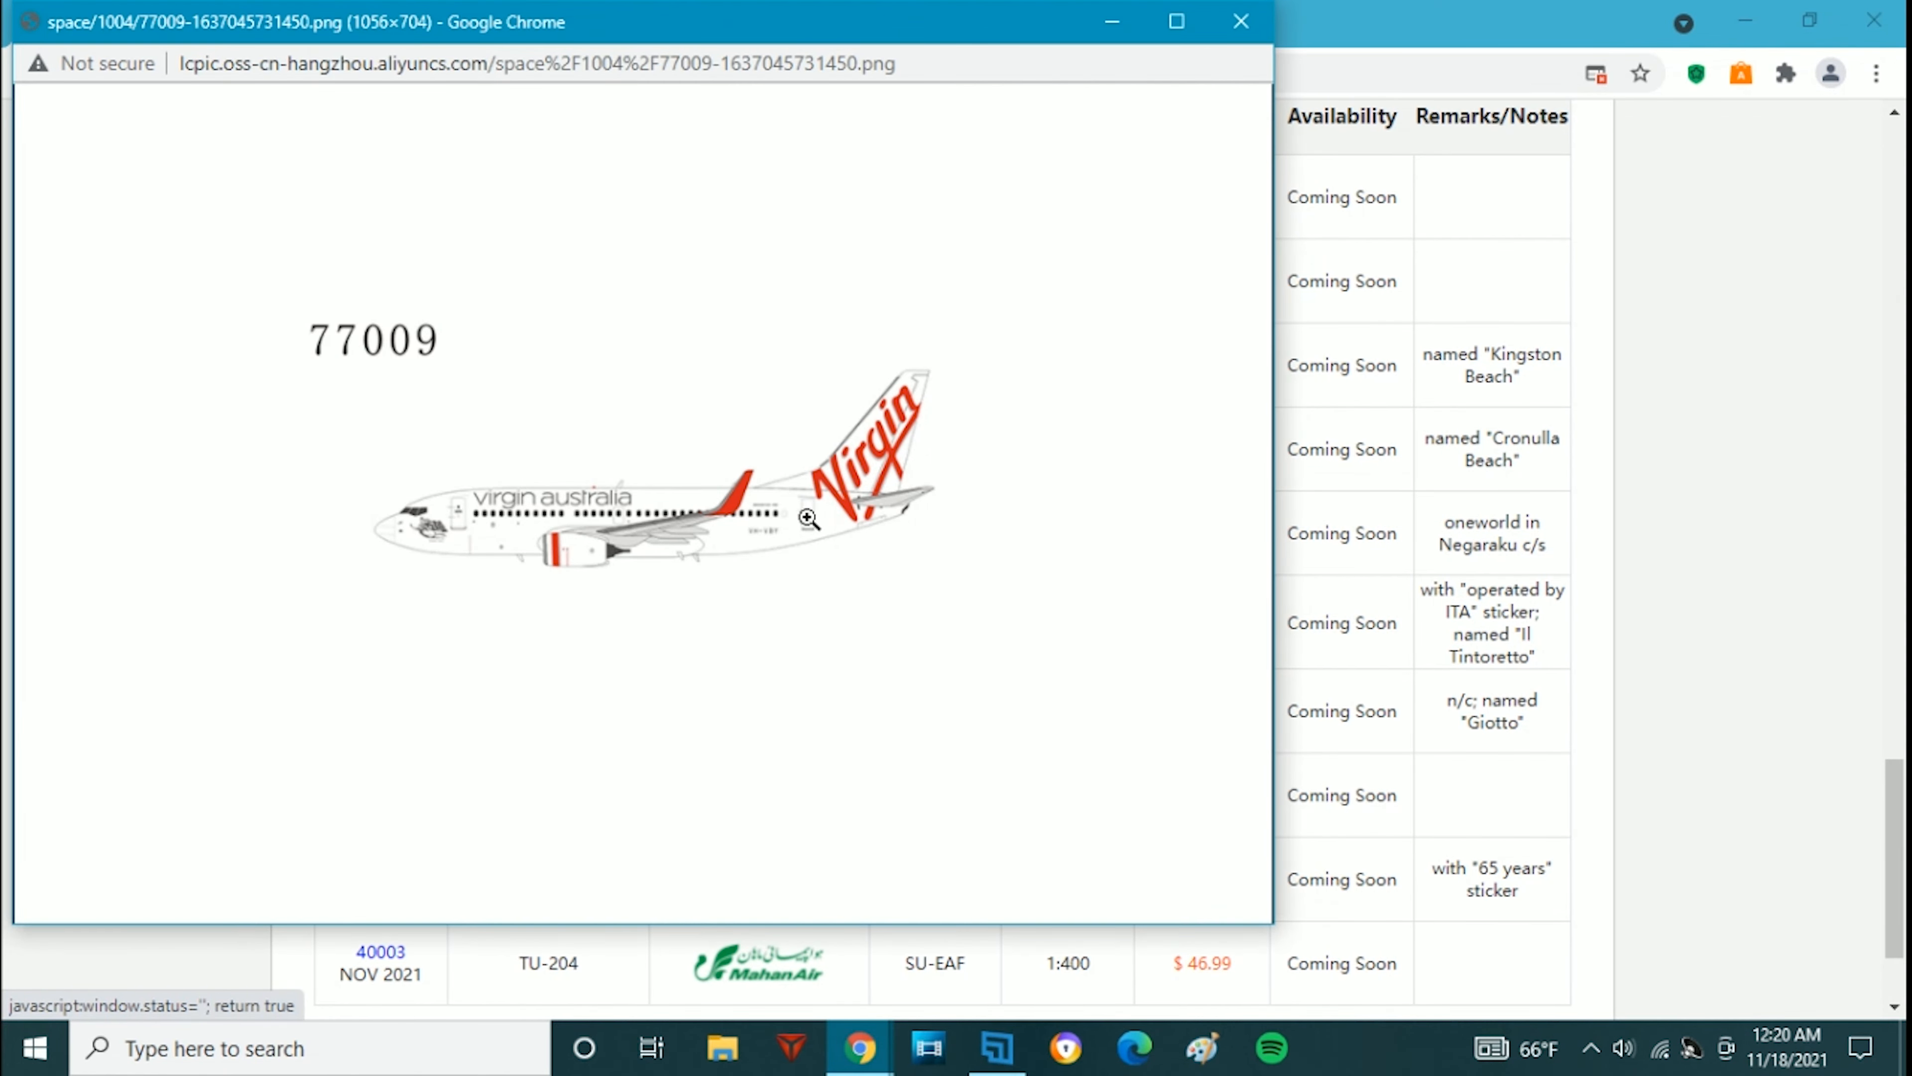
mouse_move(1240, 22)
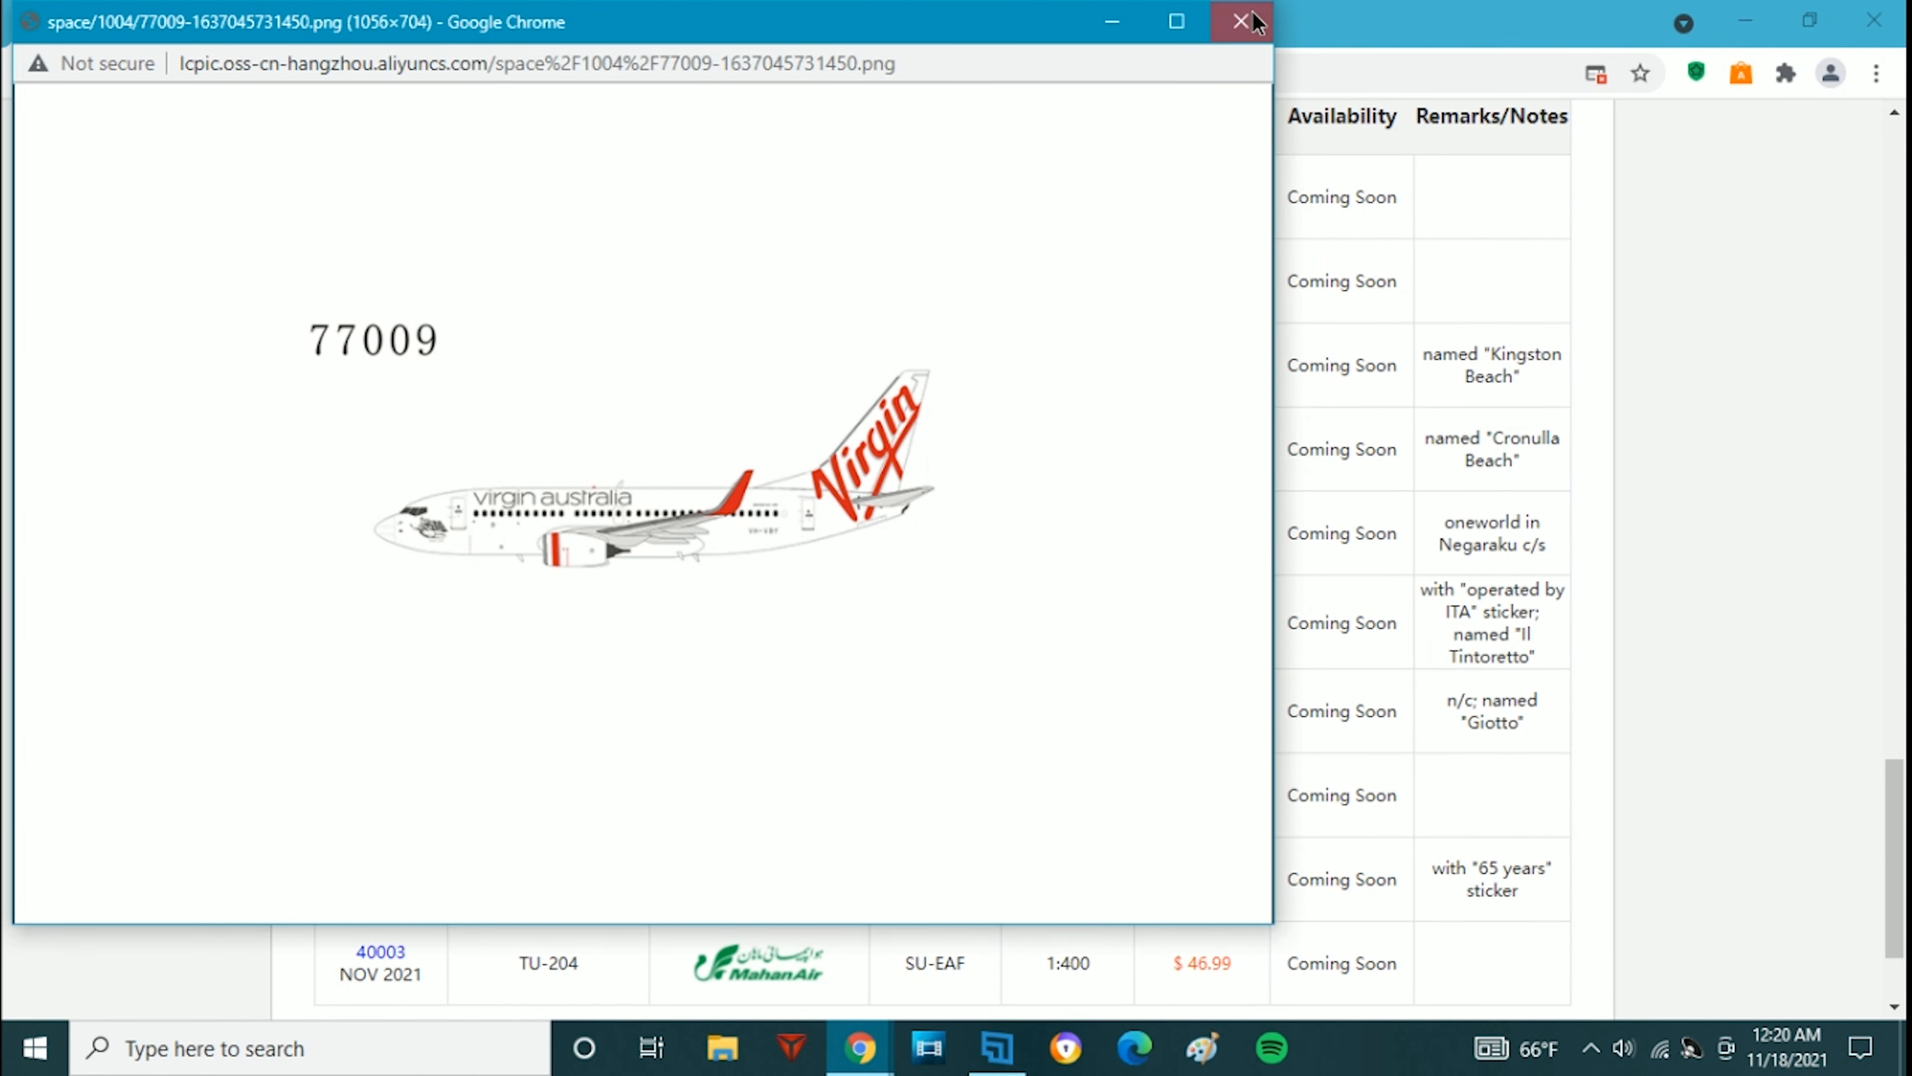
click(1240, 21)
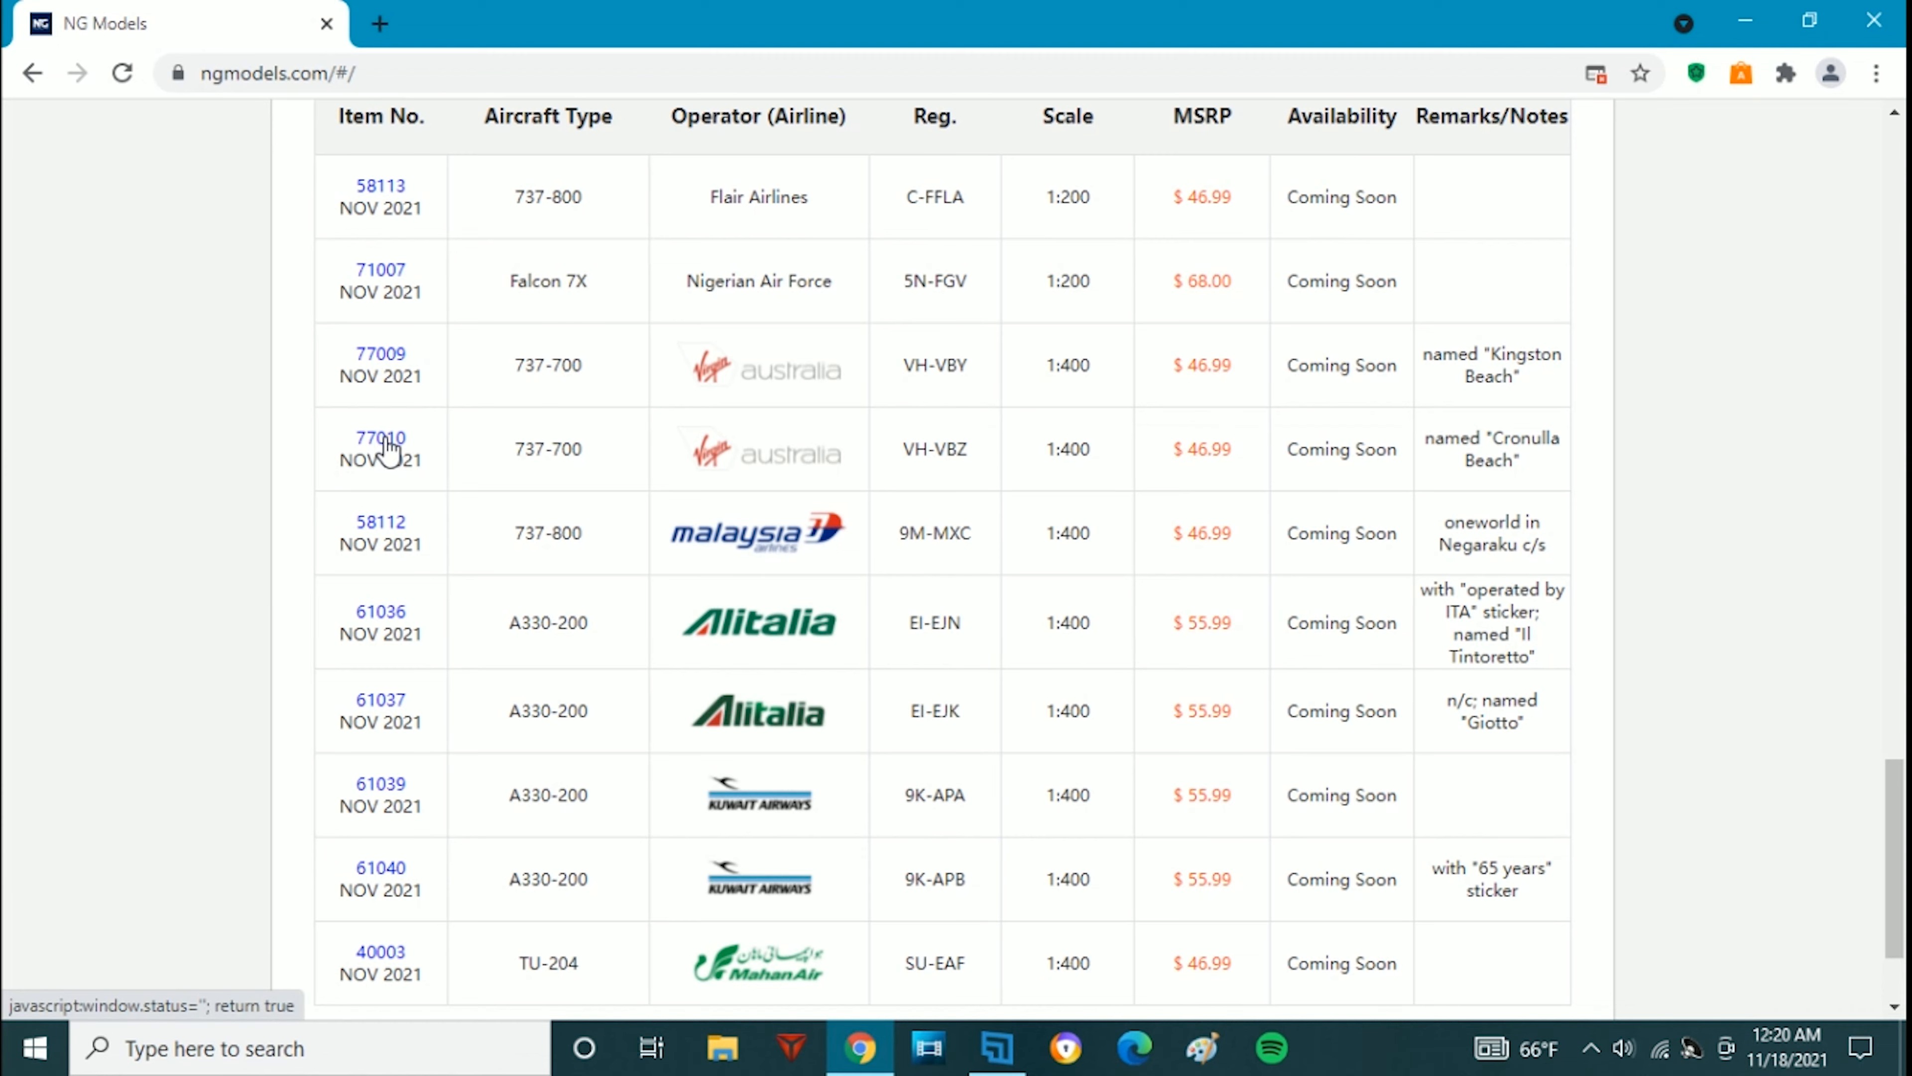
click(379, 438)
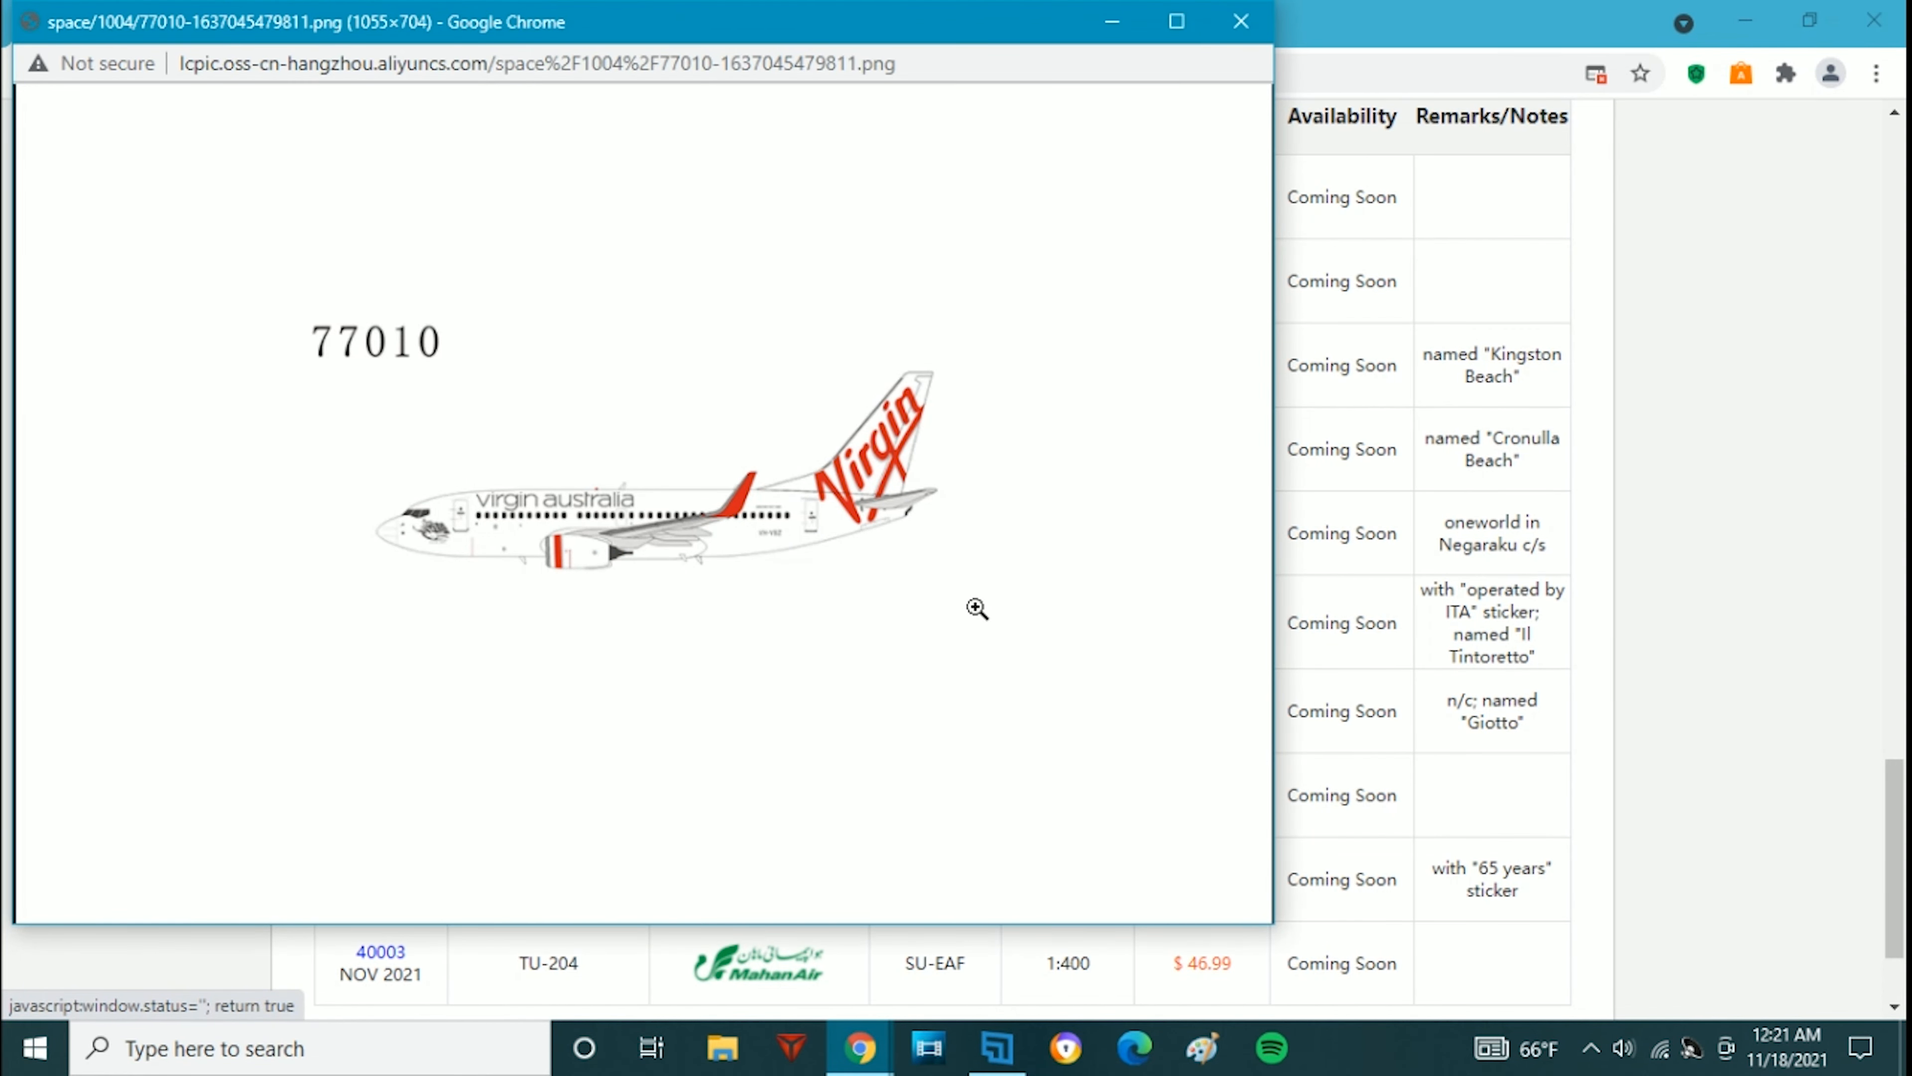
mouse_move(406, 457)
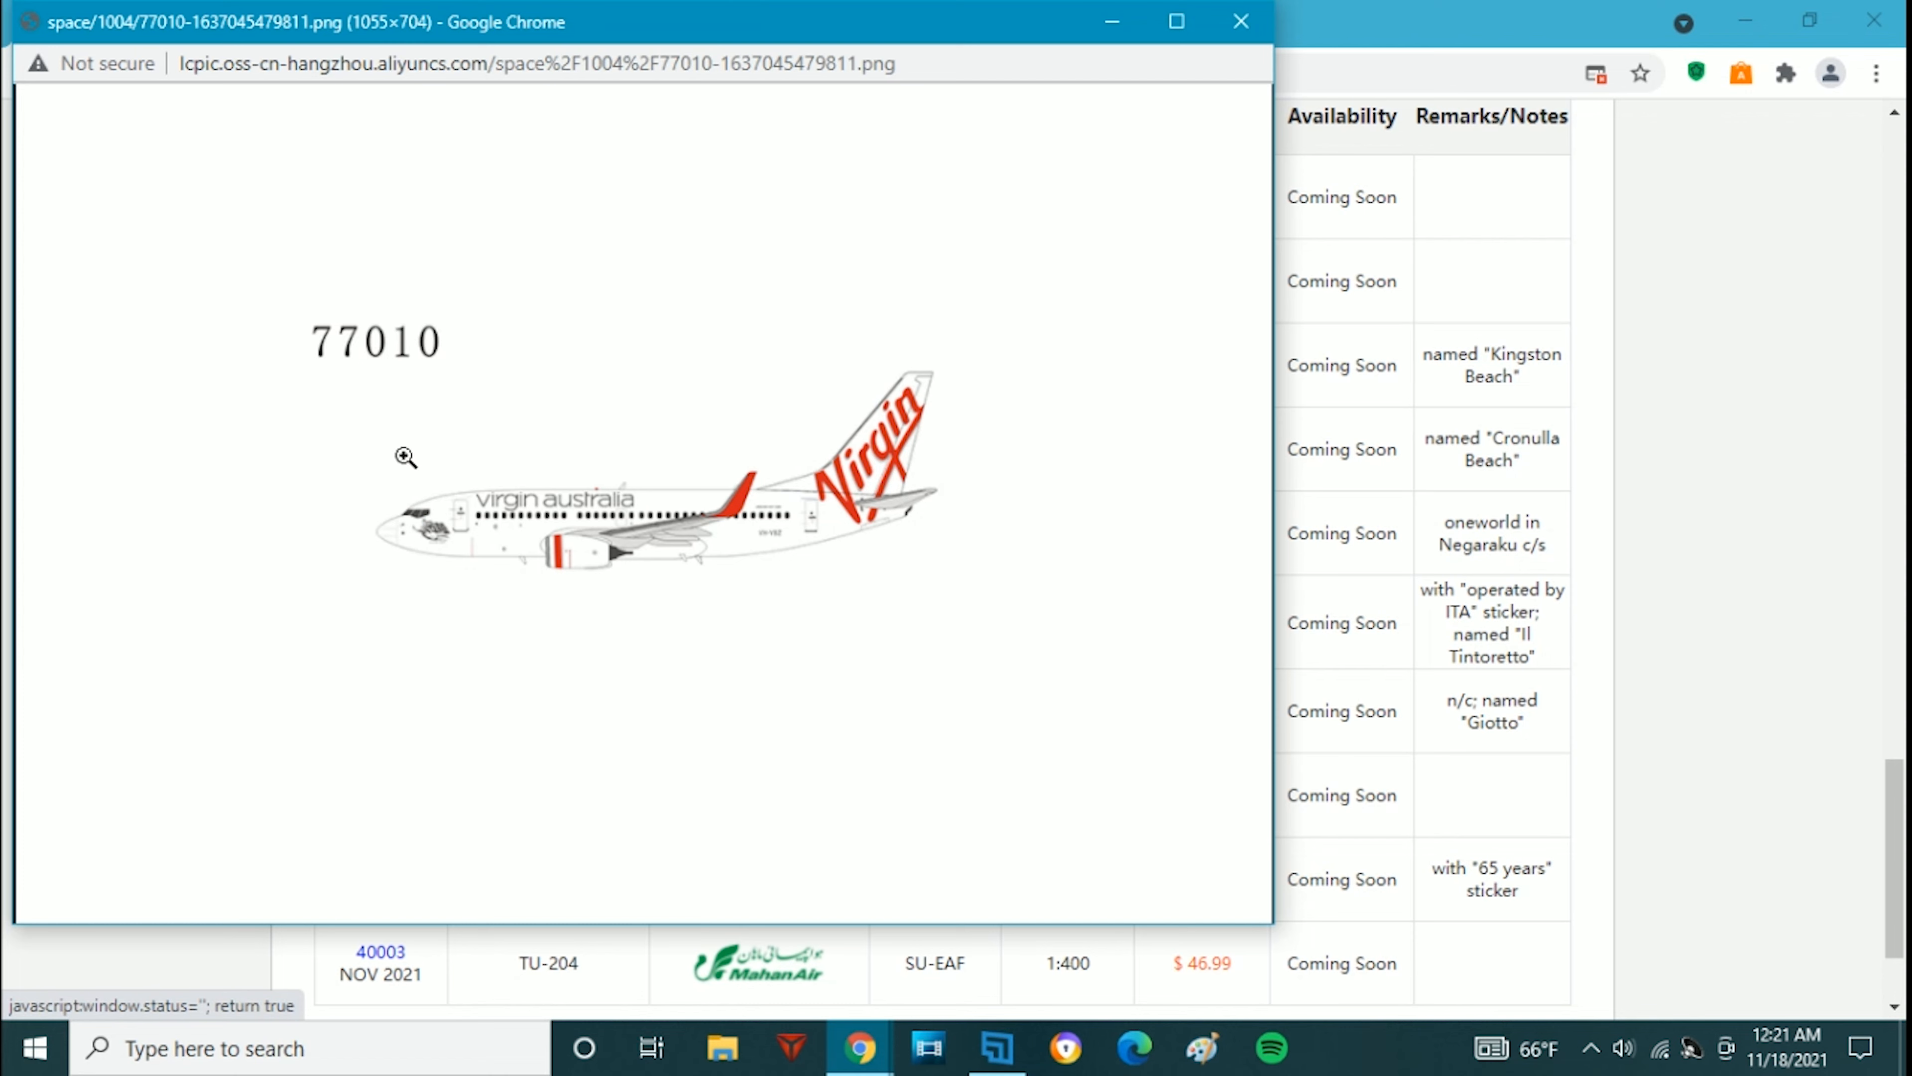
mouse_move(1174, 22)
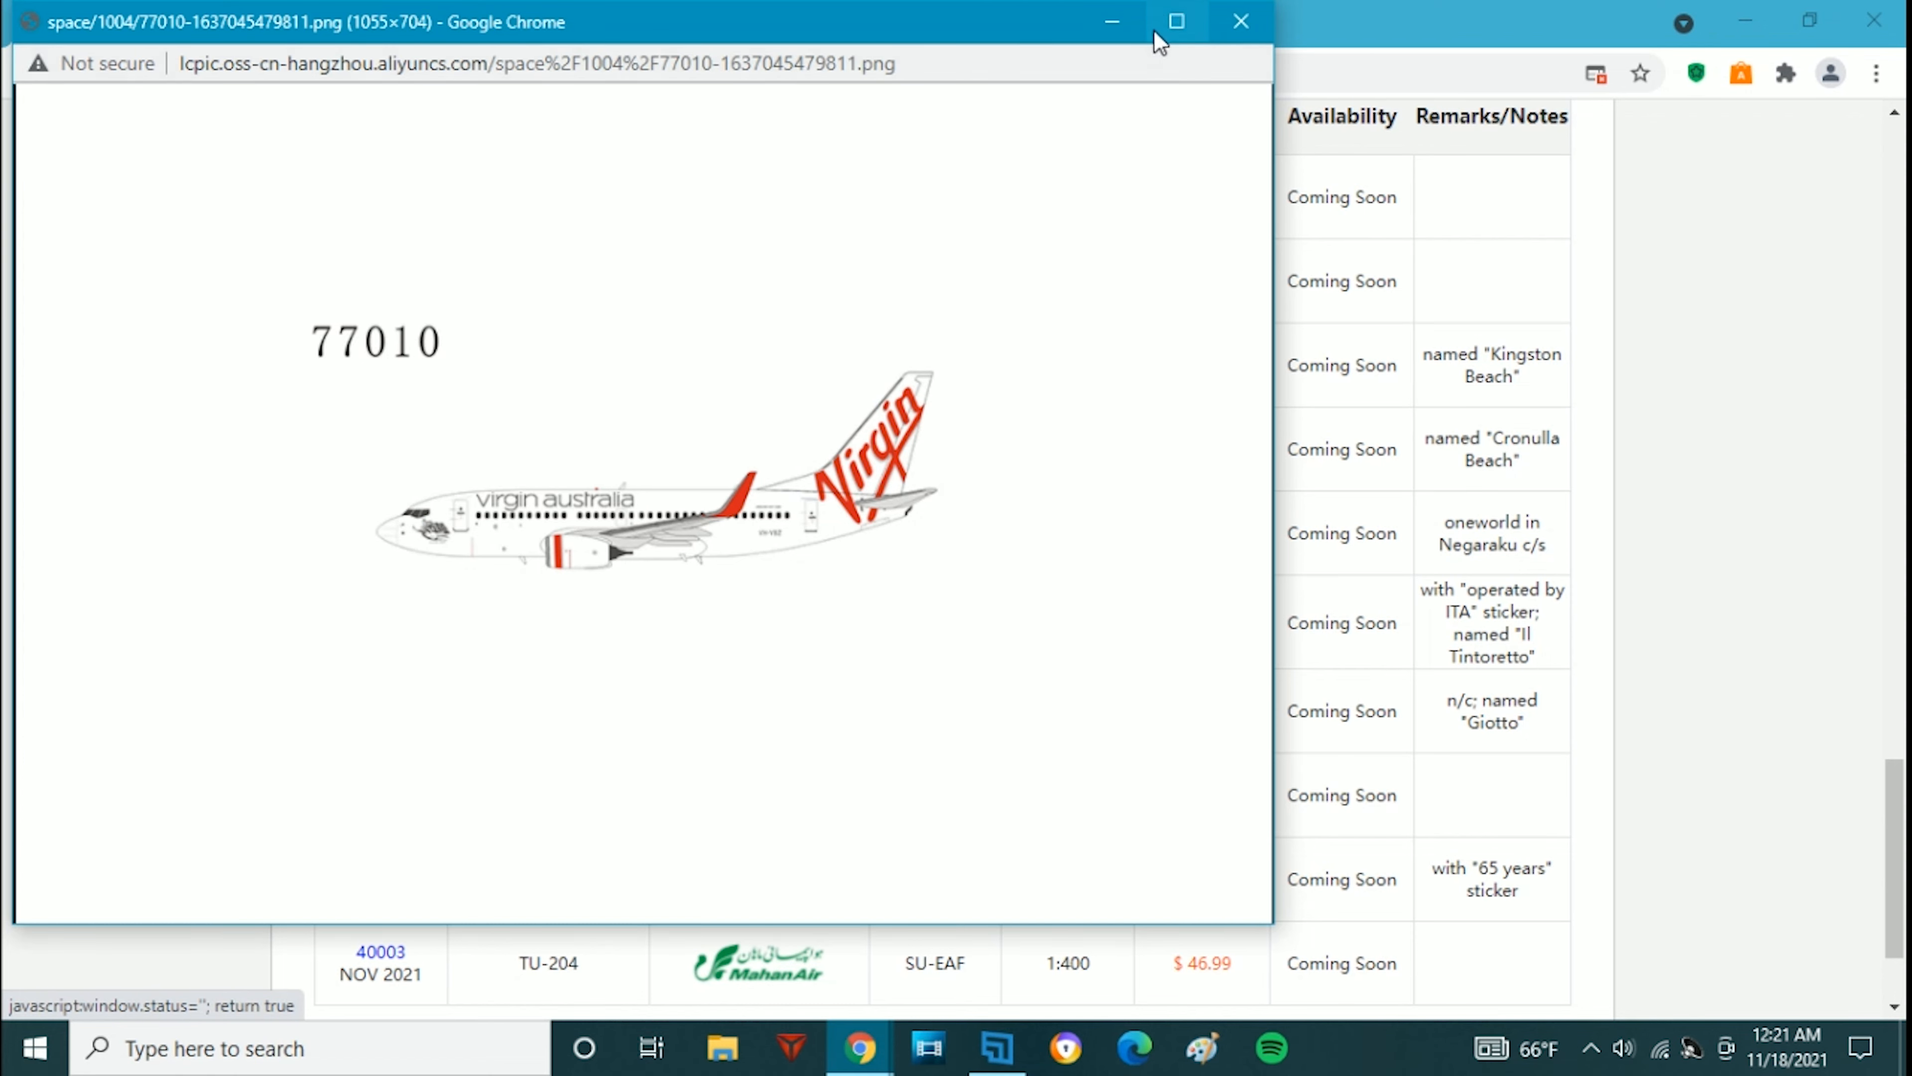
Dismiss the 77010 image and select the Cronulla Beach remark in its table row
click(1240, 22)
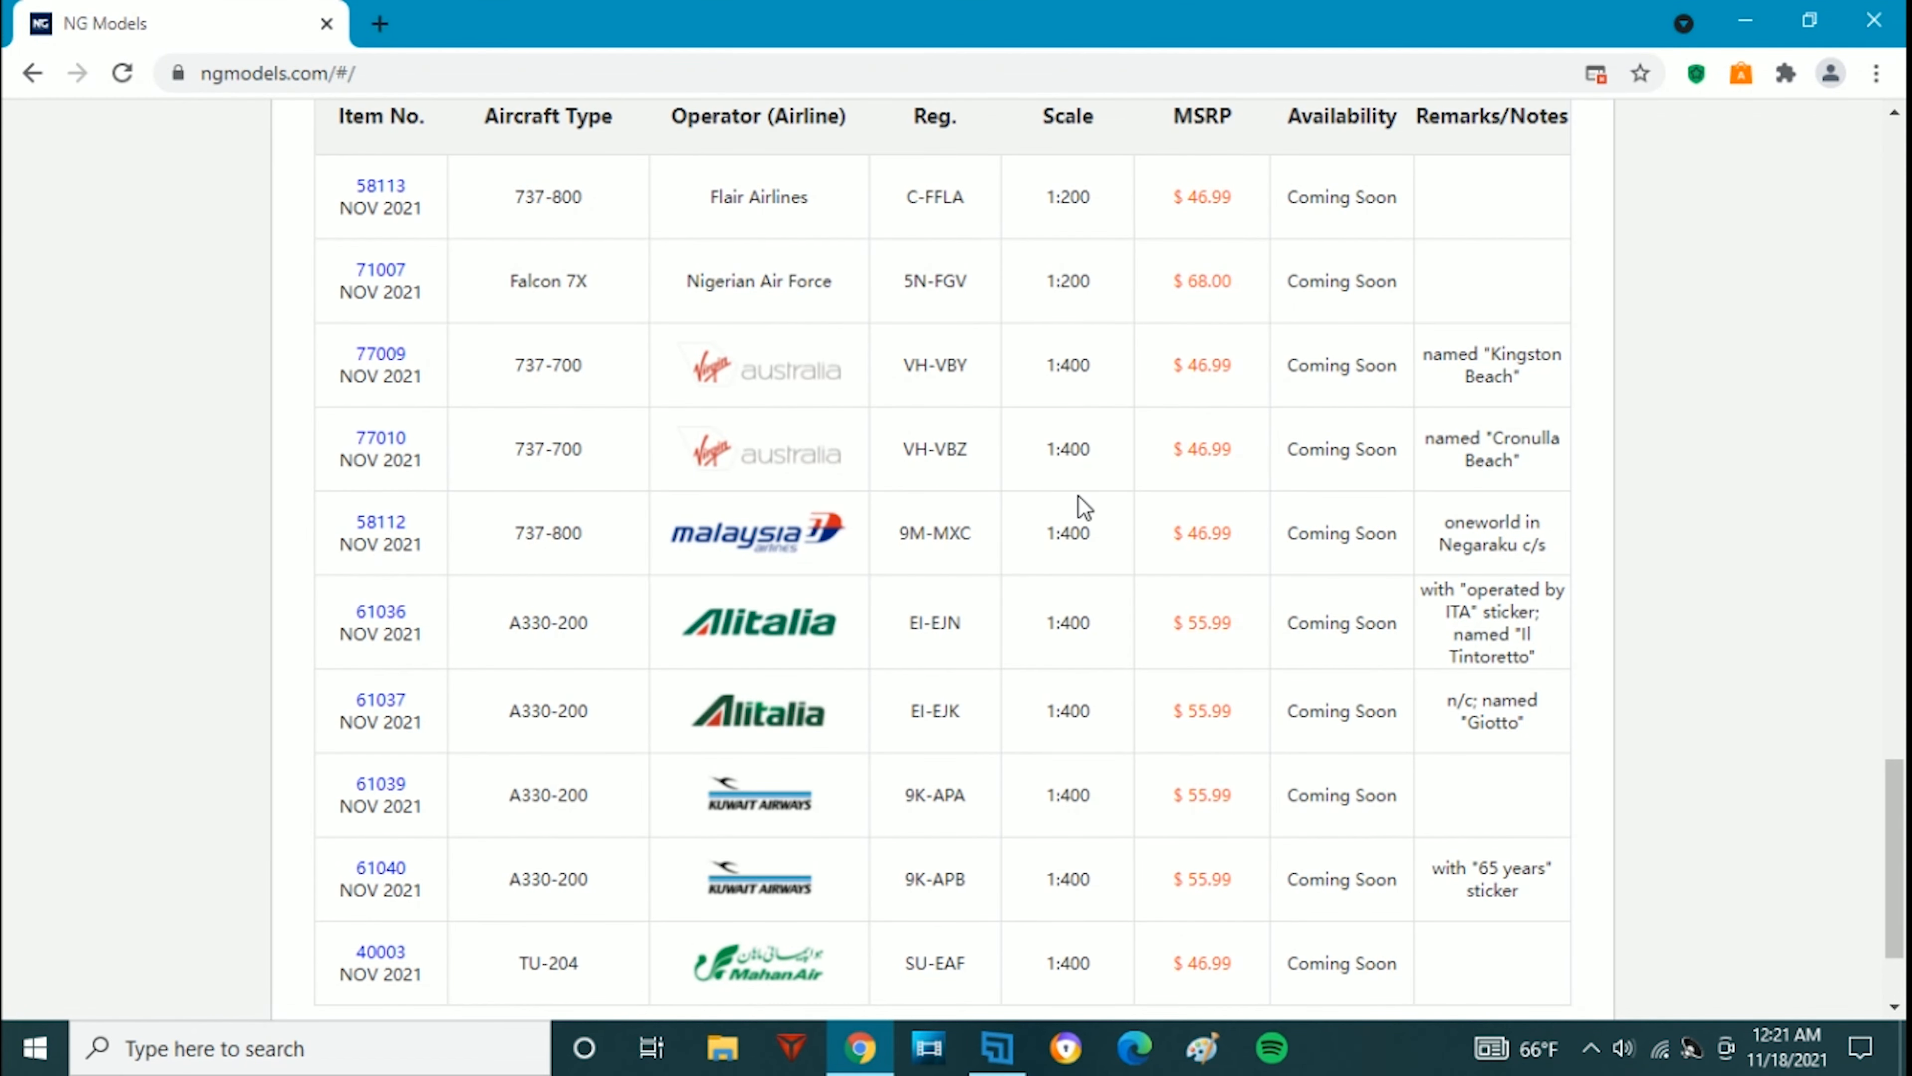
mouse_move(976, 467)
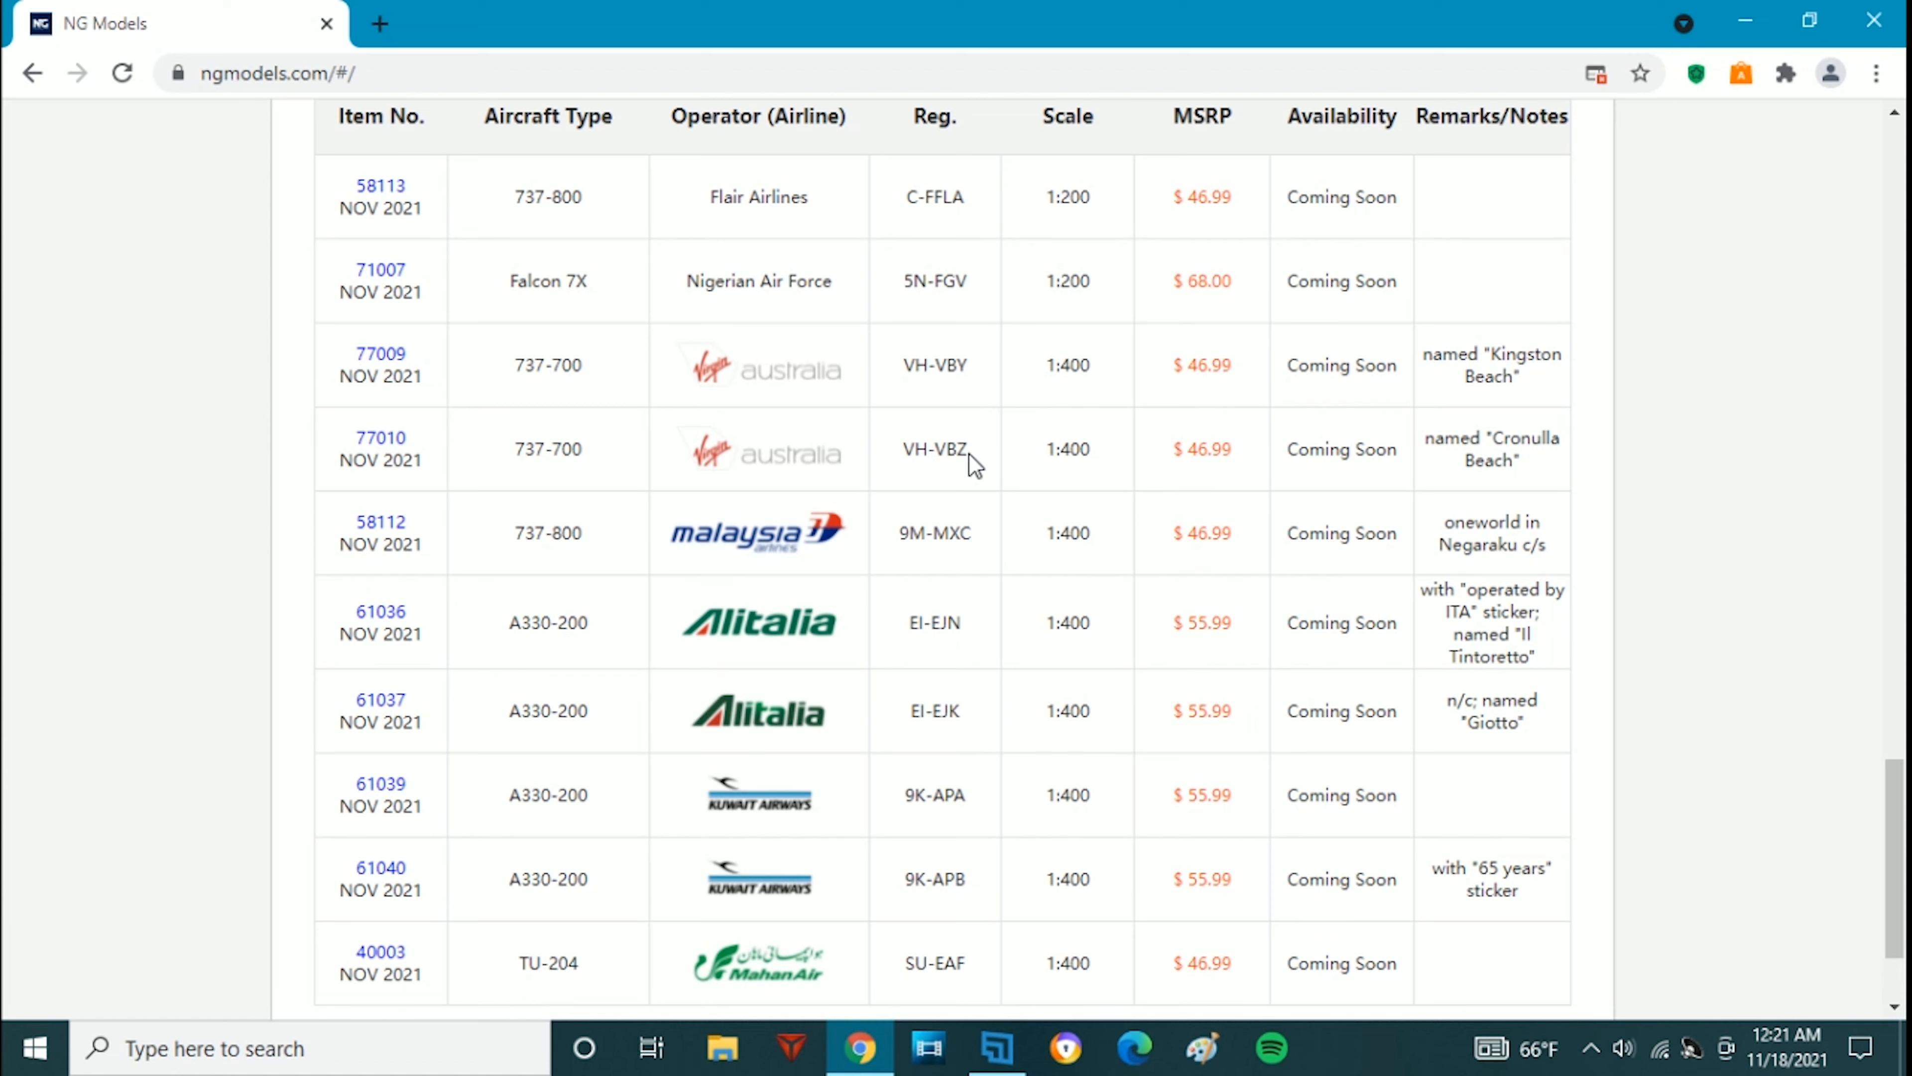
mouse_move(951, 372)
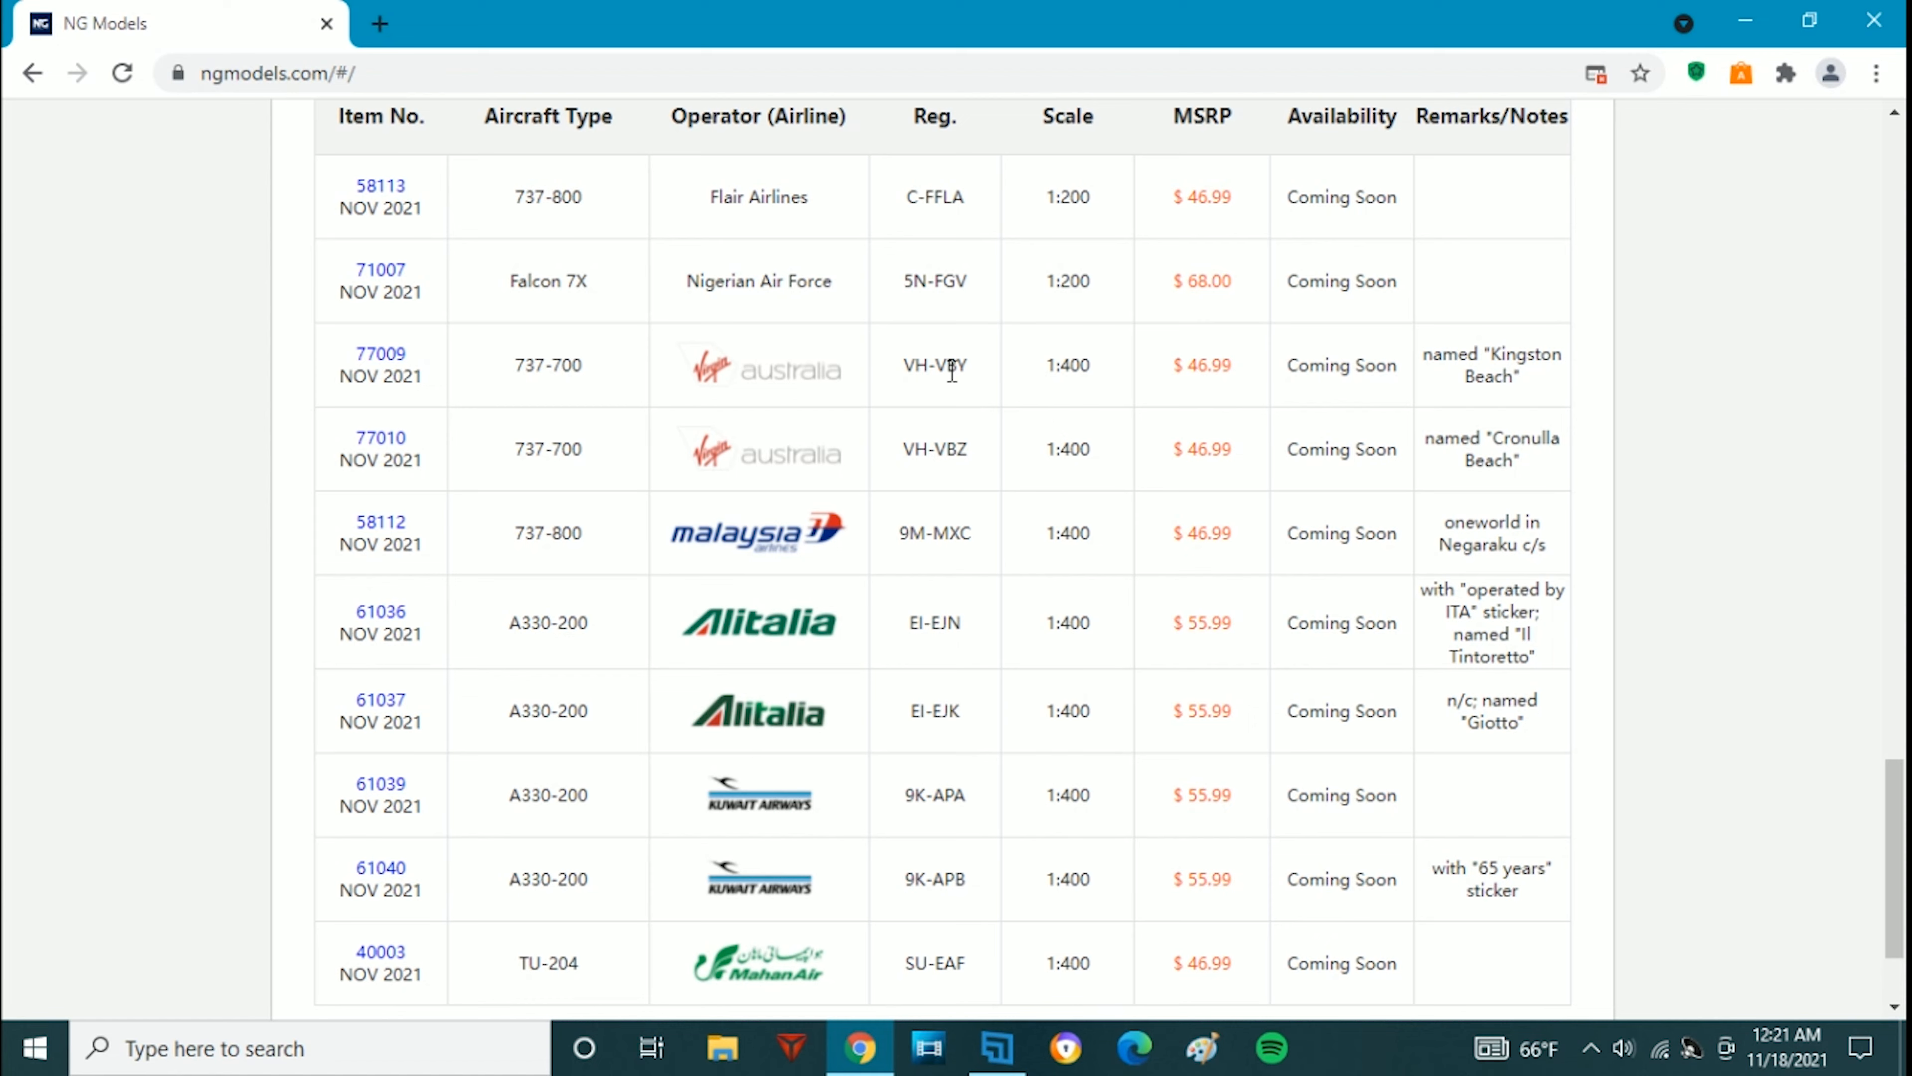
mouse_move(931, 460)
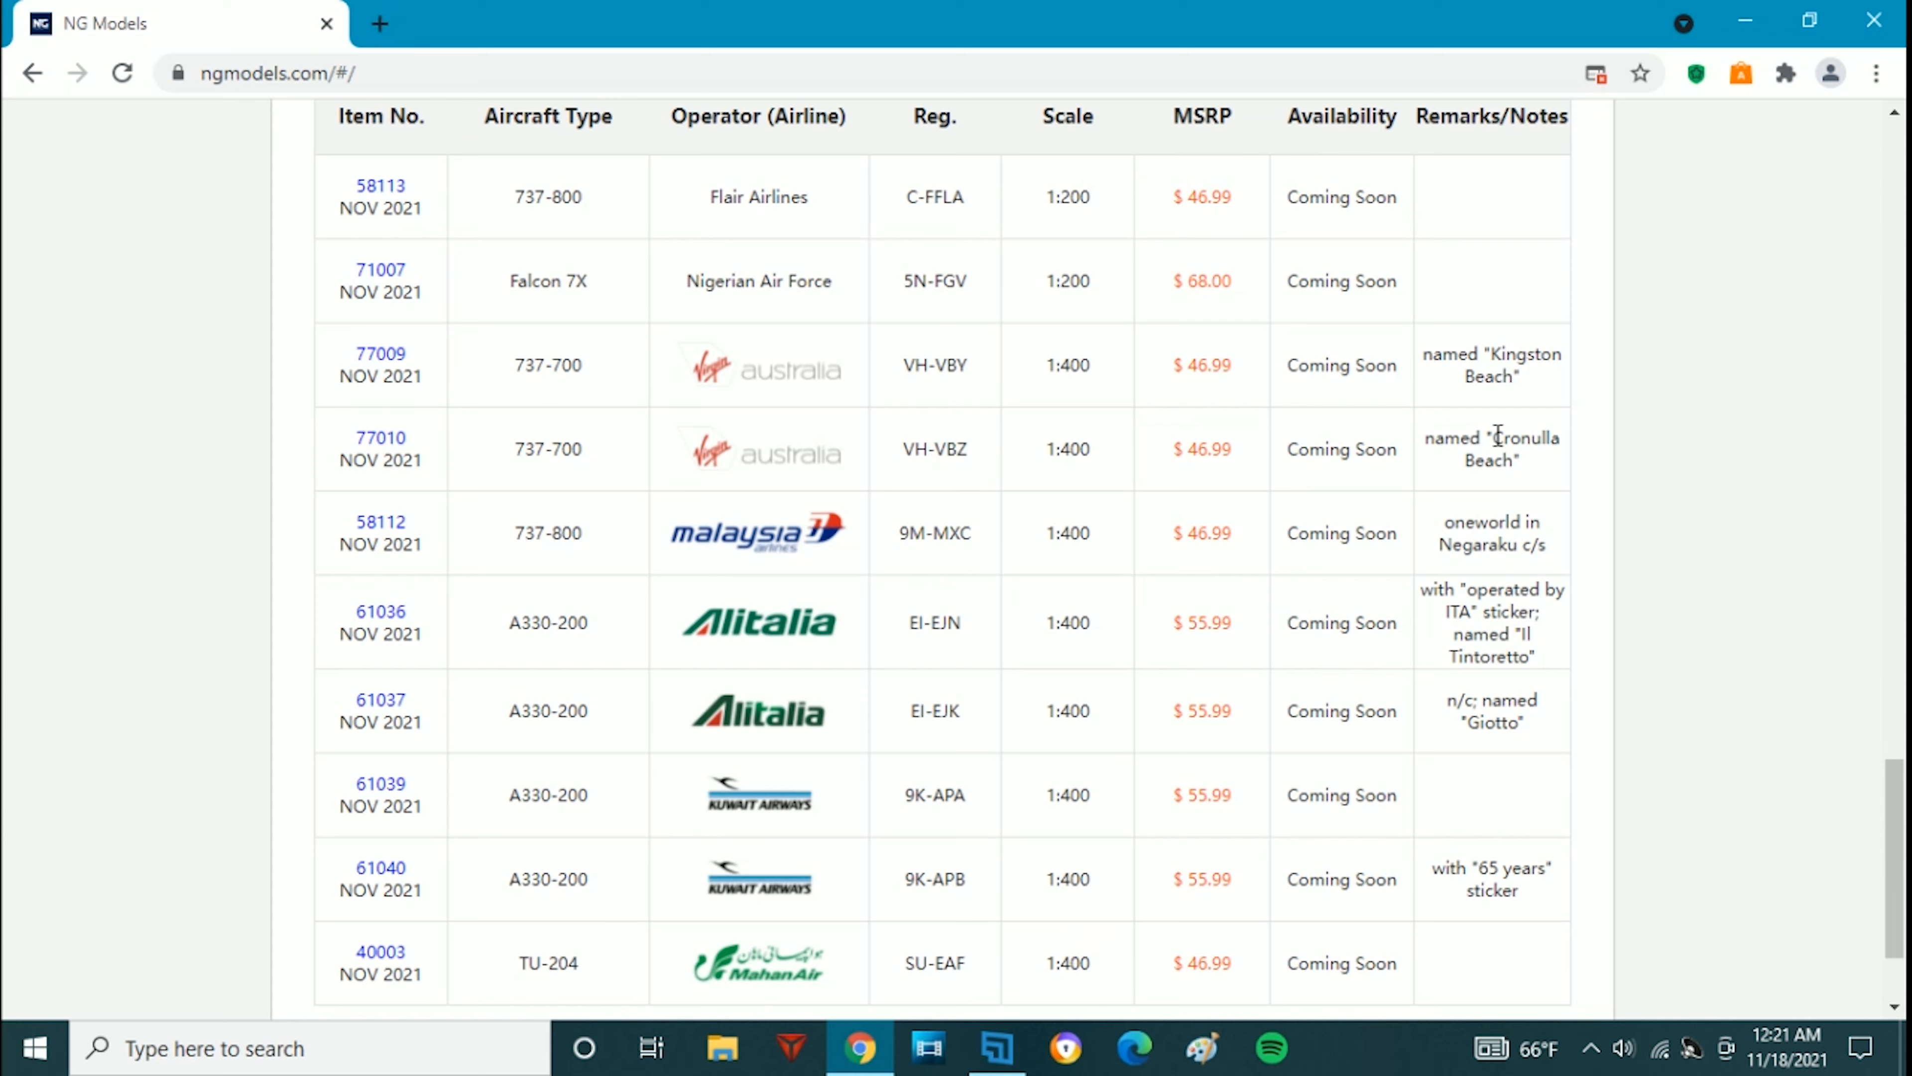
double_click(1516, 436)
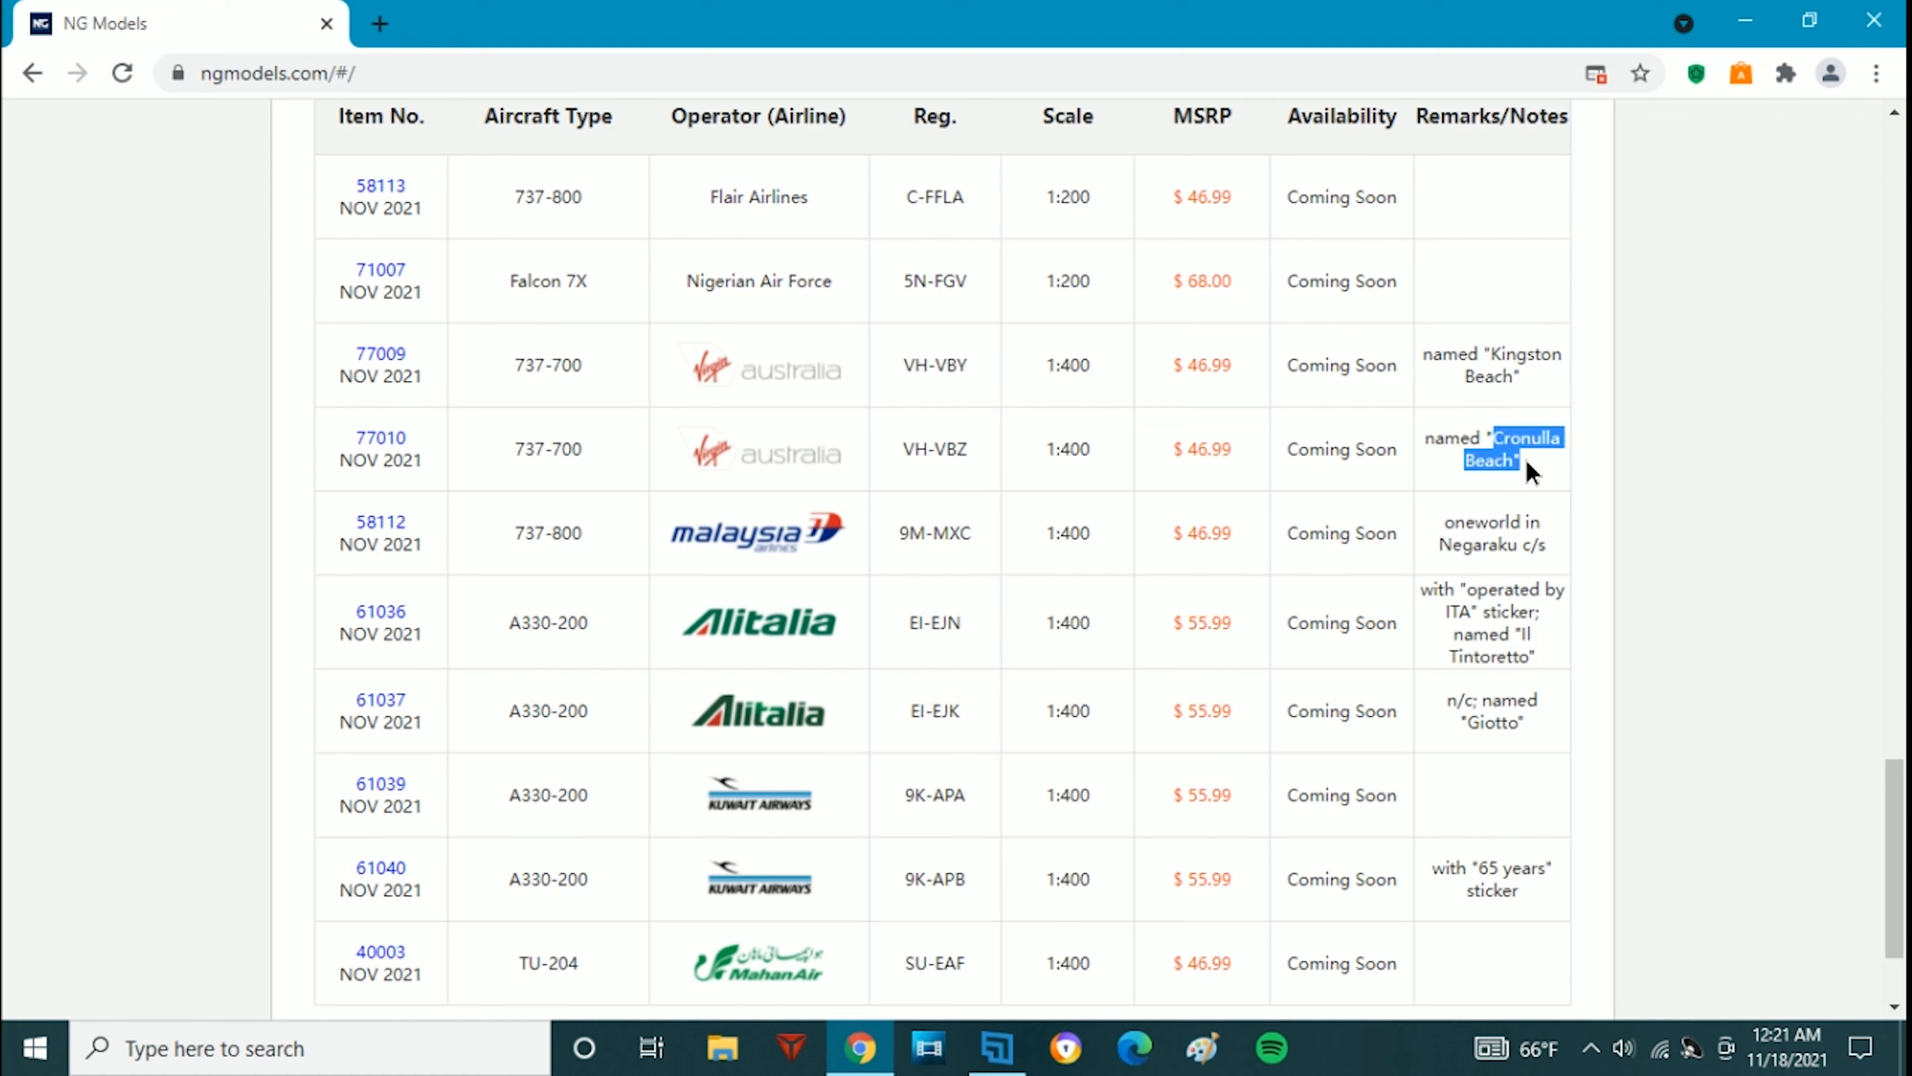
mouse_move(998, 500)
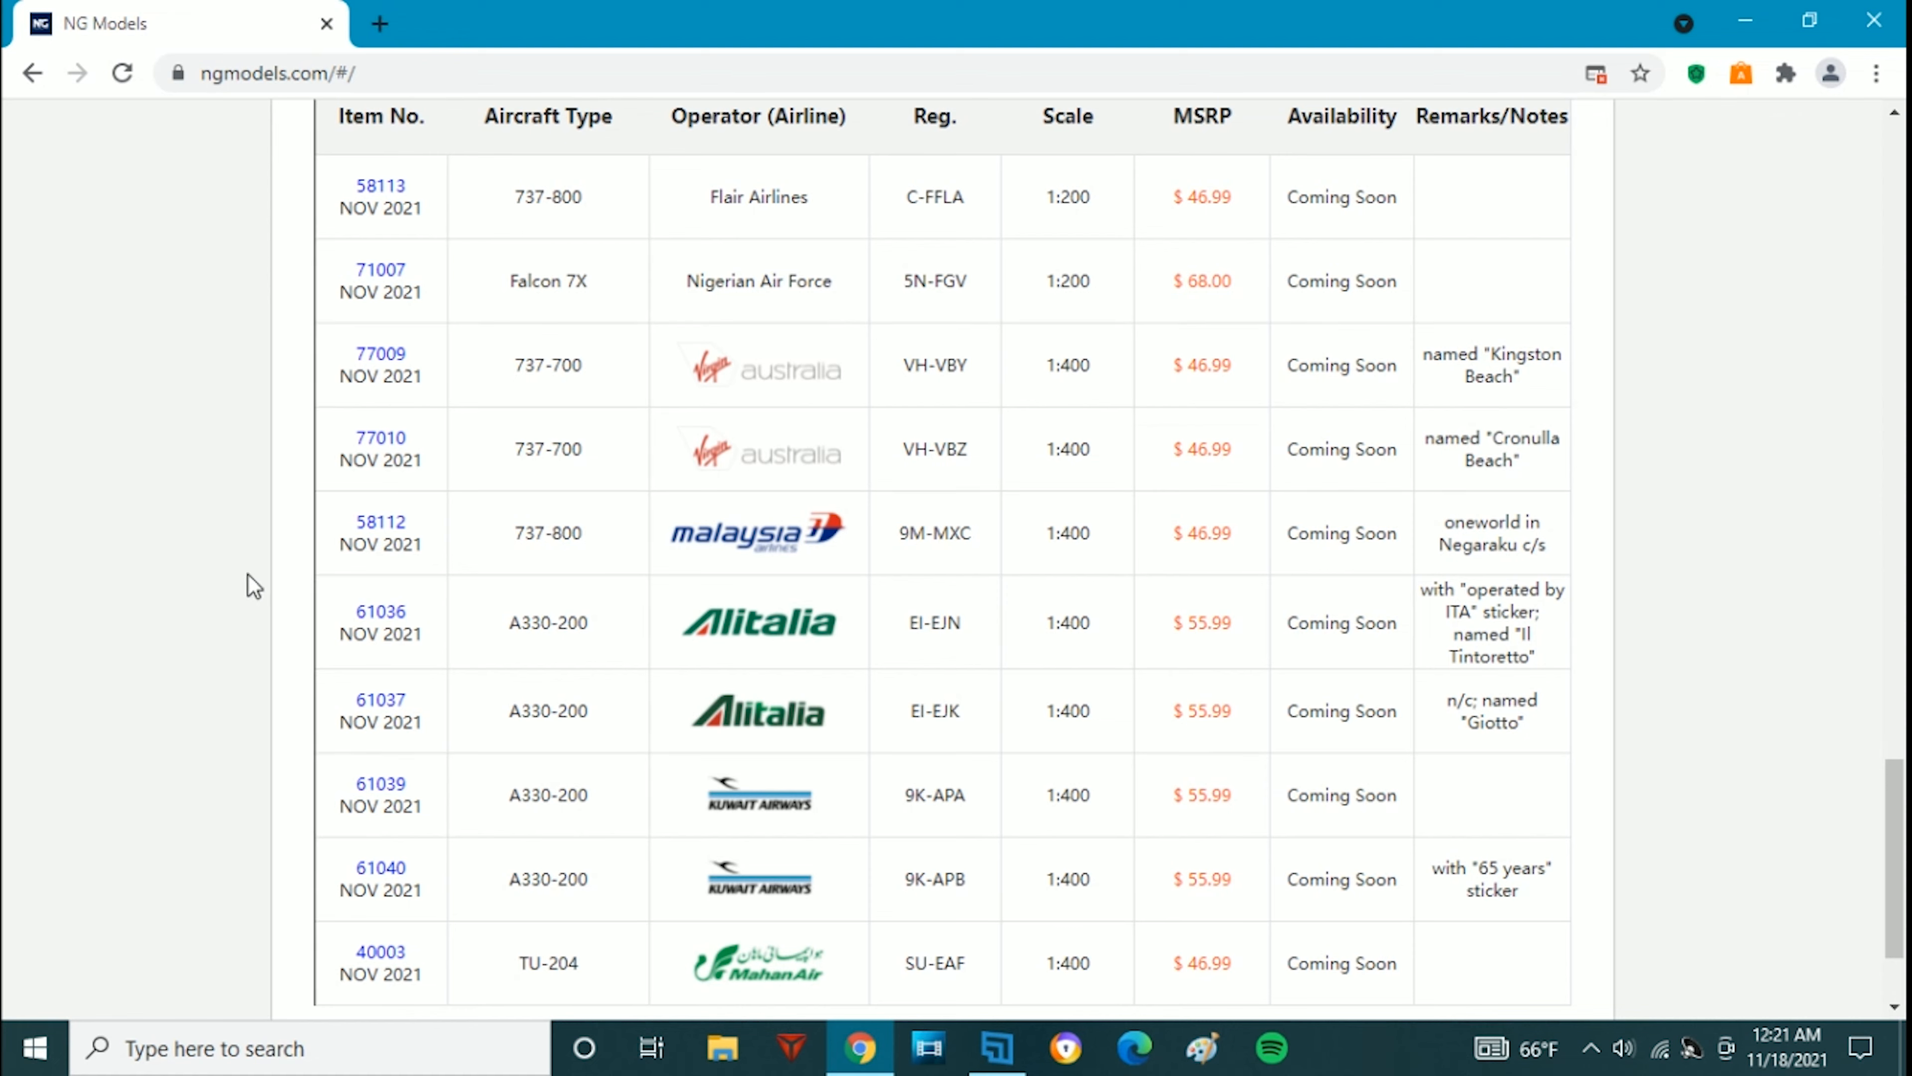
mouse_move(379, 522)
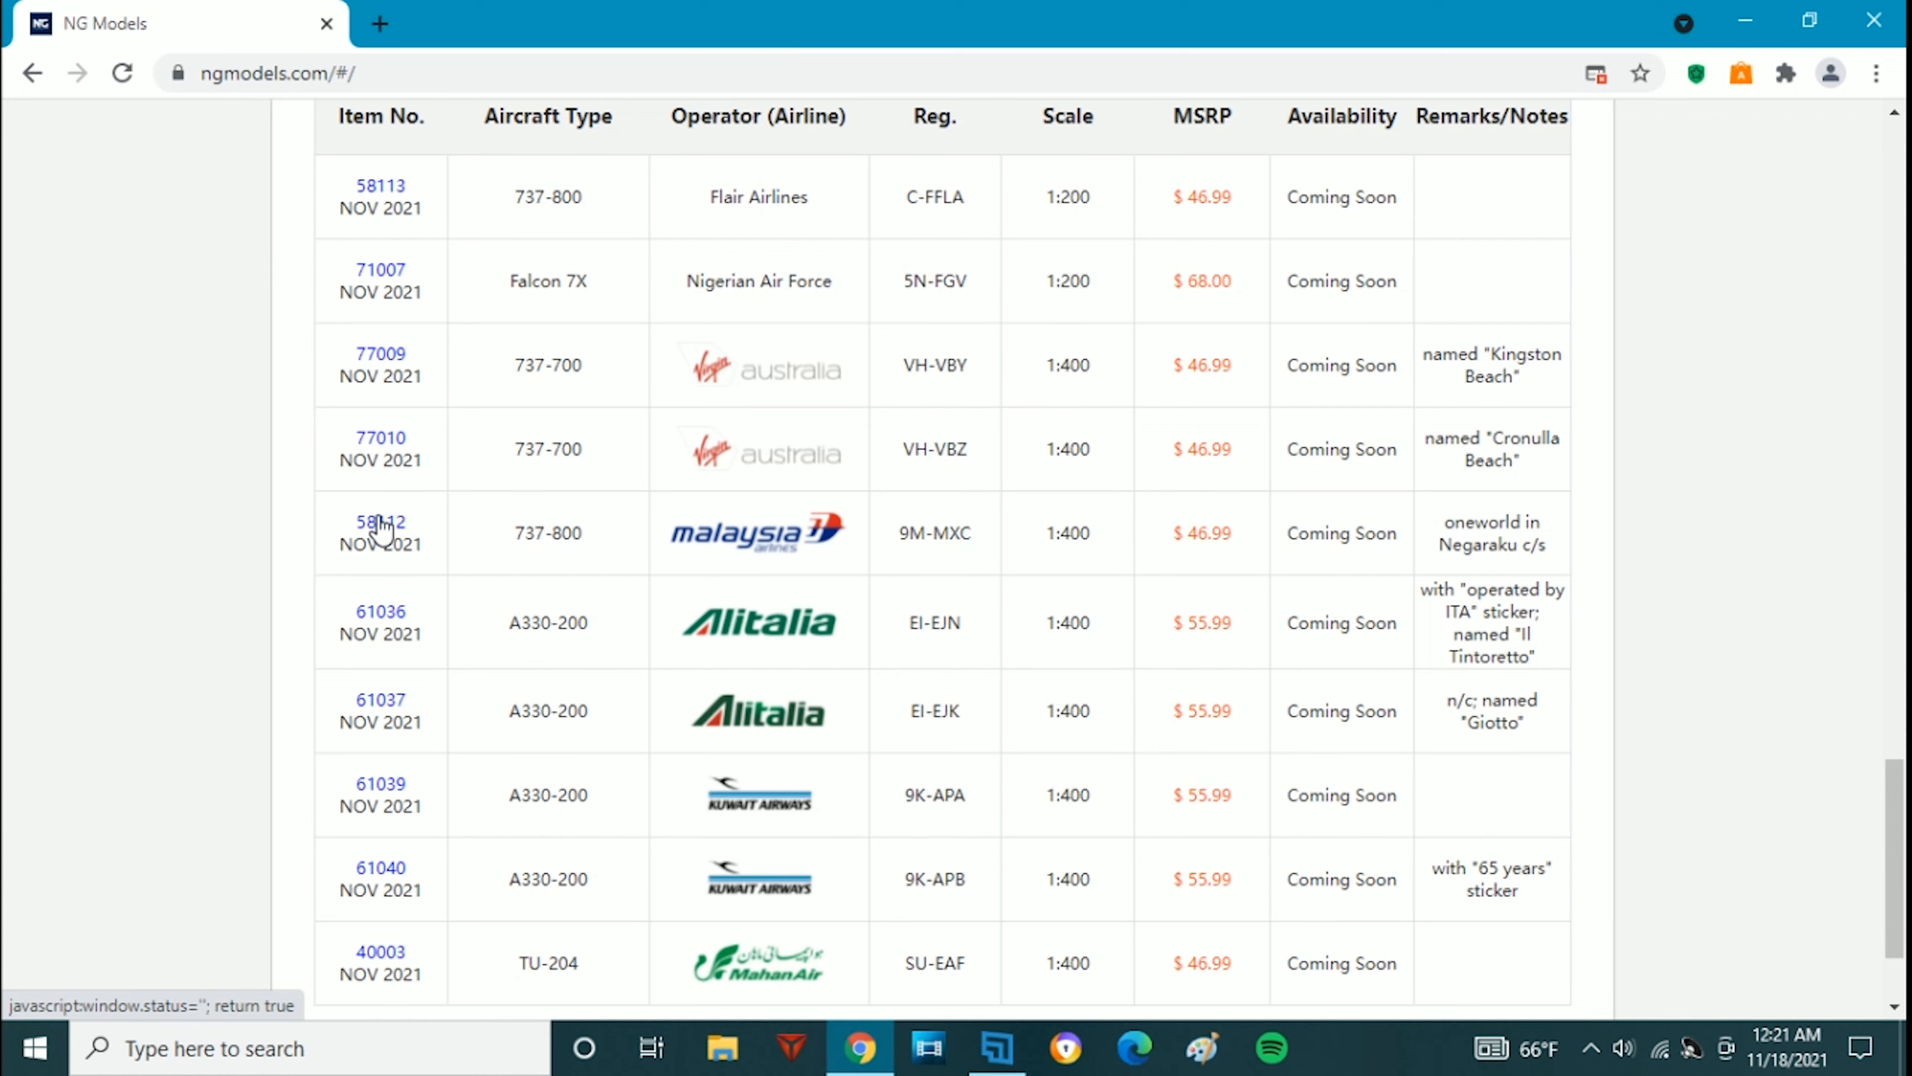
click(380, 521)
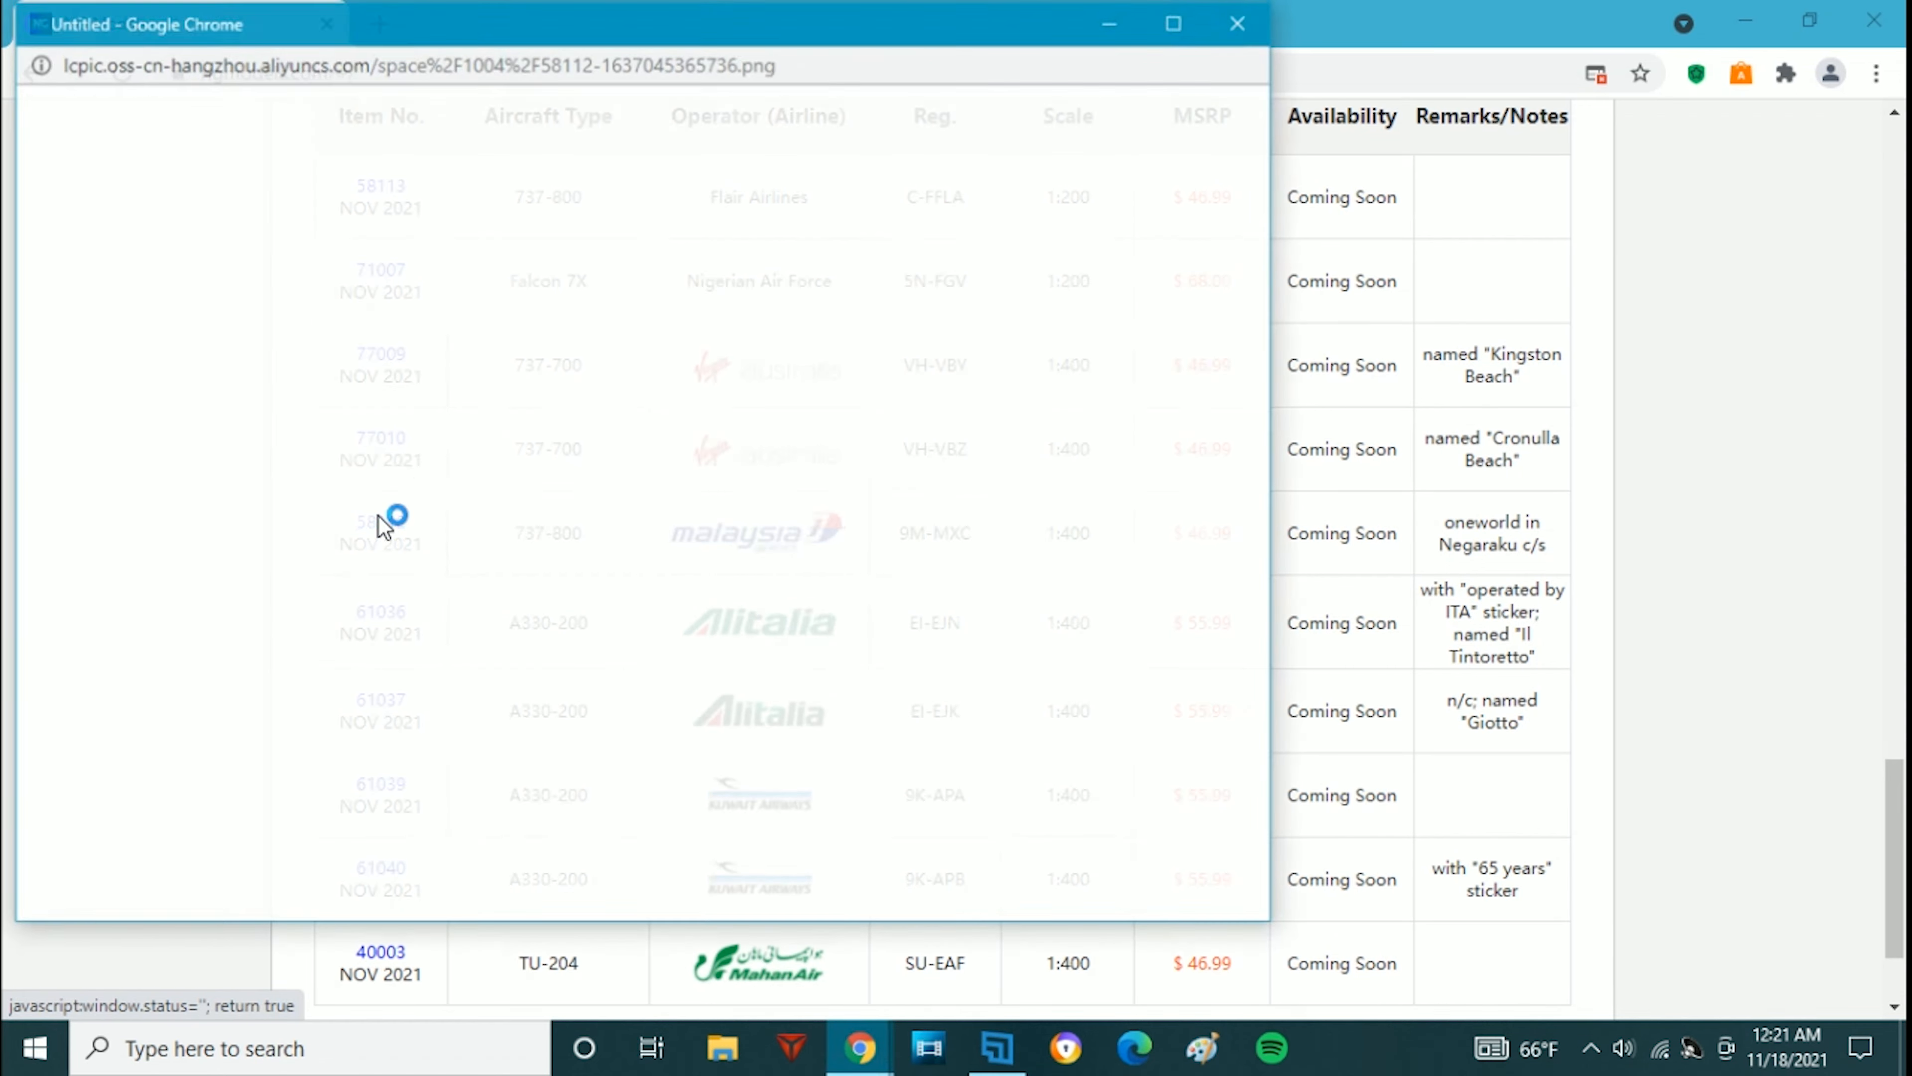
click(381, 533)
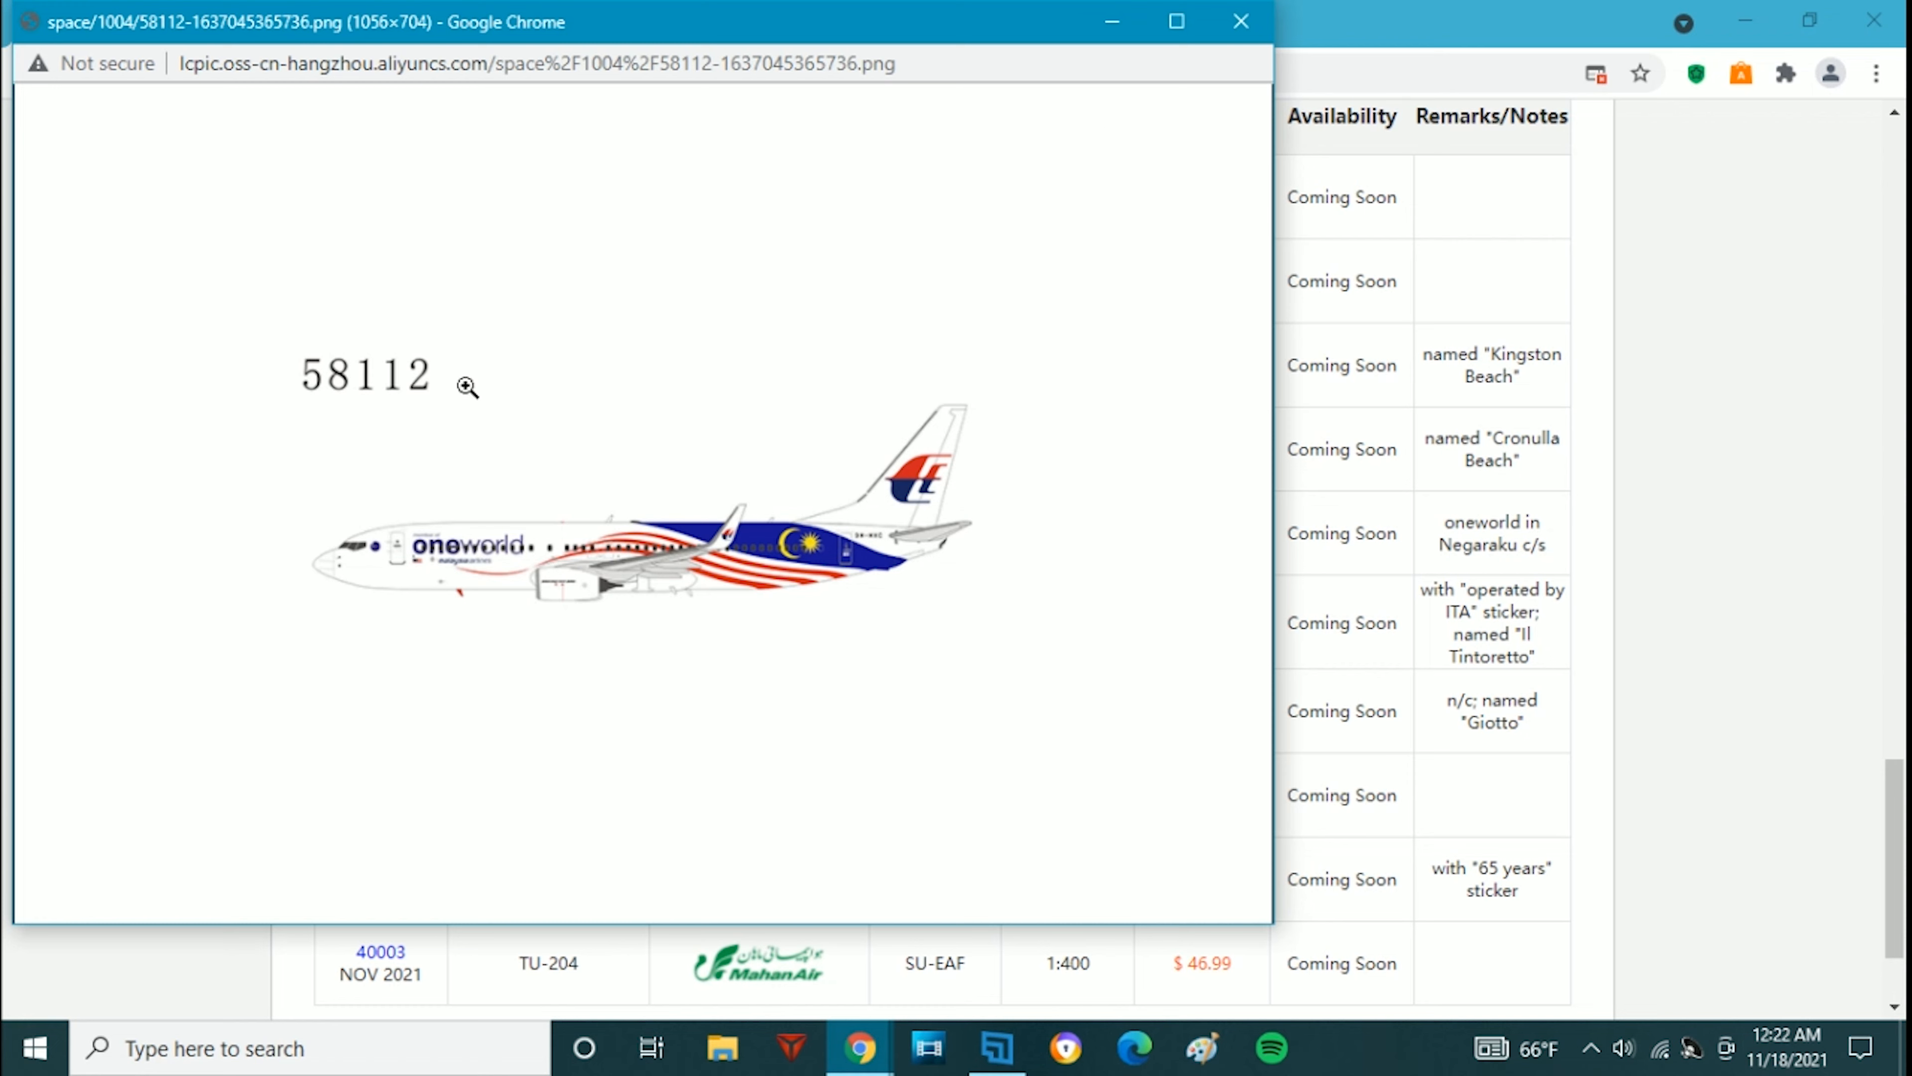
mouse_move(940, 640)
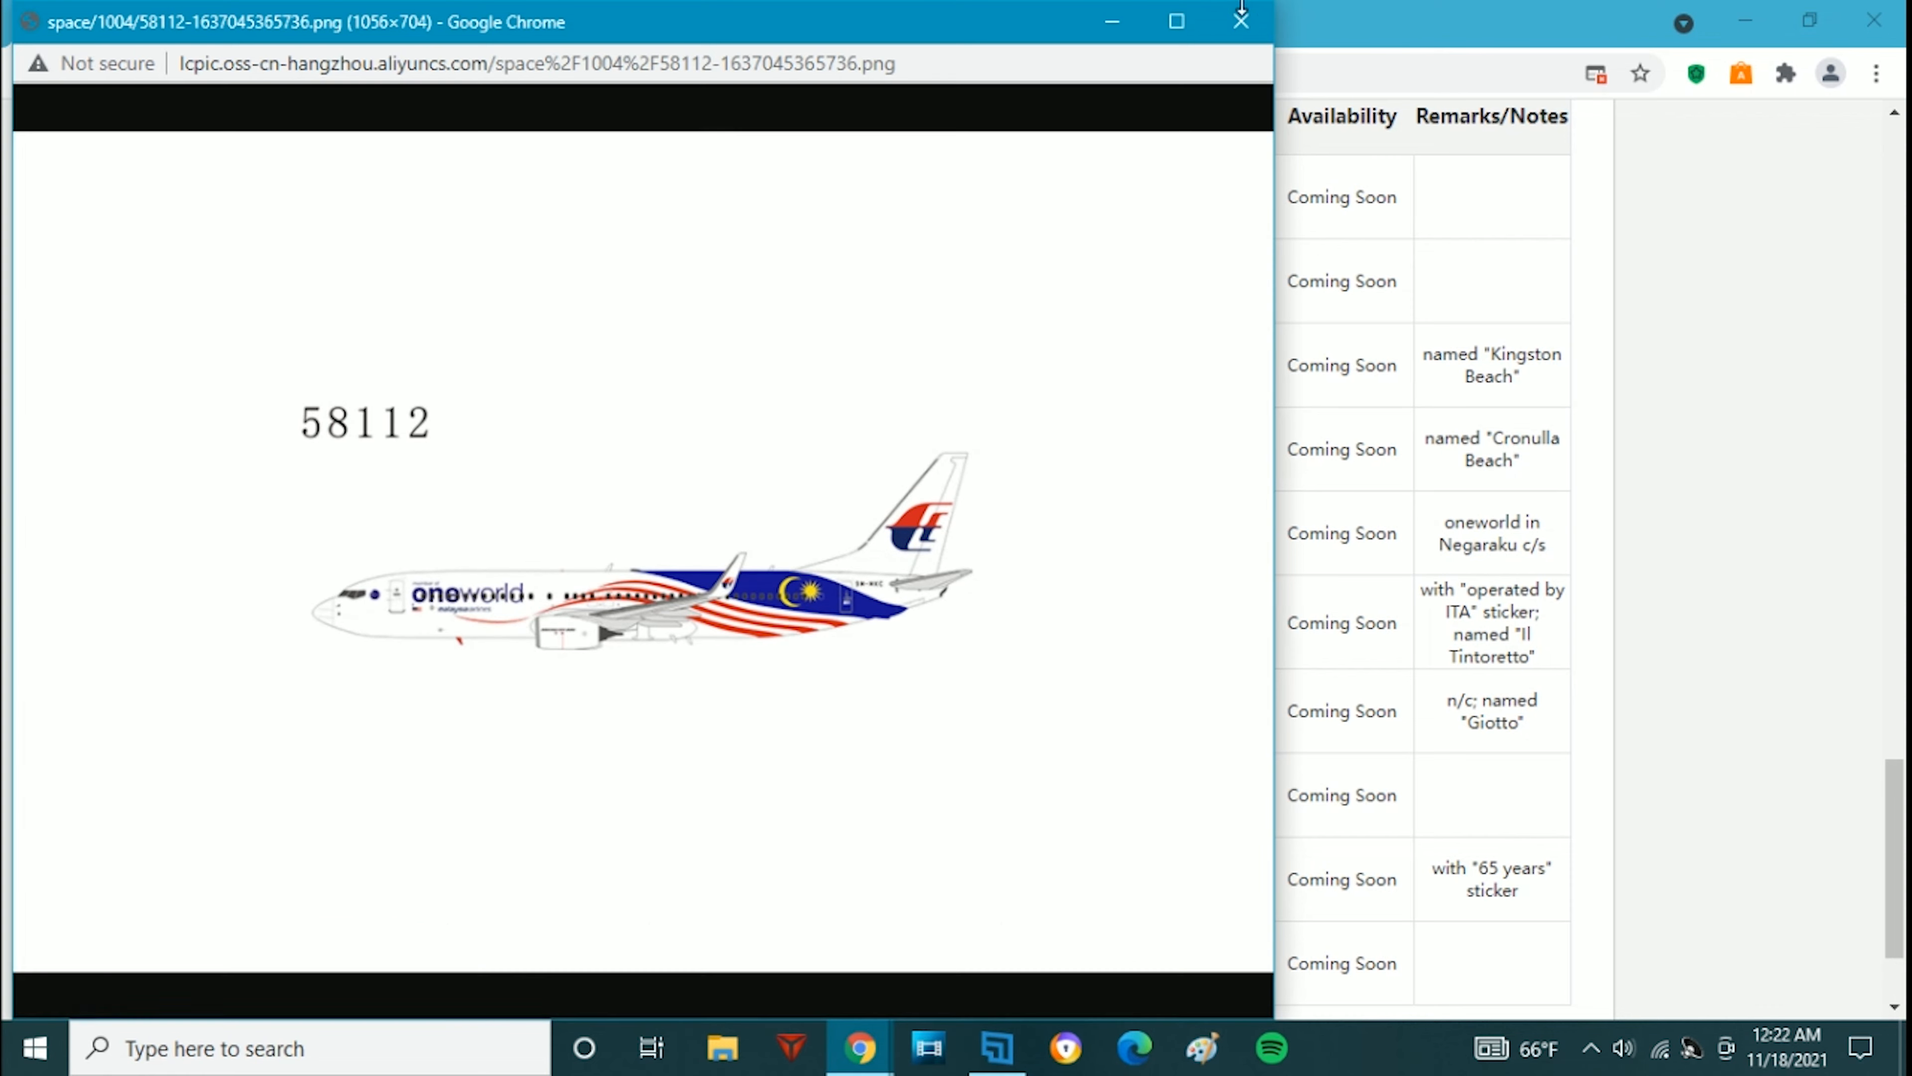
click(1242, 21)
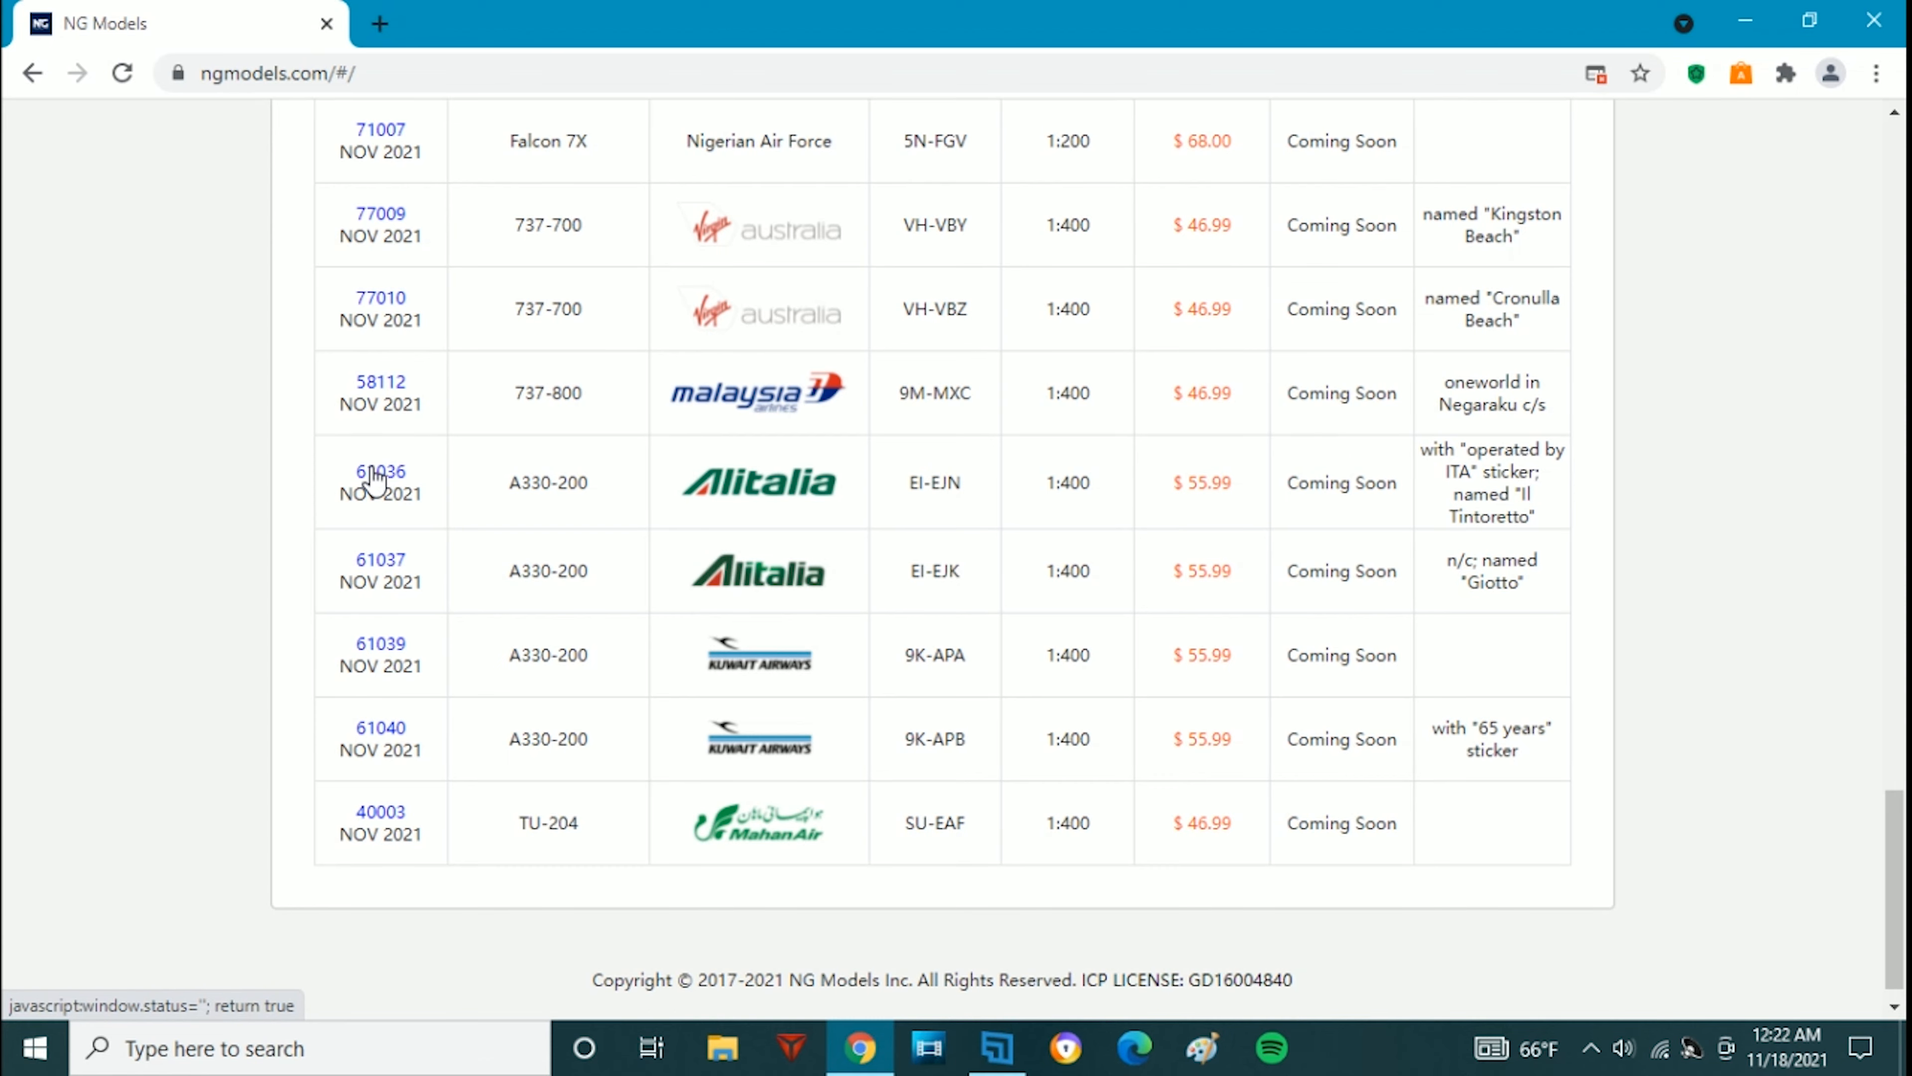
Bring up the full-size profile image of the Alitalia A330-200 model 61036
click(380, 472)
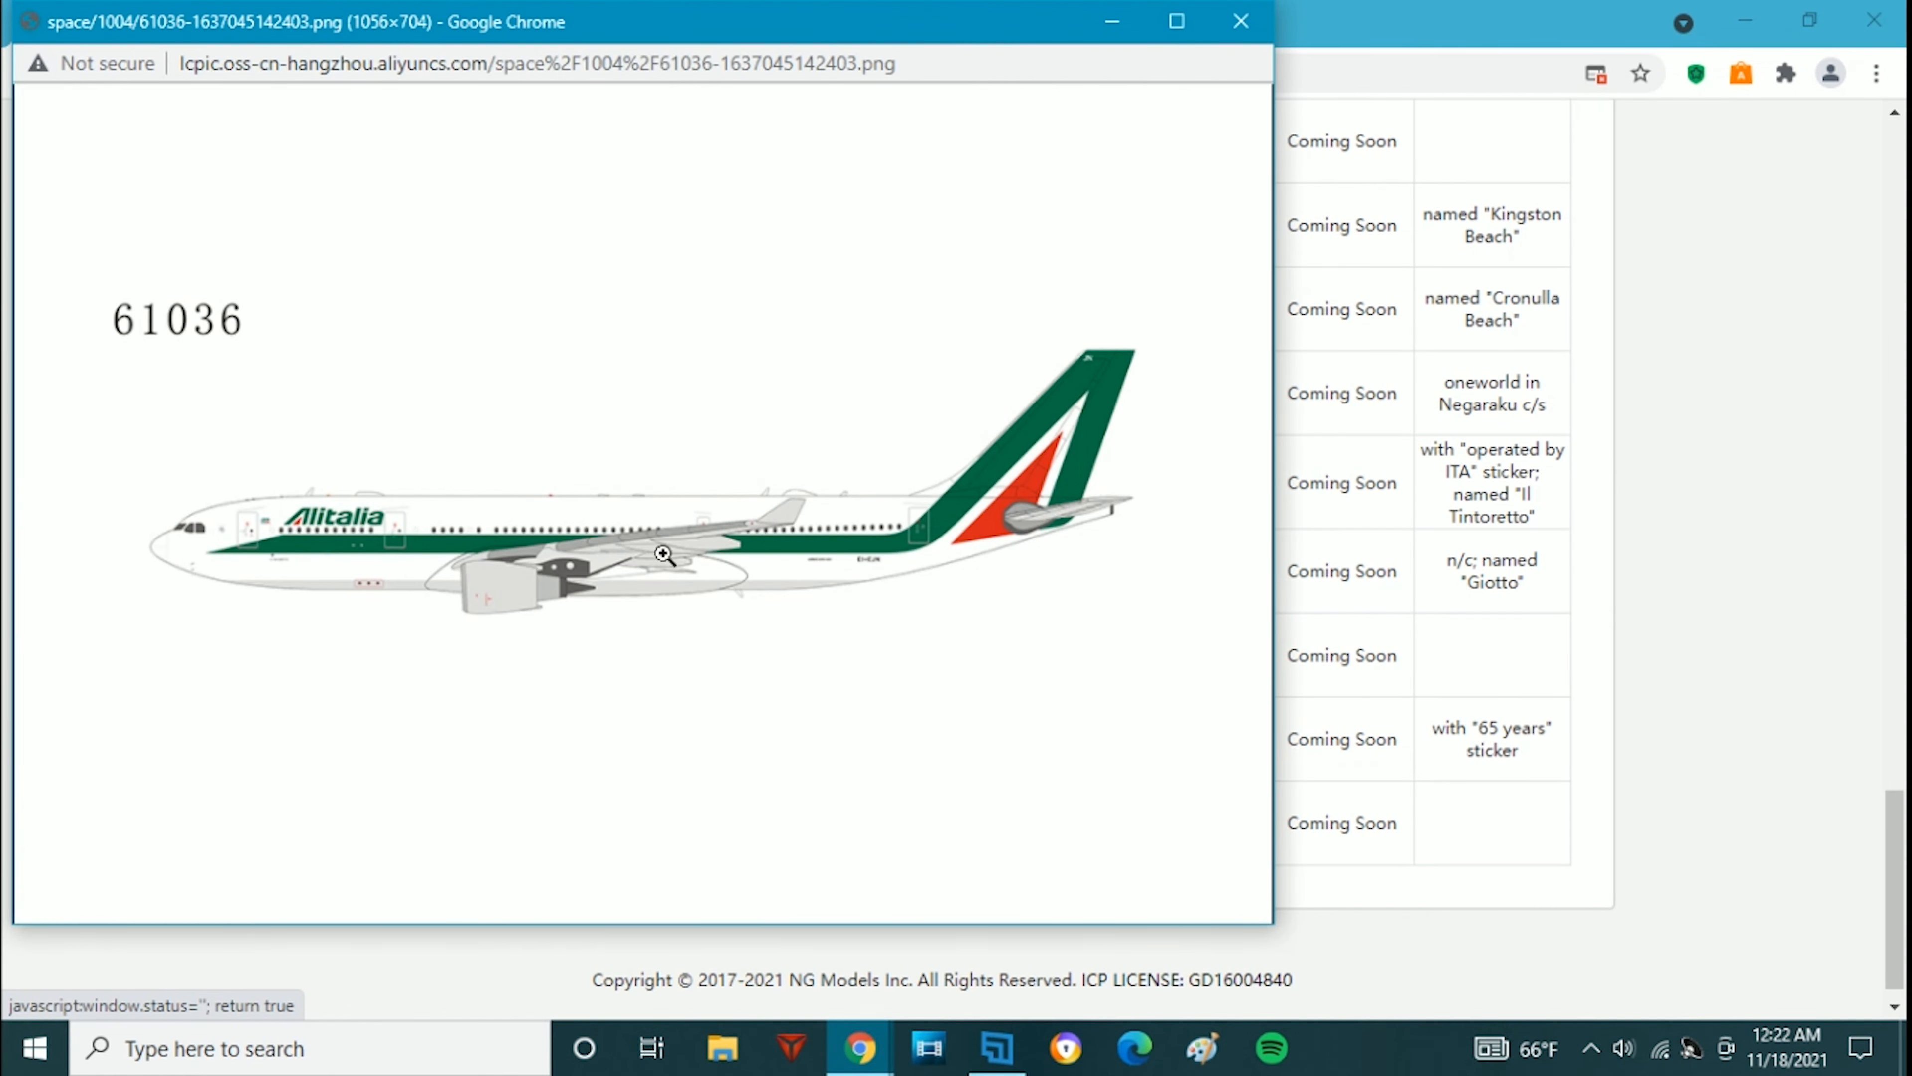
mouse_move(278, 498)
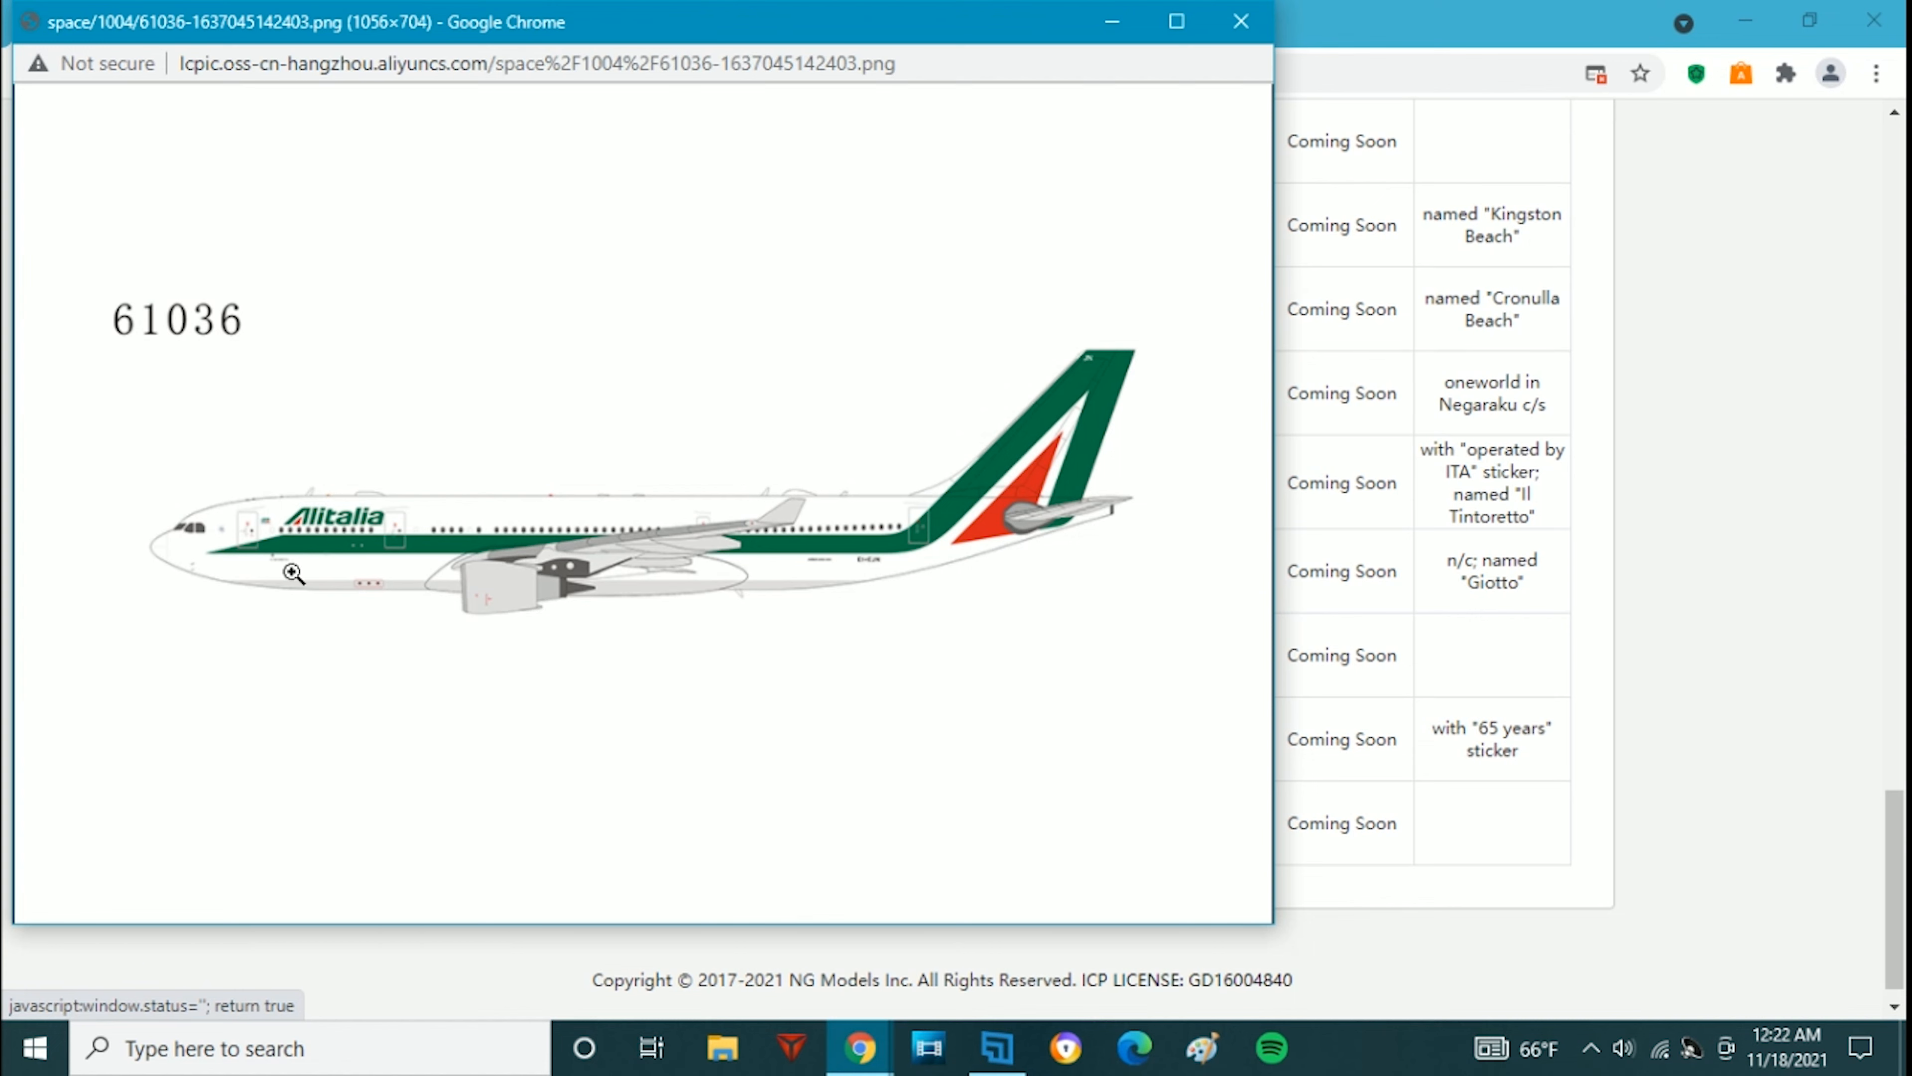
mouse_move(422, 691)
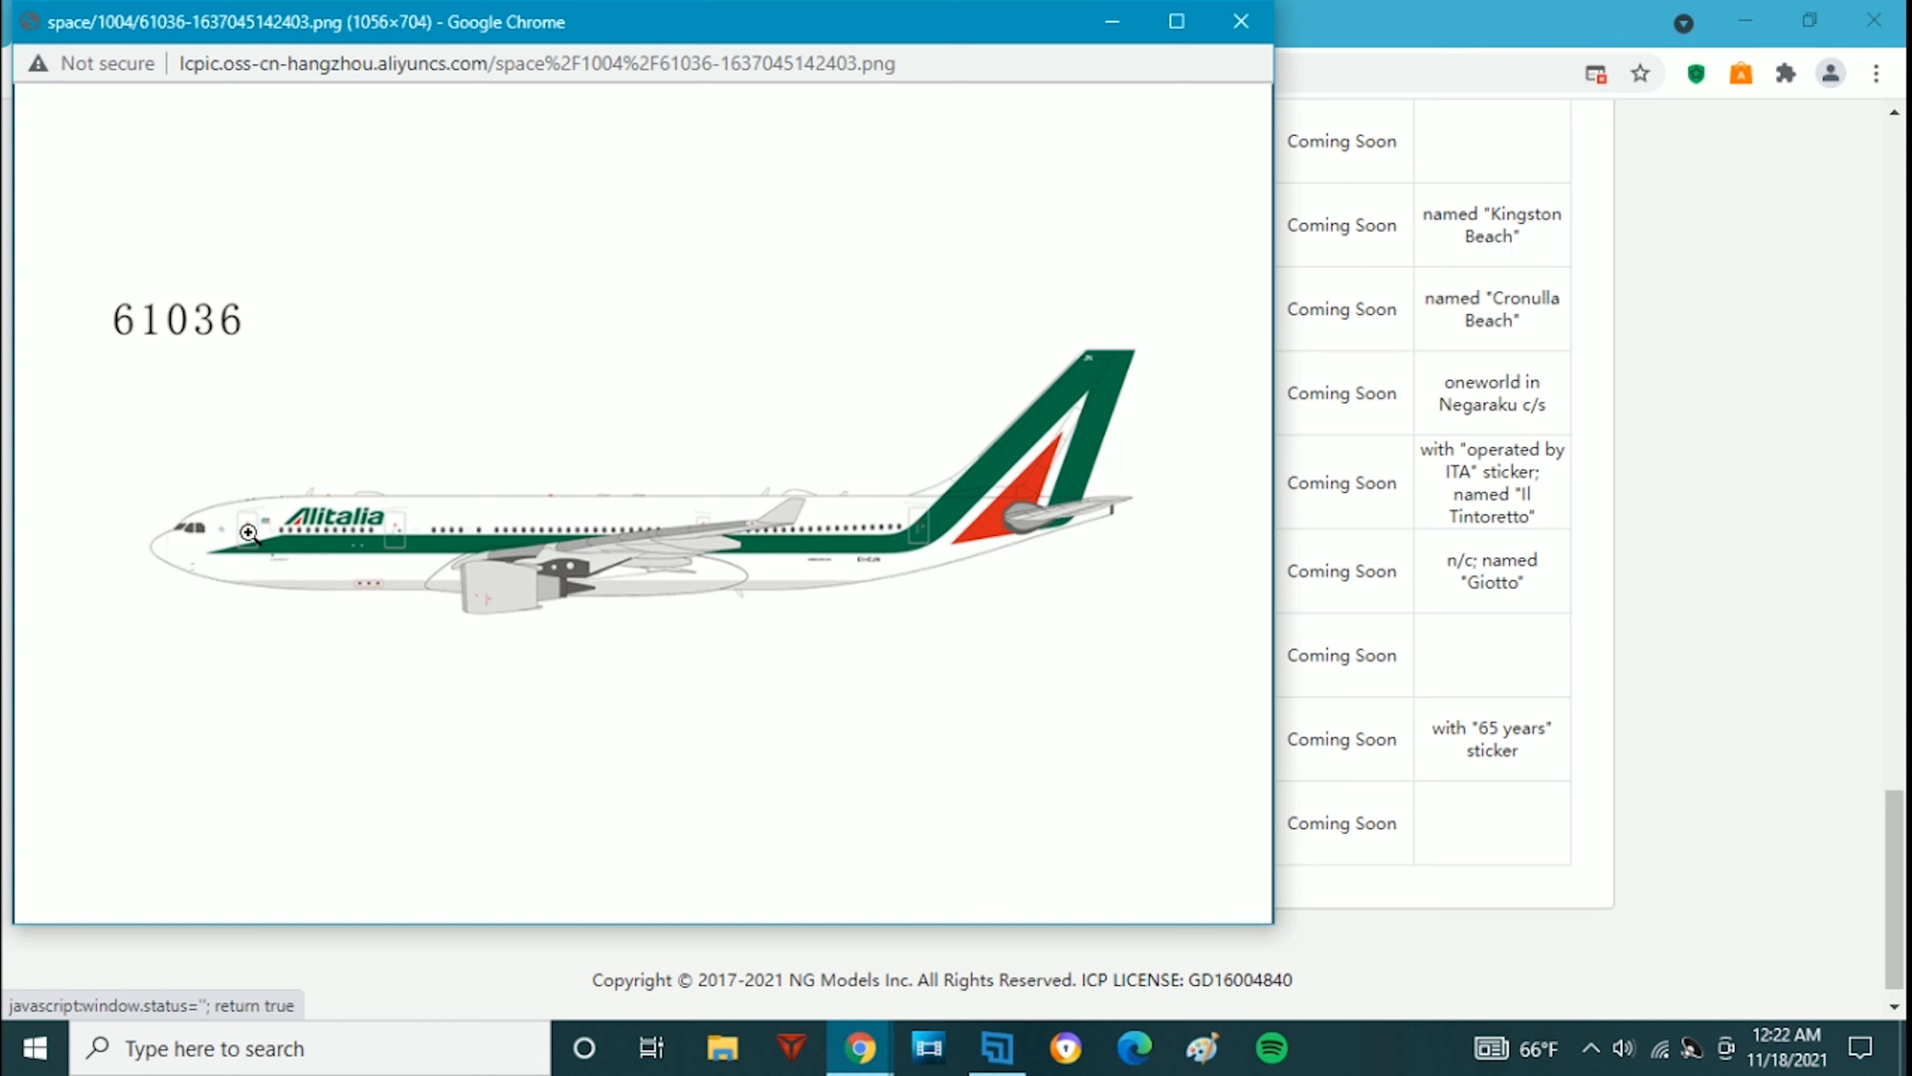
mouse_move(266, 499)
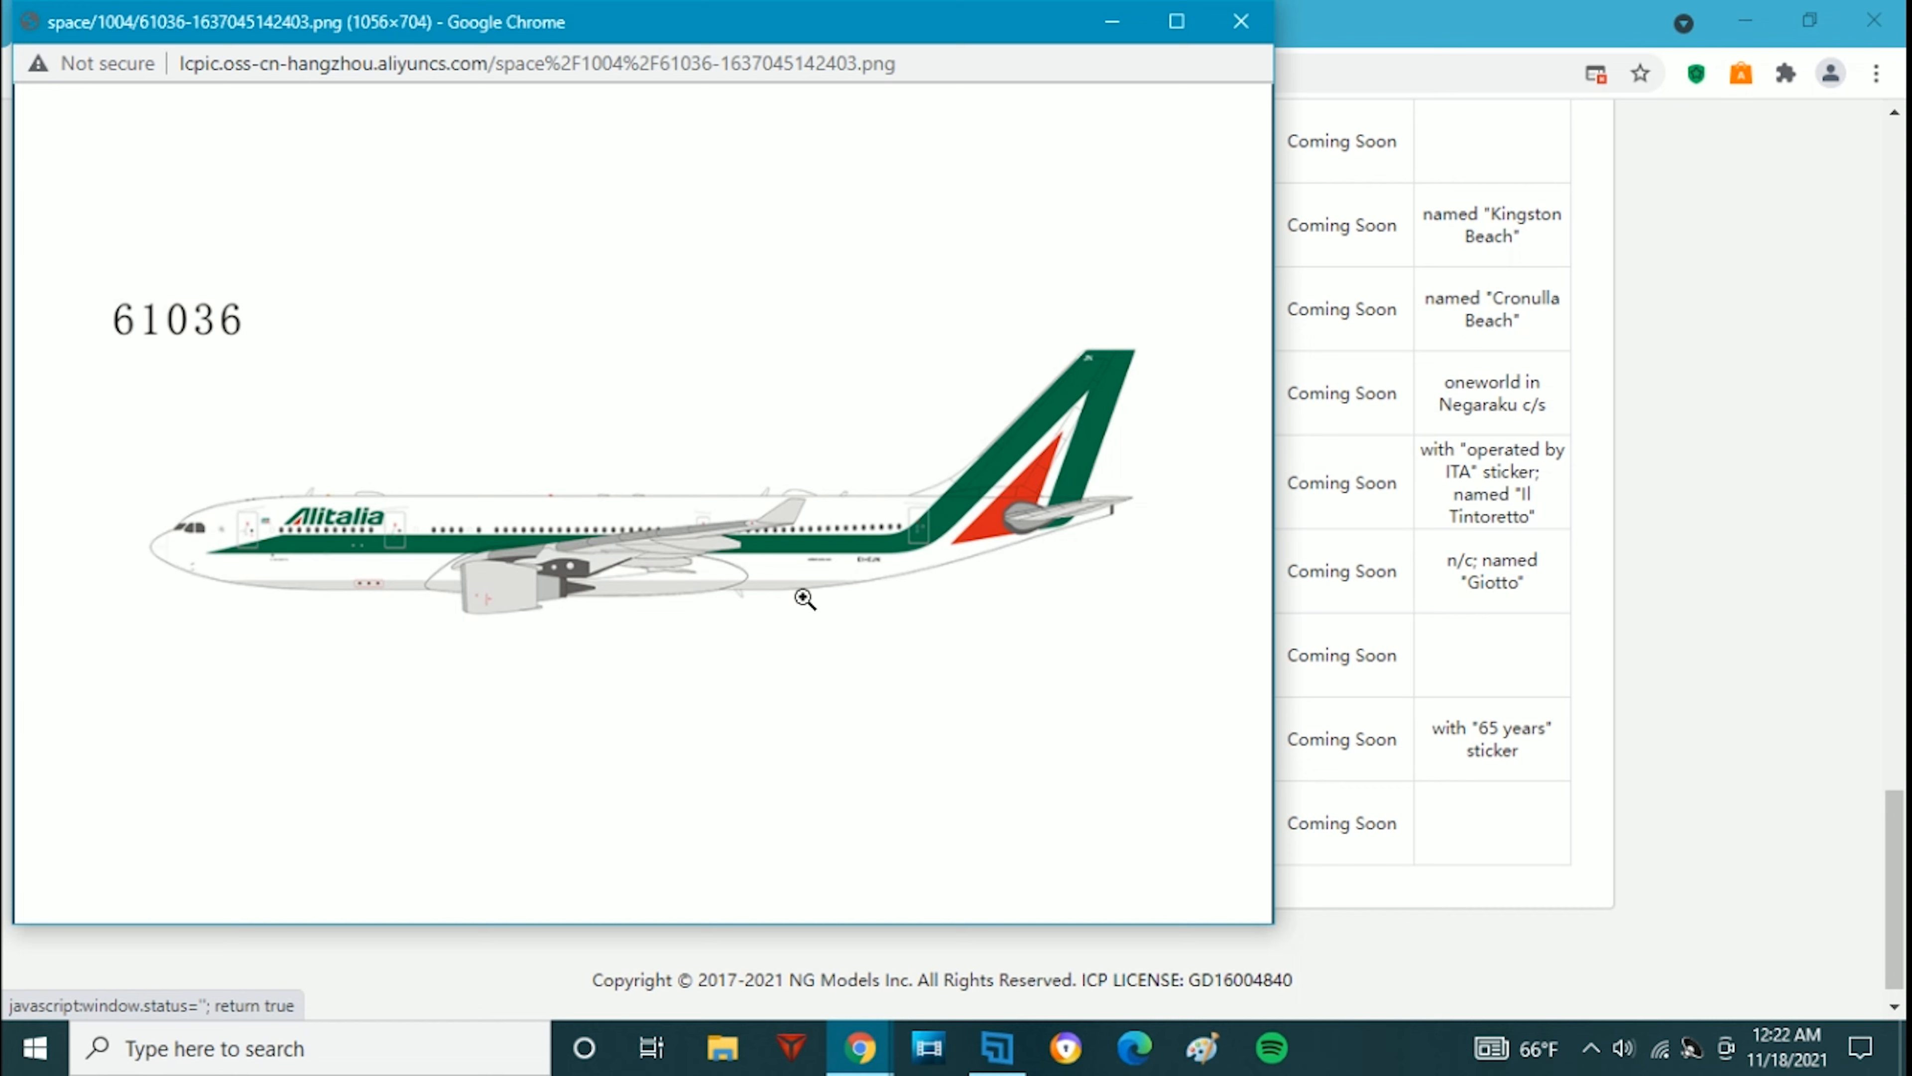
mouse_move(299, 613)
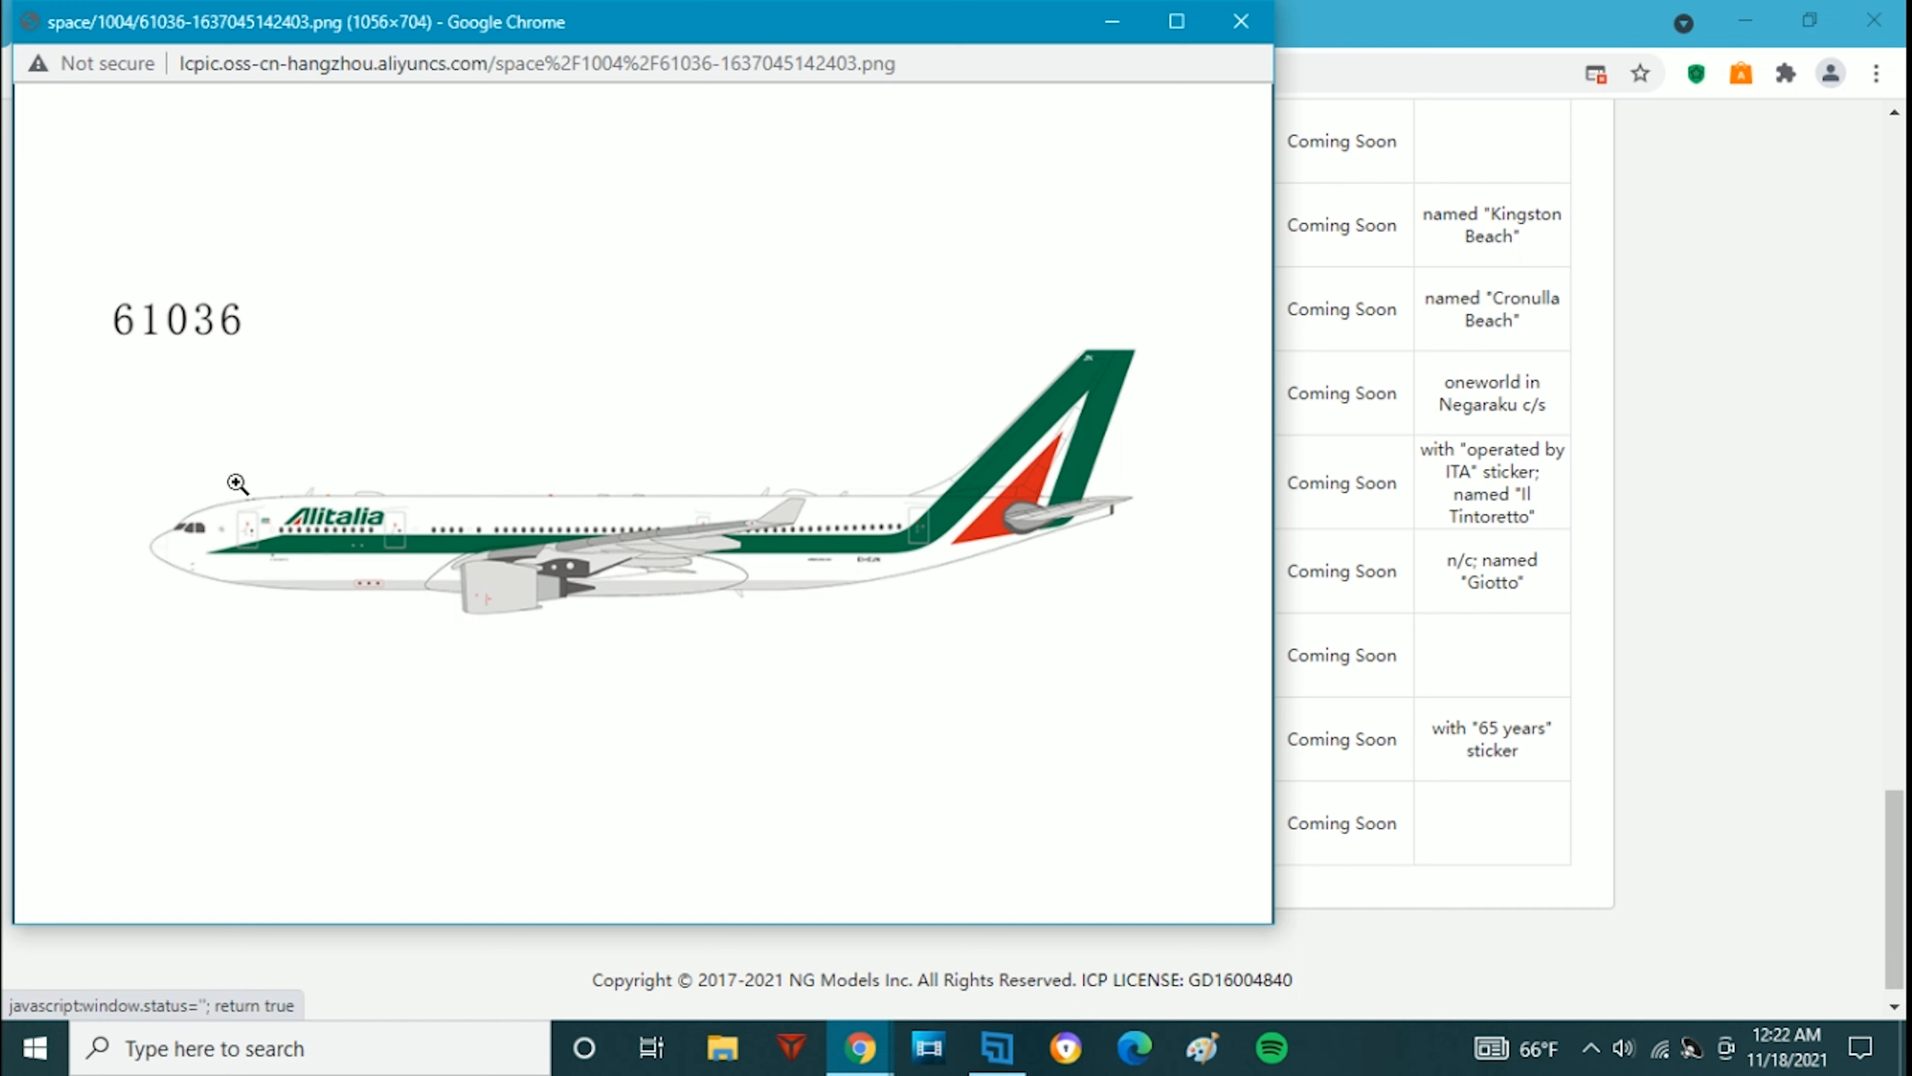
mouse_move(249, 537)
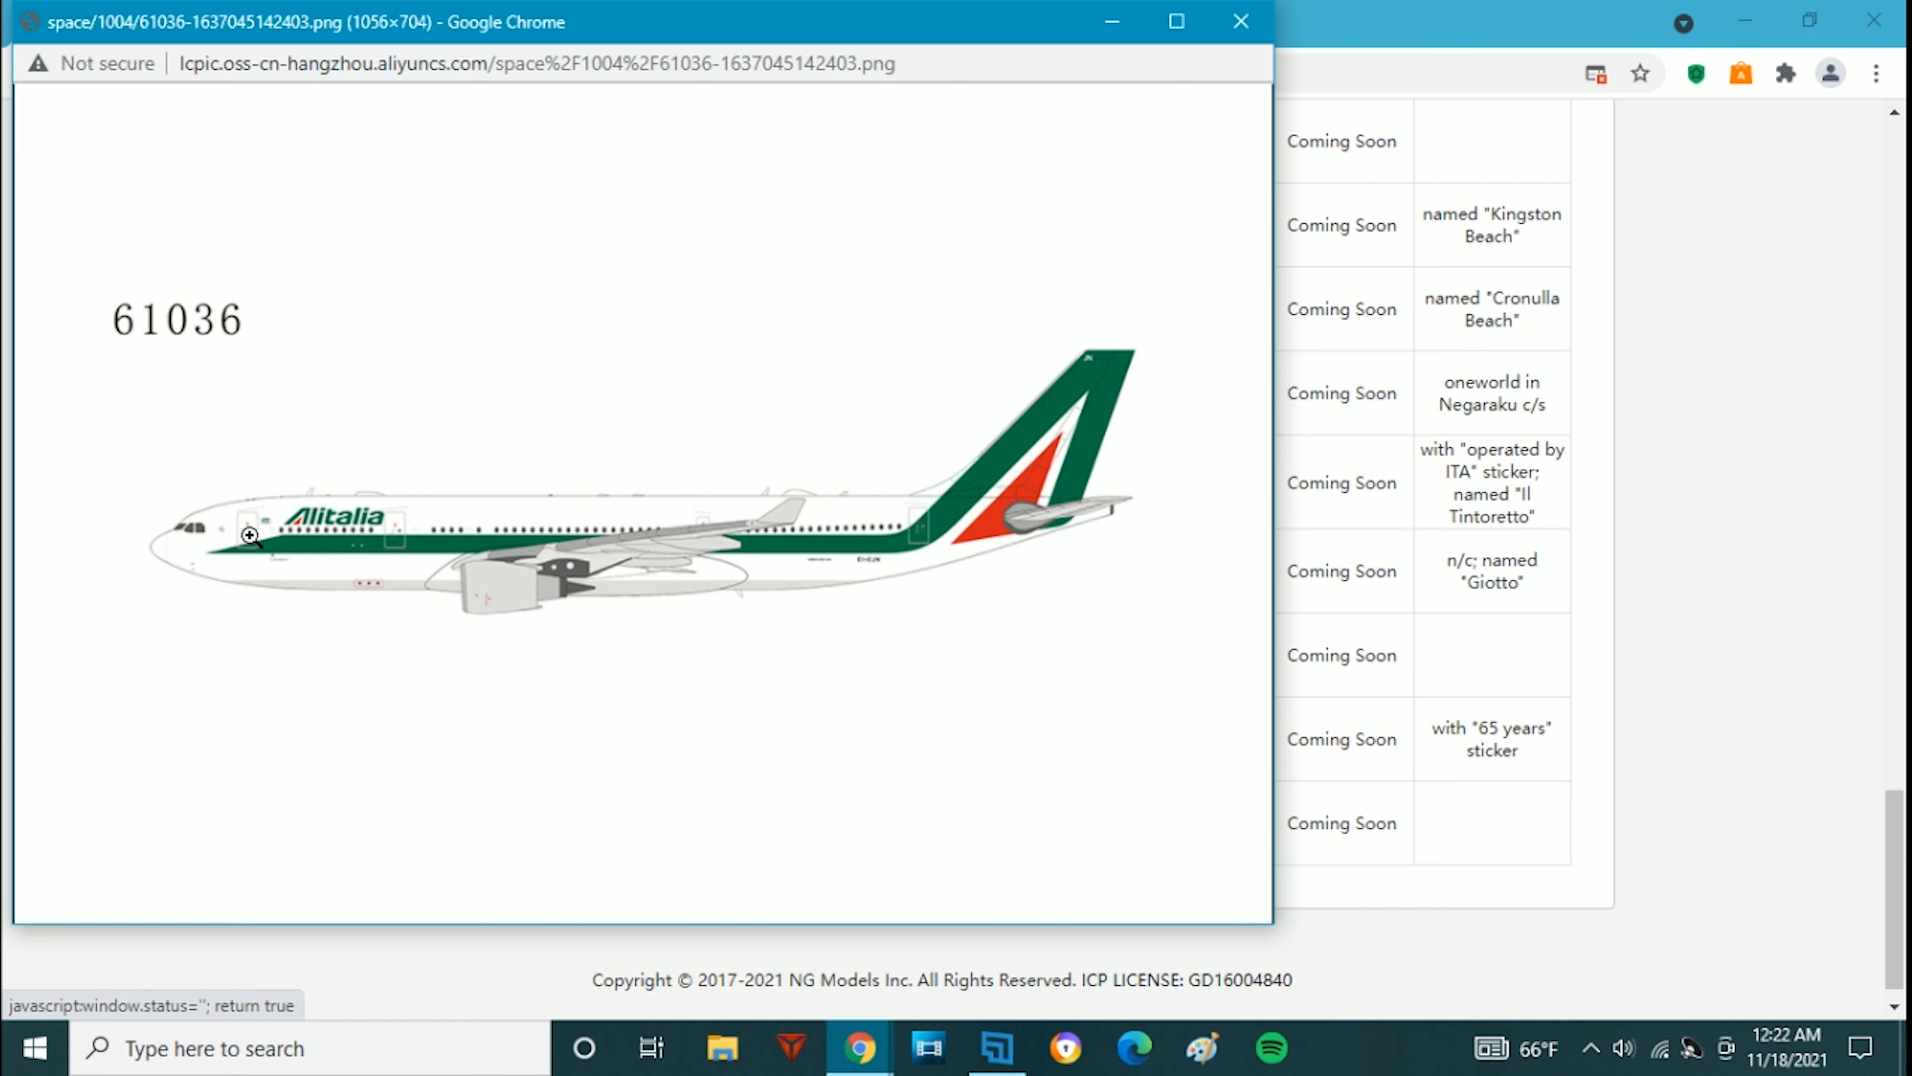
mouse_move(271, 538)
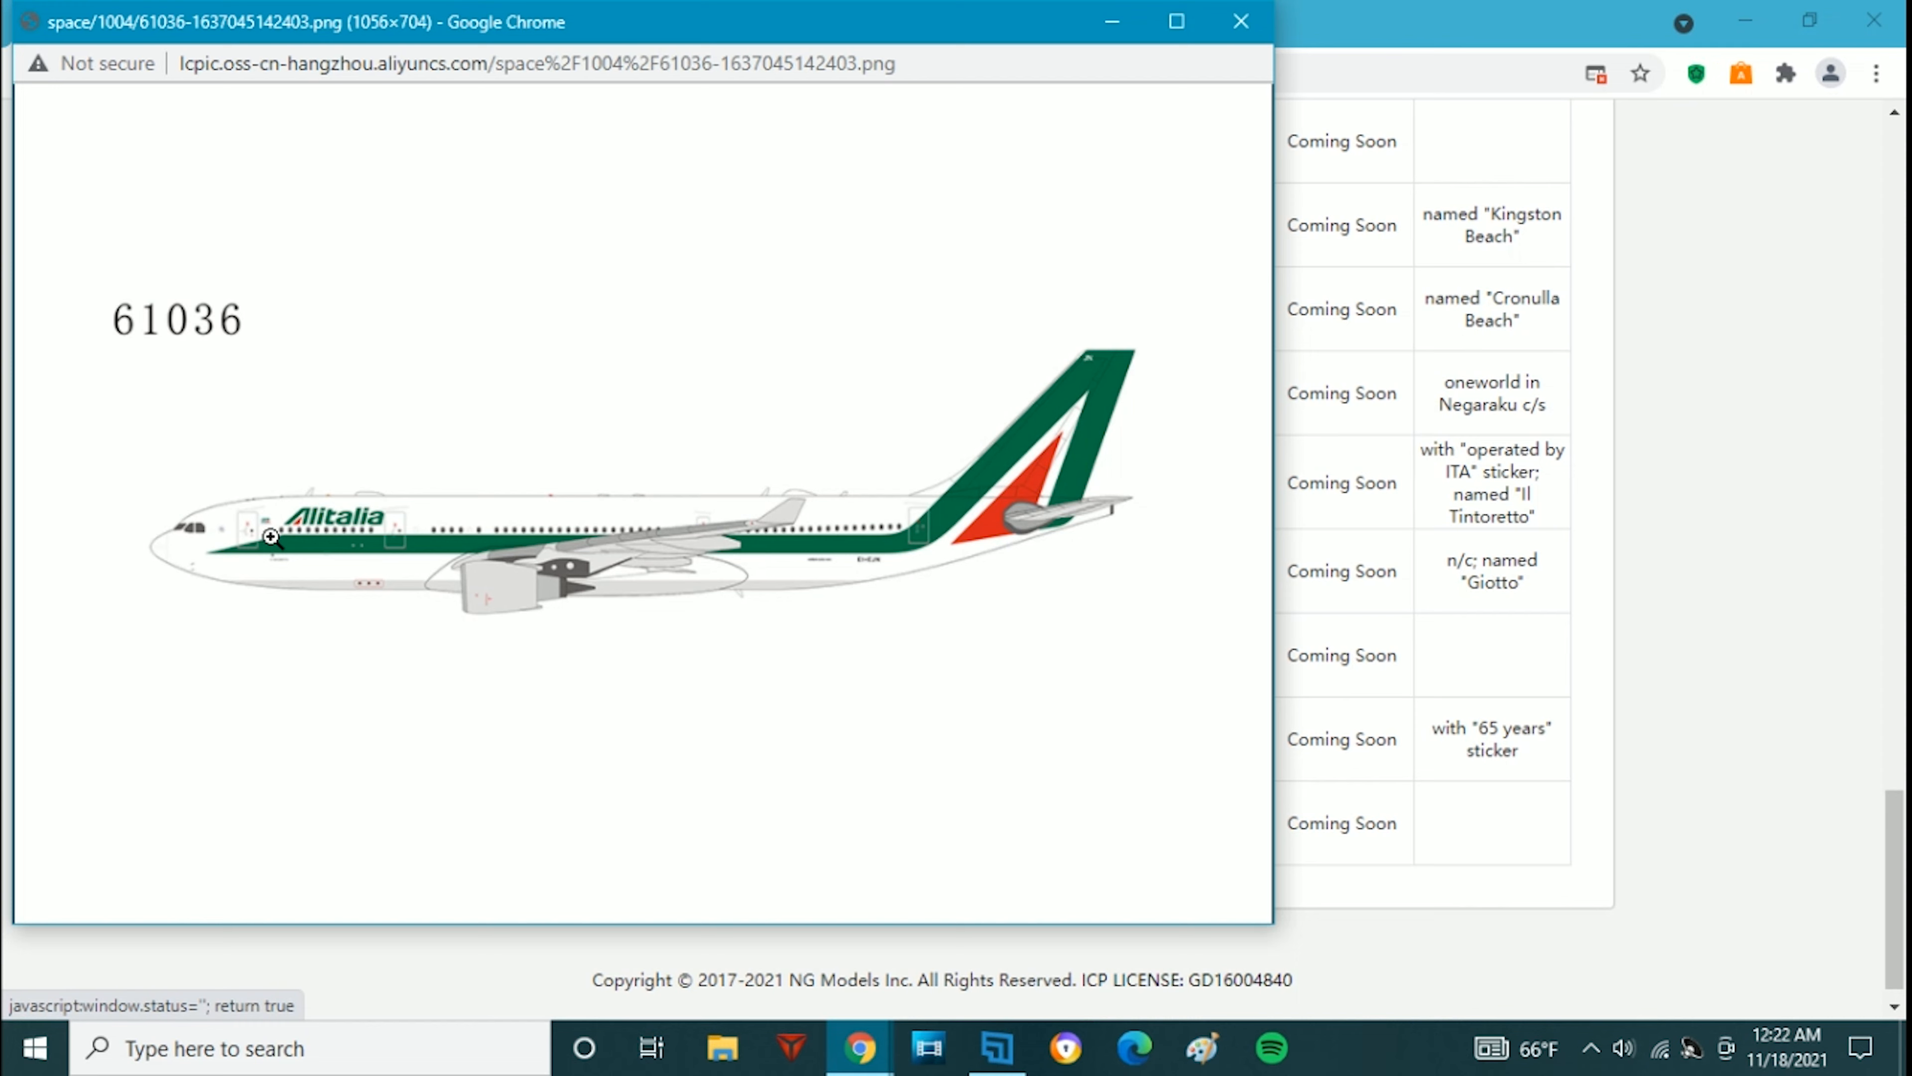
mouse_move(345, 719)
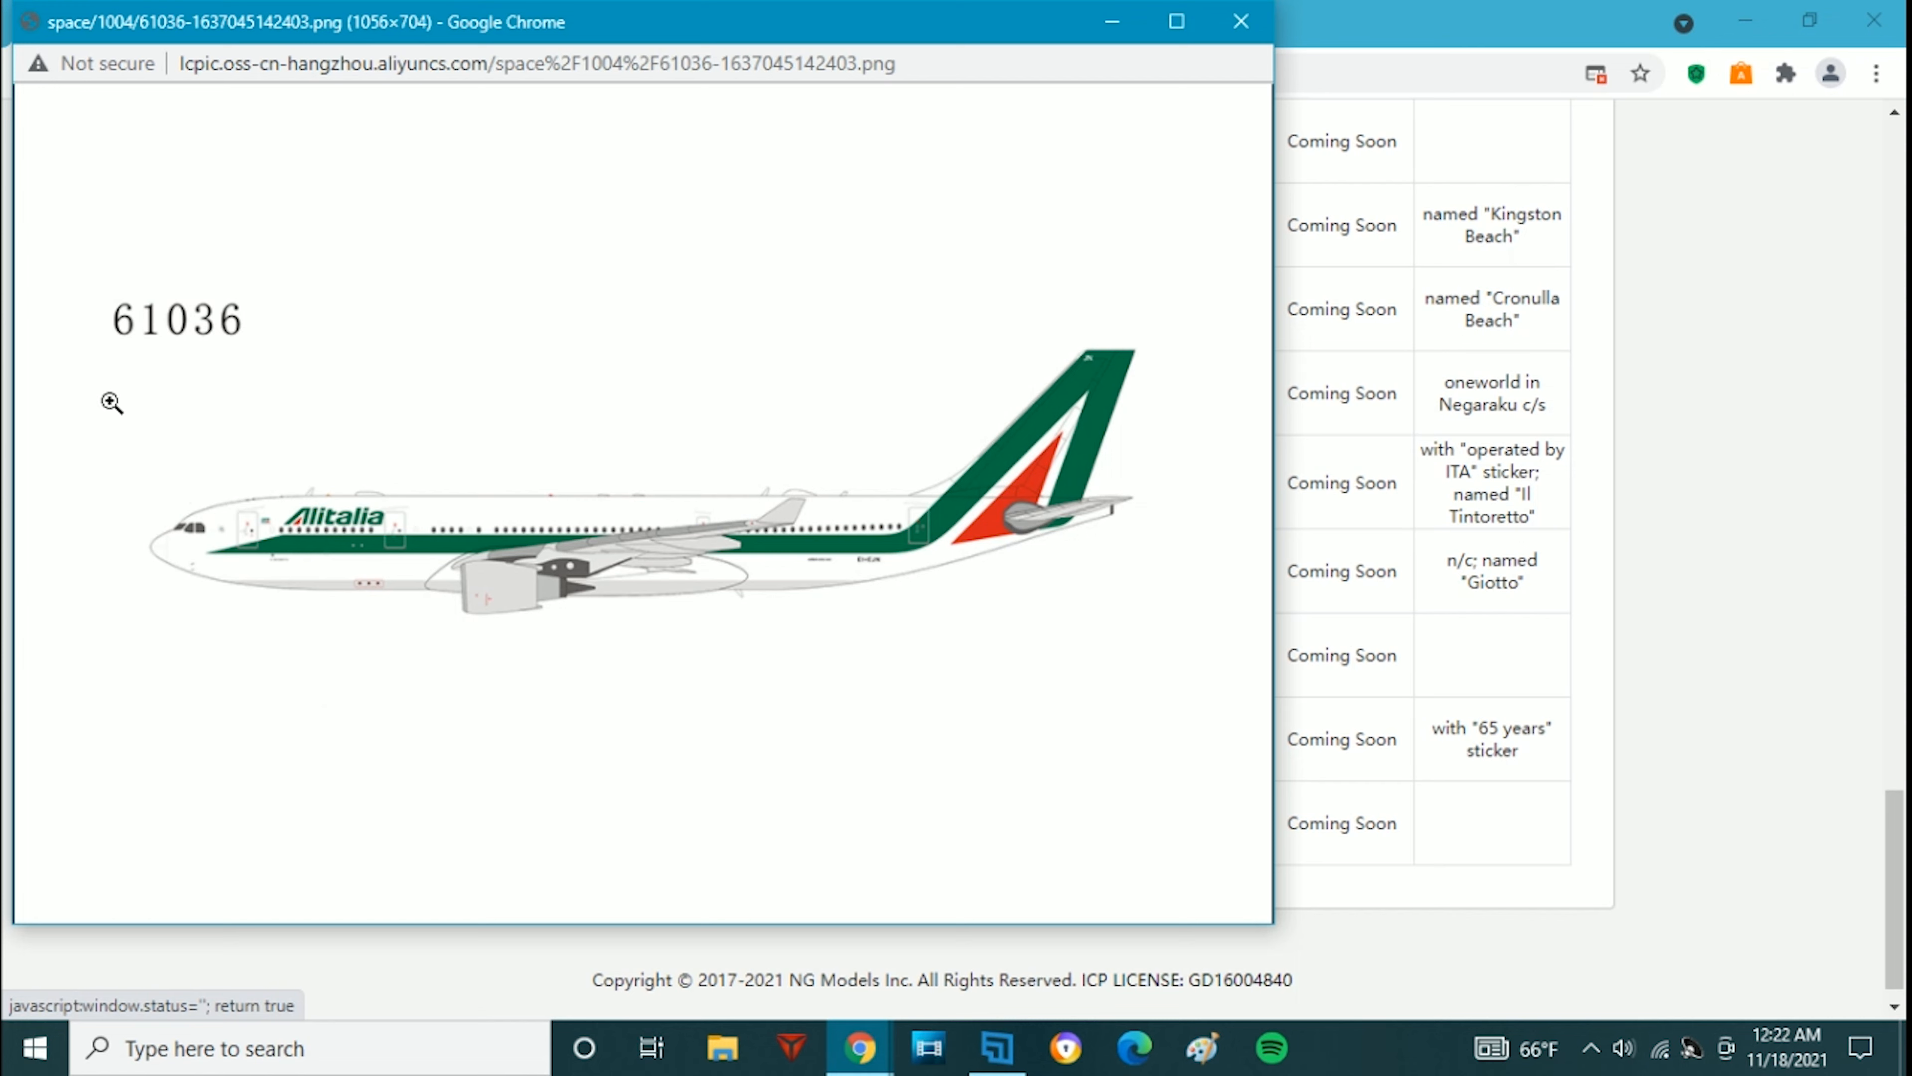
mouse_move(290, 525)
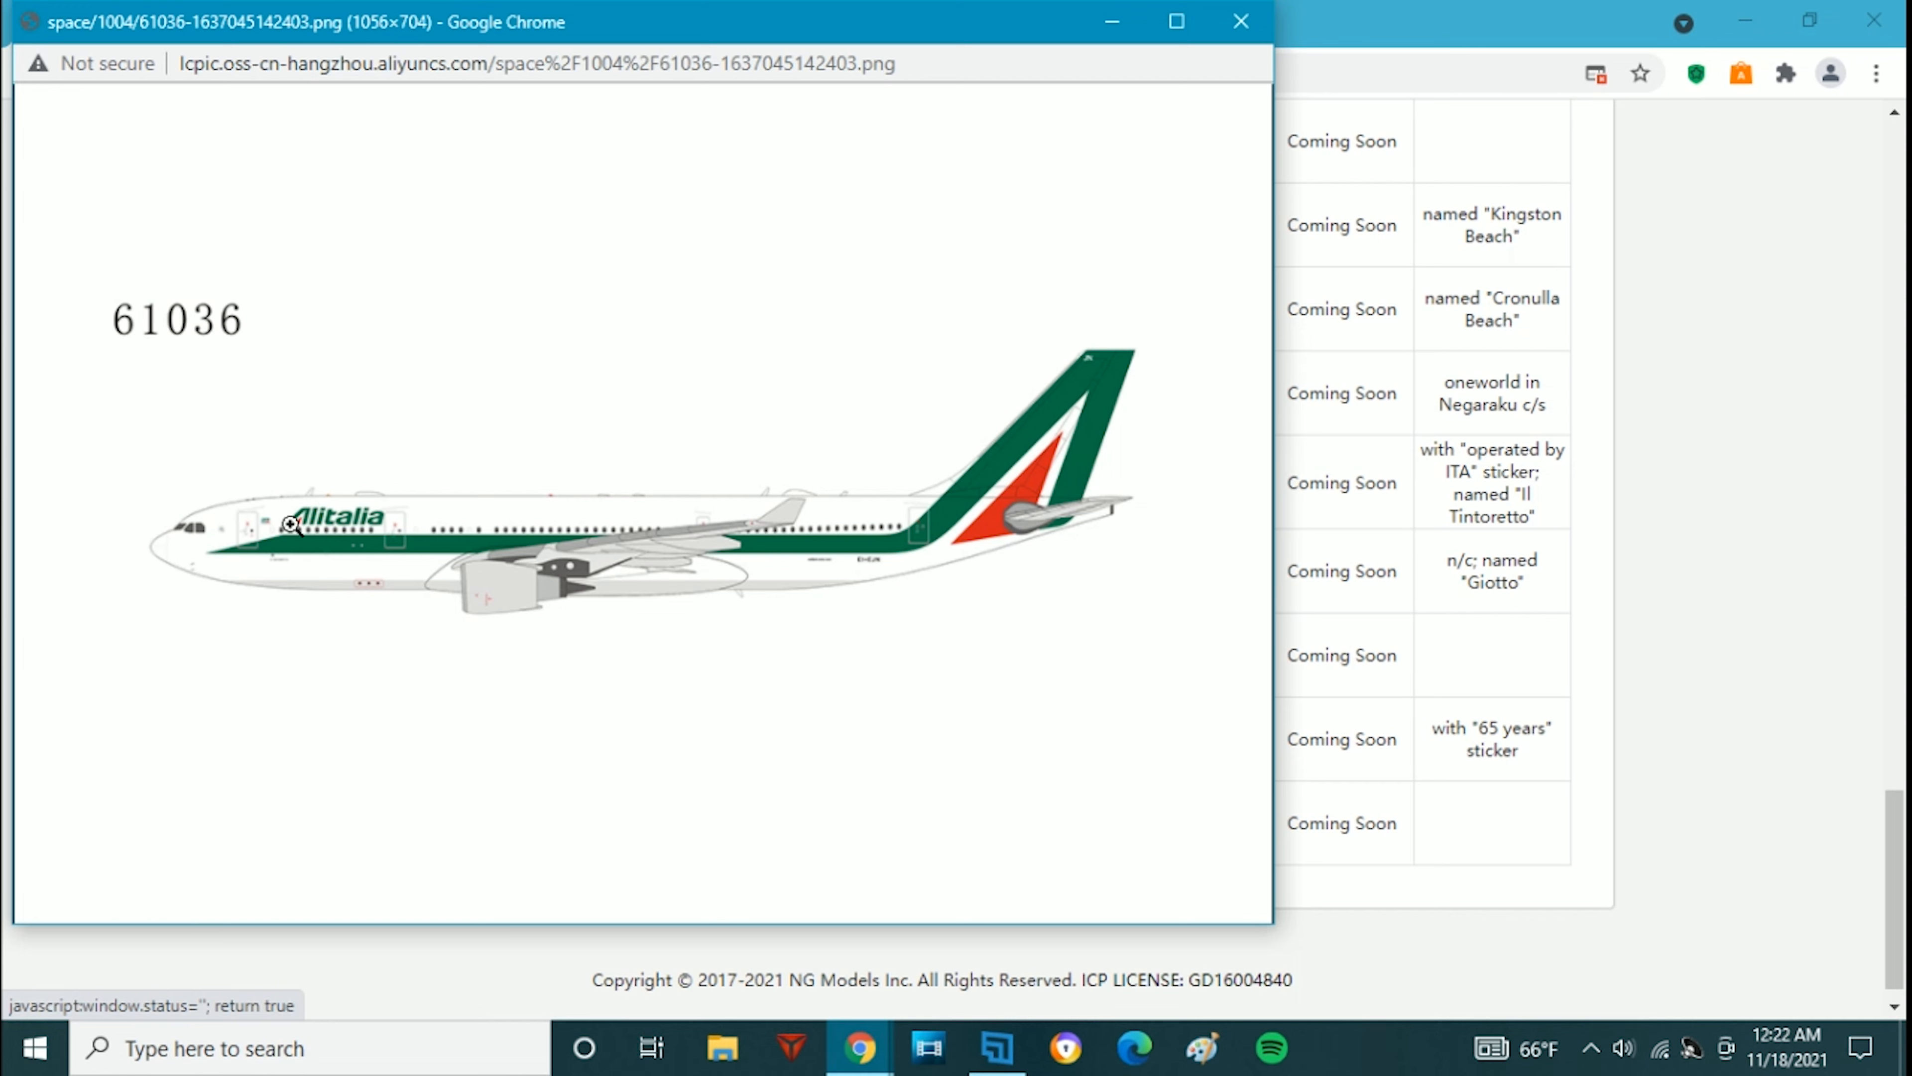
mouse_move(414, 484)
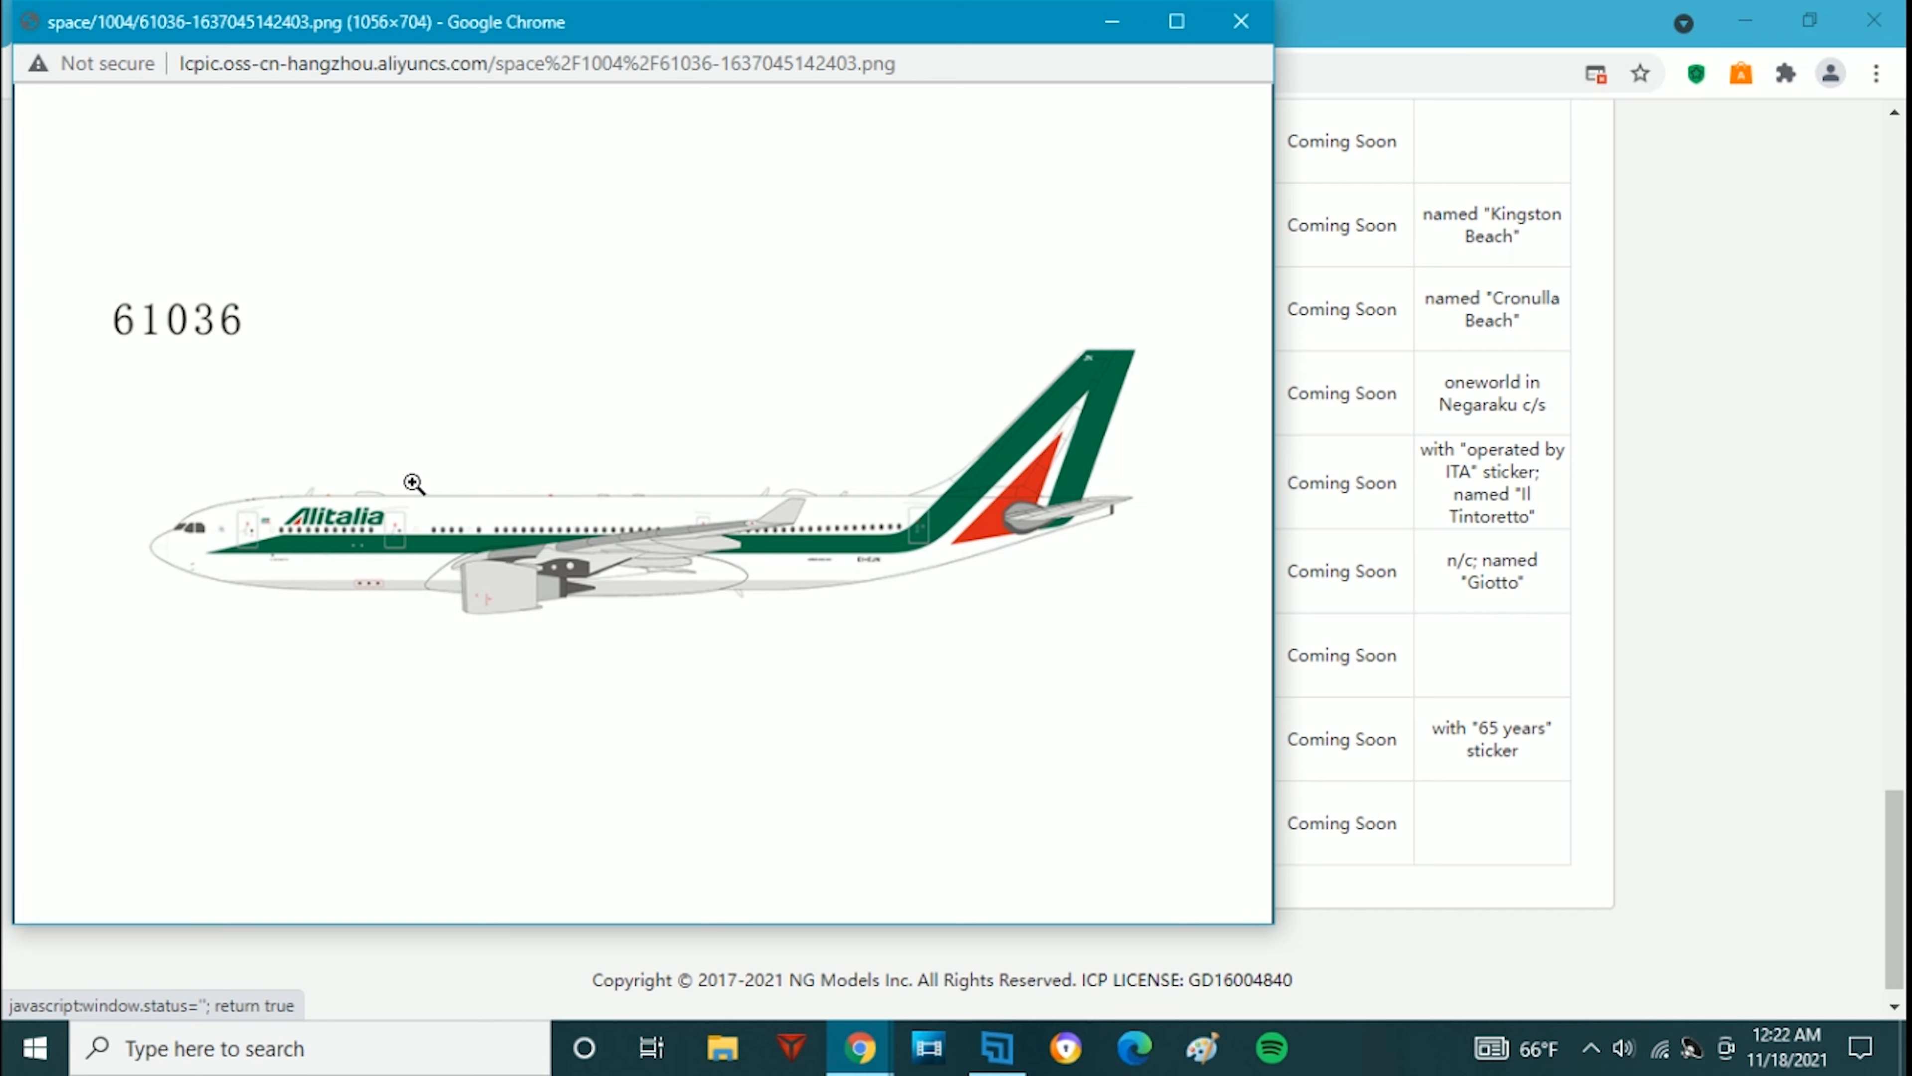
mouse_move(401, 437)
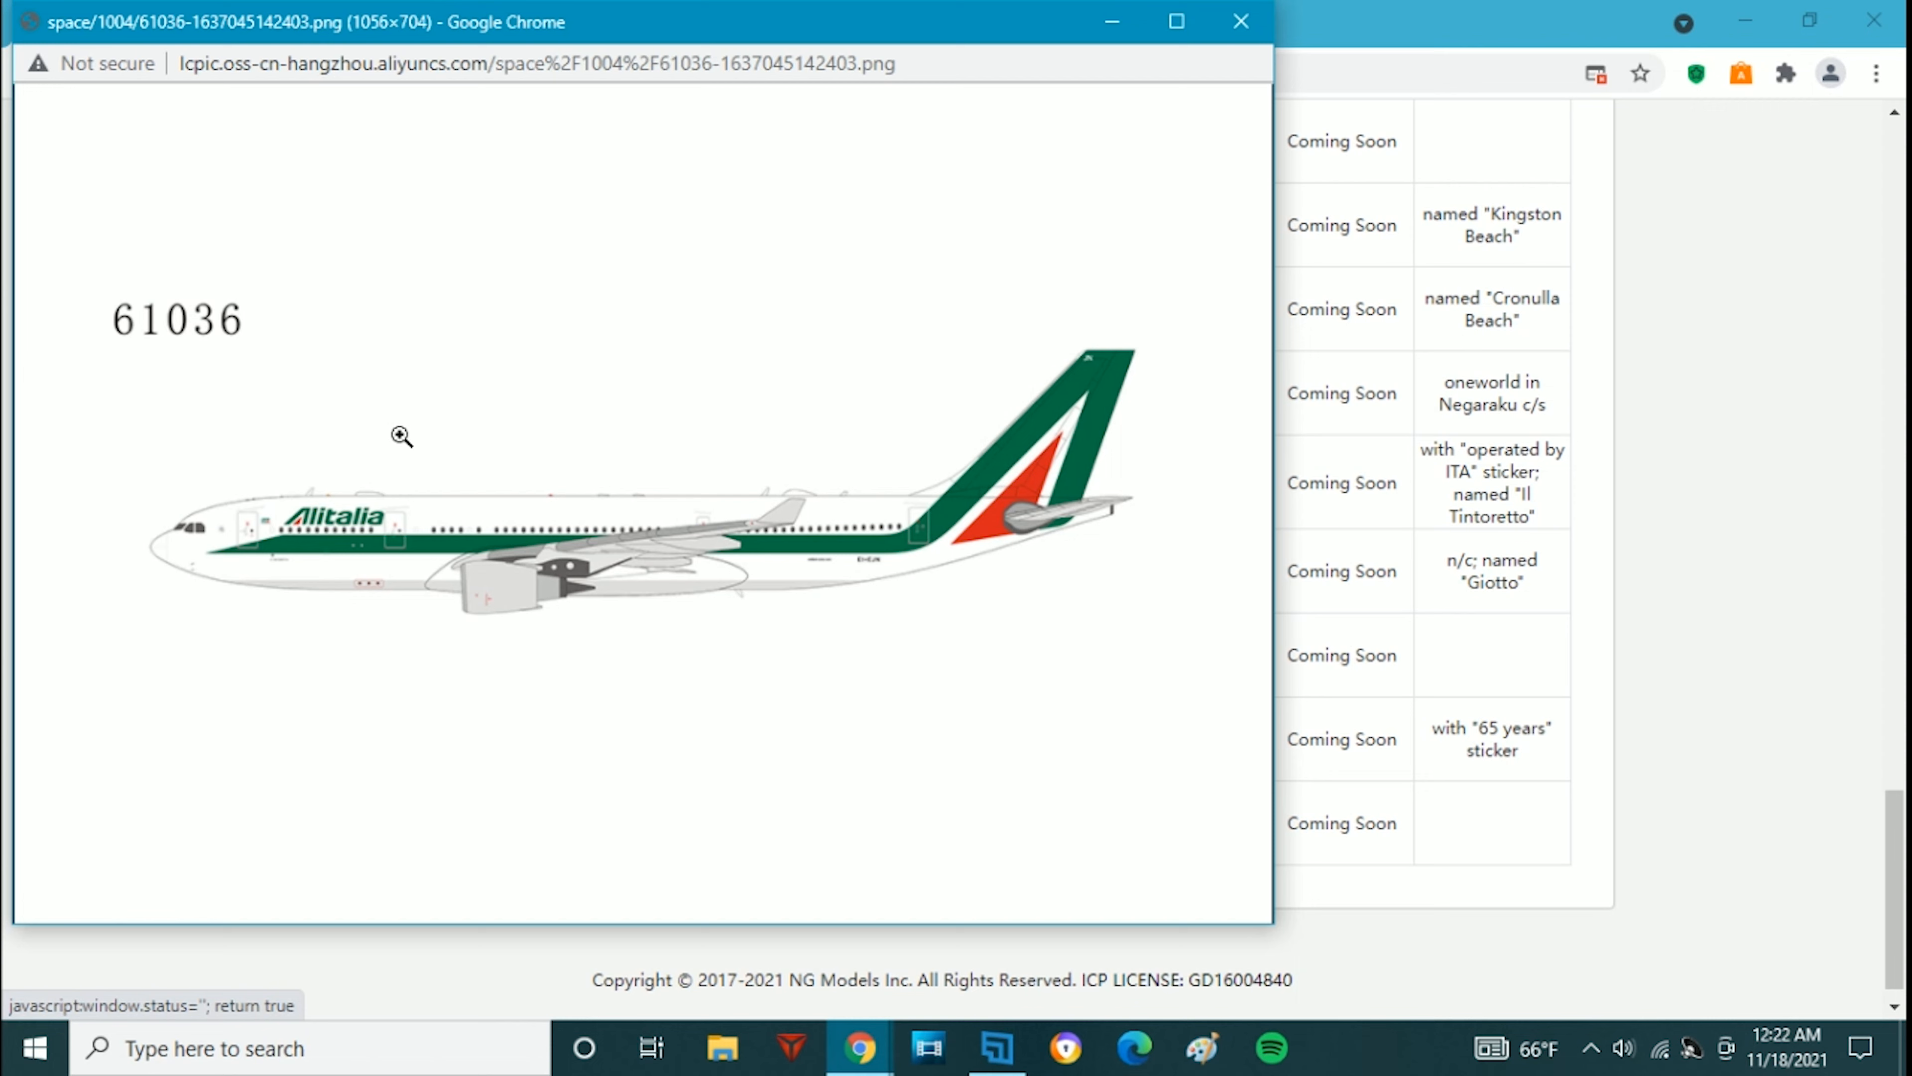
mouse_move(359, 711)
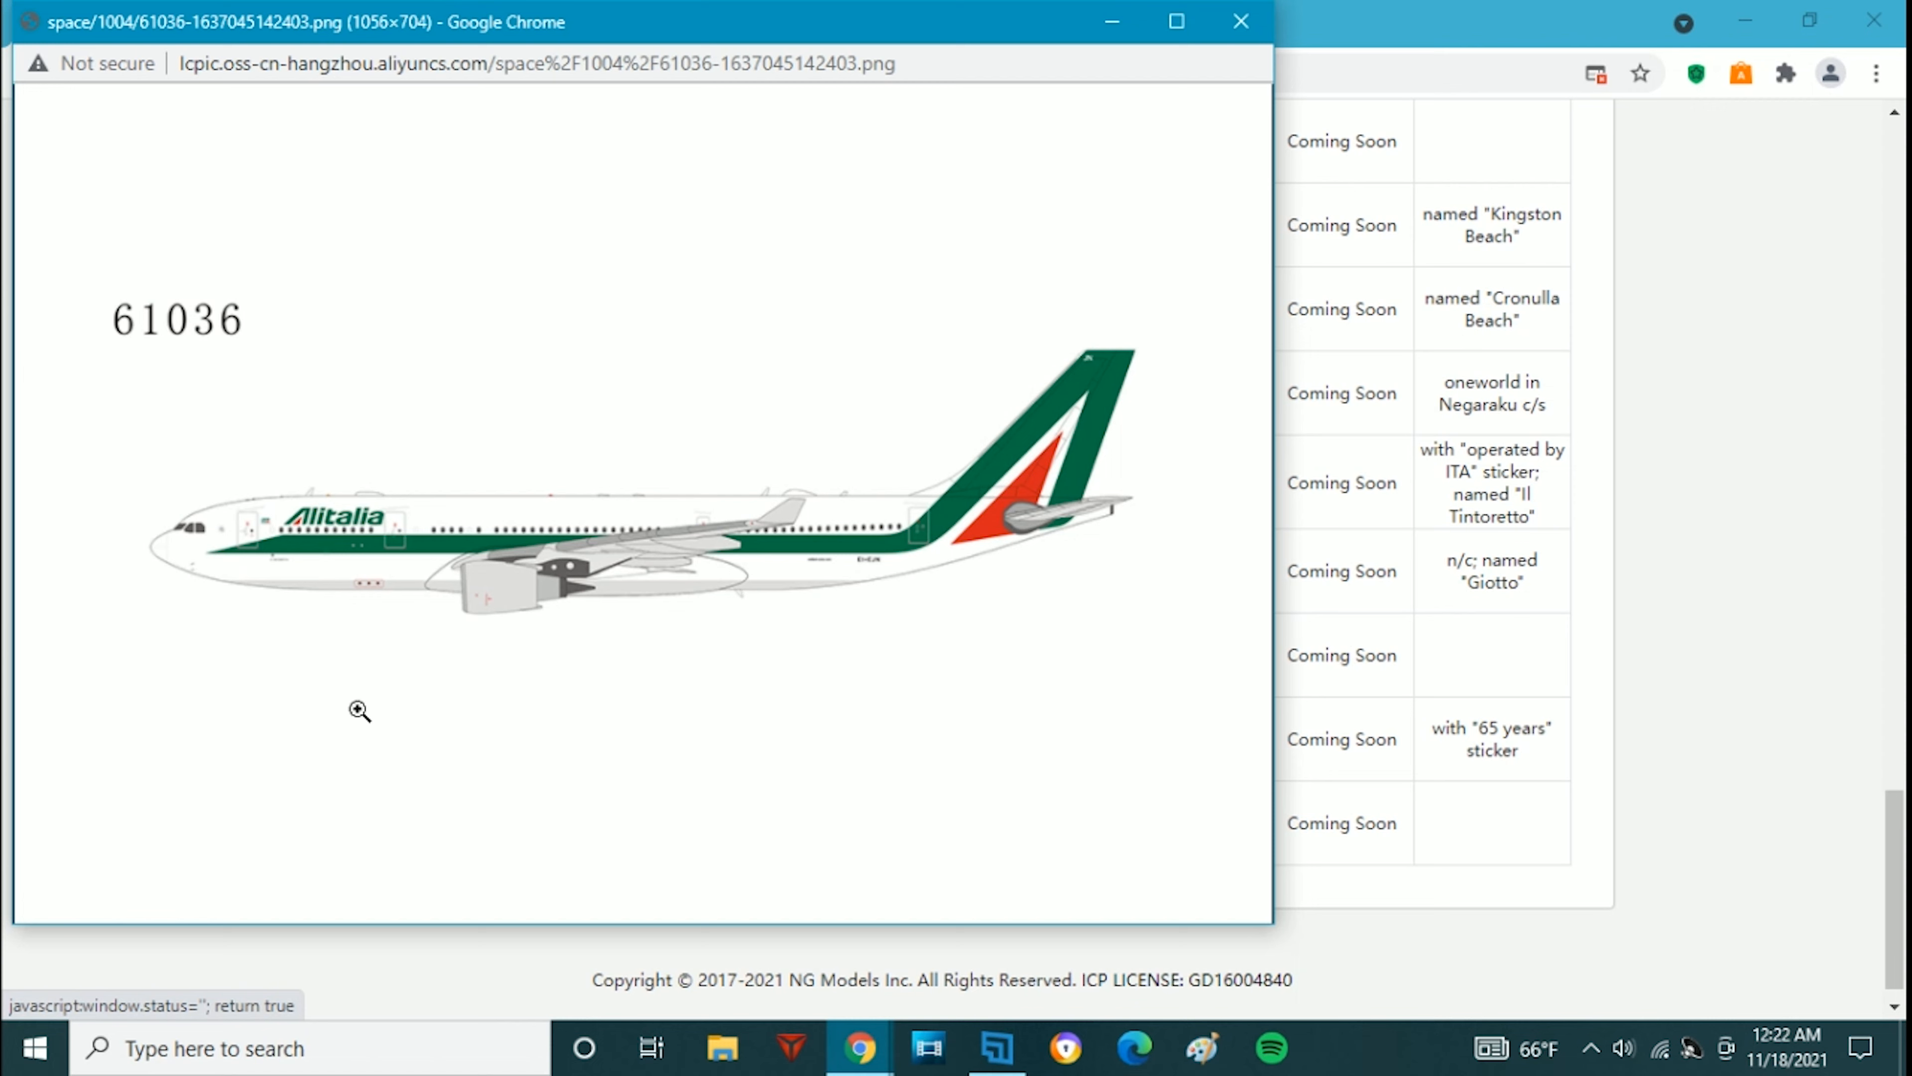
mouse_move(412, 724)
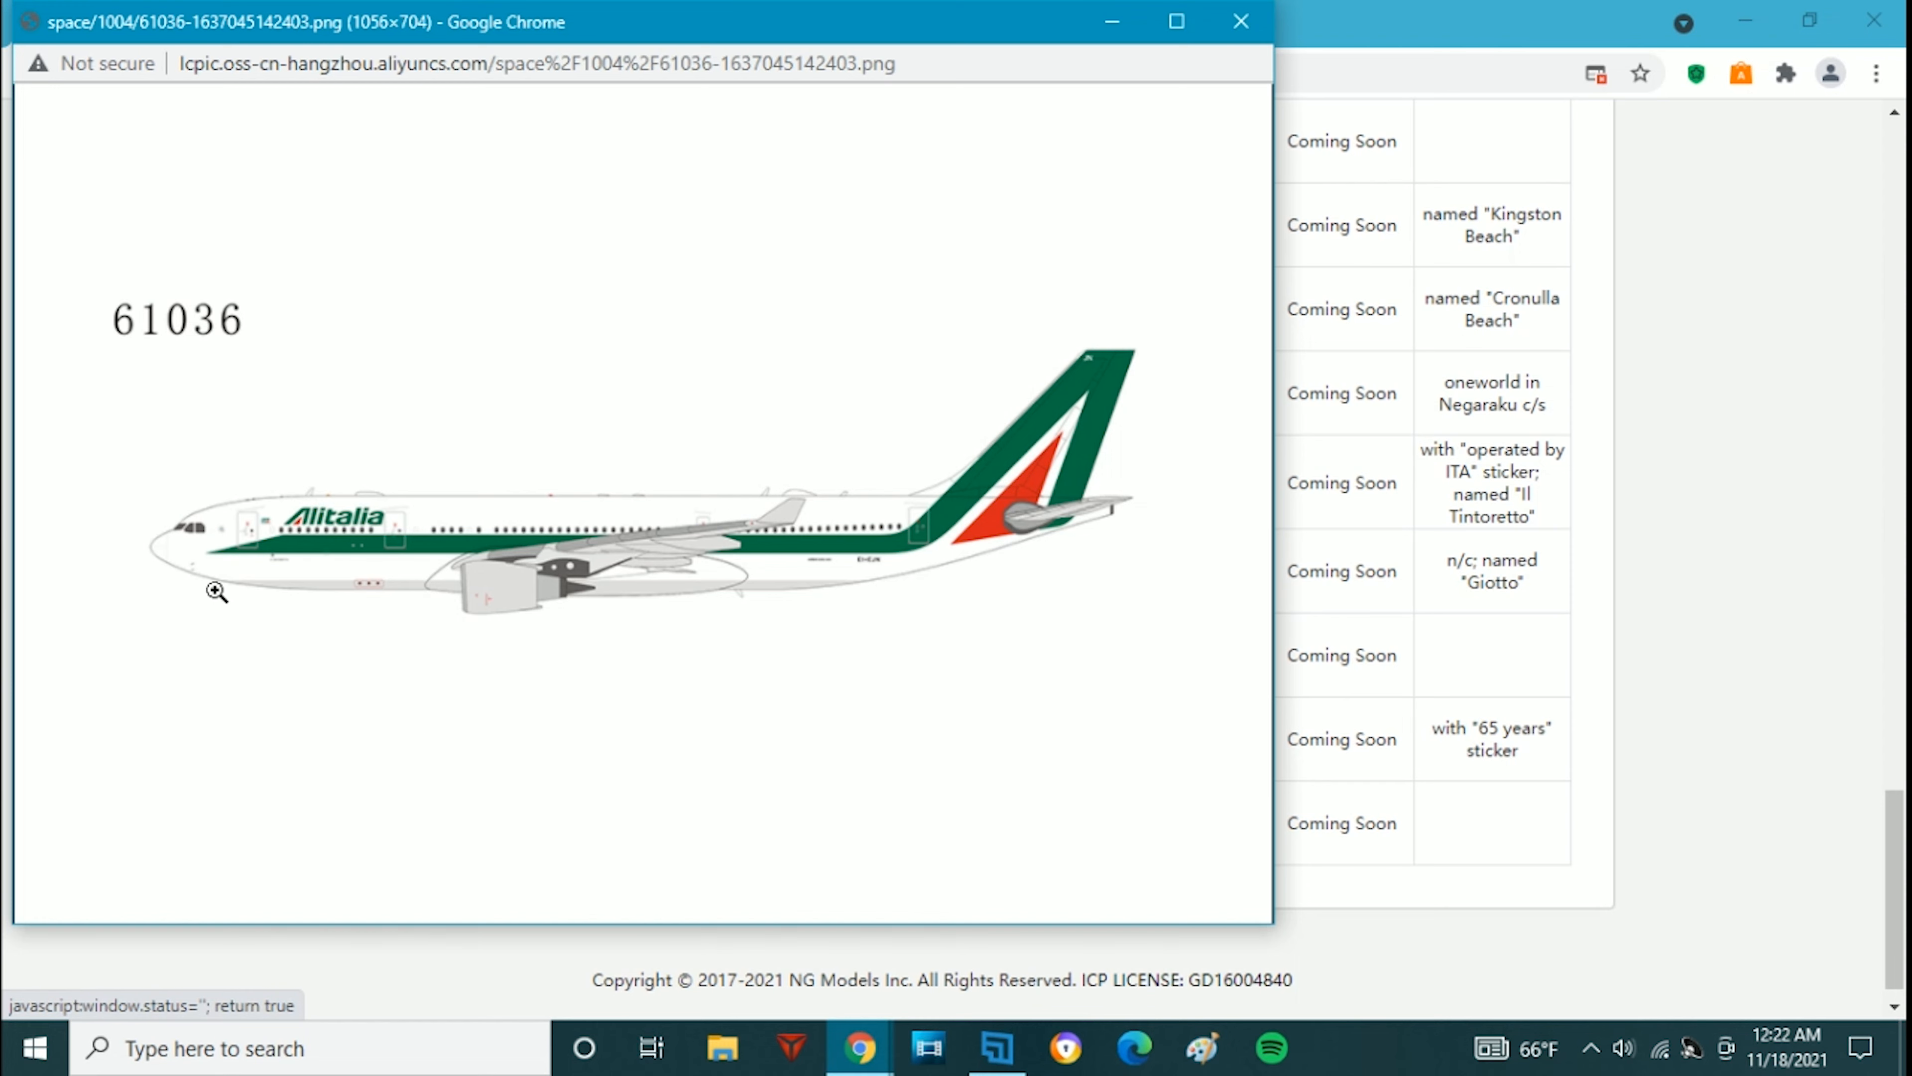
mouse_move(279, 536)
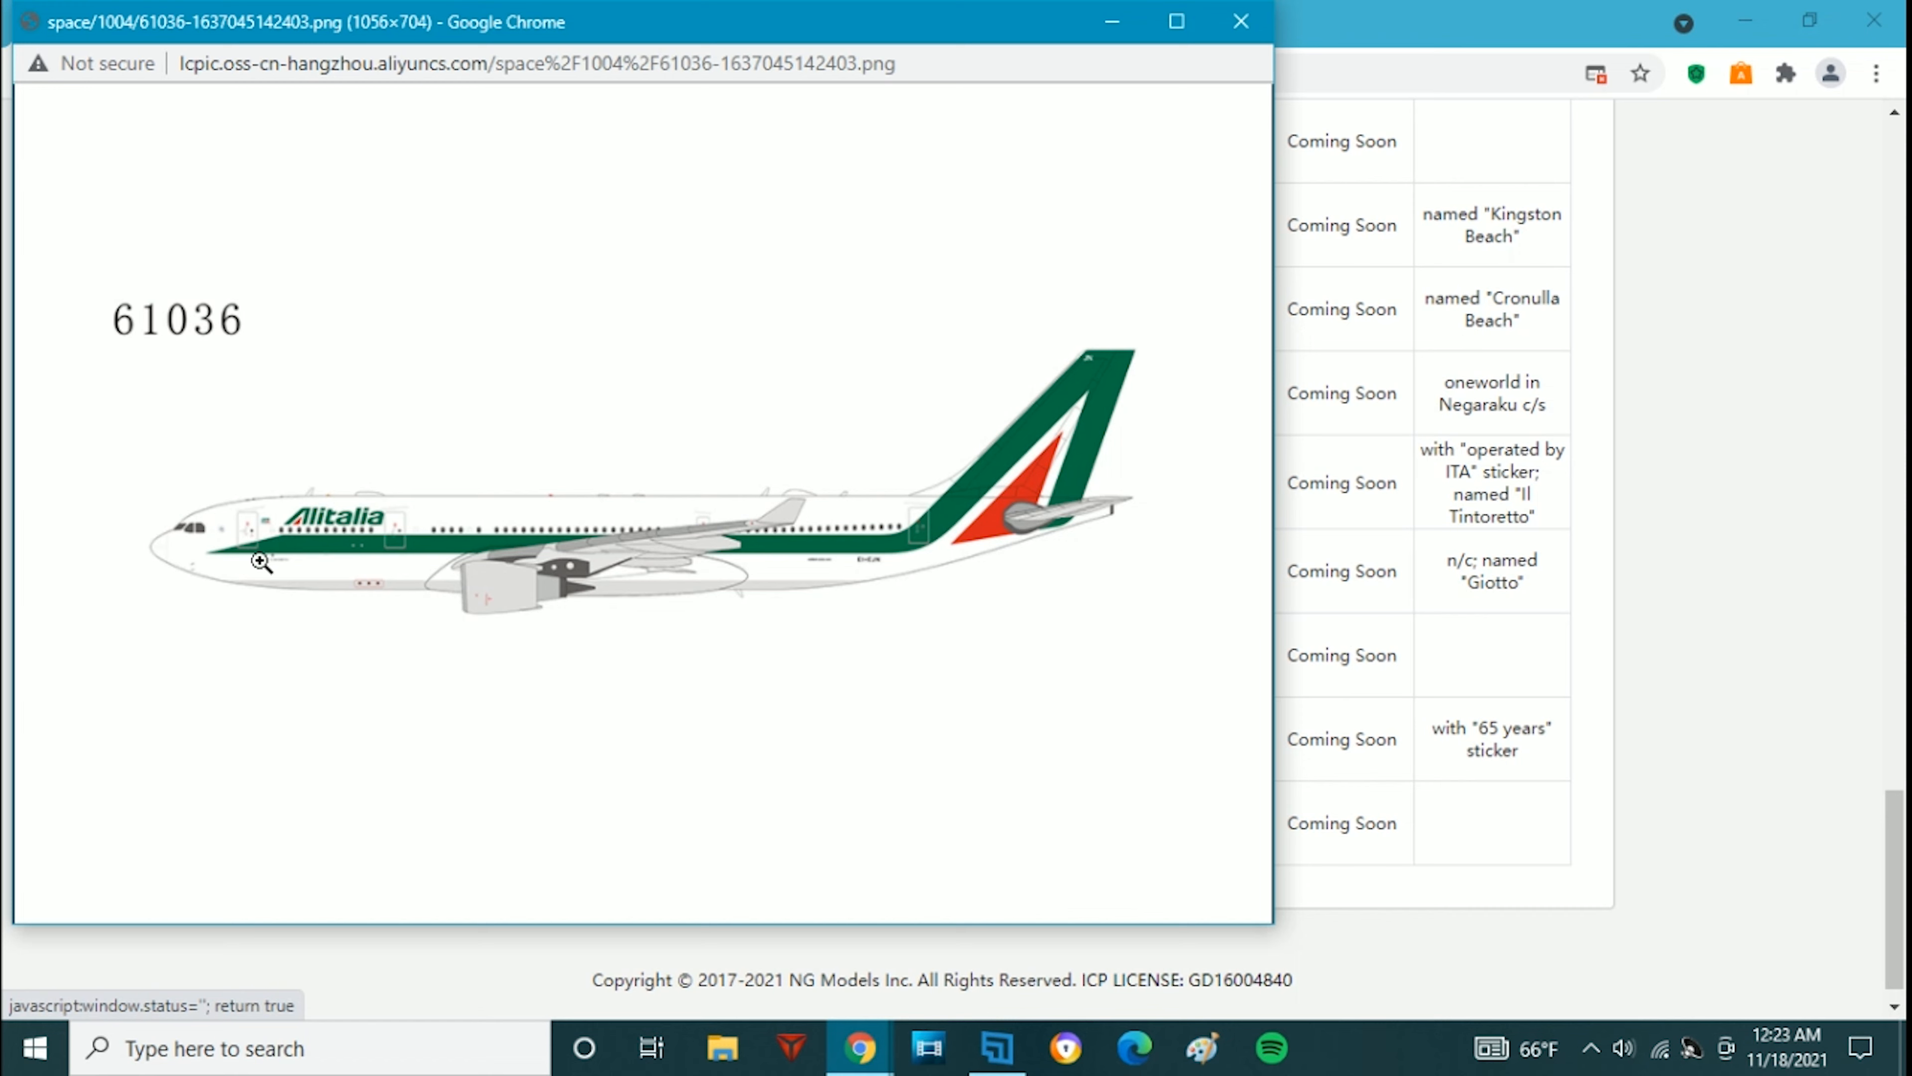
mouse_move(354, 454)
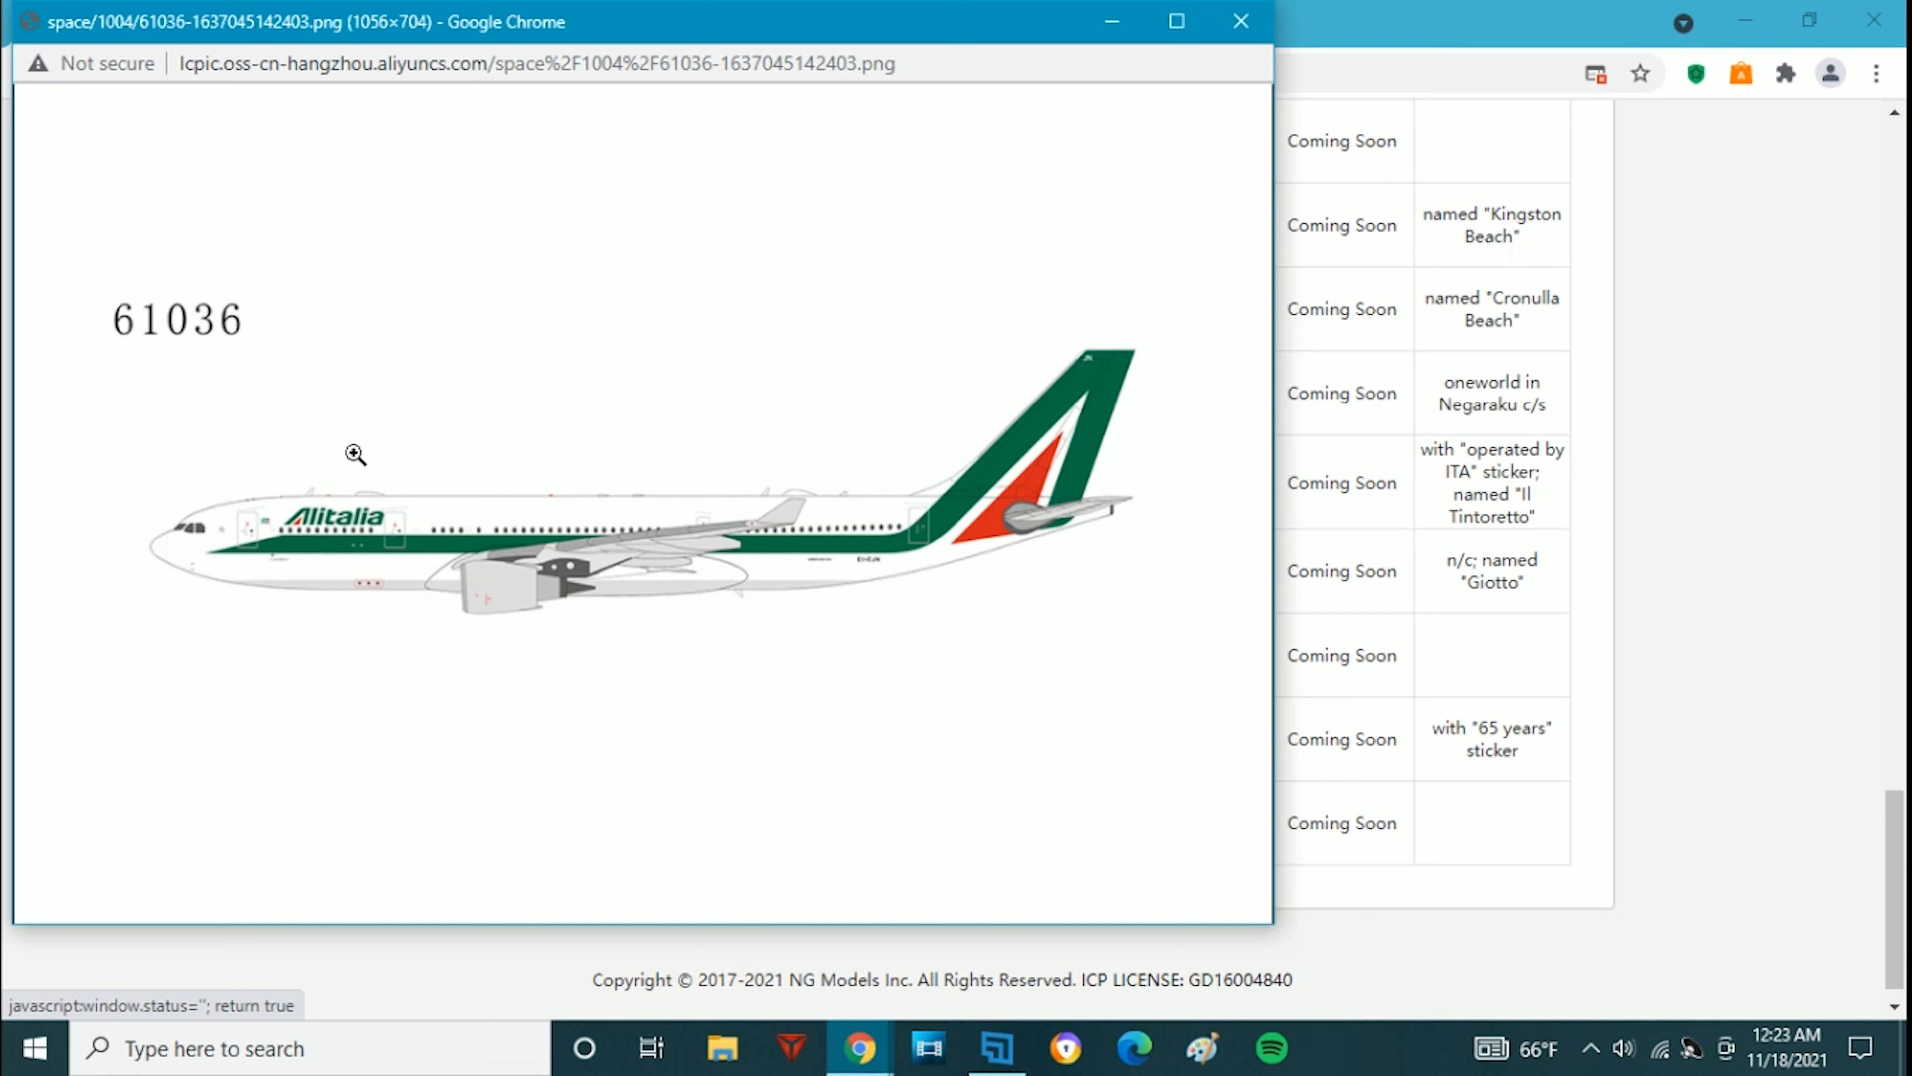
mouse_move(578, 706)
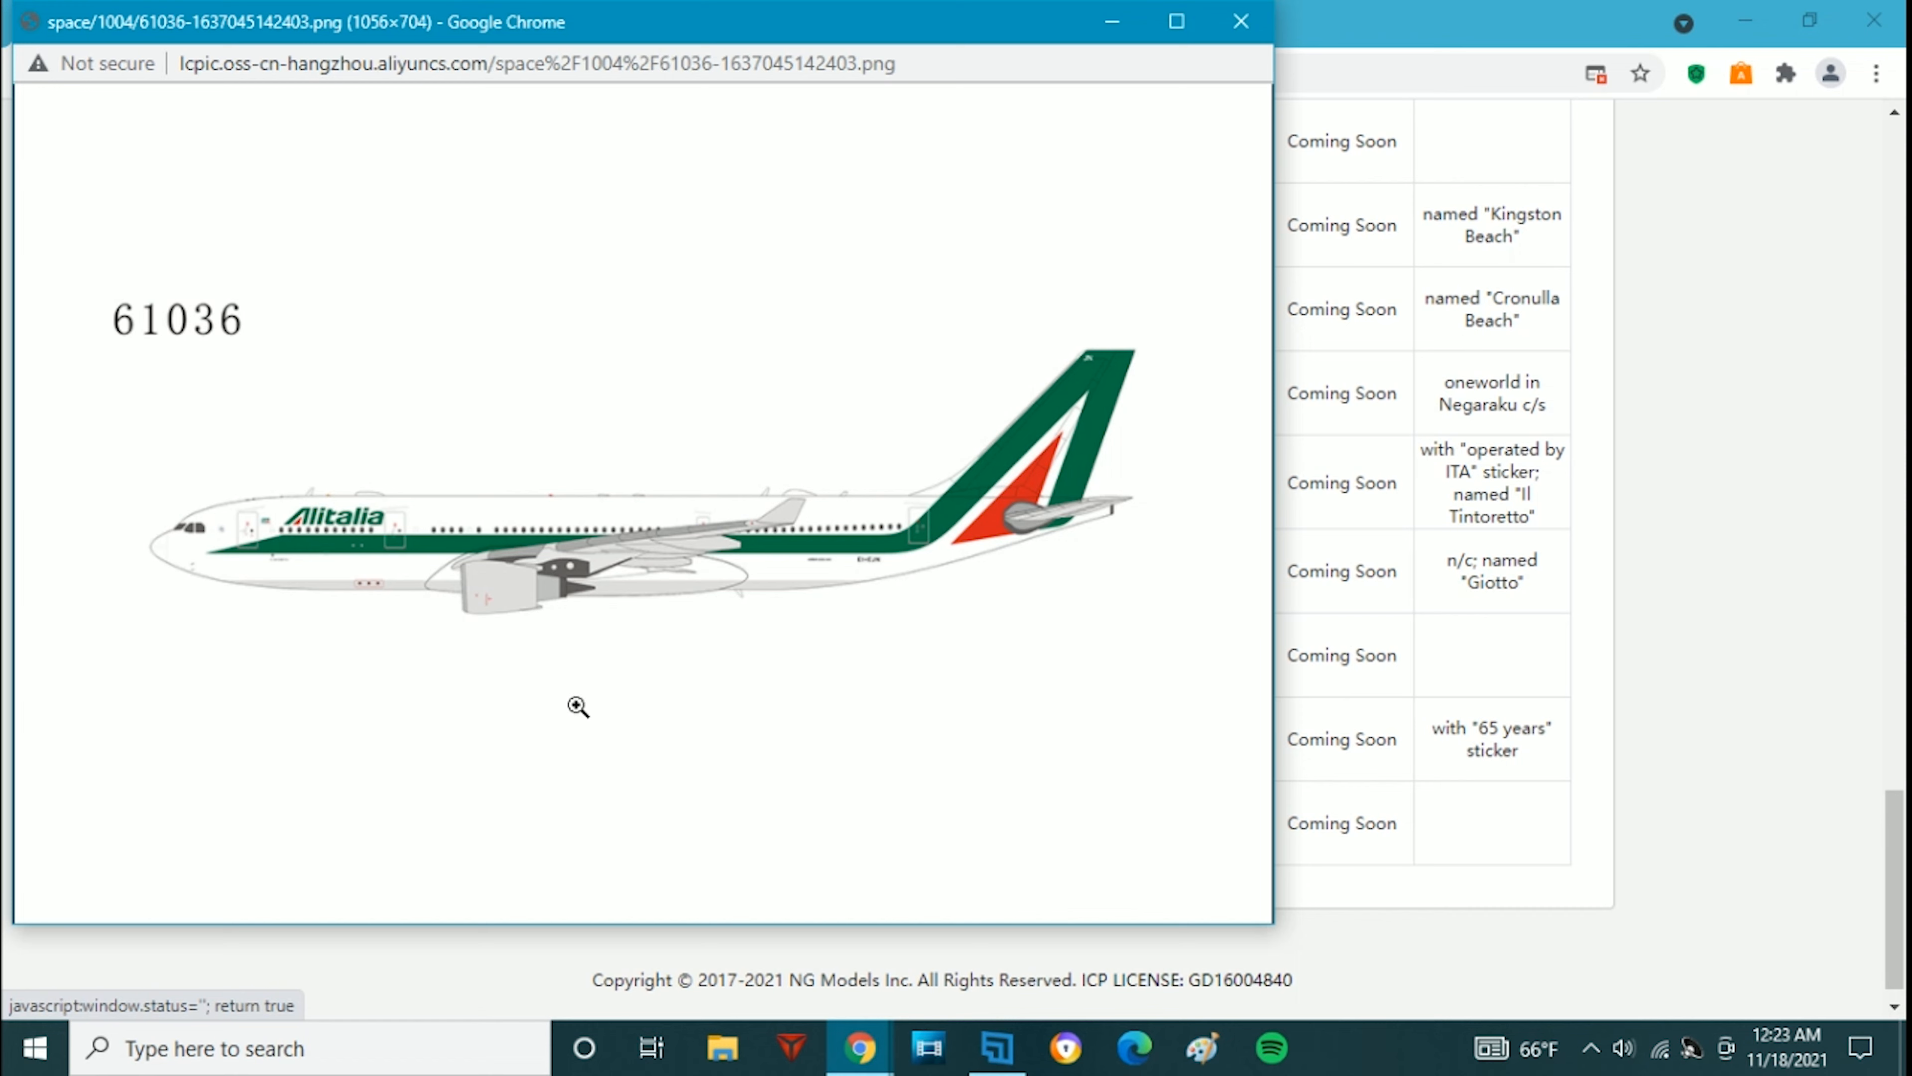
mouse_move(603, 716)
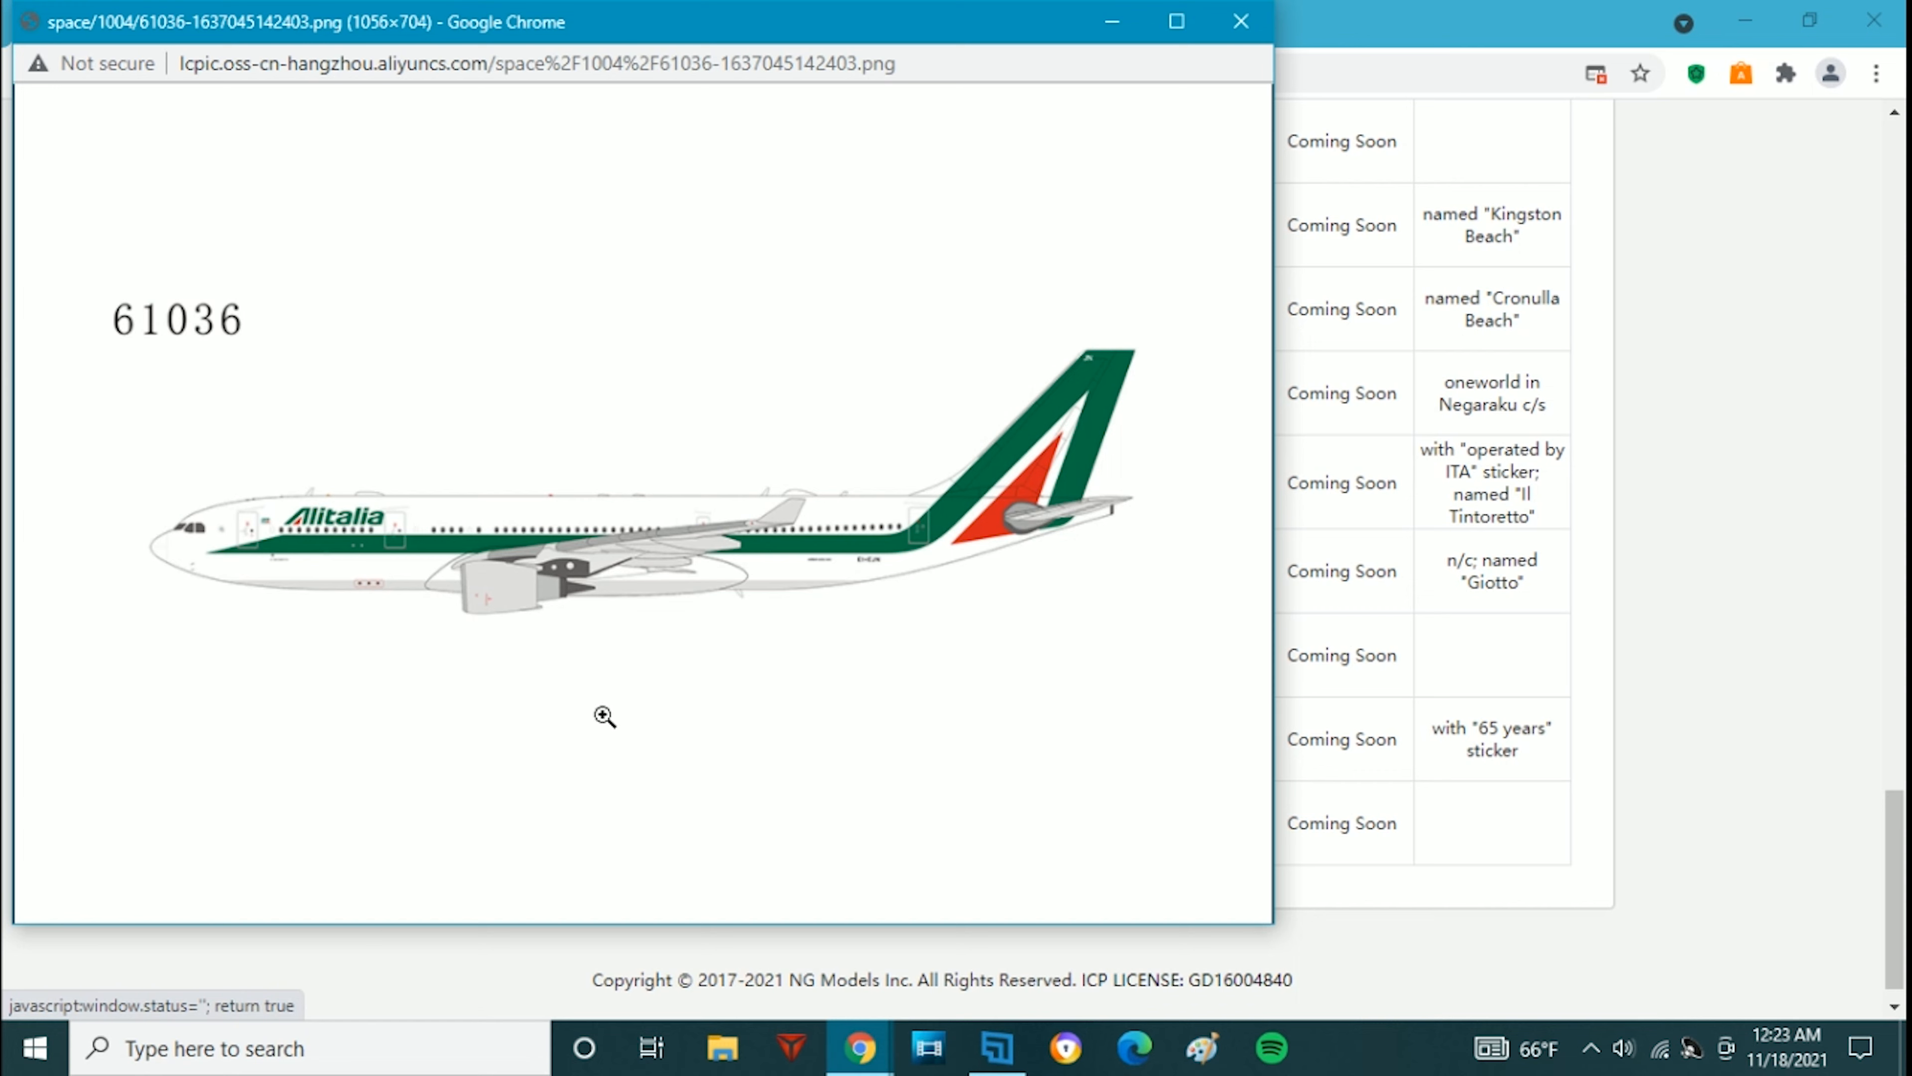
mouse_move(999, 392)
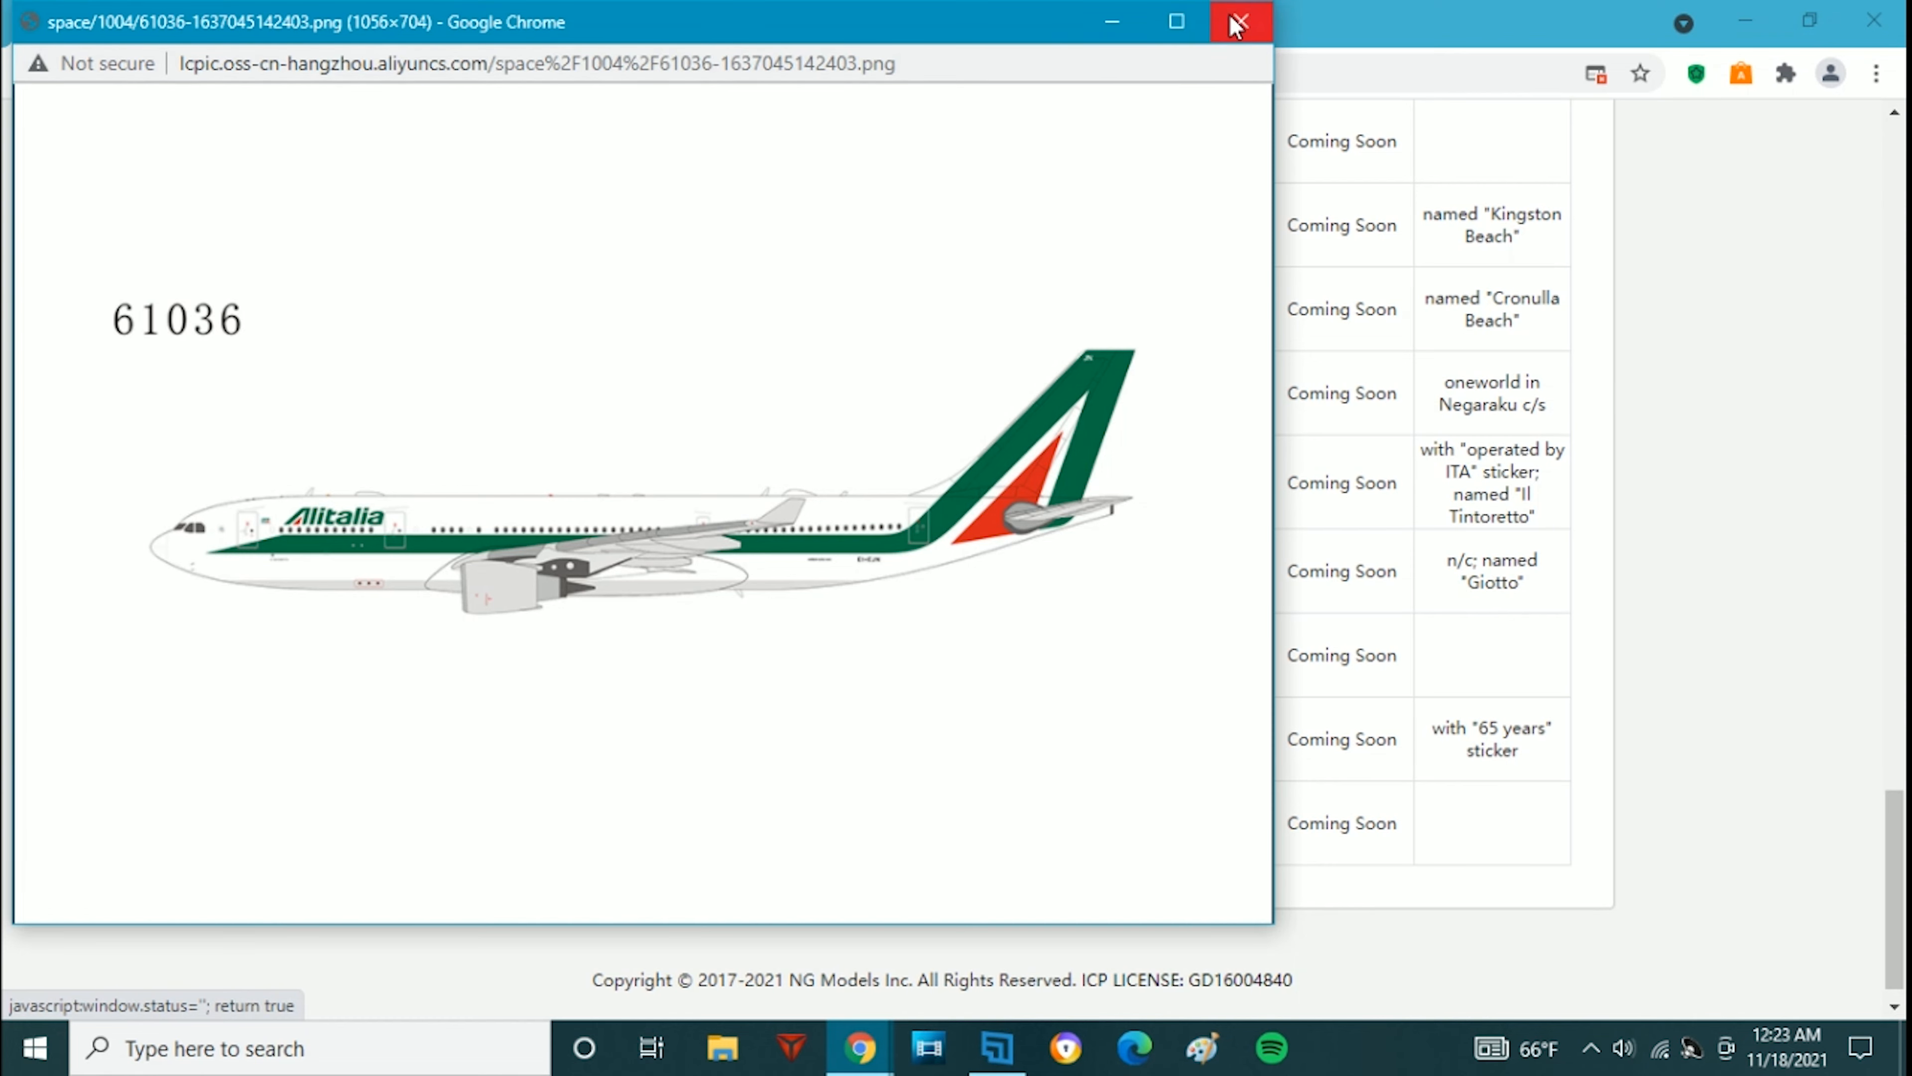
Dismiss the 61036 image window so the Alitalia 61037 link can be reached
click(1239, 22)
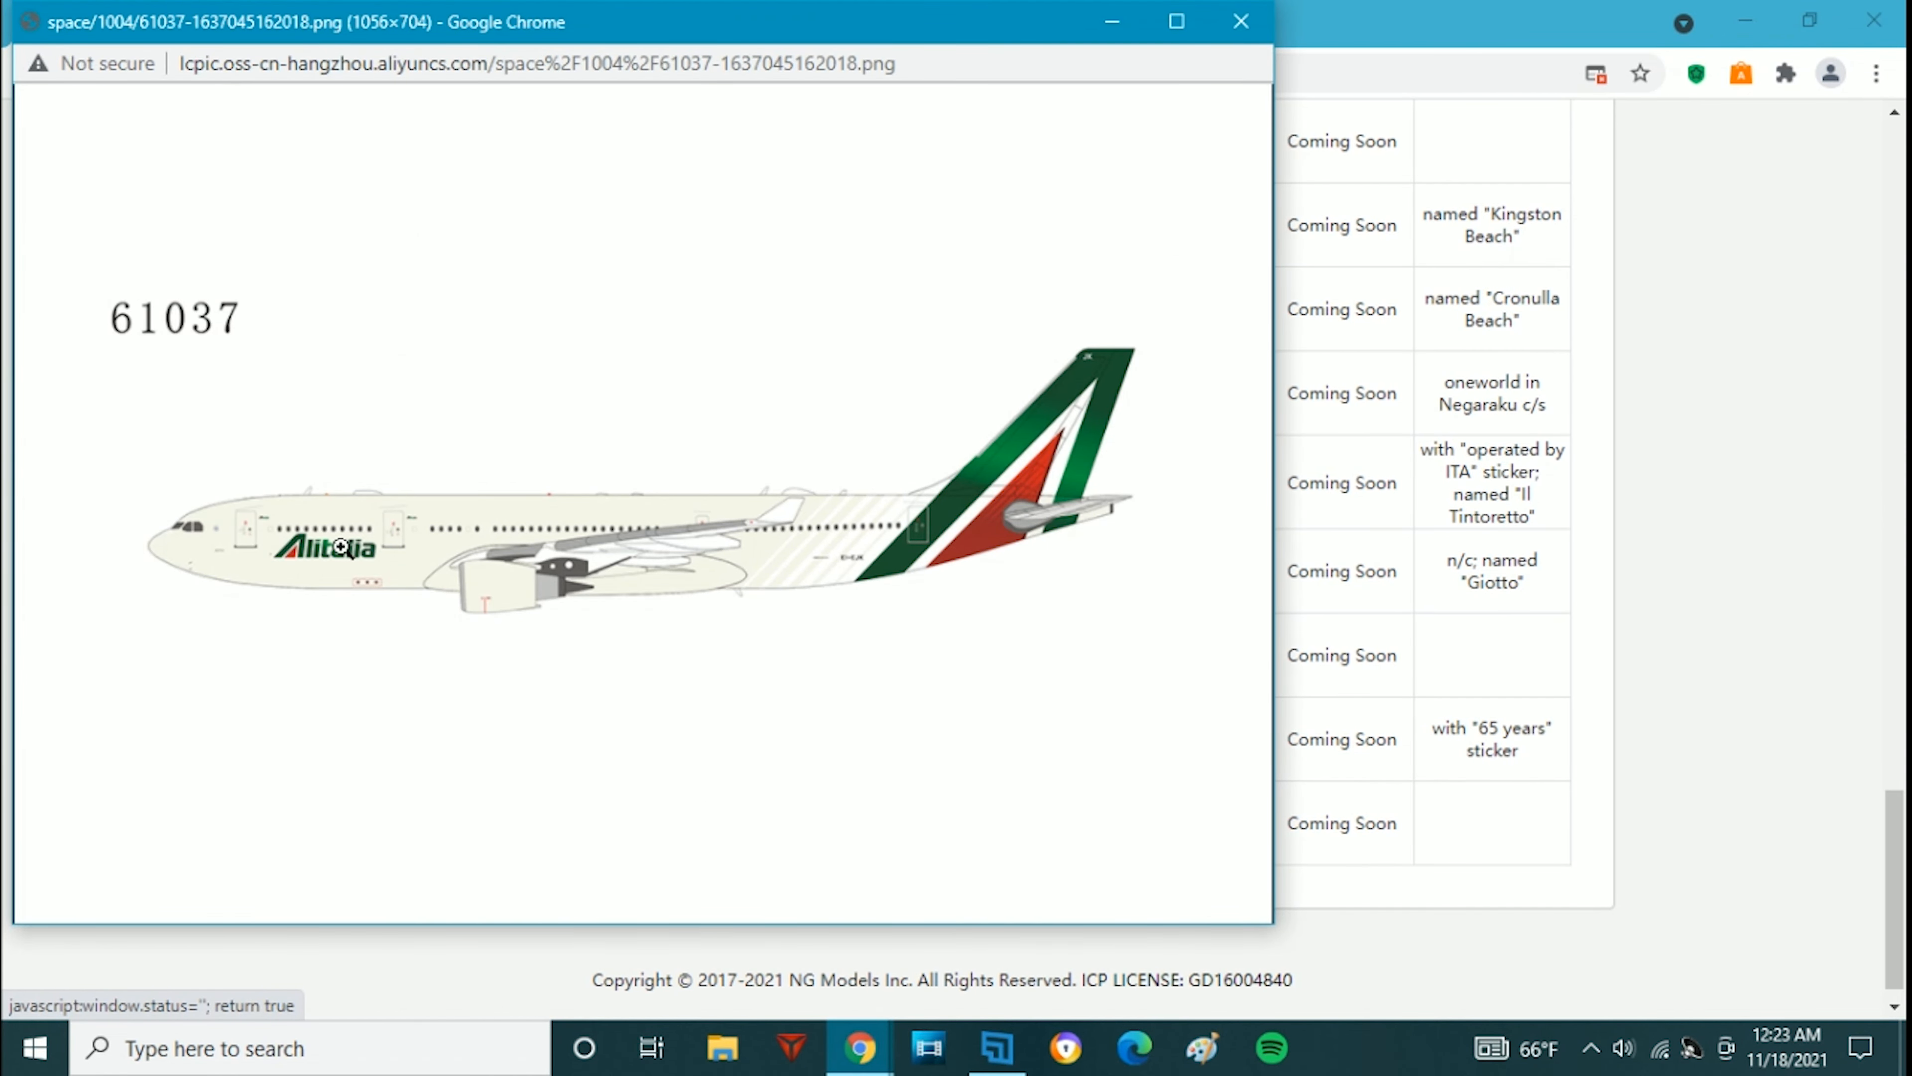
mouse_move(448, 533)
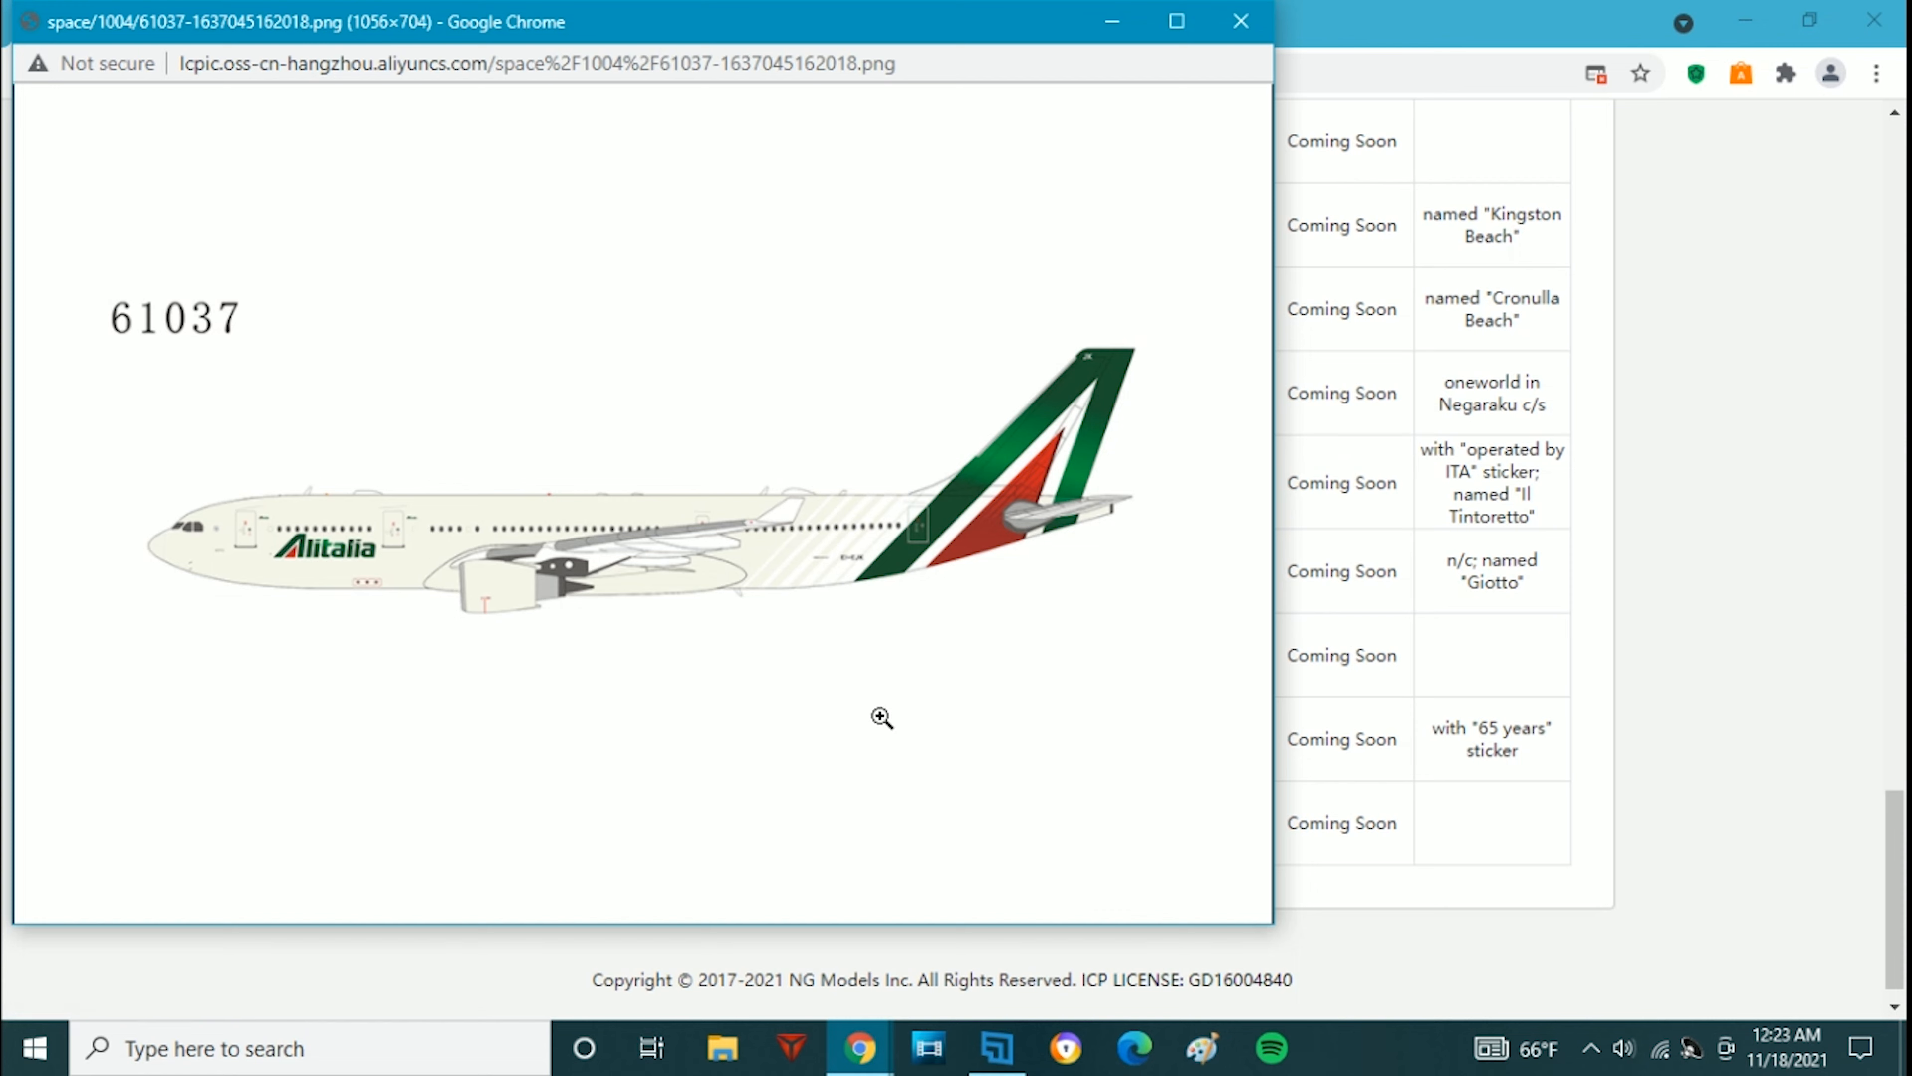
mouse_move(817, 452)
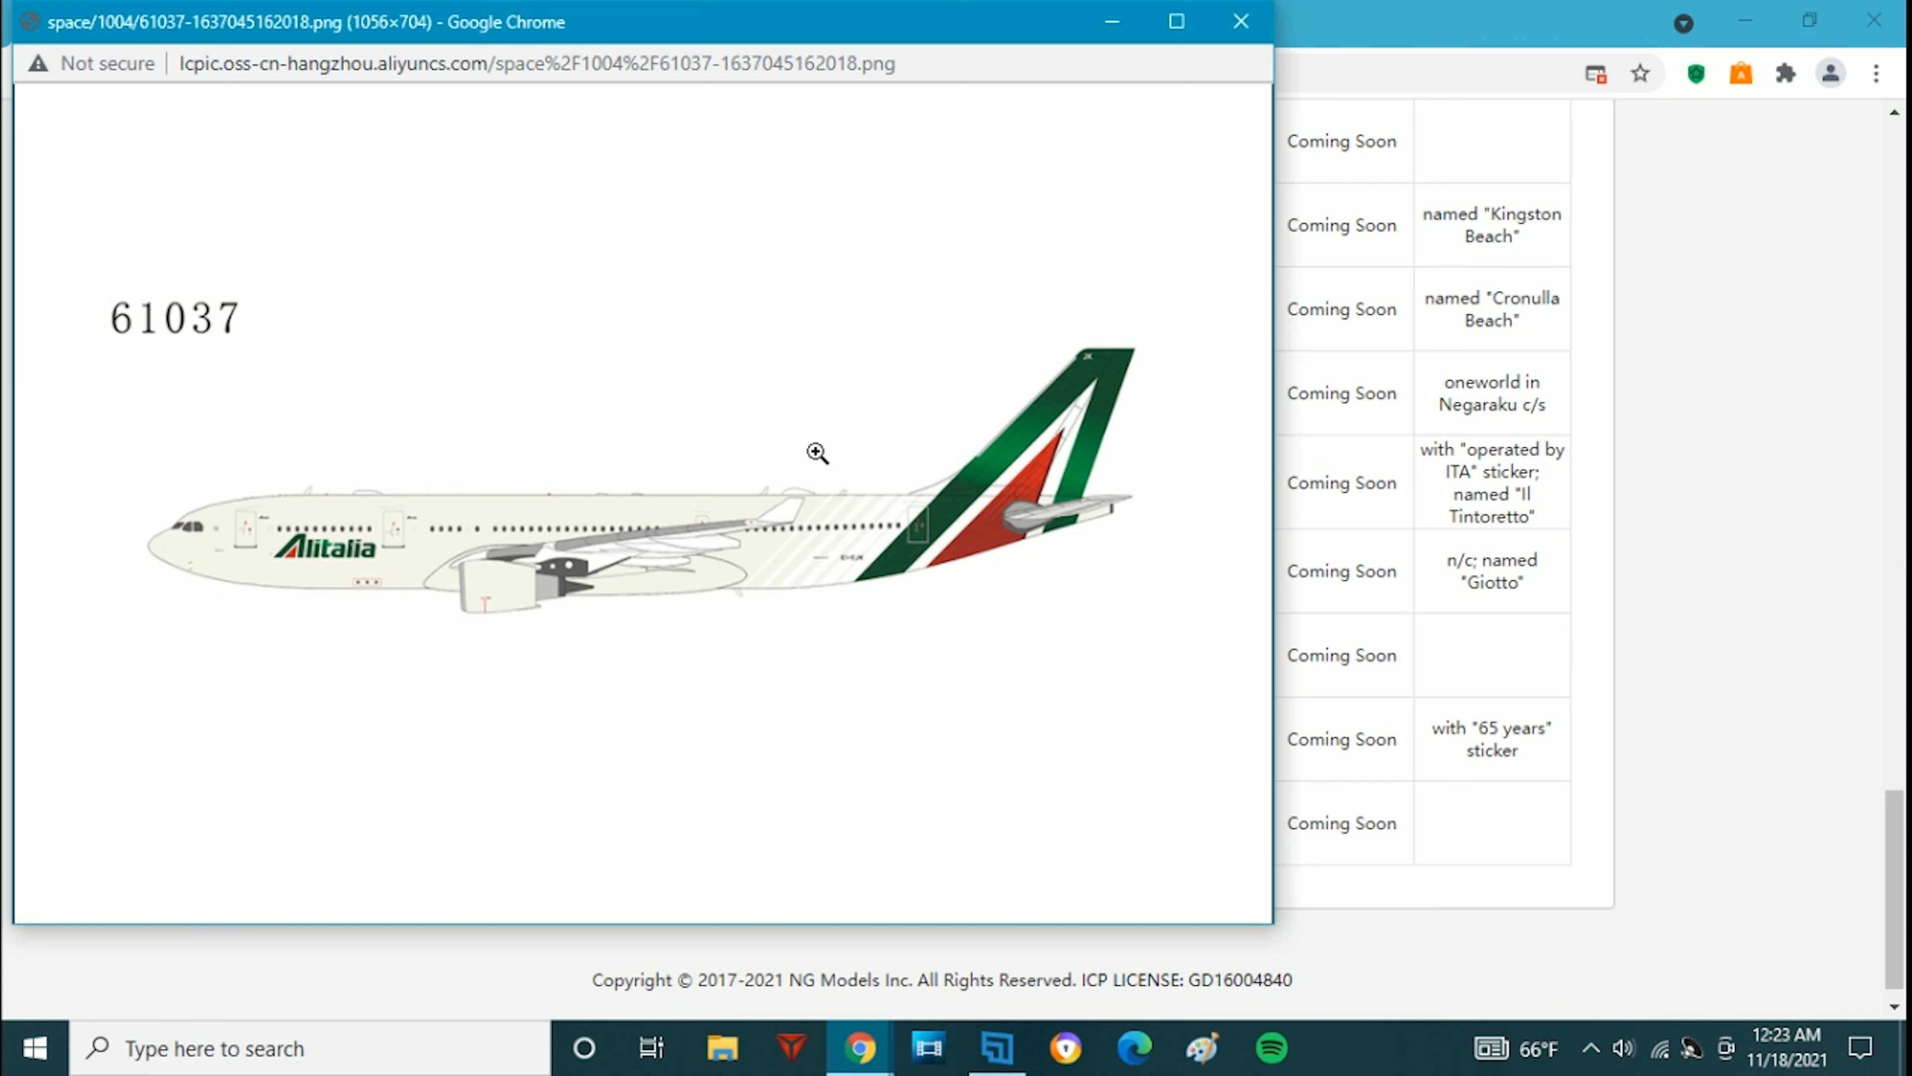
mouse_move(1375, 12)
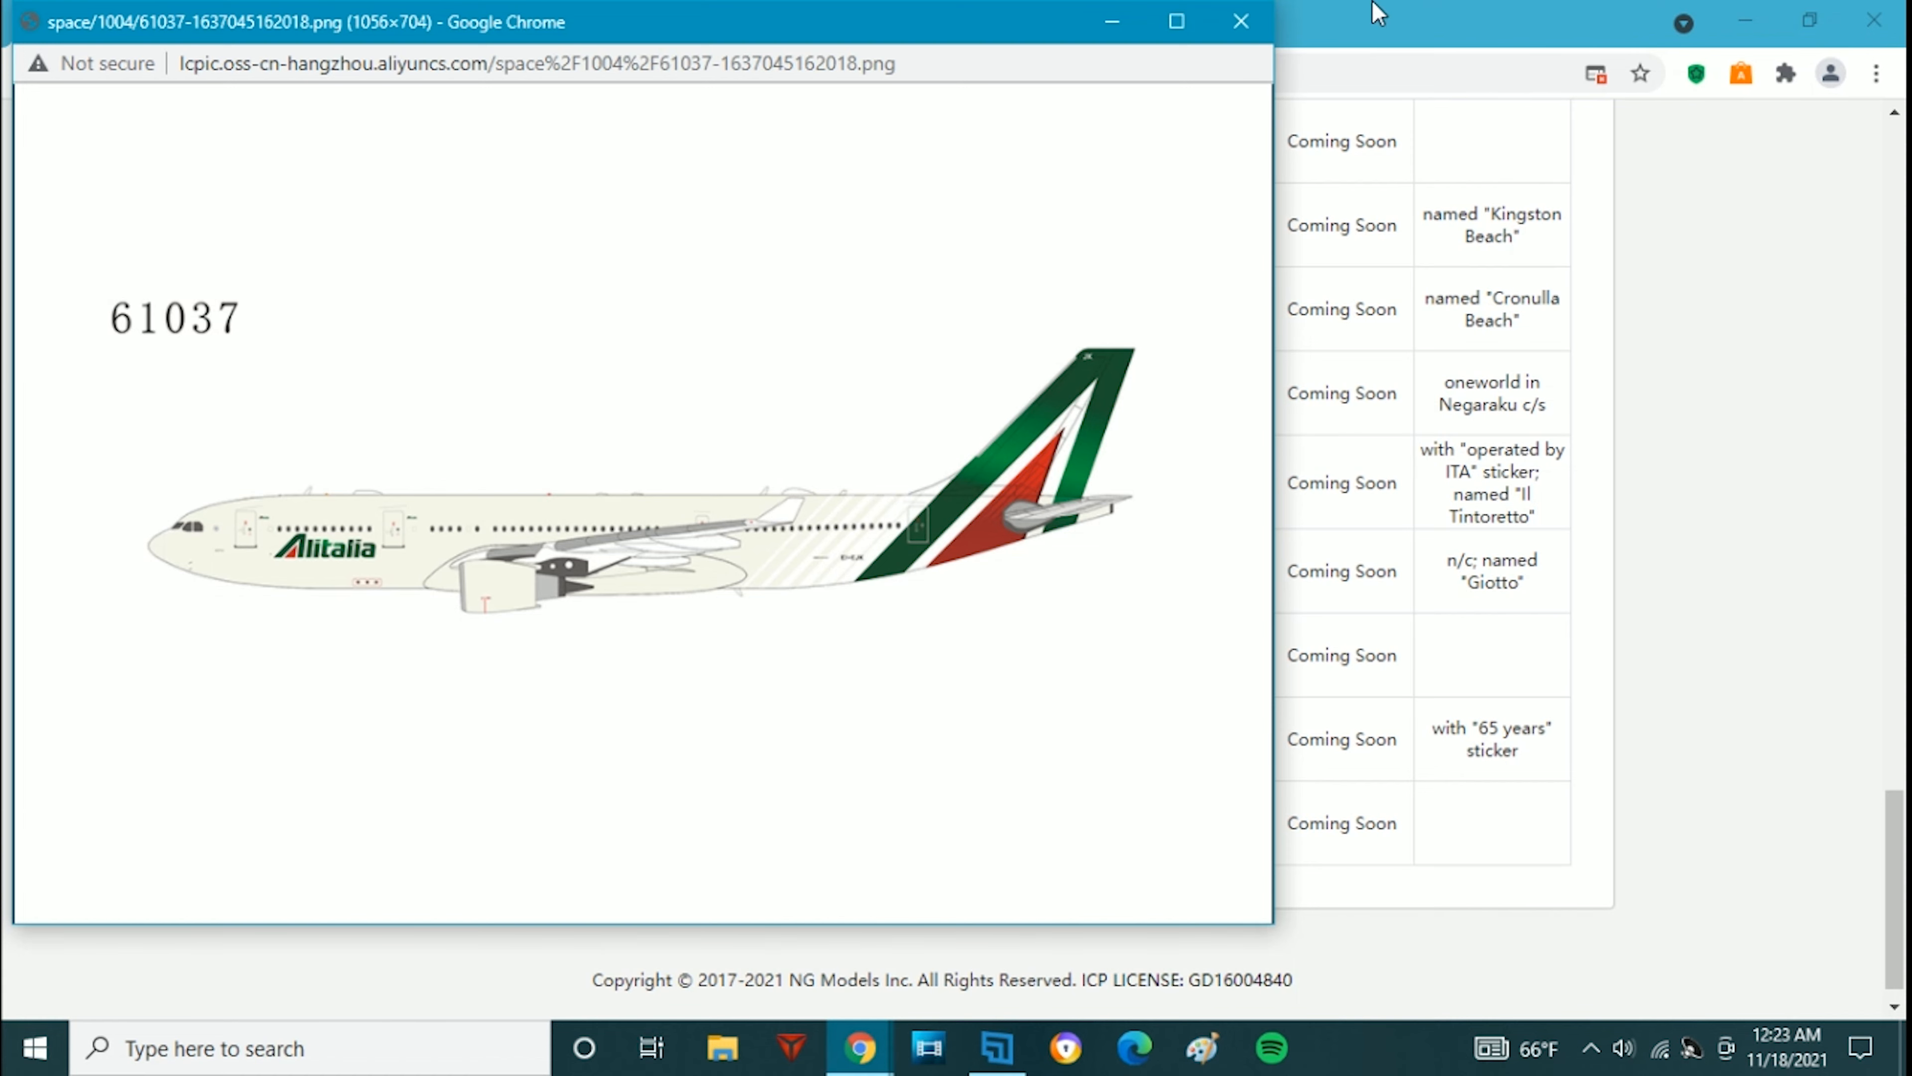
Dismiss the Alitalia 61037 image, returning to the November 2021 release table
click(1240, 22)
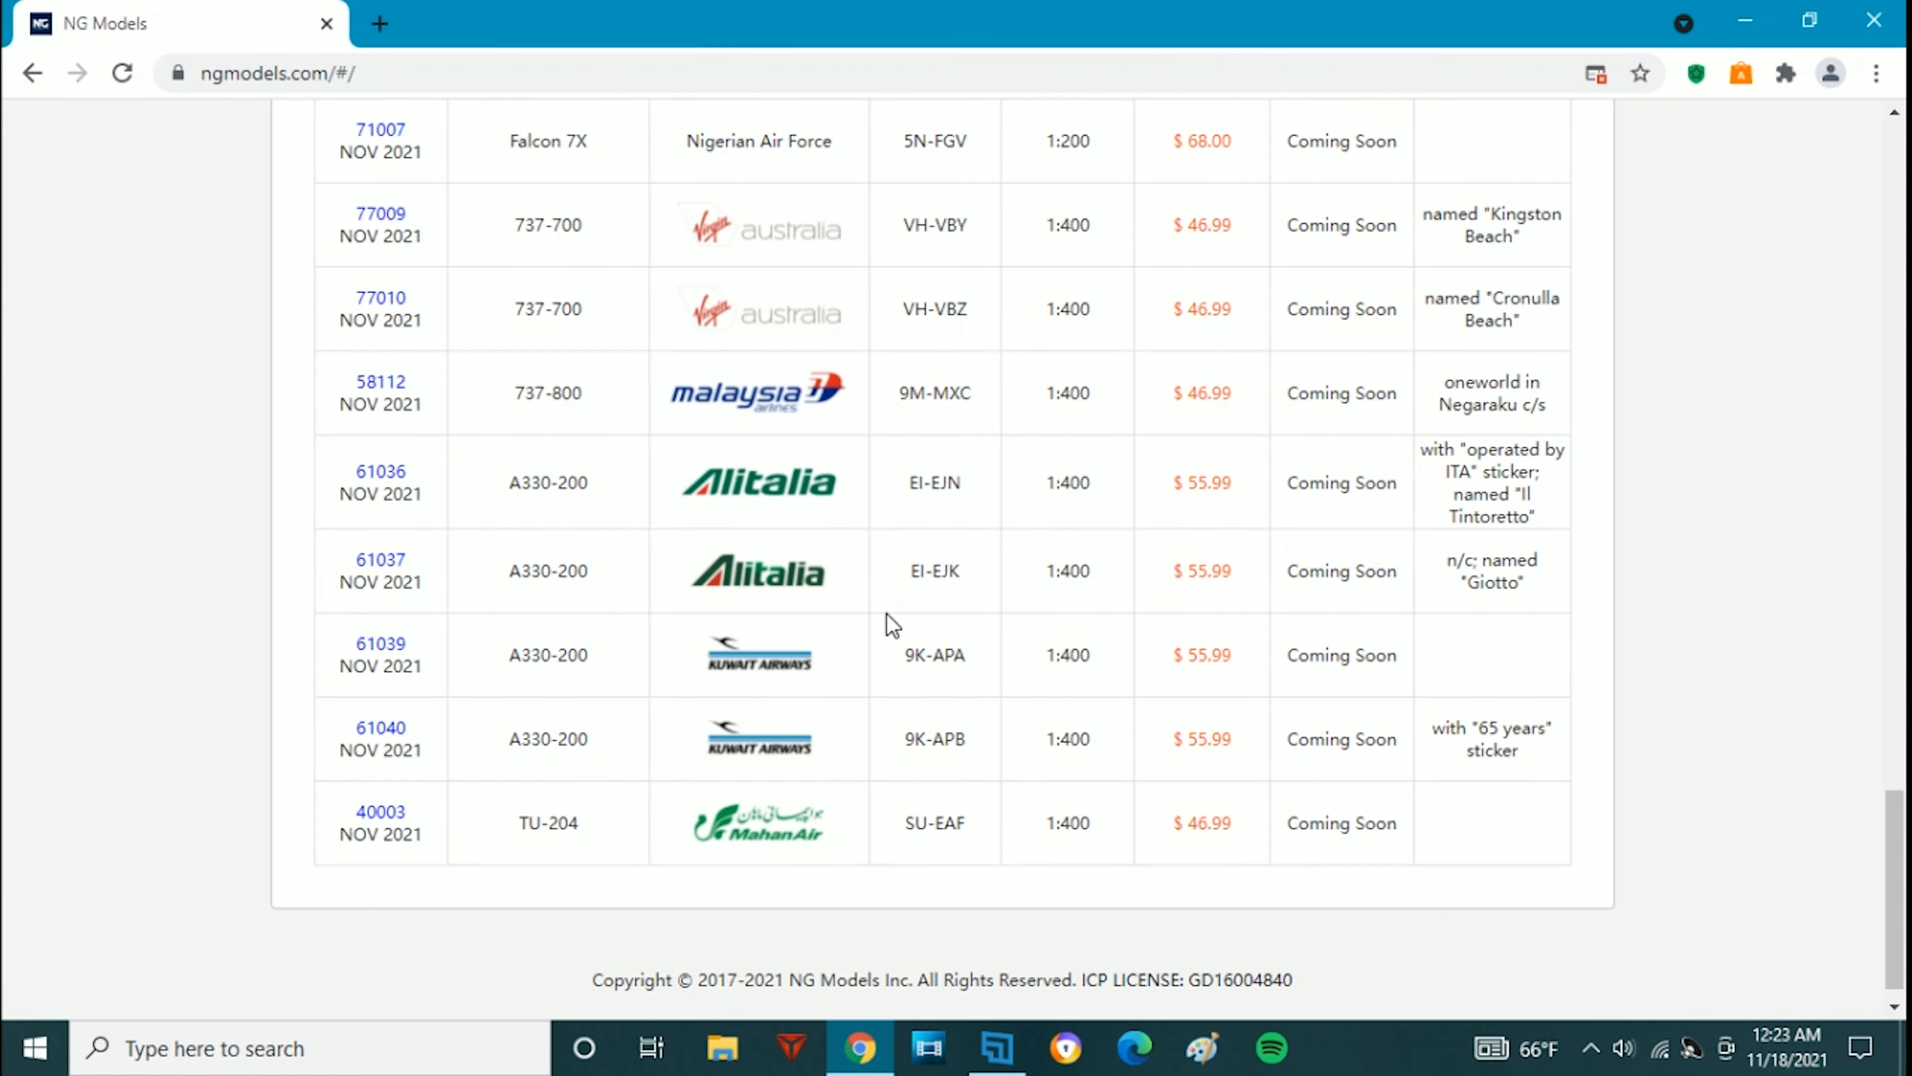
mouse_move(894, 610)
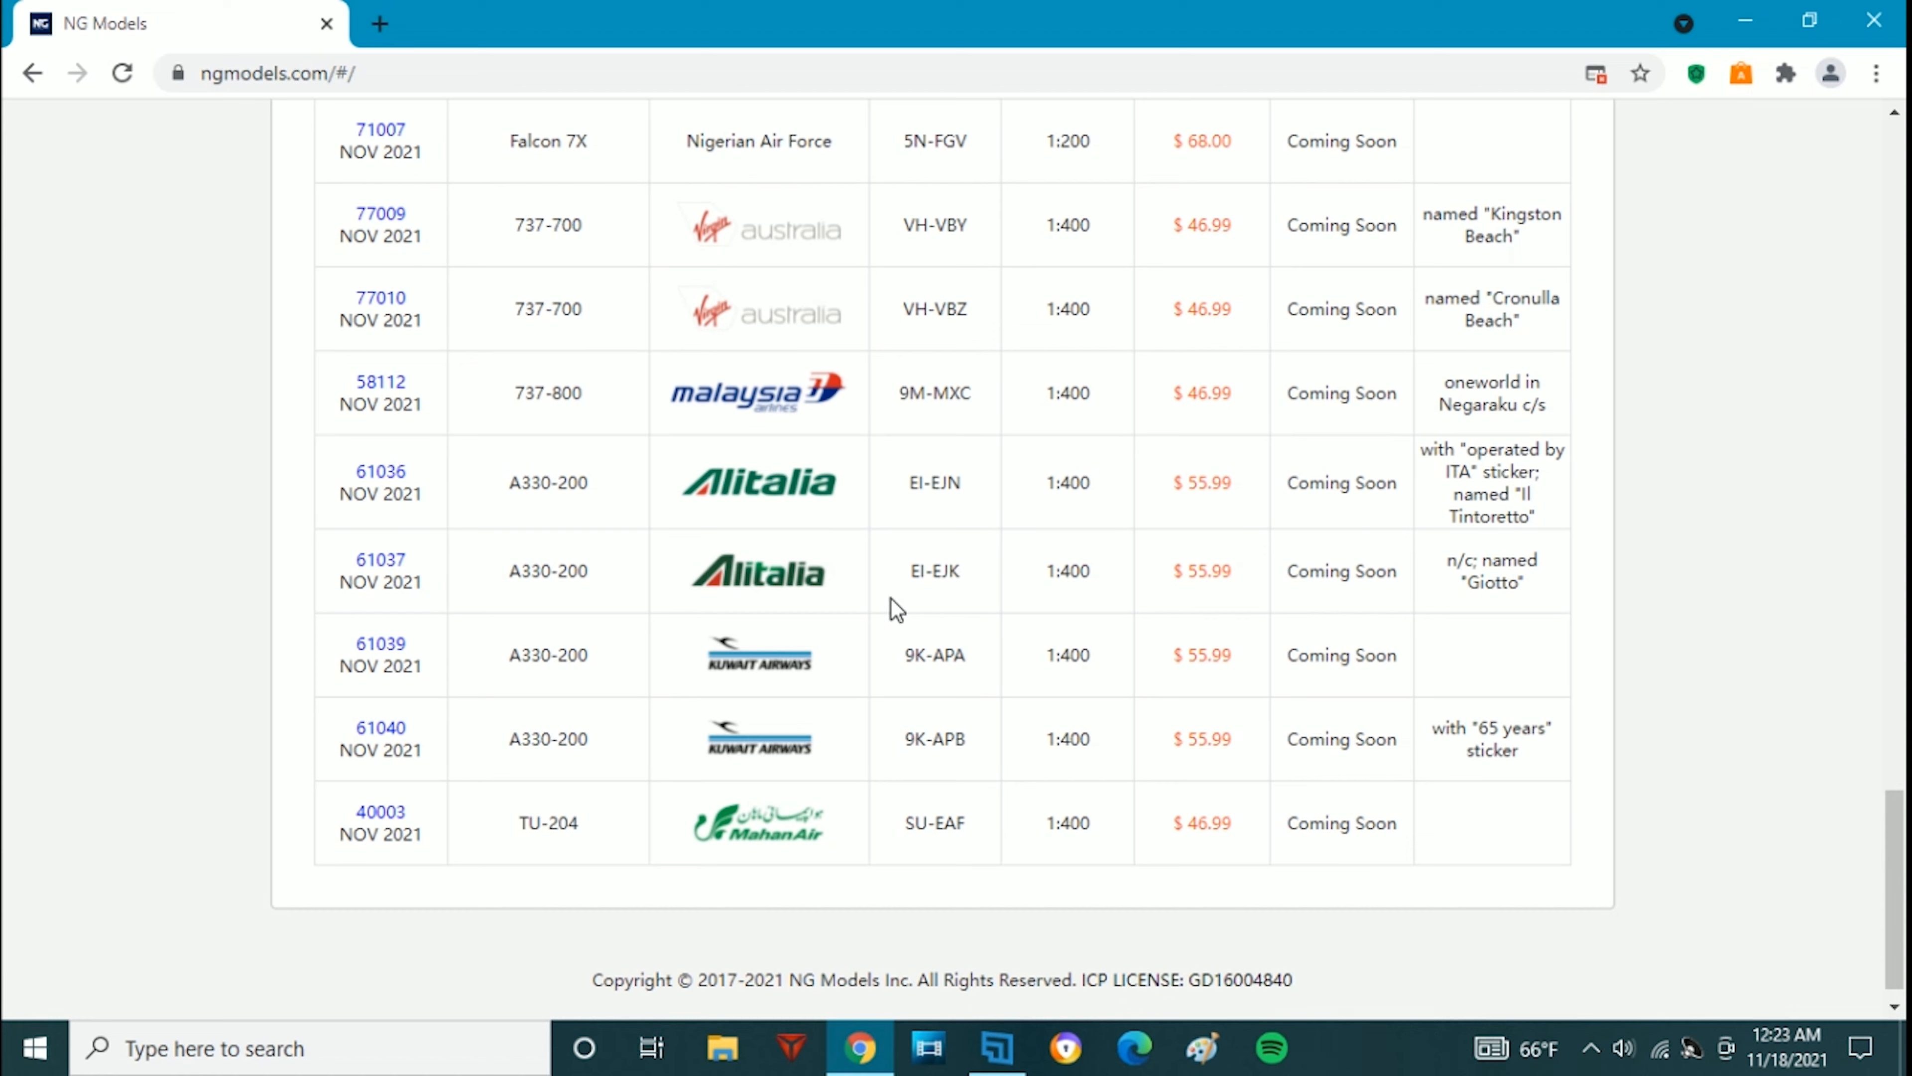
mouse_move(1161, 594)
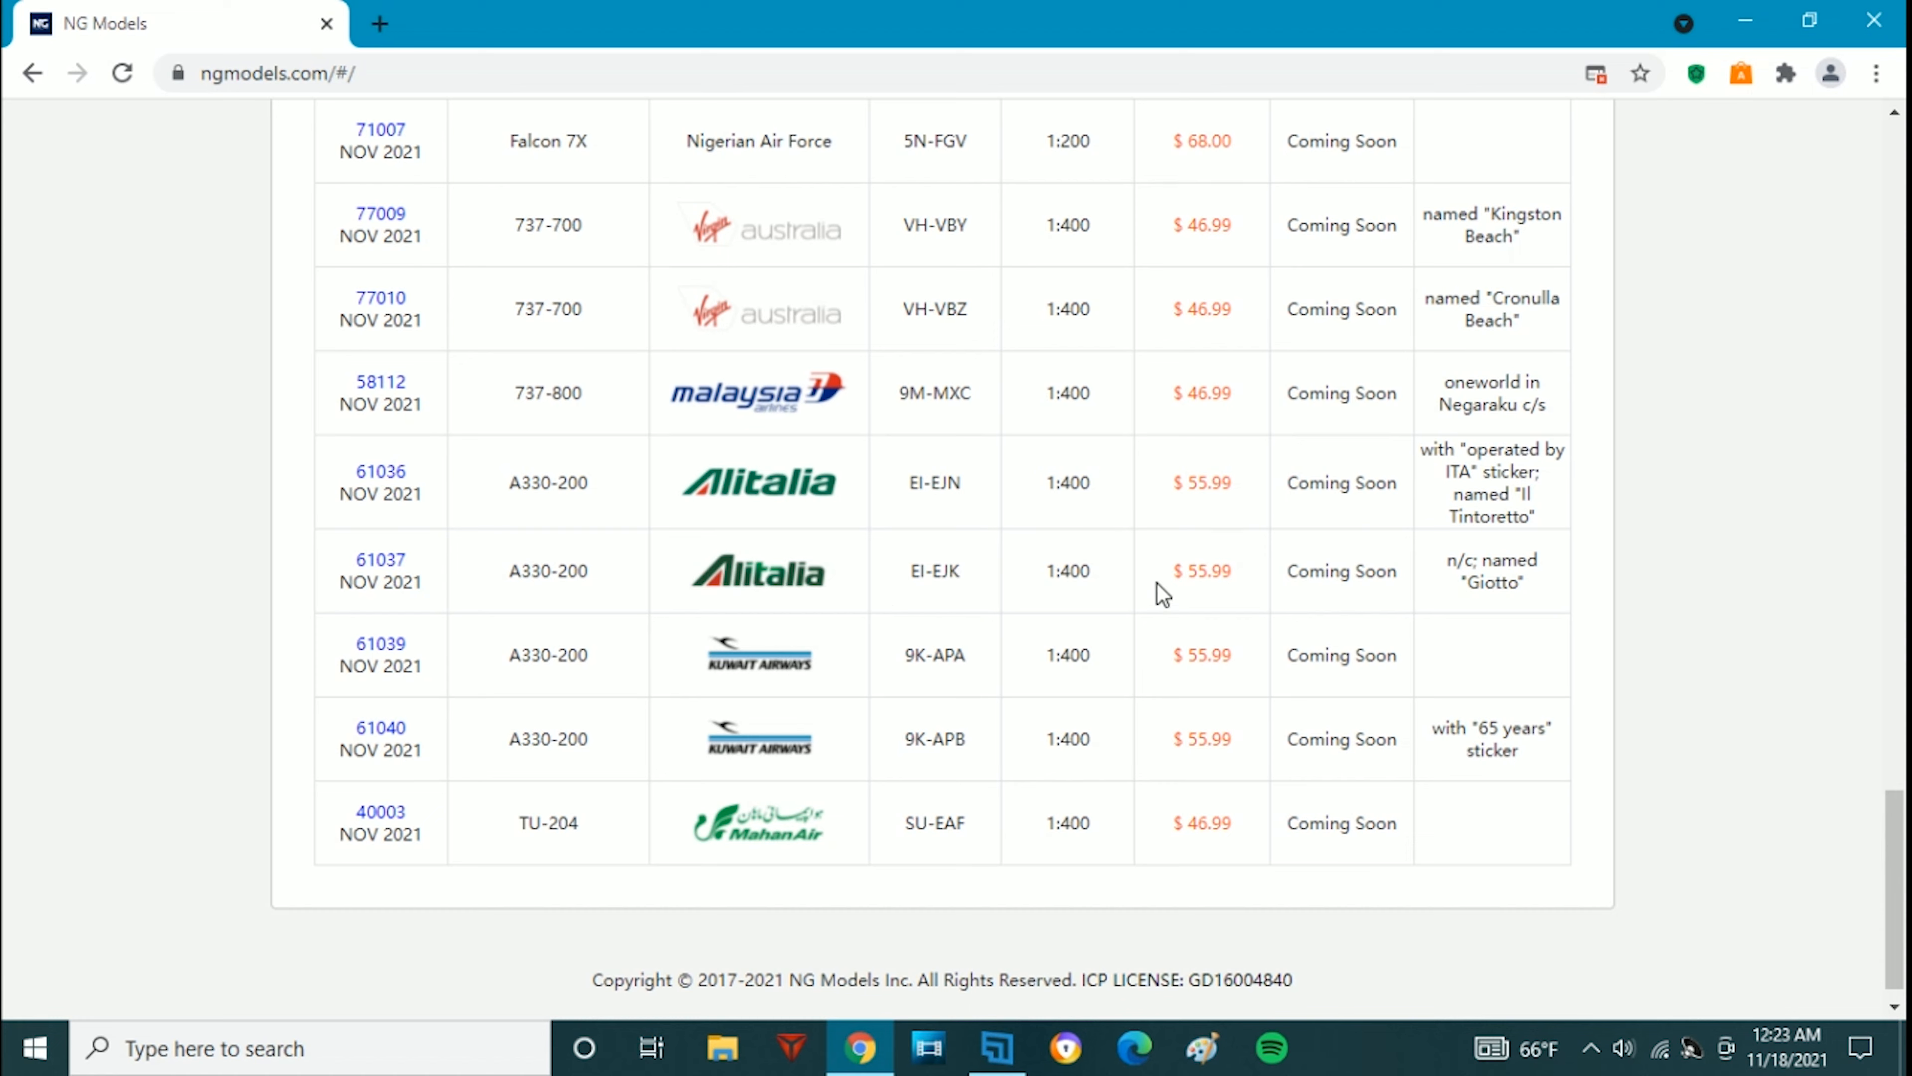
mouse_move(1173, 686)
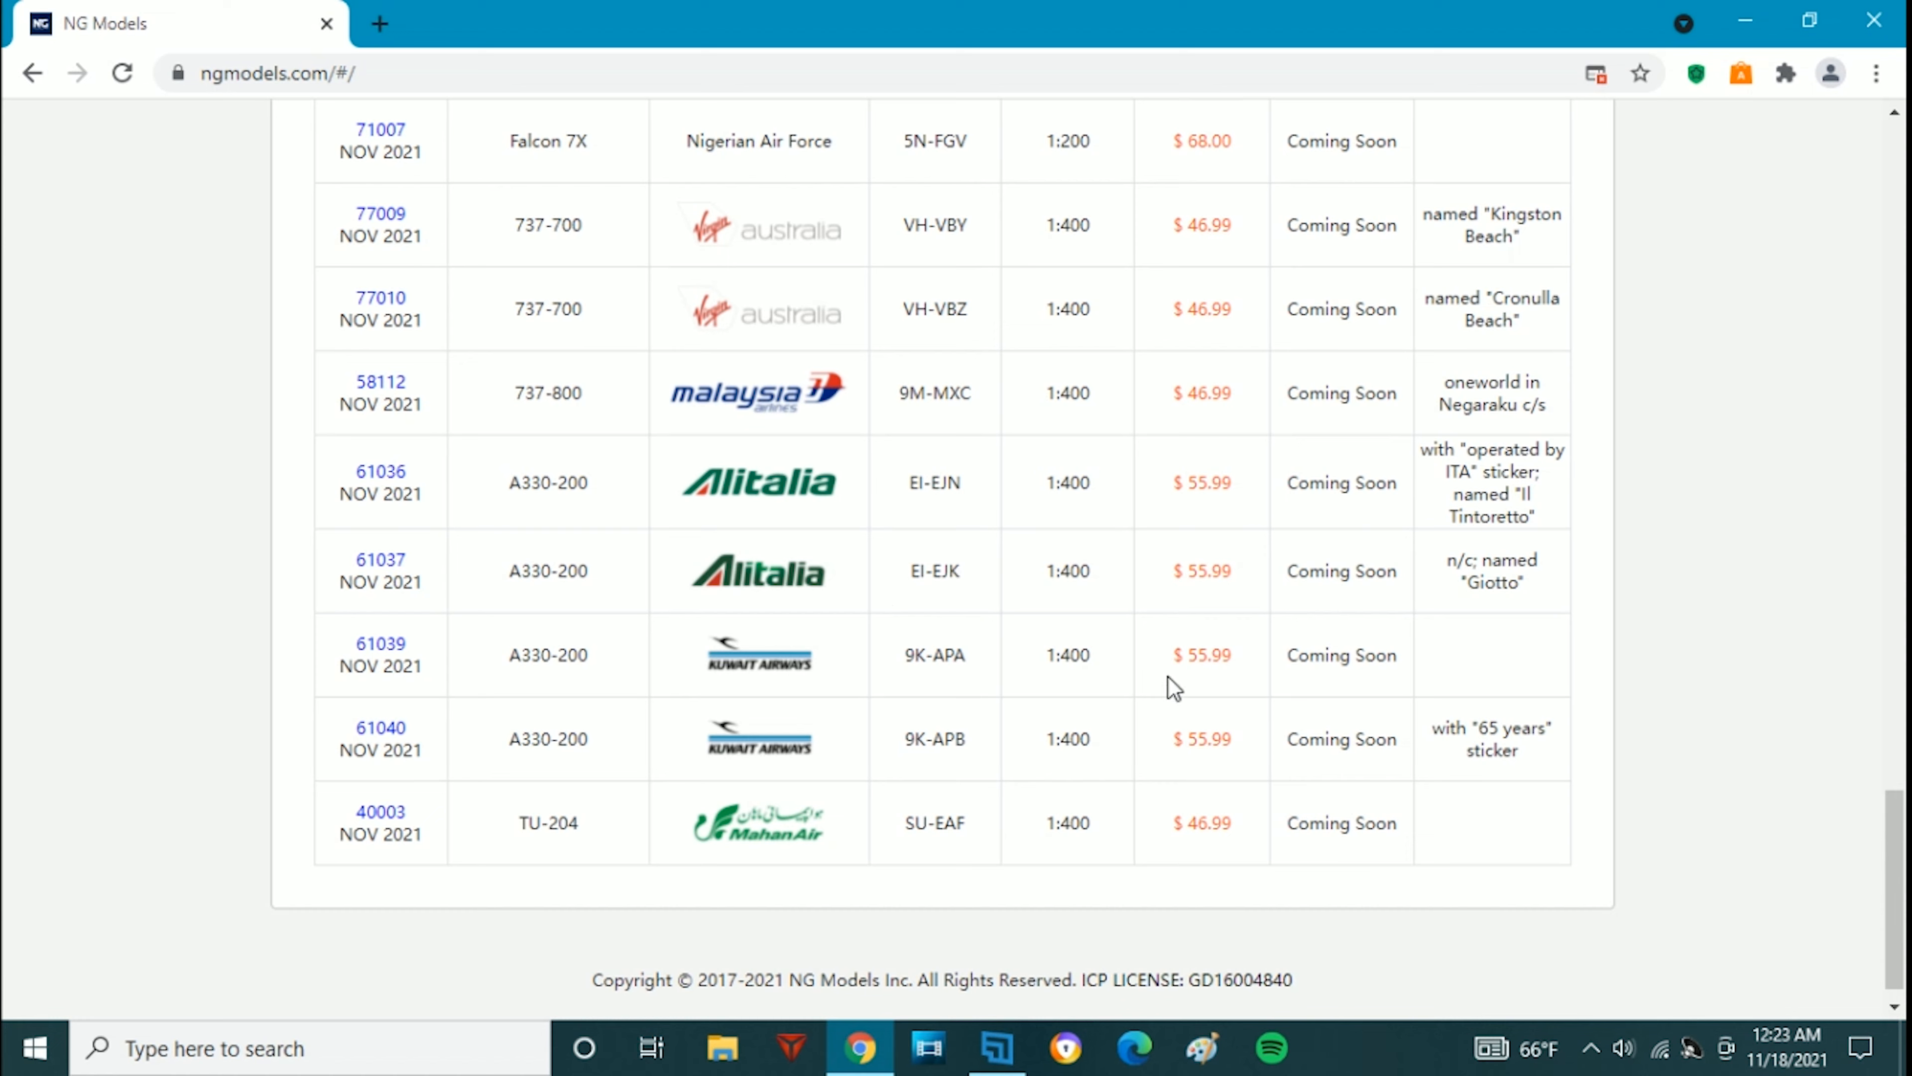
mouse_move(1144, 659)
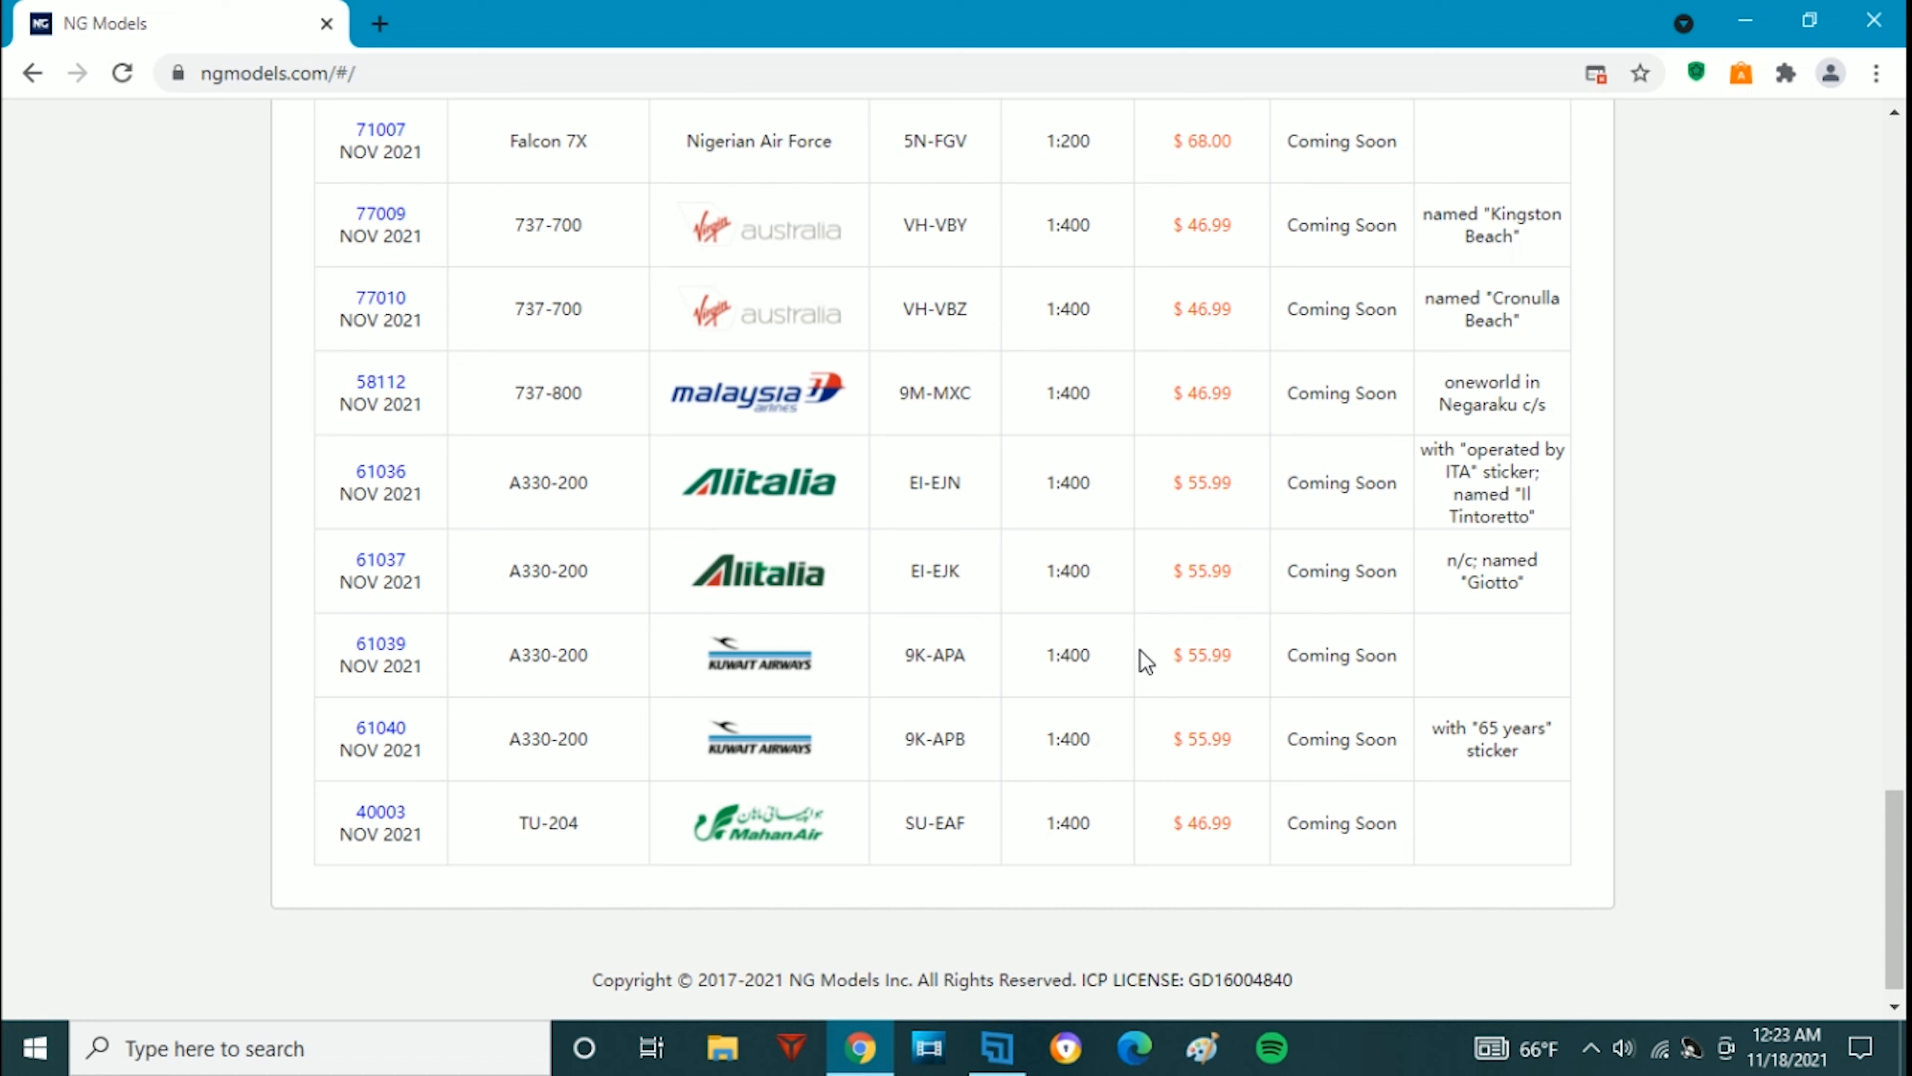
mouse_move(701, 575)
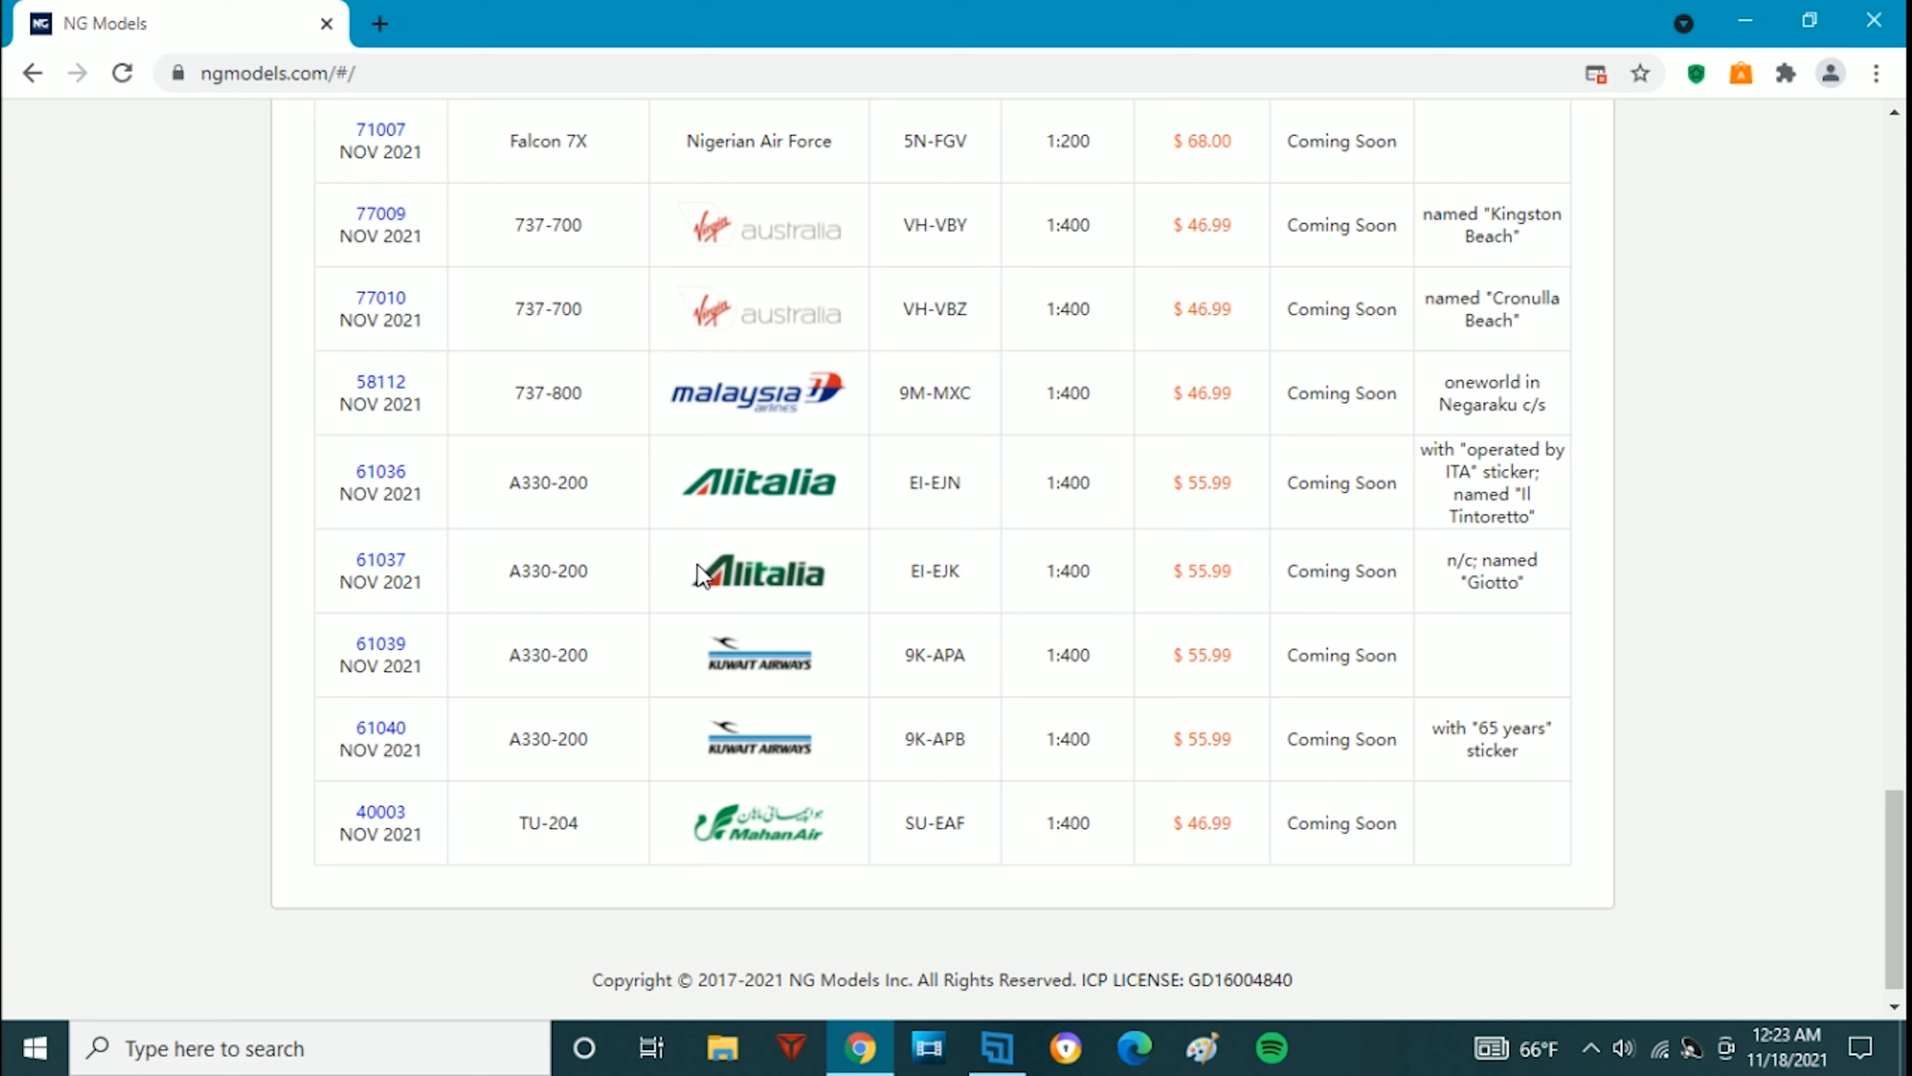
mouse_move(423, 537)
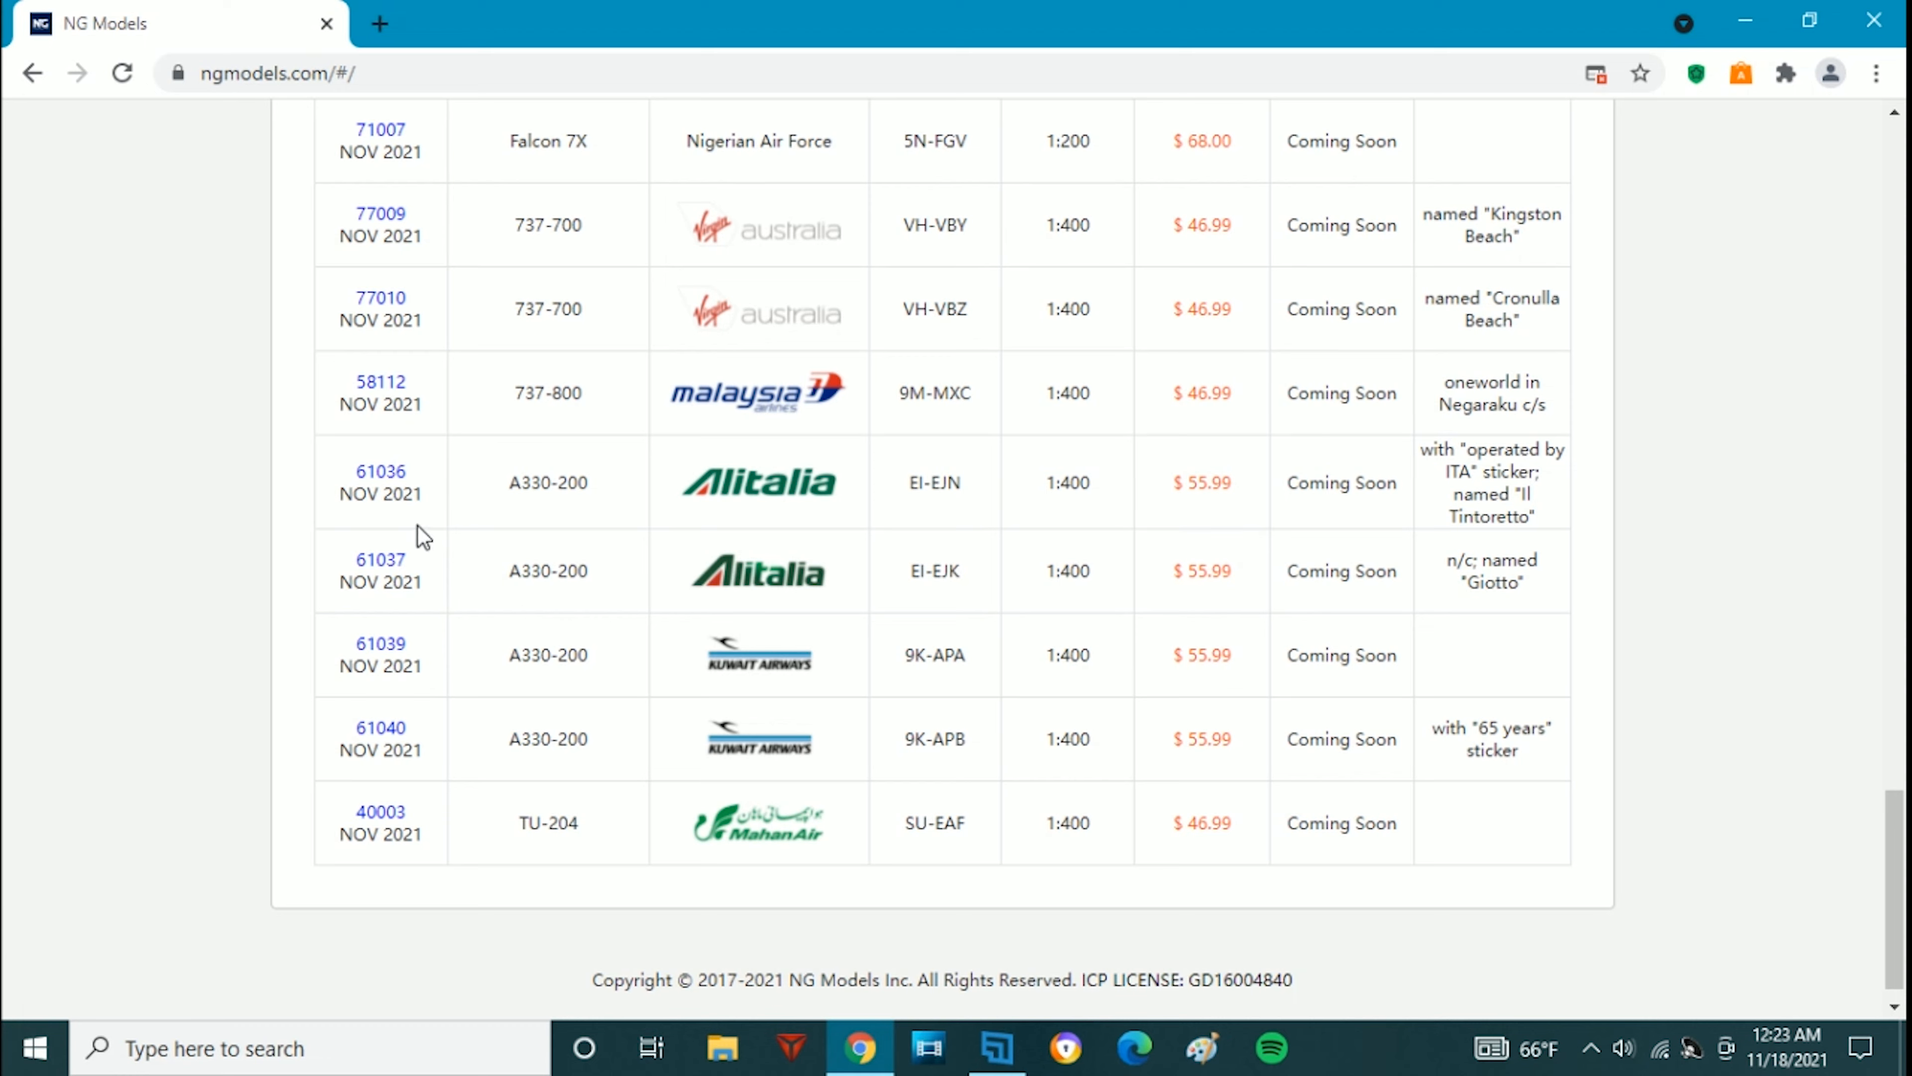
mouse_move(390, 567)
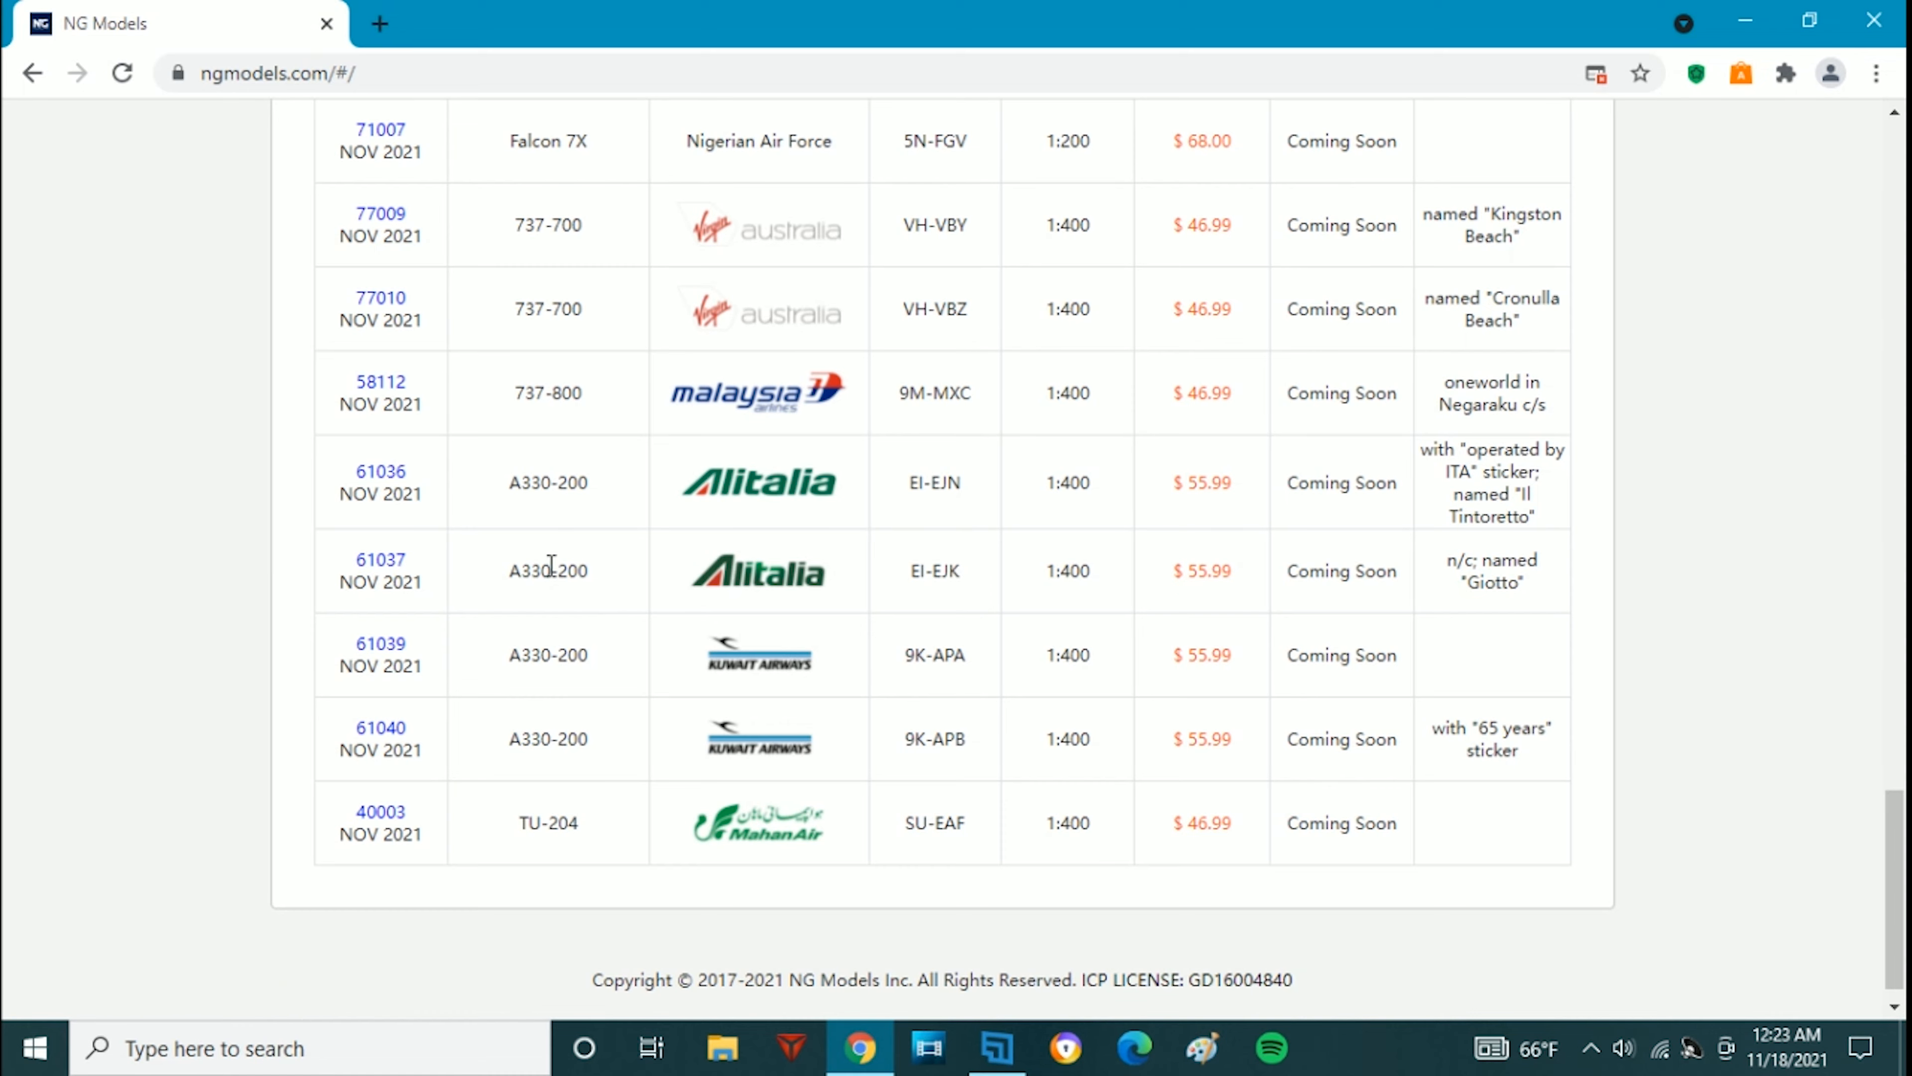
mouse_move(619, 516)
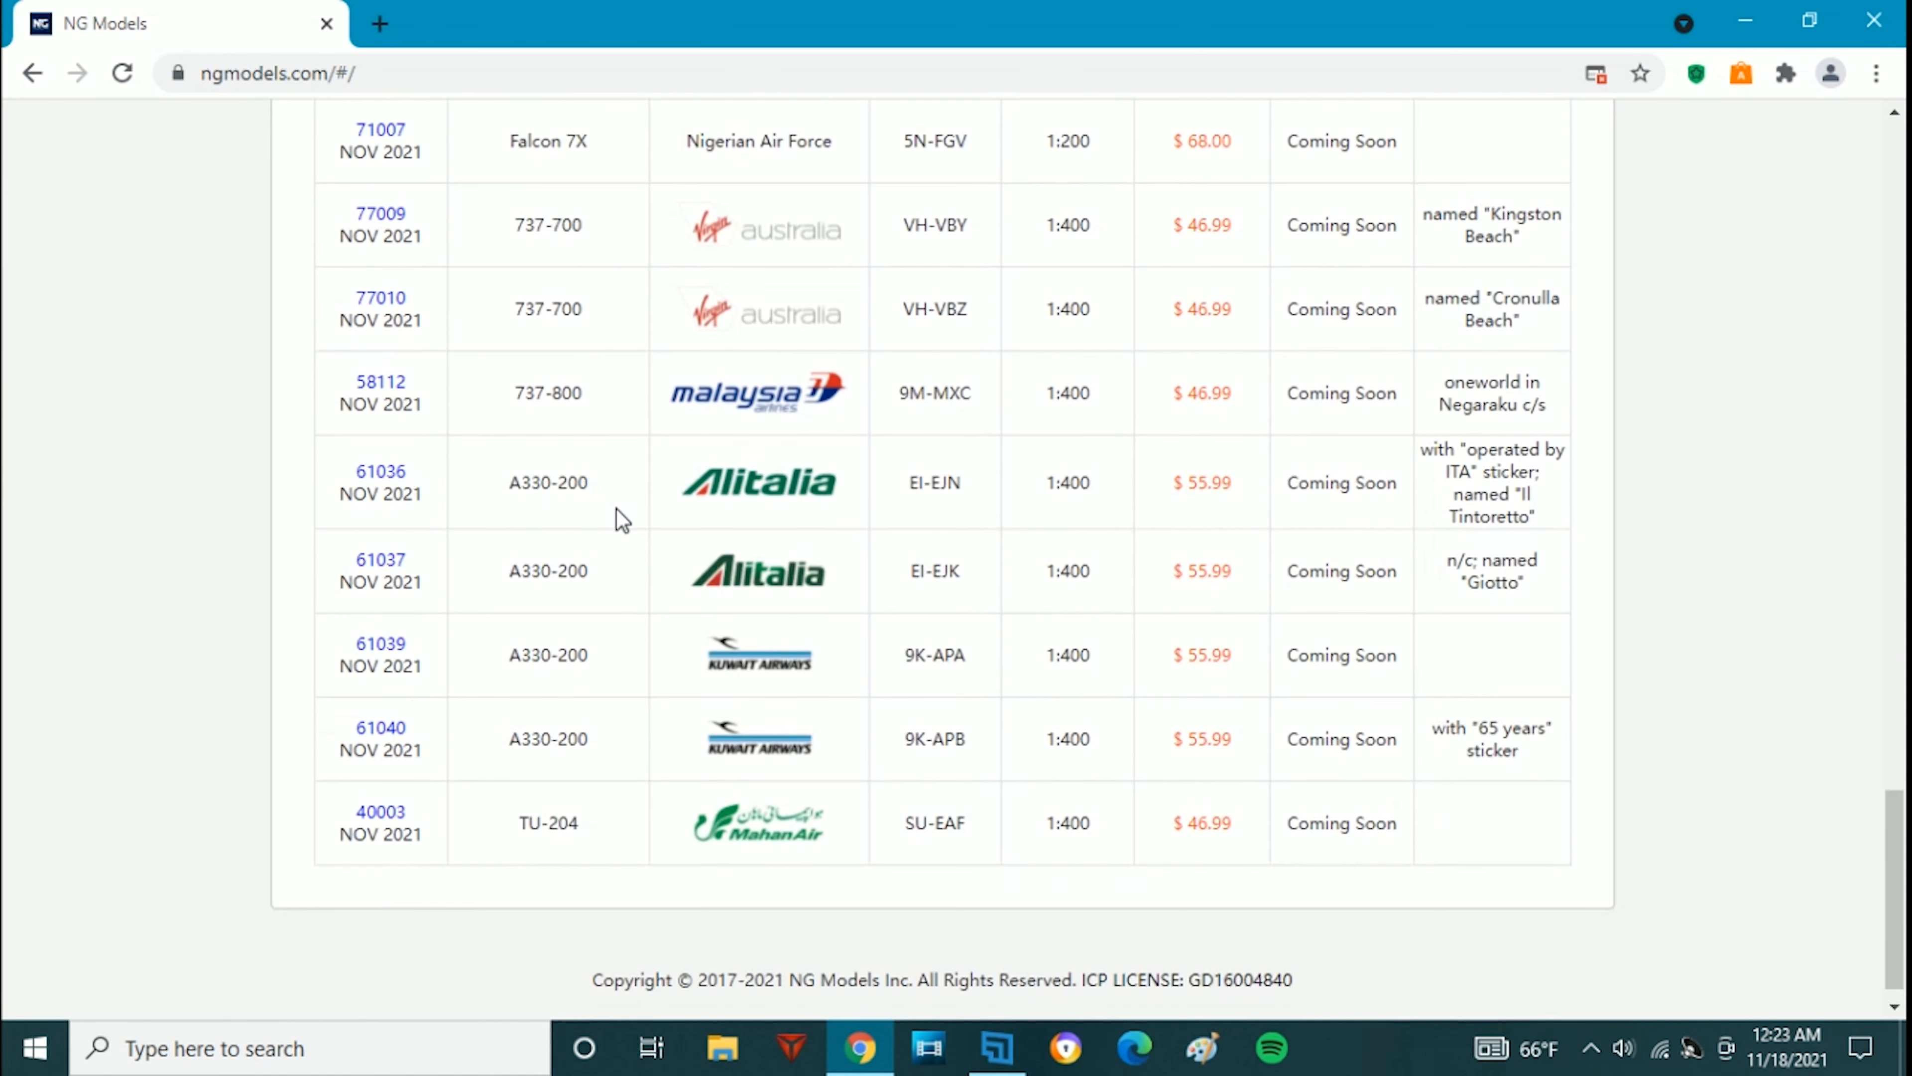
mouse_move(549, 646)
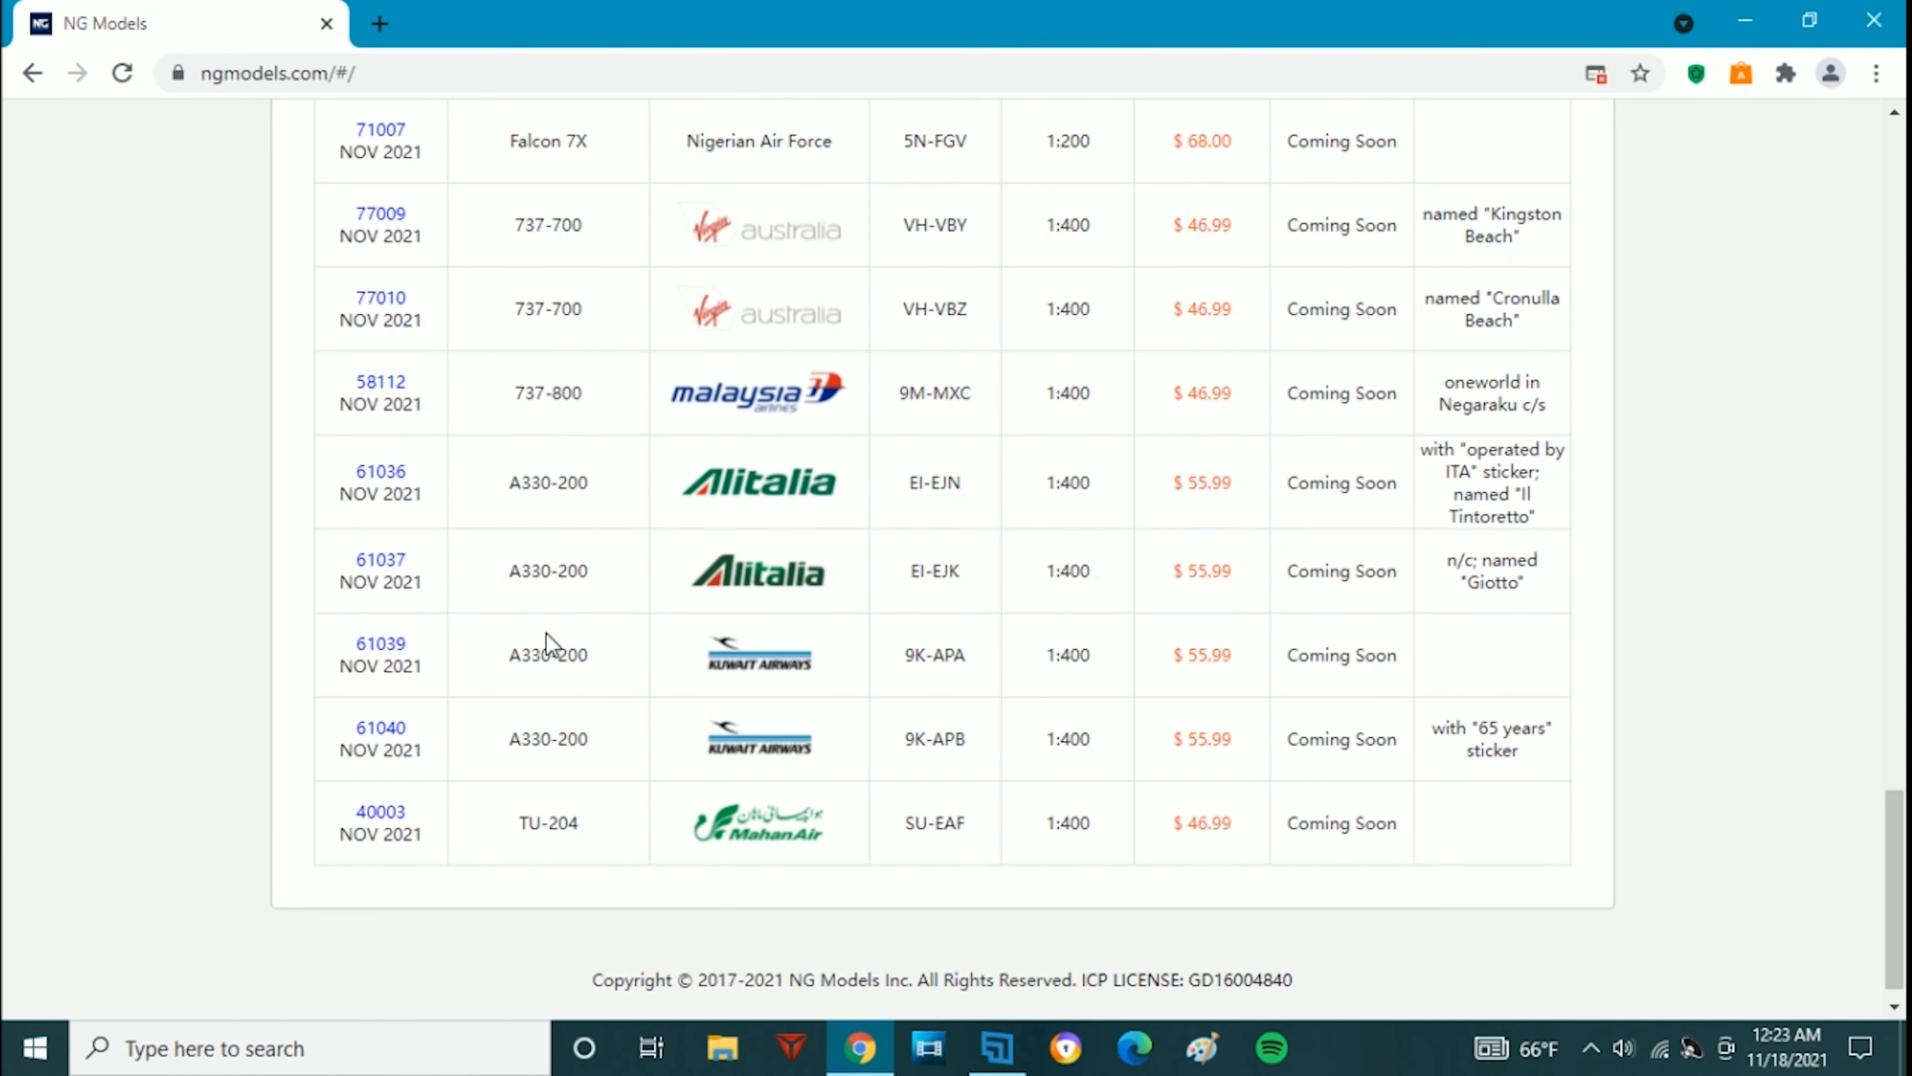
mouse_move(701, 689)
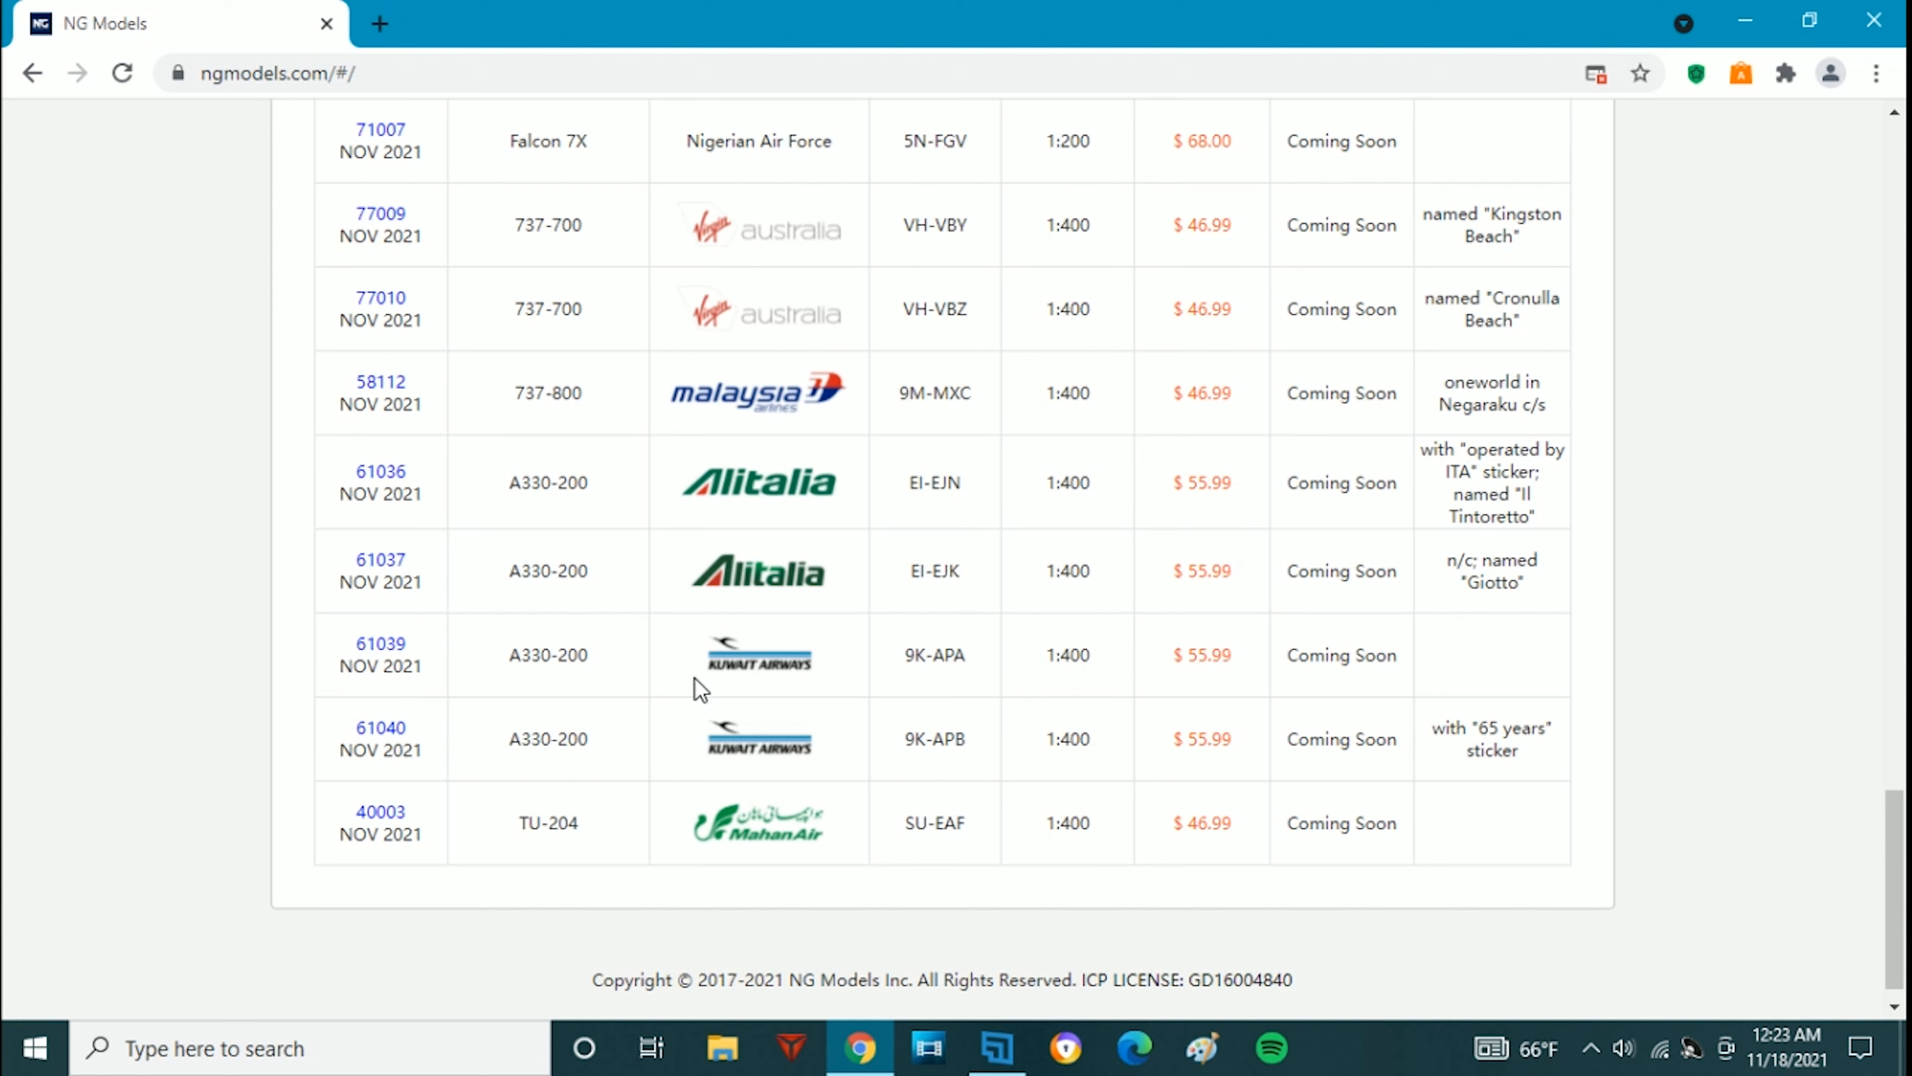
mouse_move(967, 683)
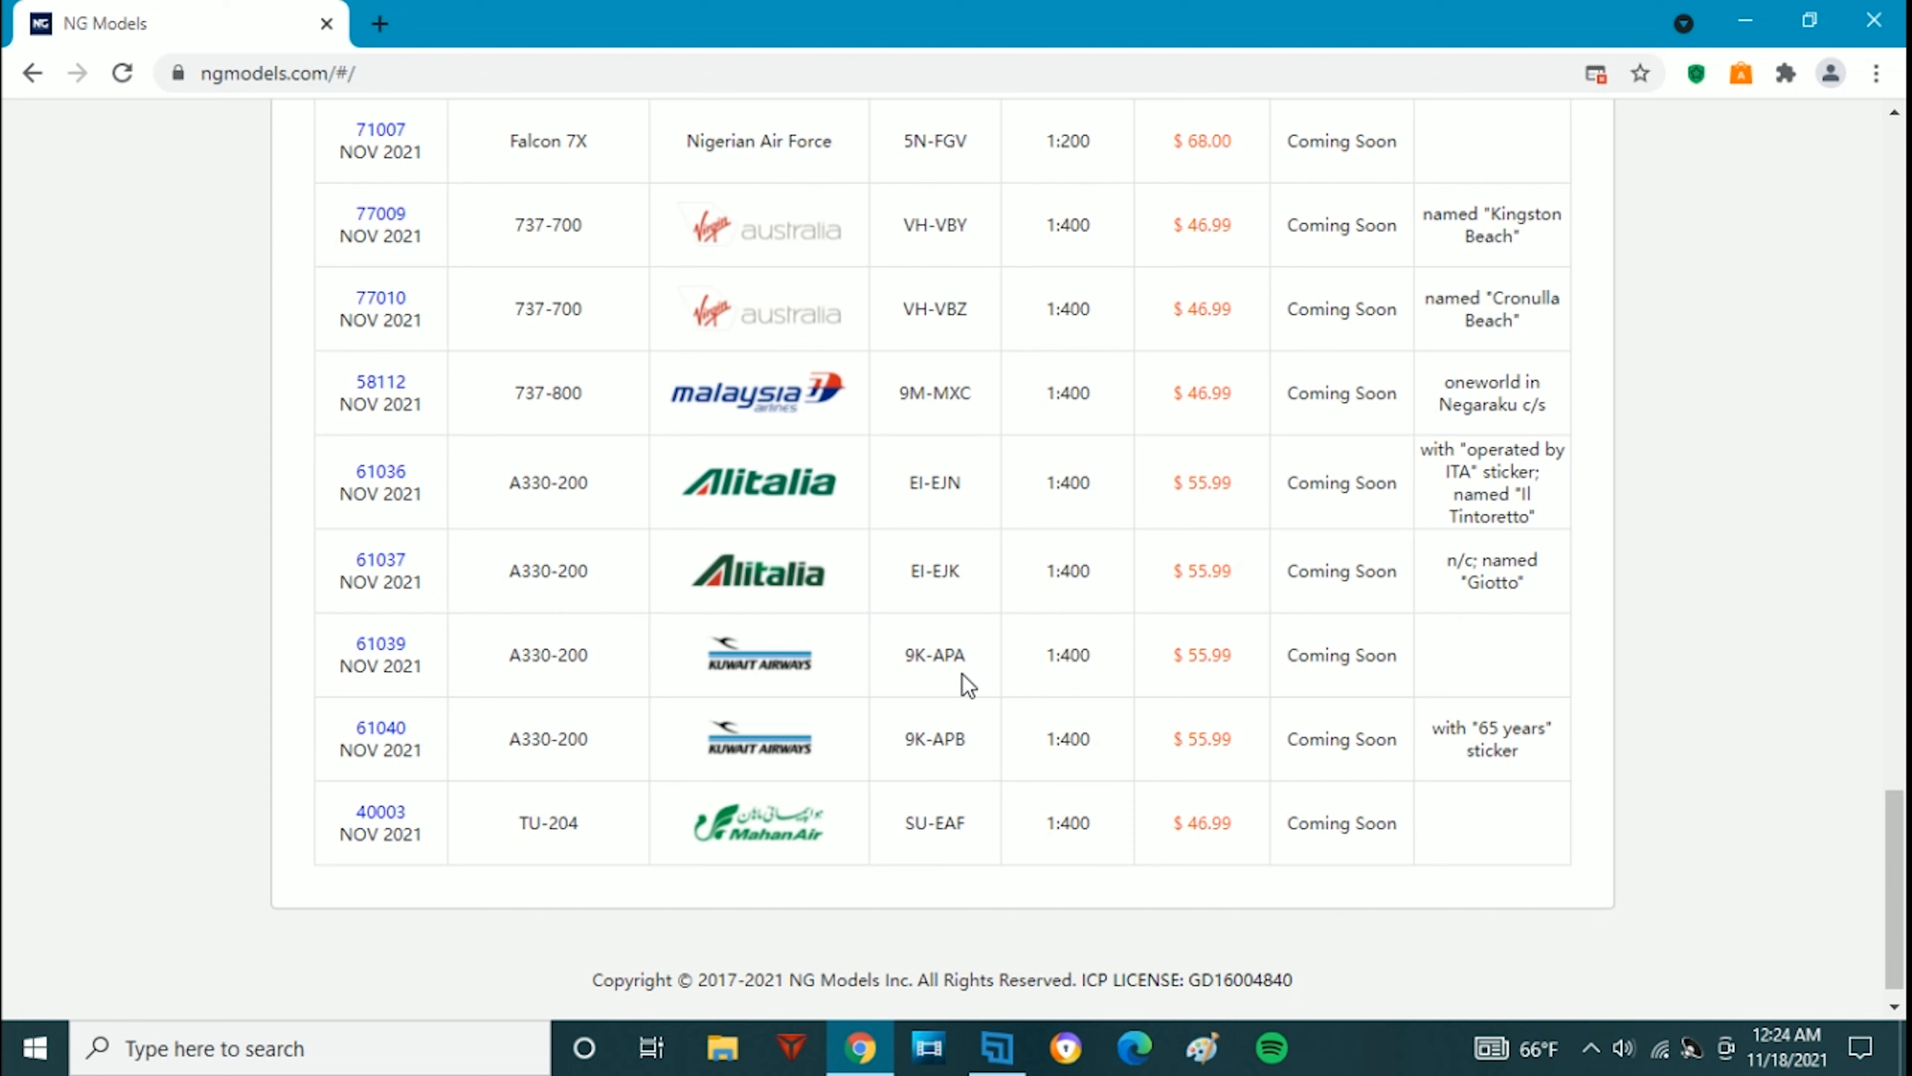
mouse_move(929, 691)
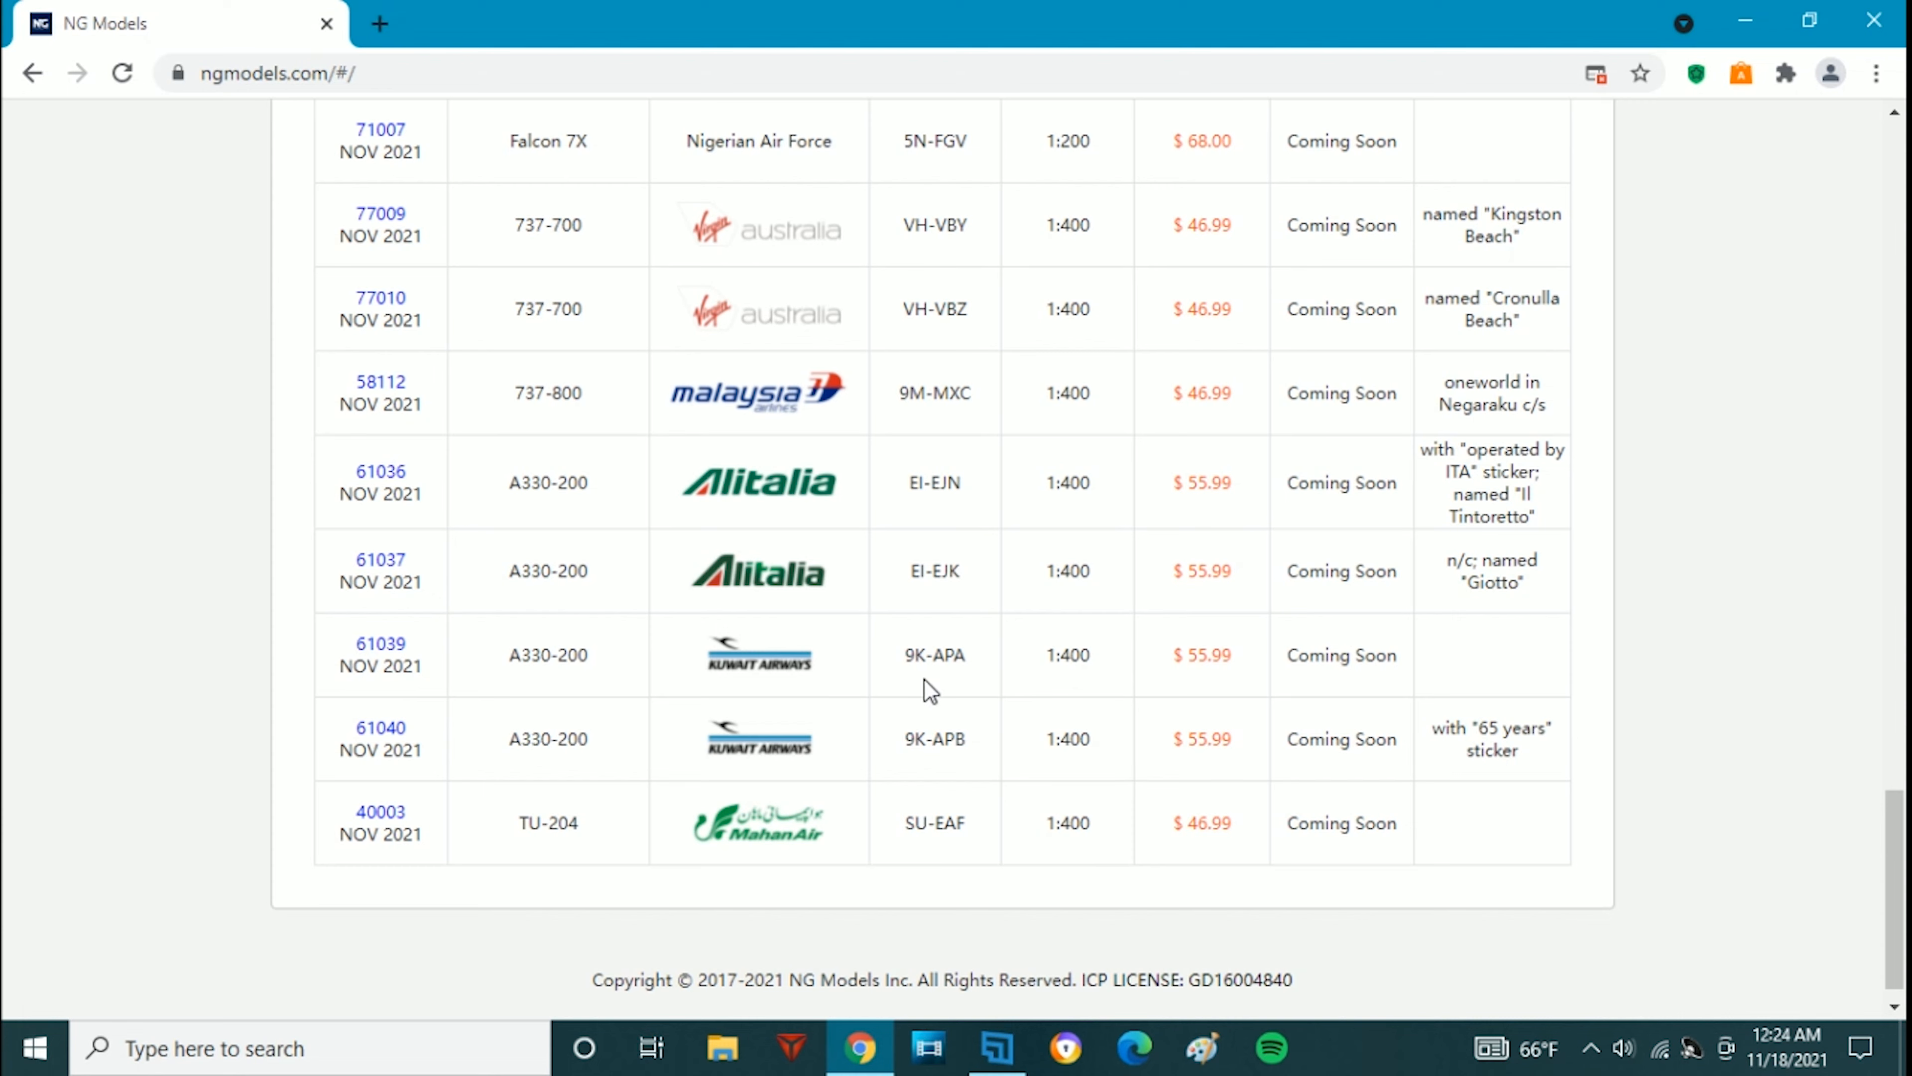
mouse_move(963, 776)
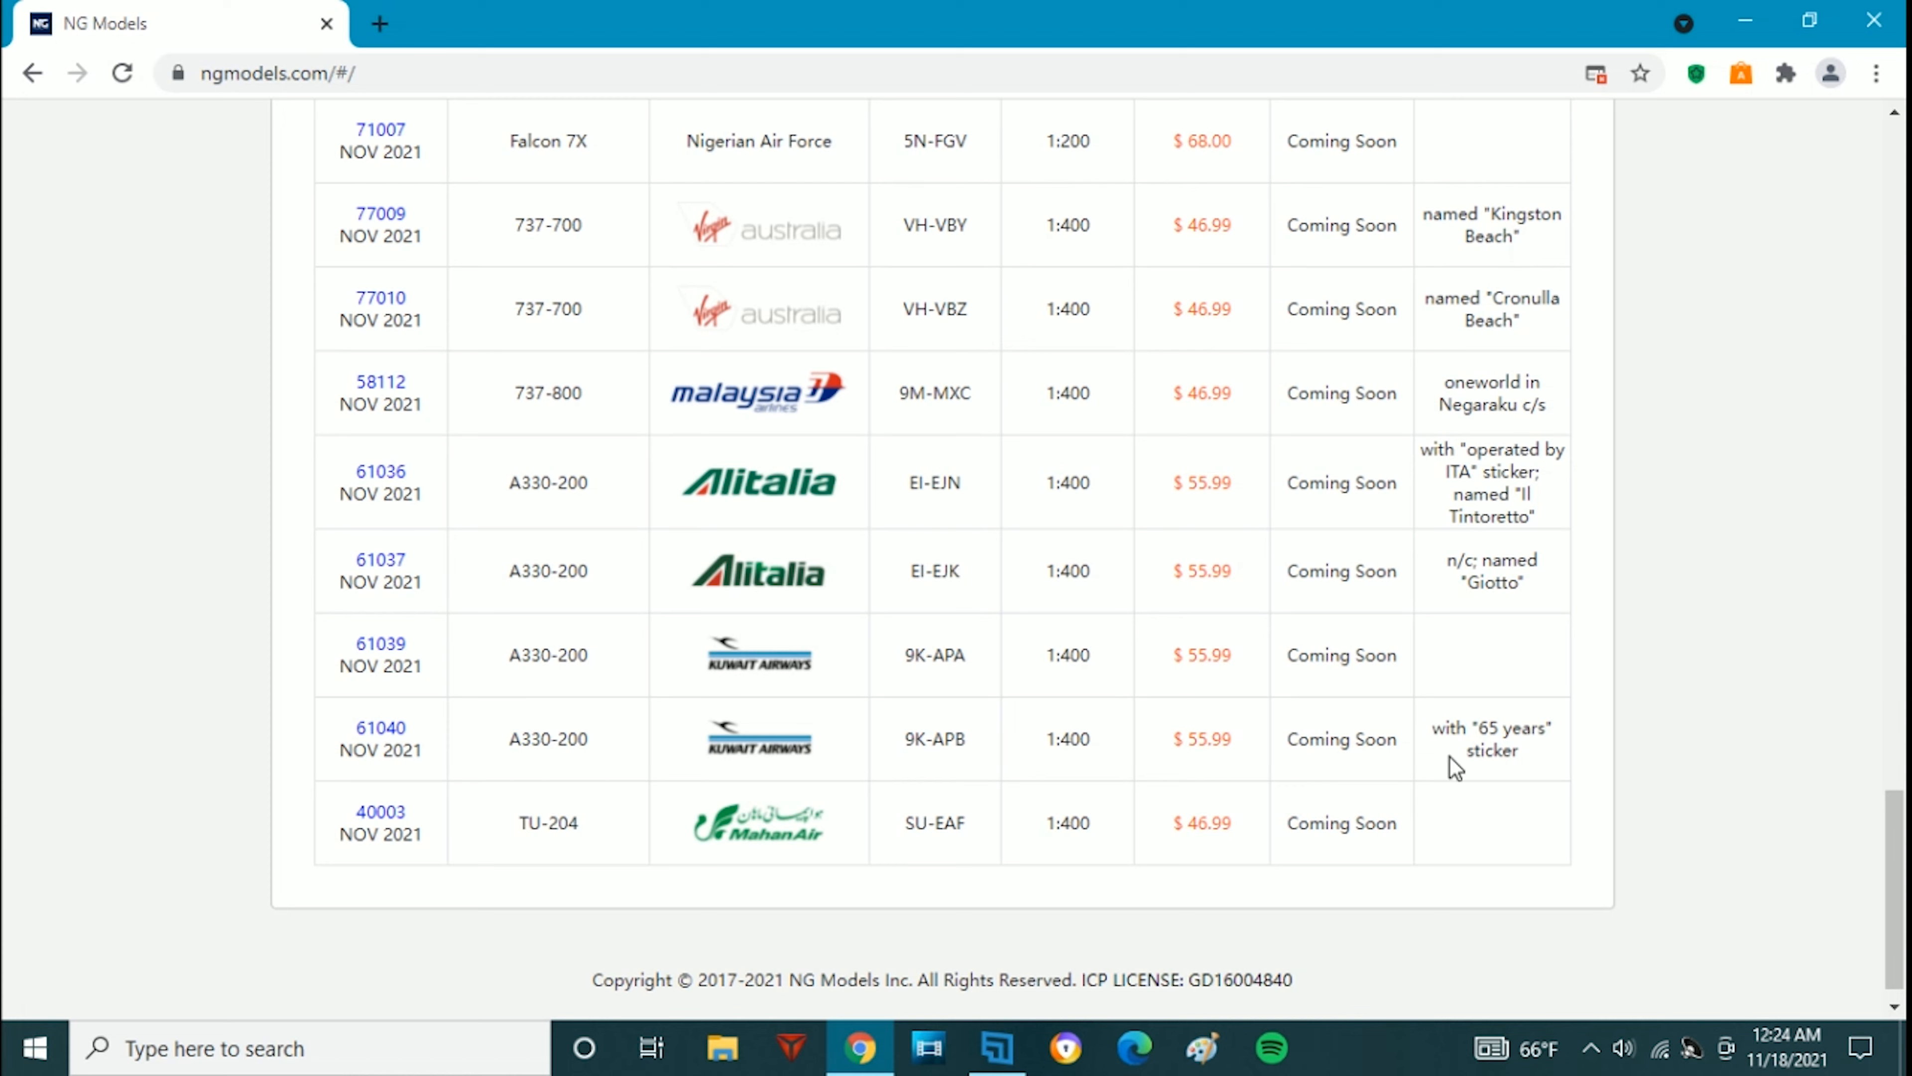
mouse_move(945, 793)
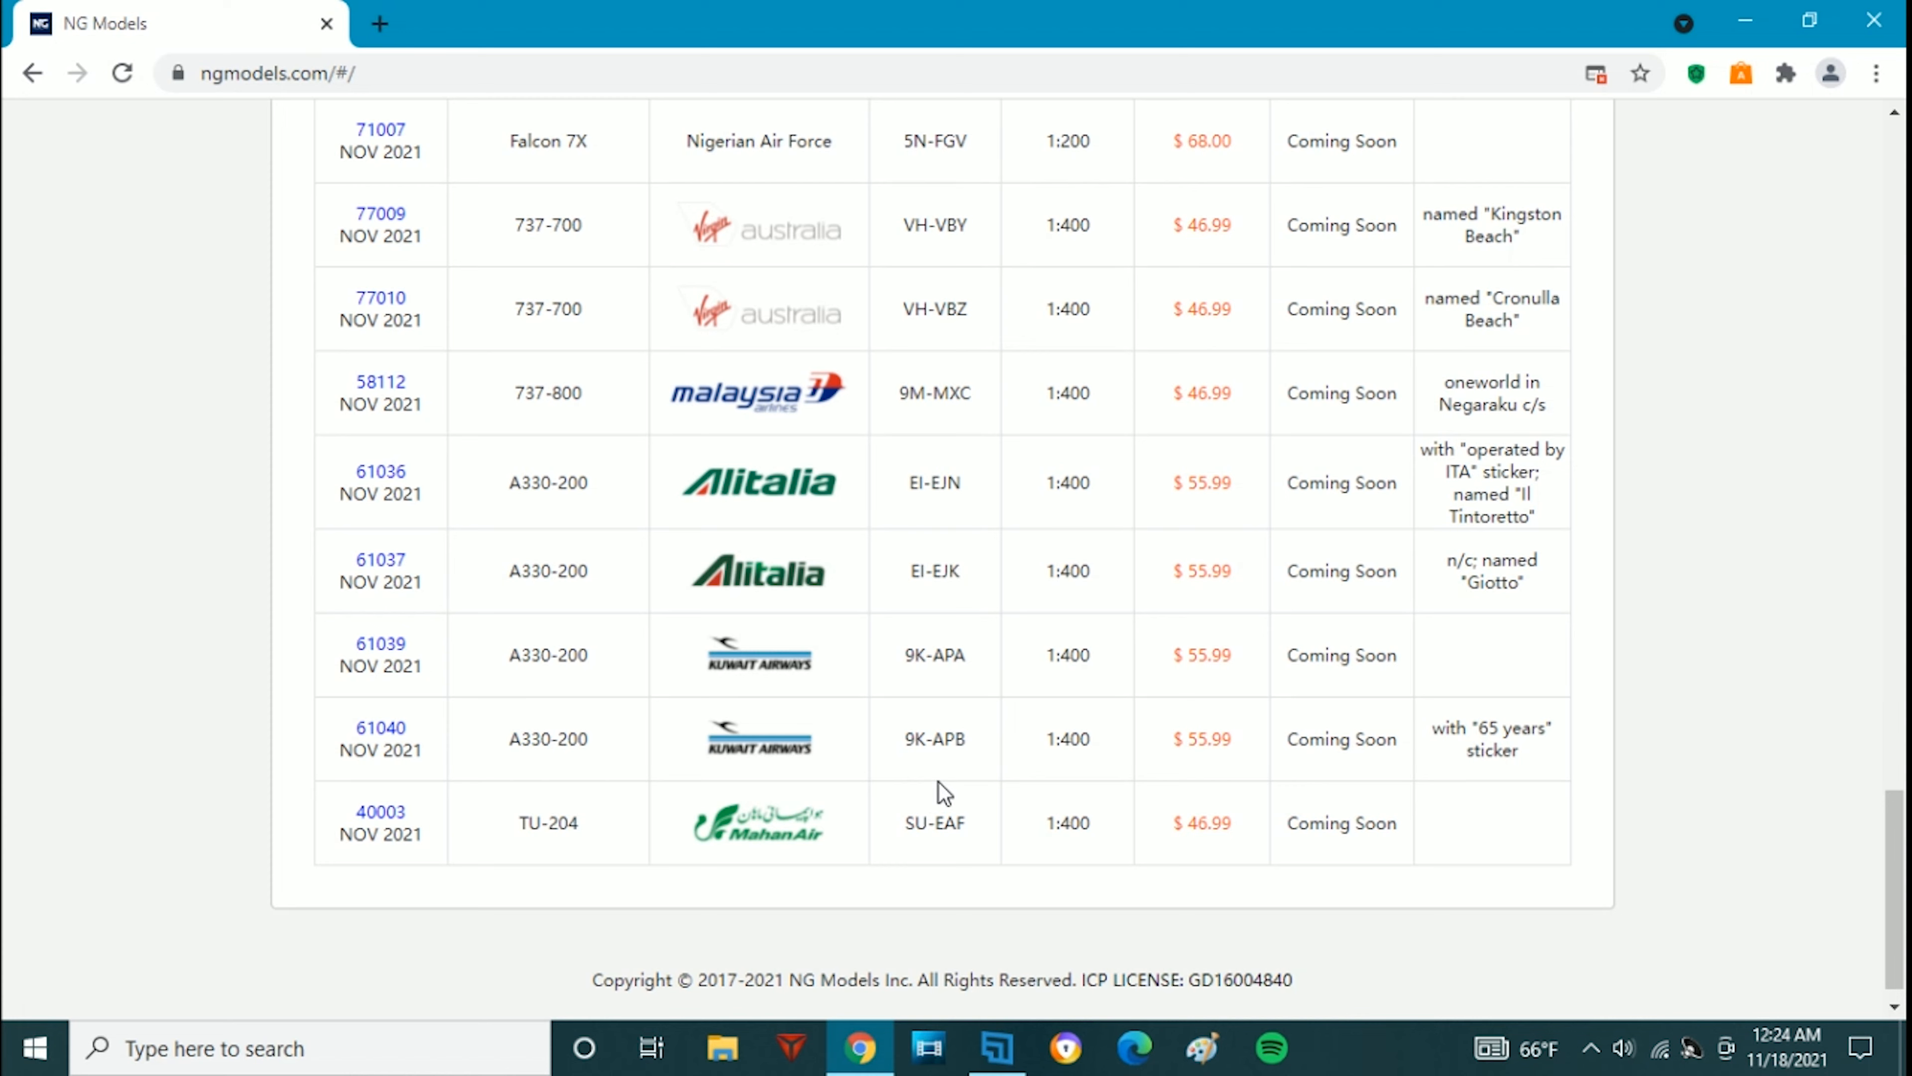
mouse_move(887, 771)
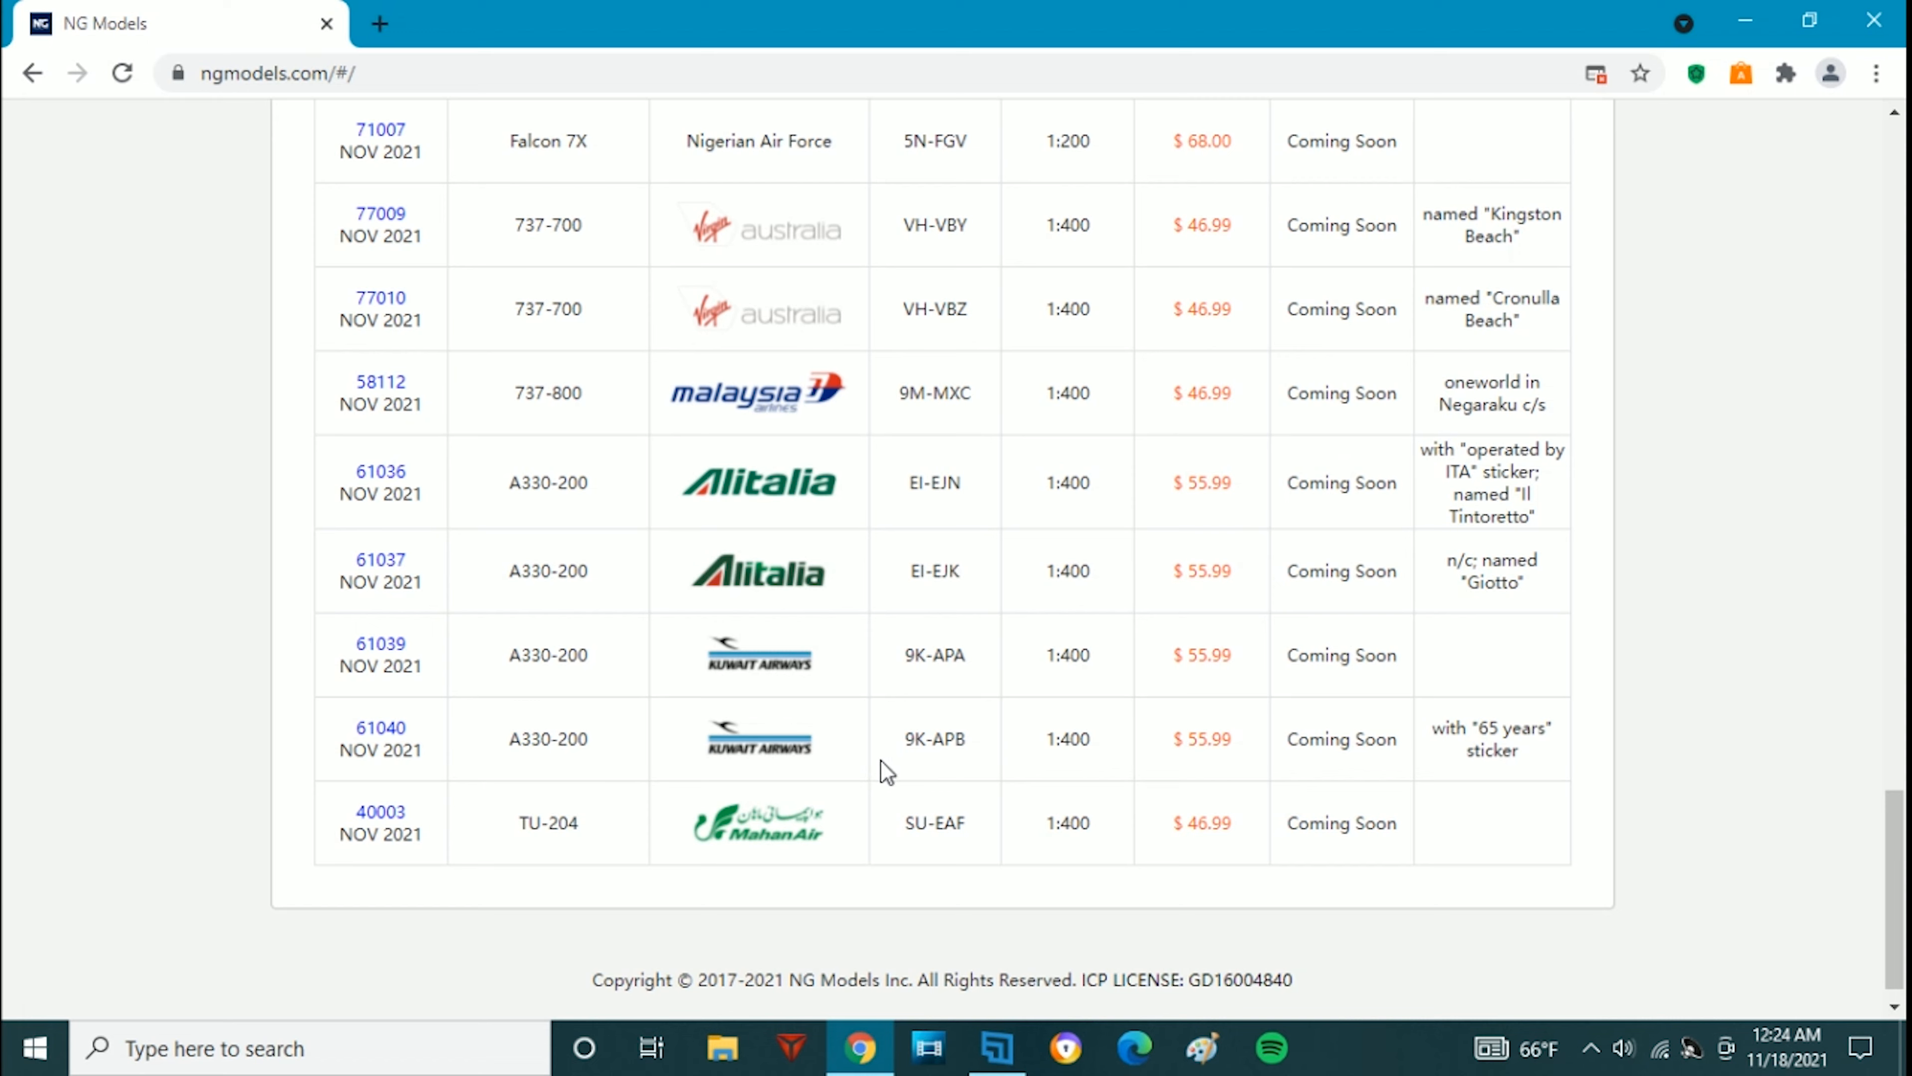
mouse_move(592, 782)
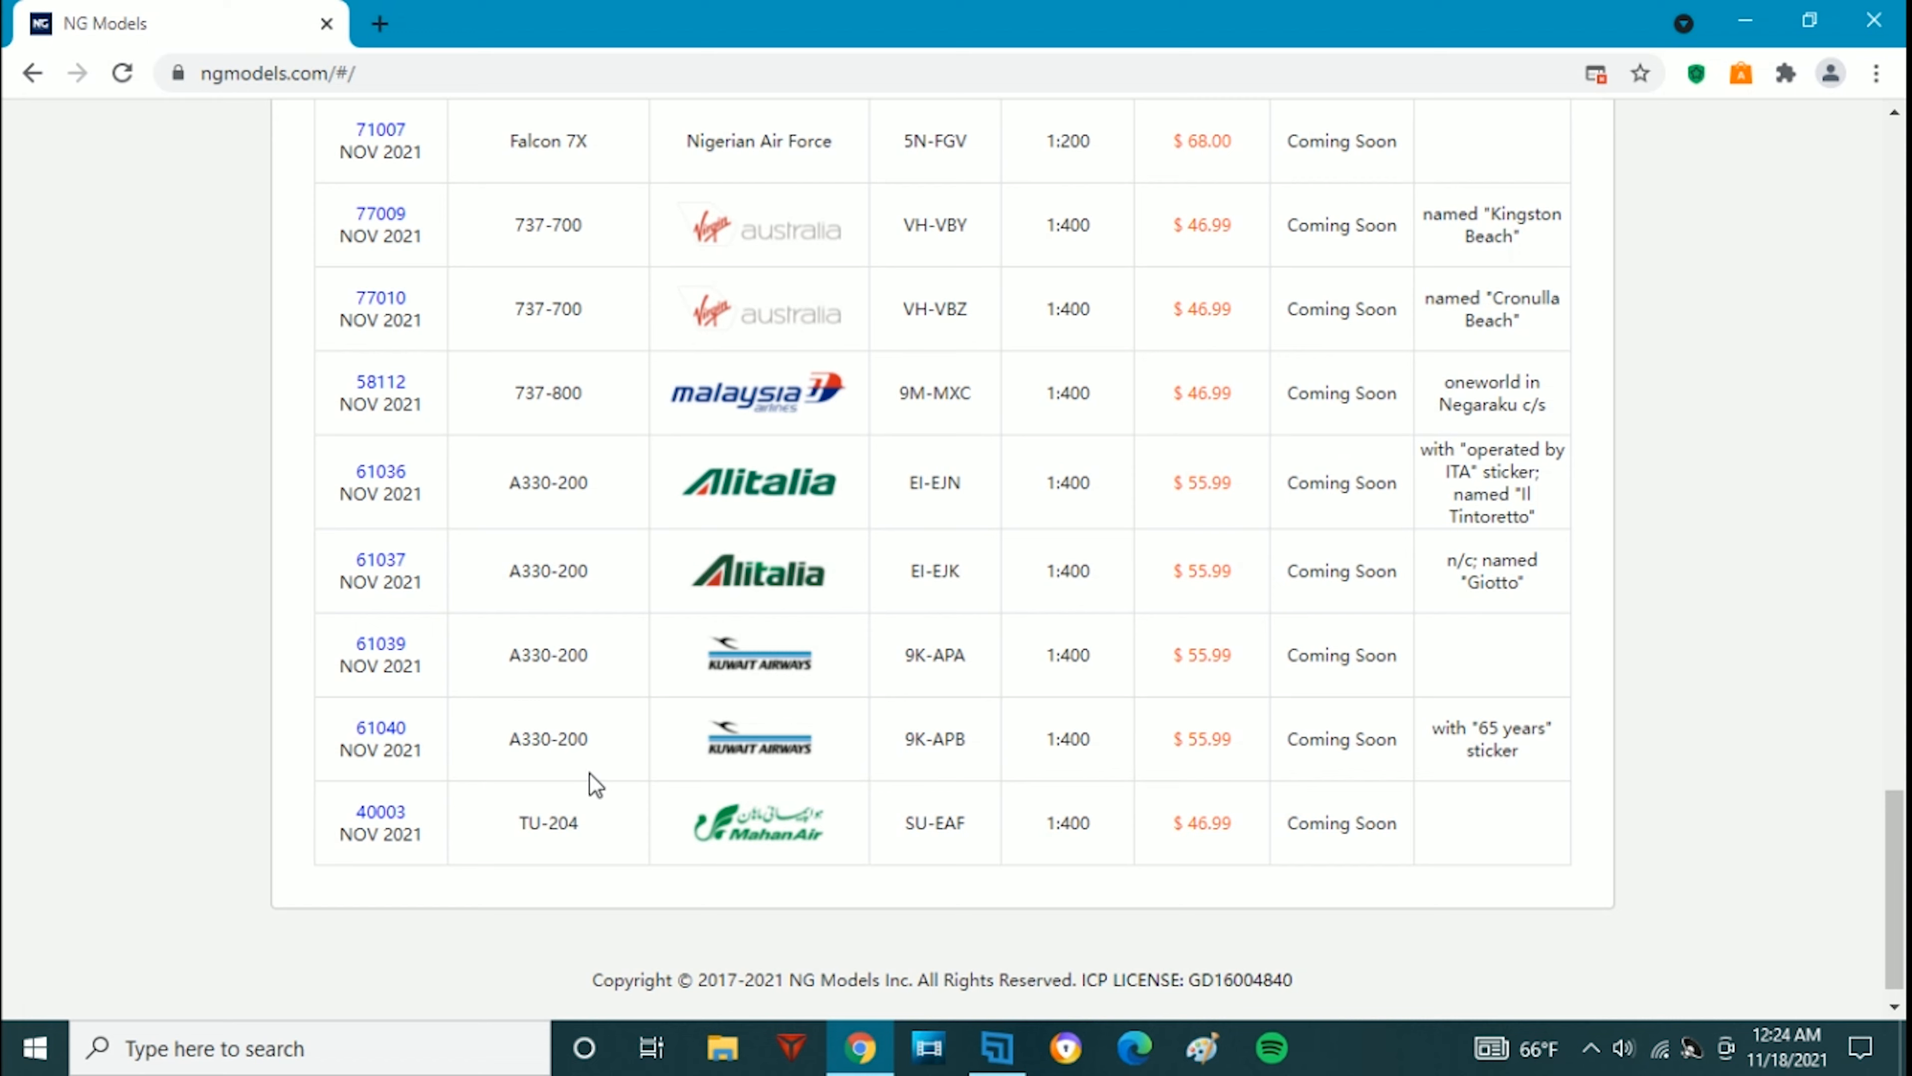
mouse_move(674, 790)
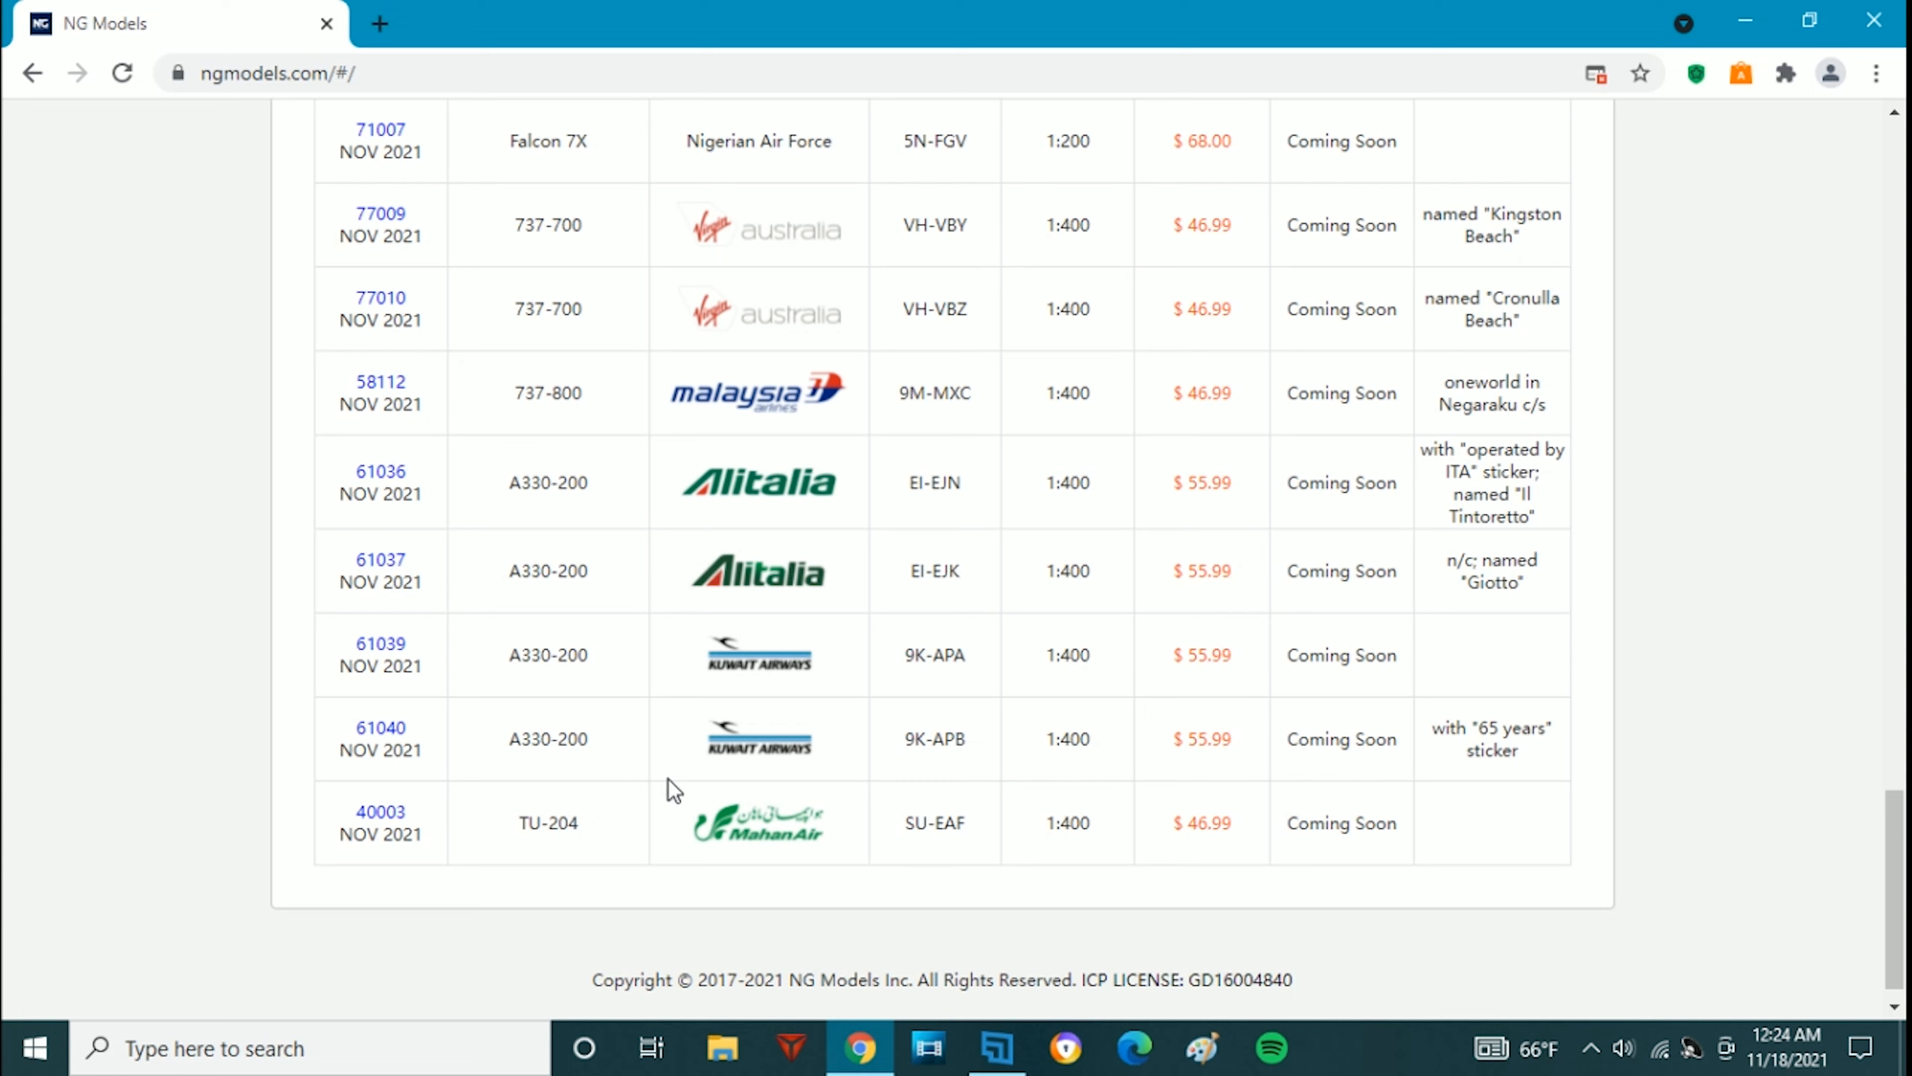
mouse_move(708, 770)
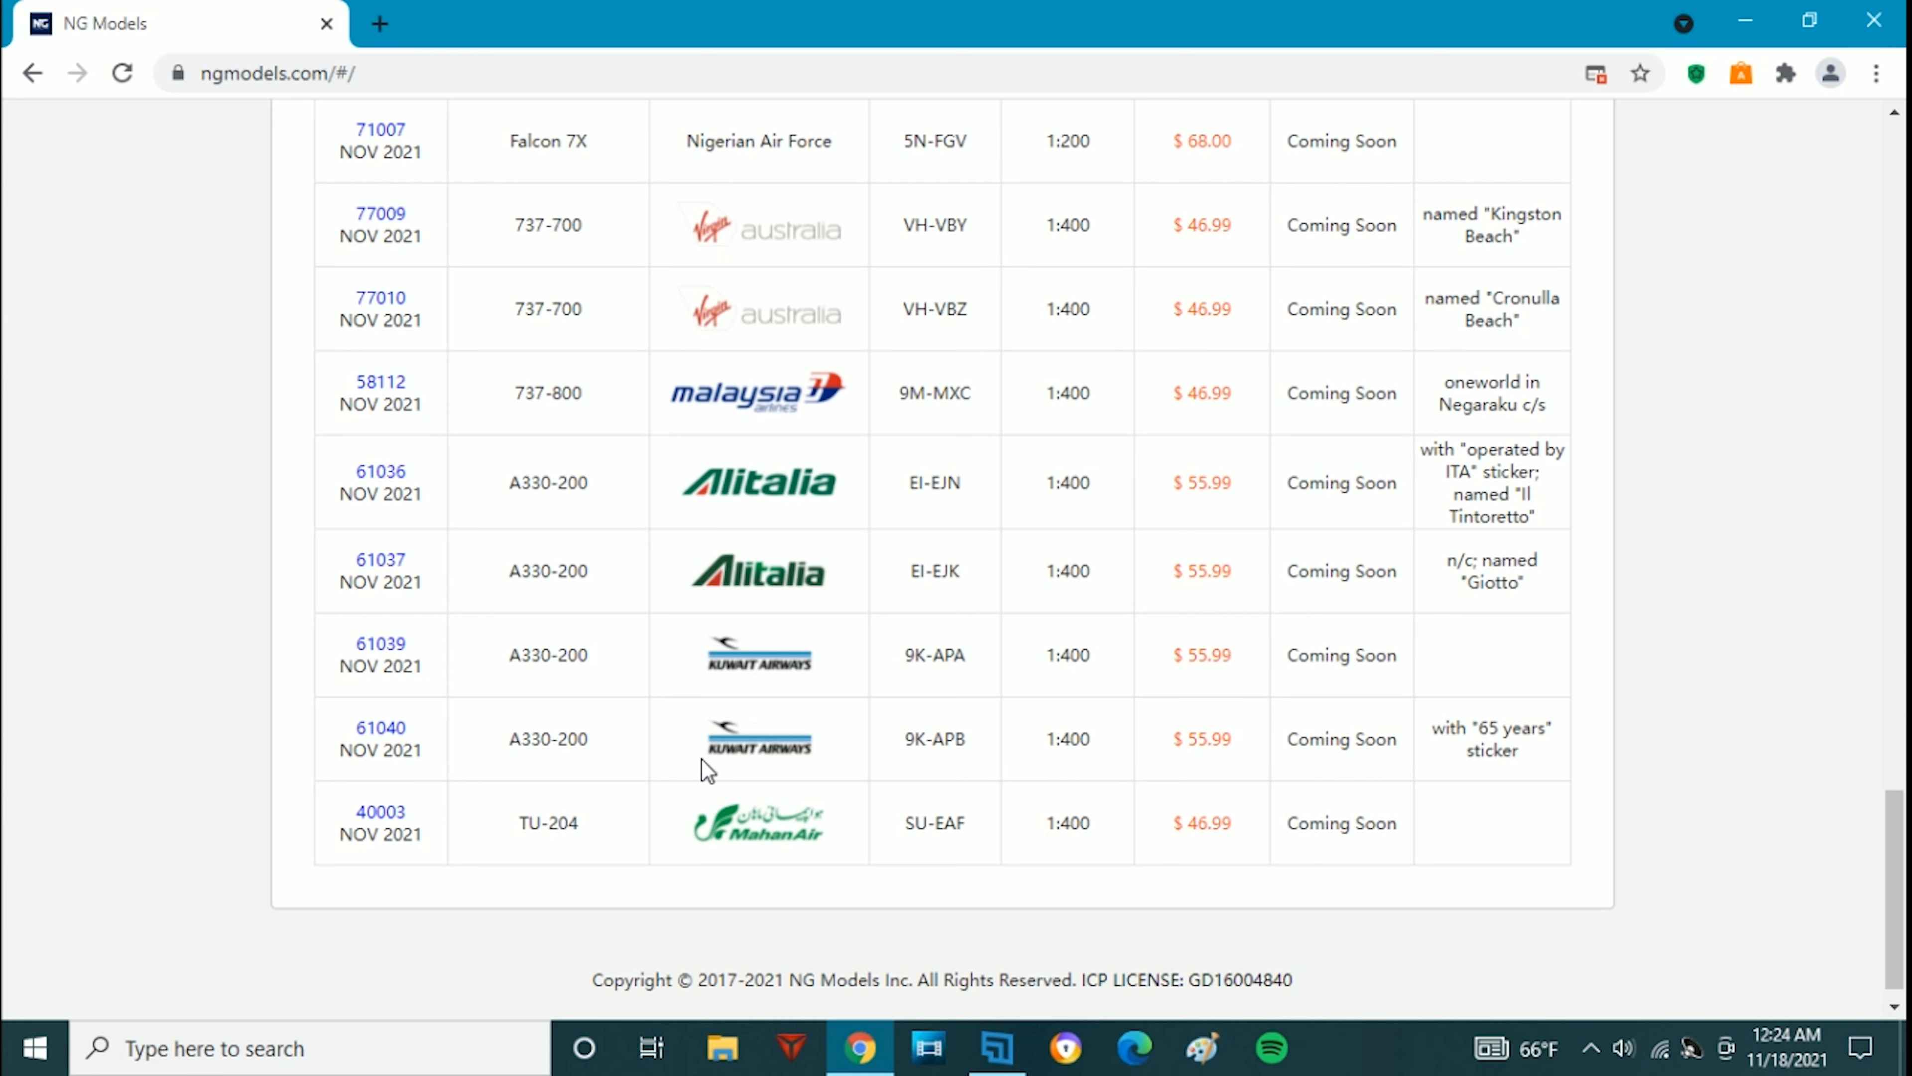
mouse_move(574, 614)
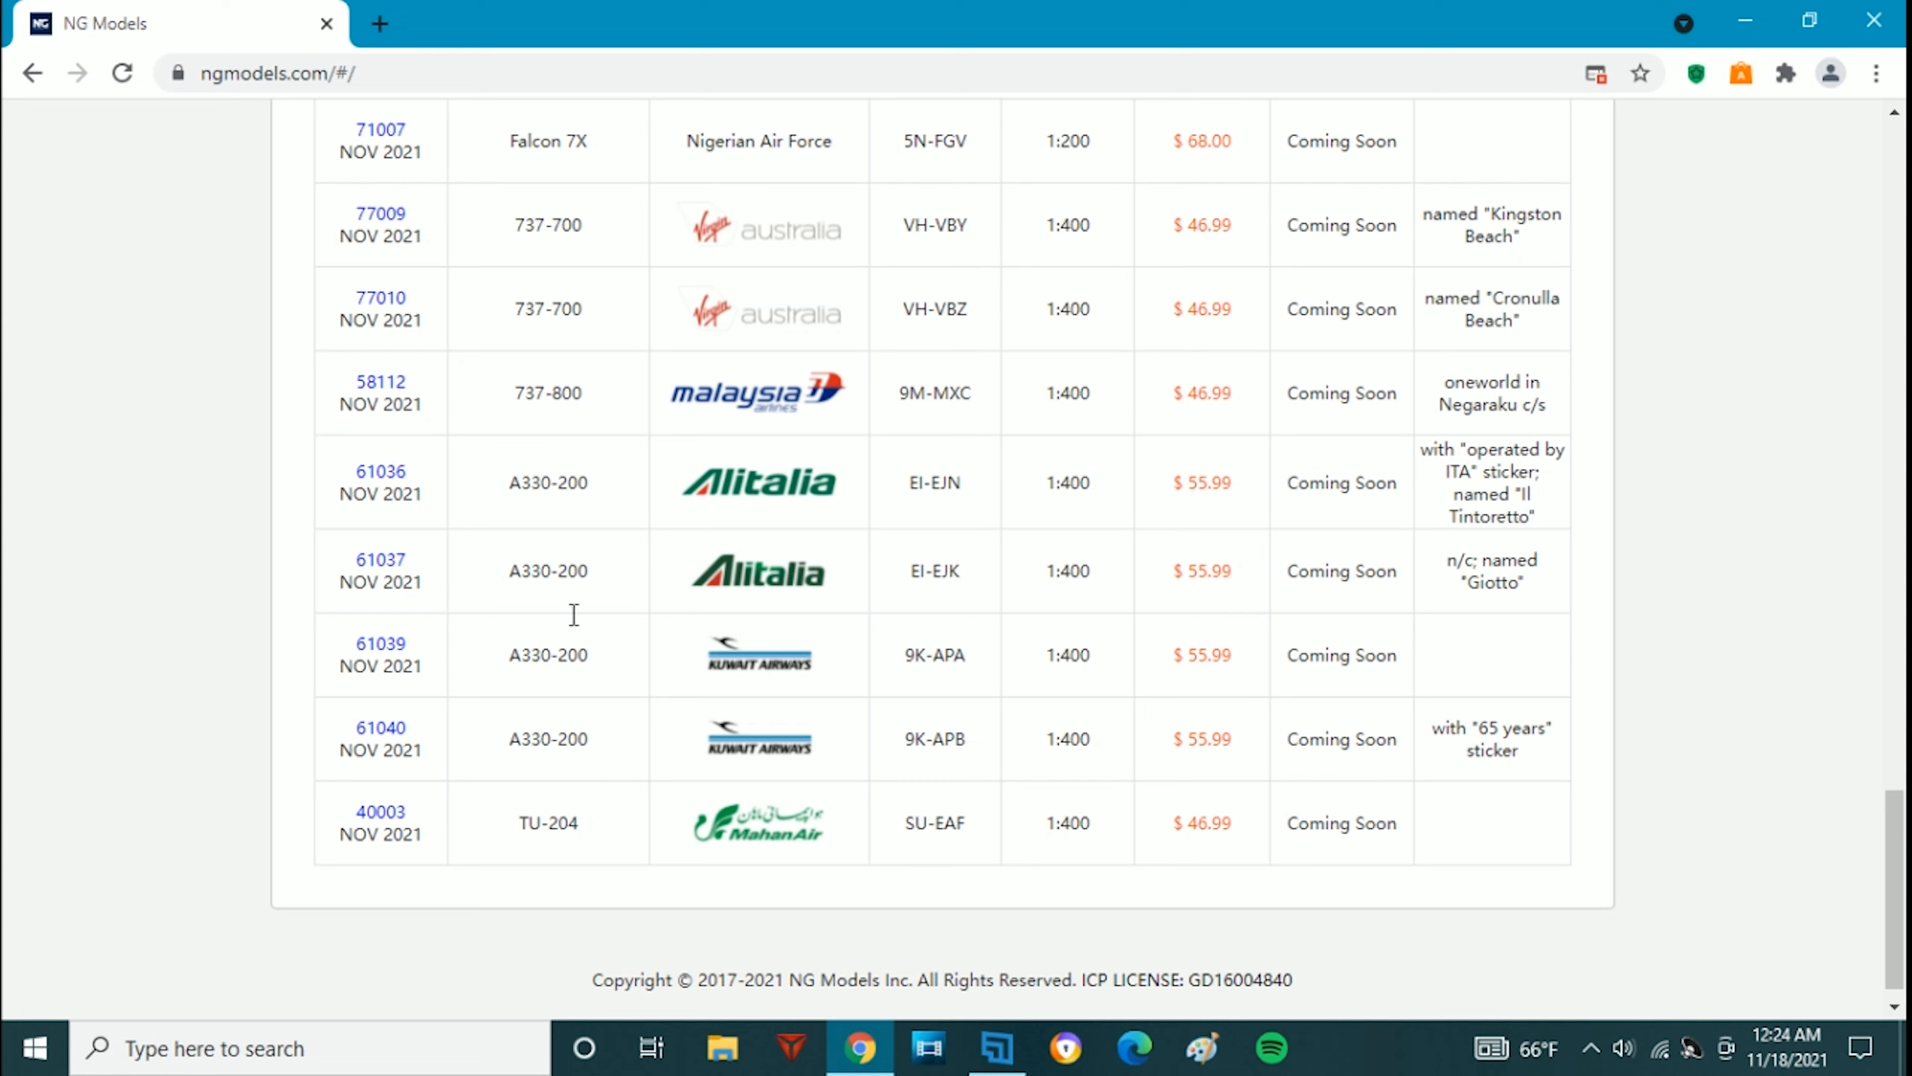
mouse_move(786, 737)
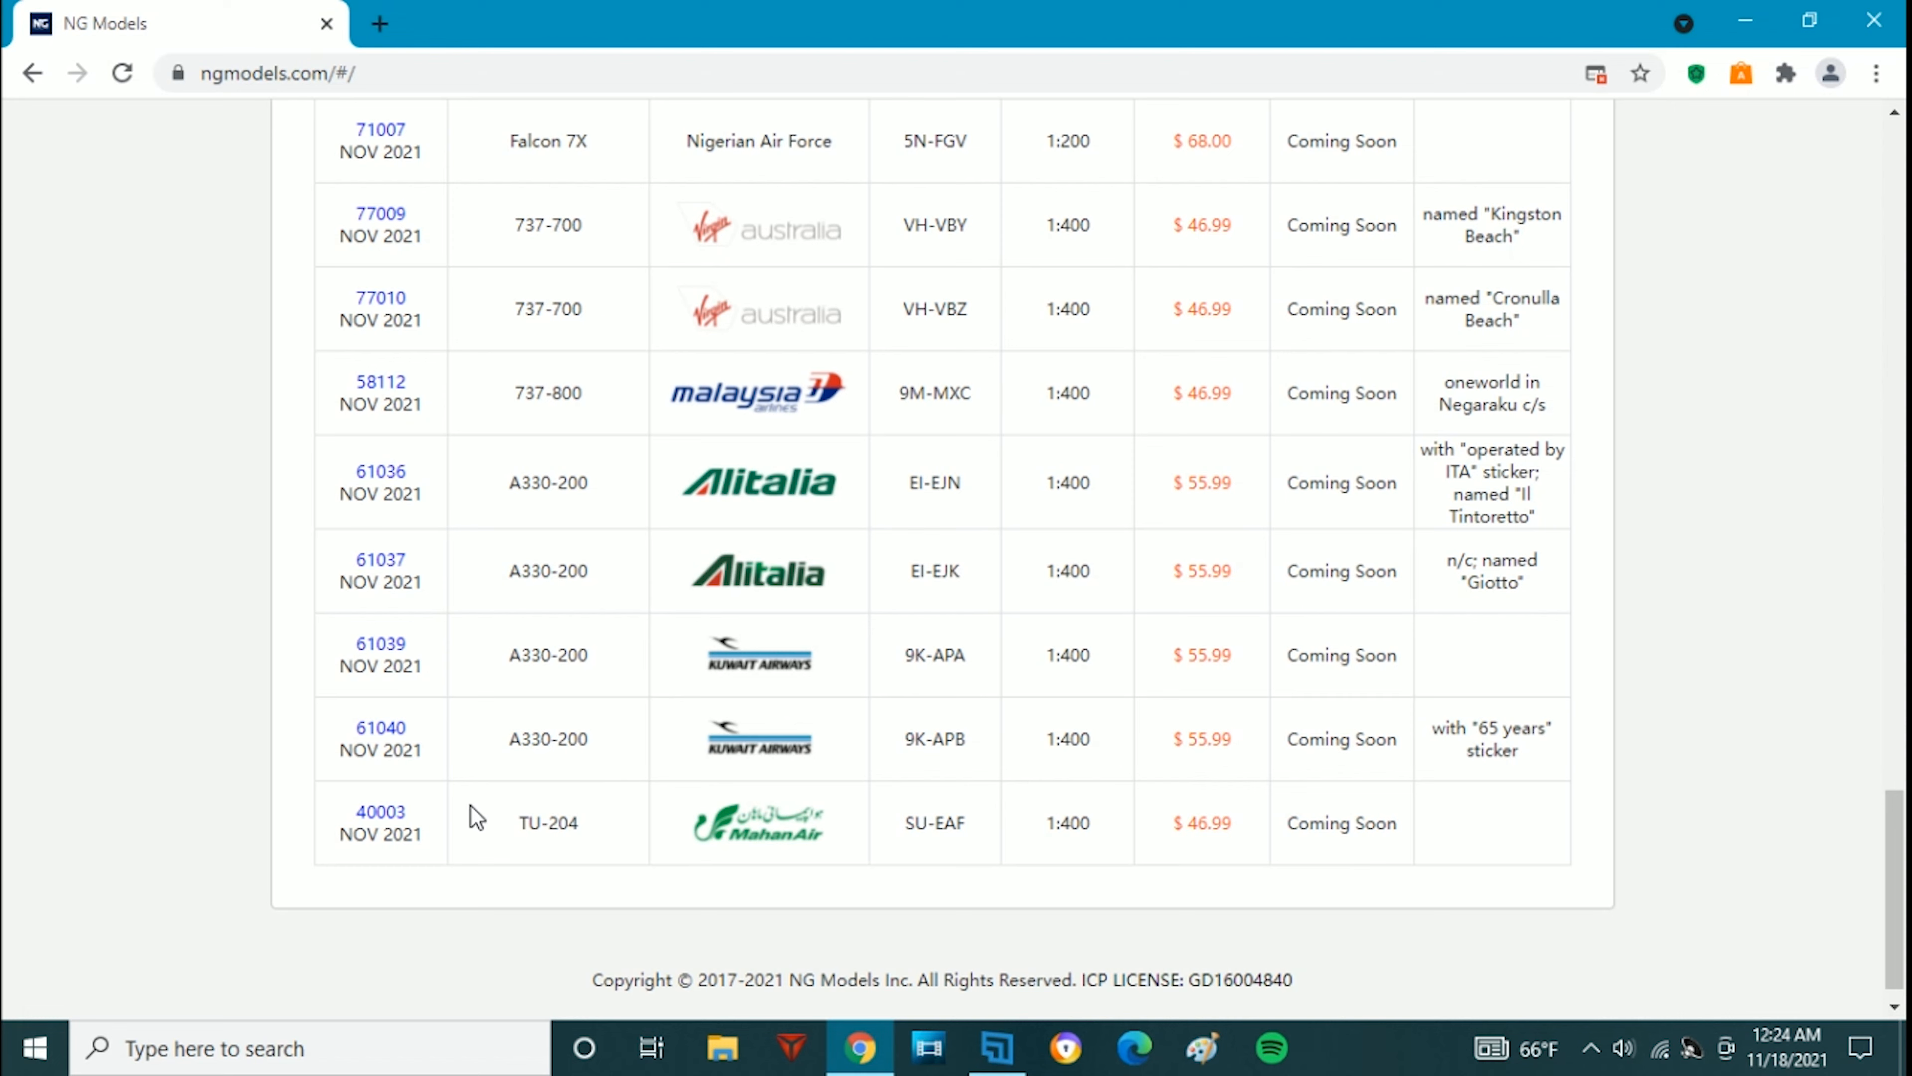
mouse_move(592, 712)
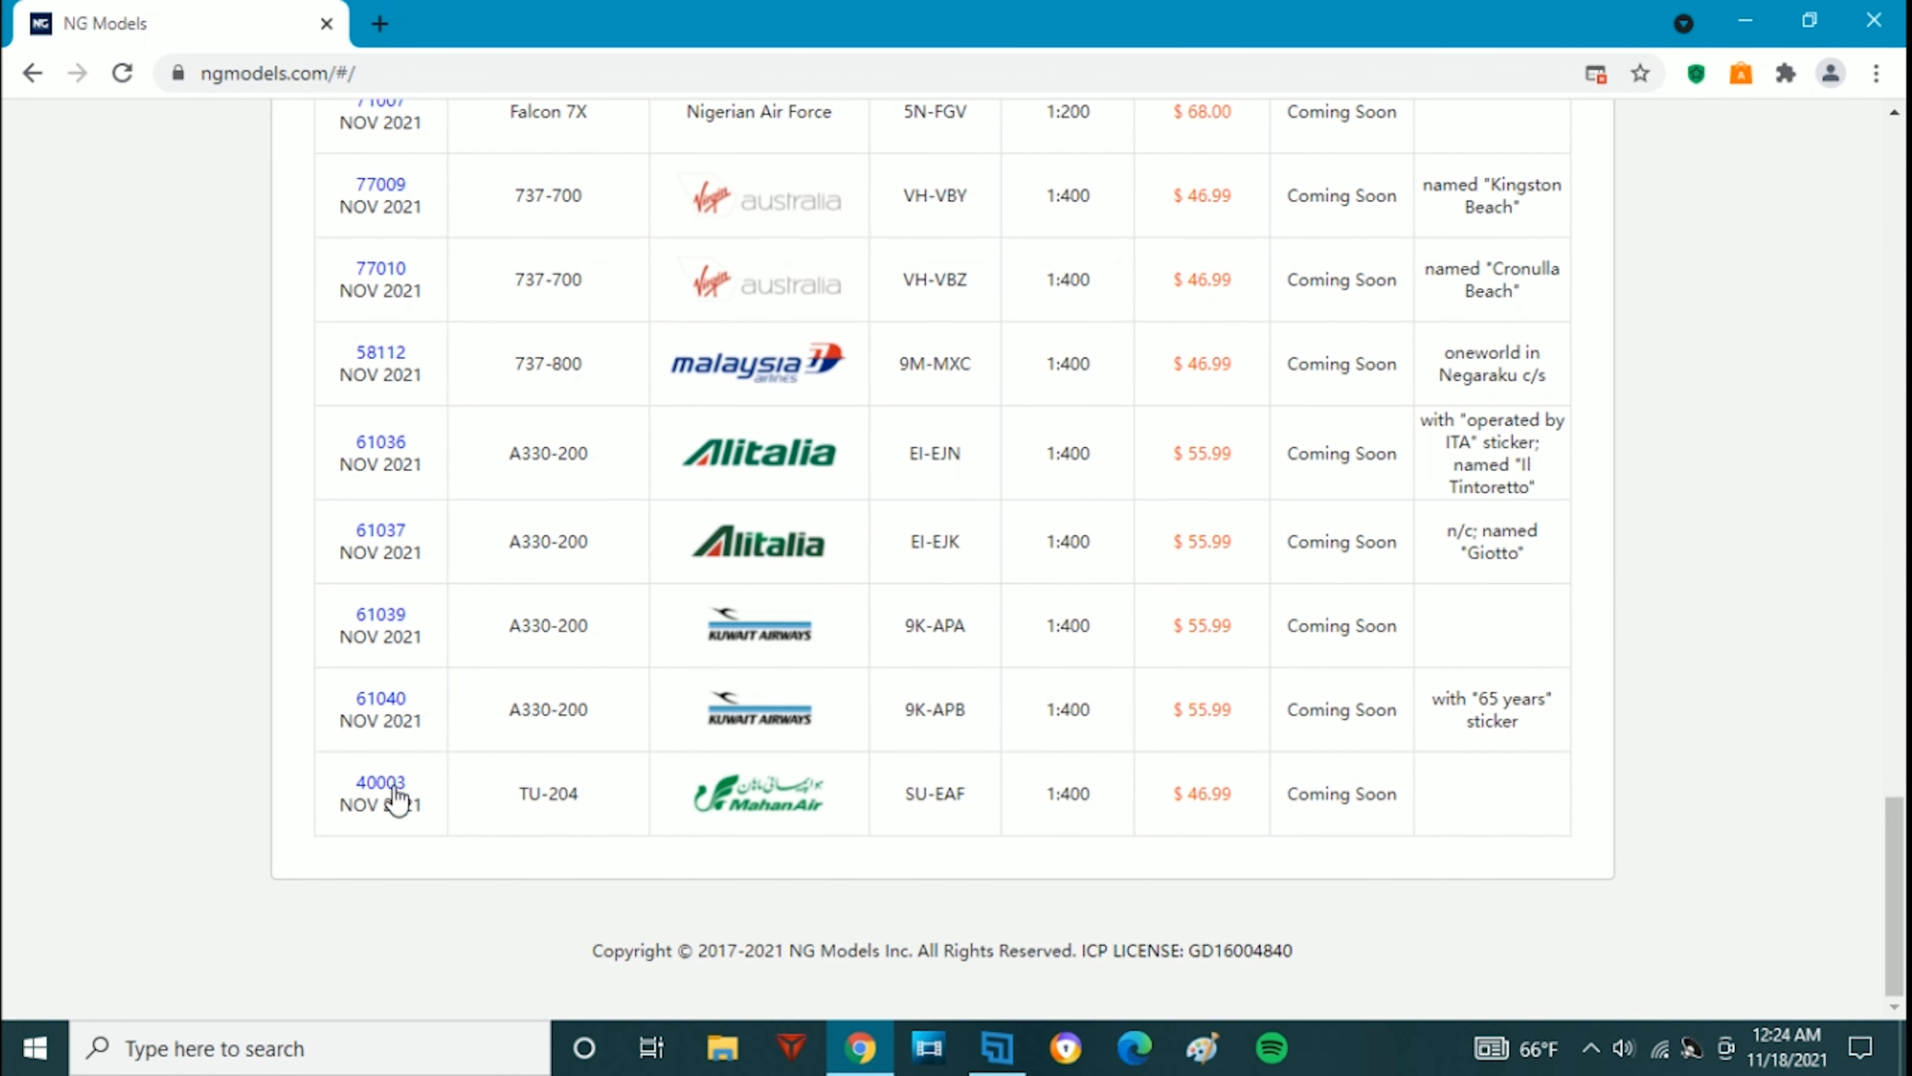
mouse_move(391, 792)
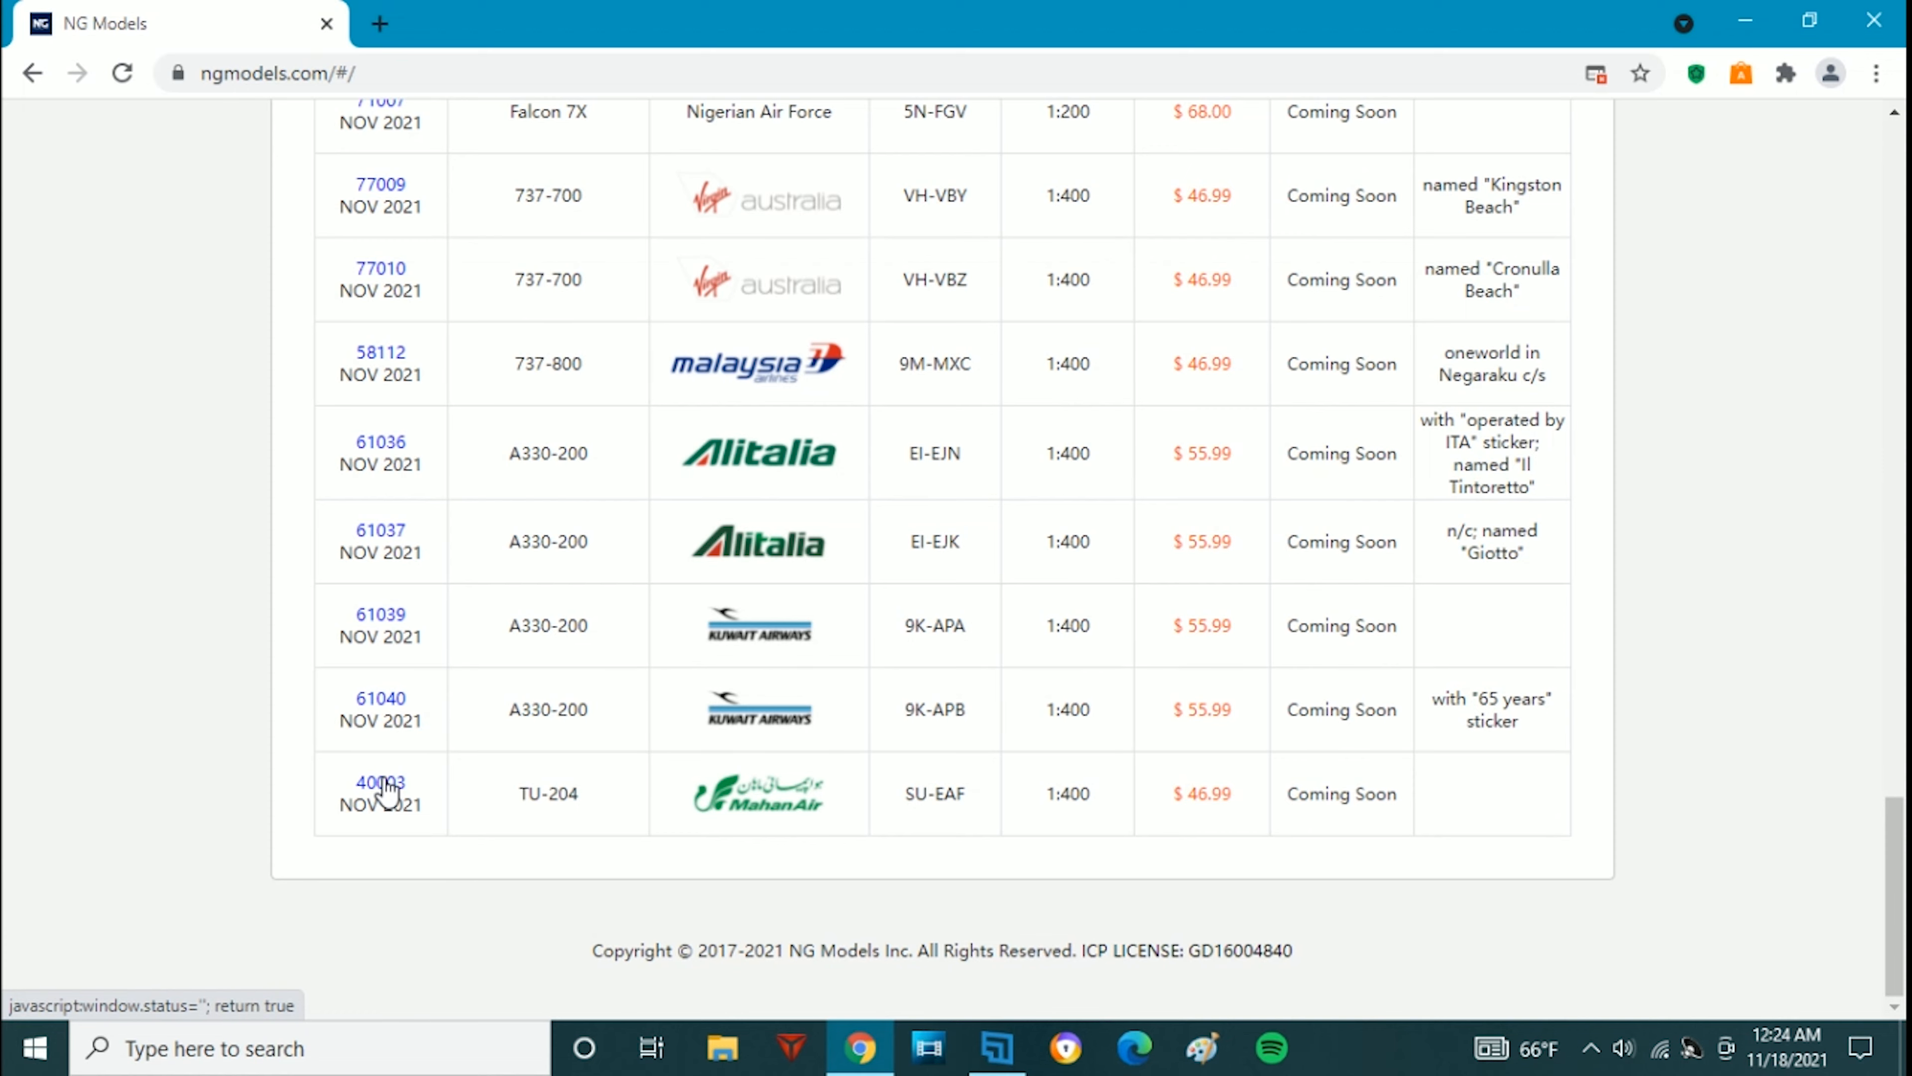
click(380, 782)
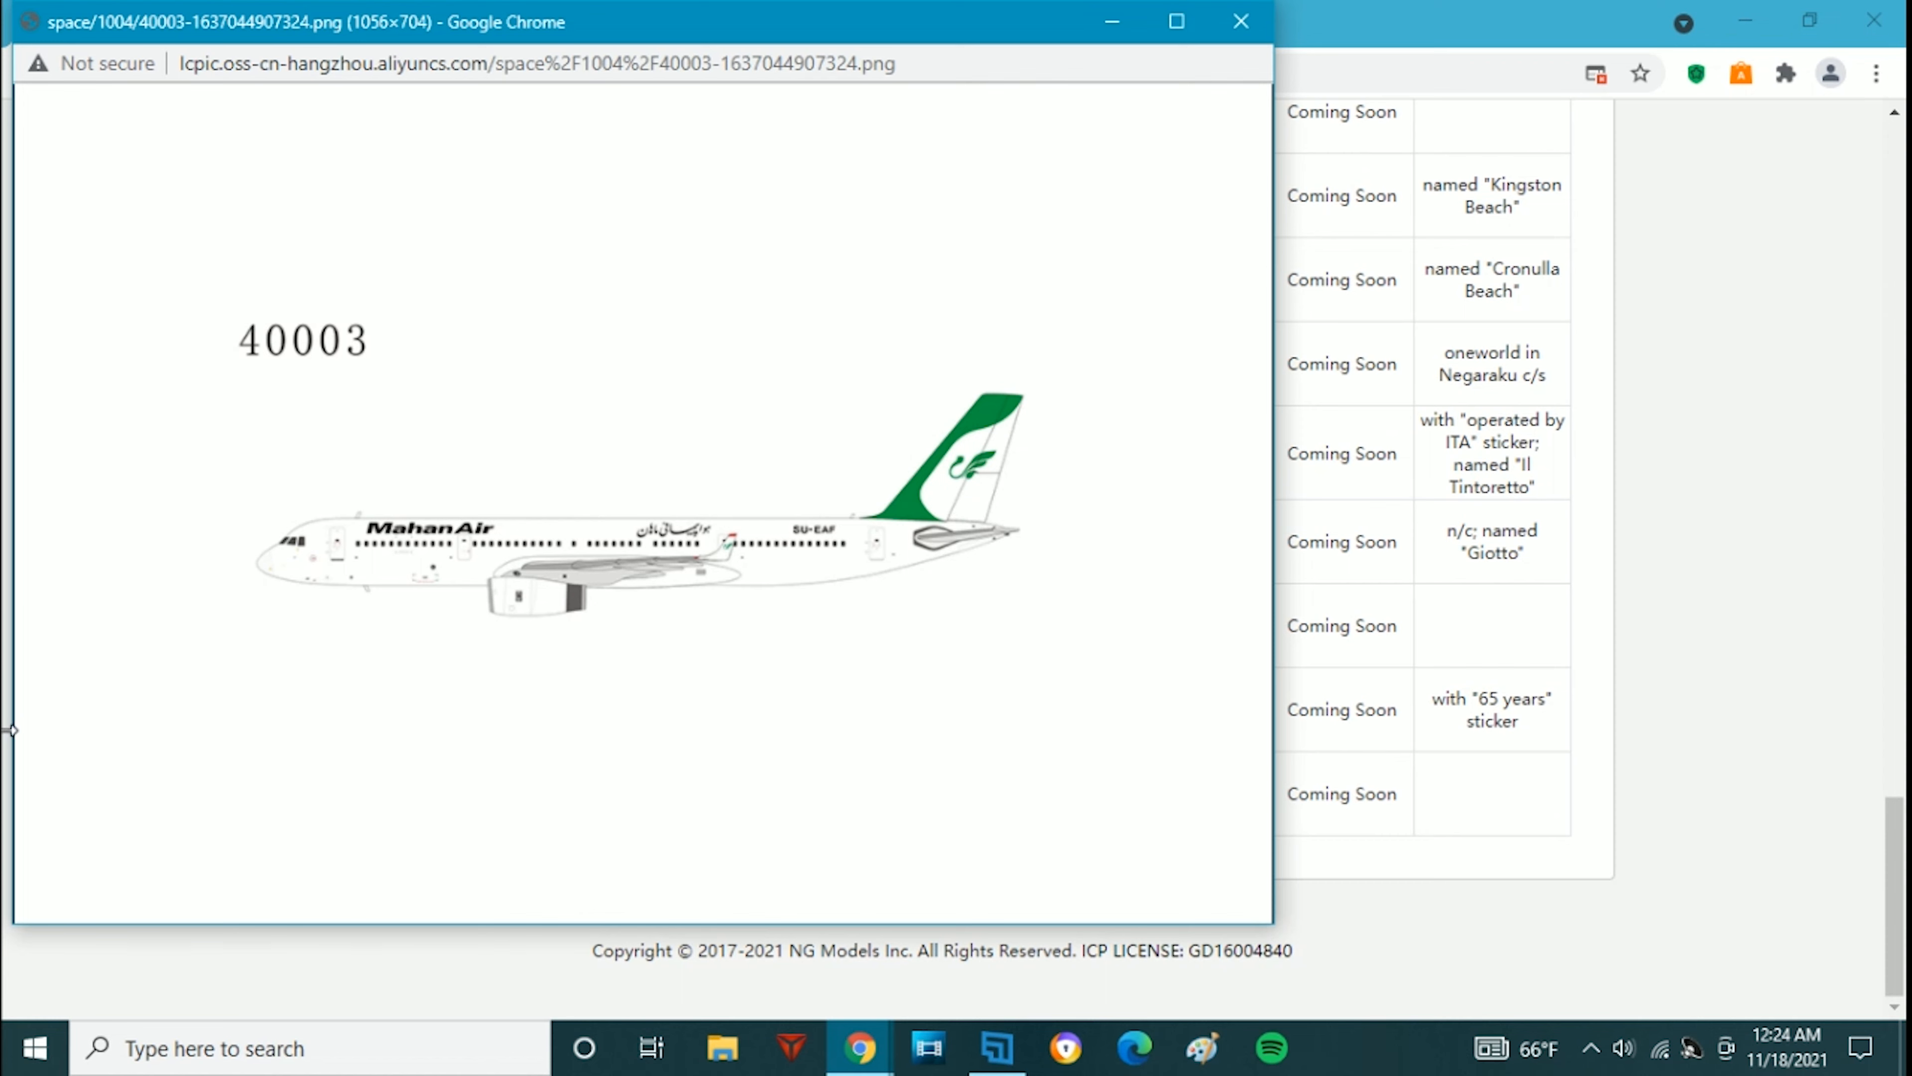
mouse_move(648, 499)
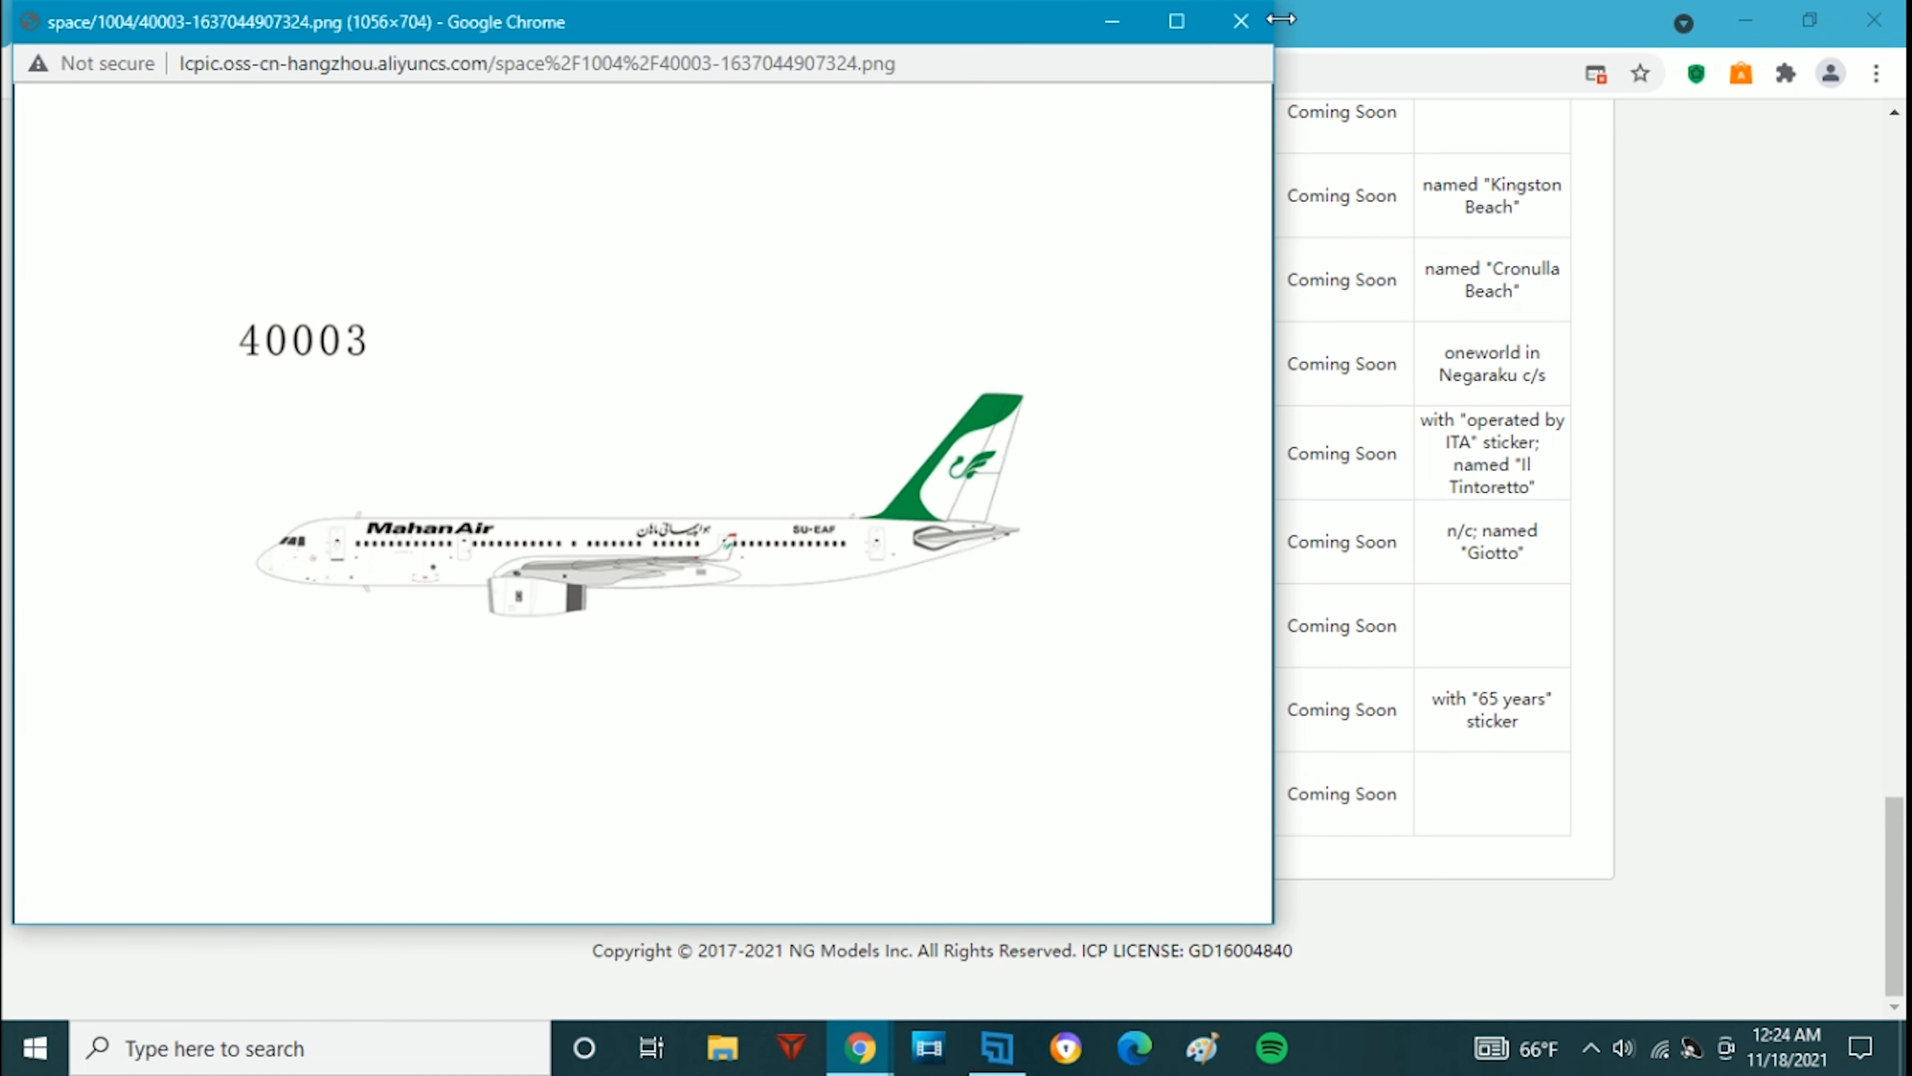
click(1242, 21)
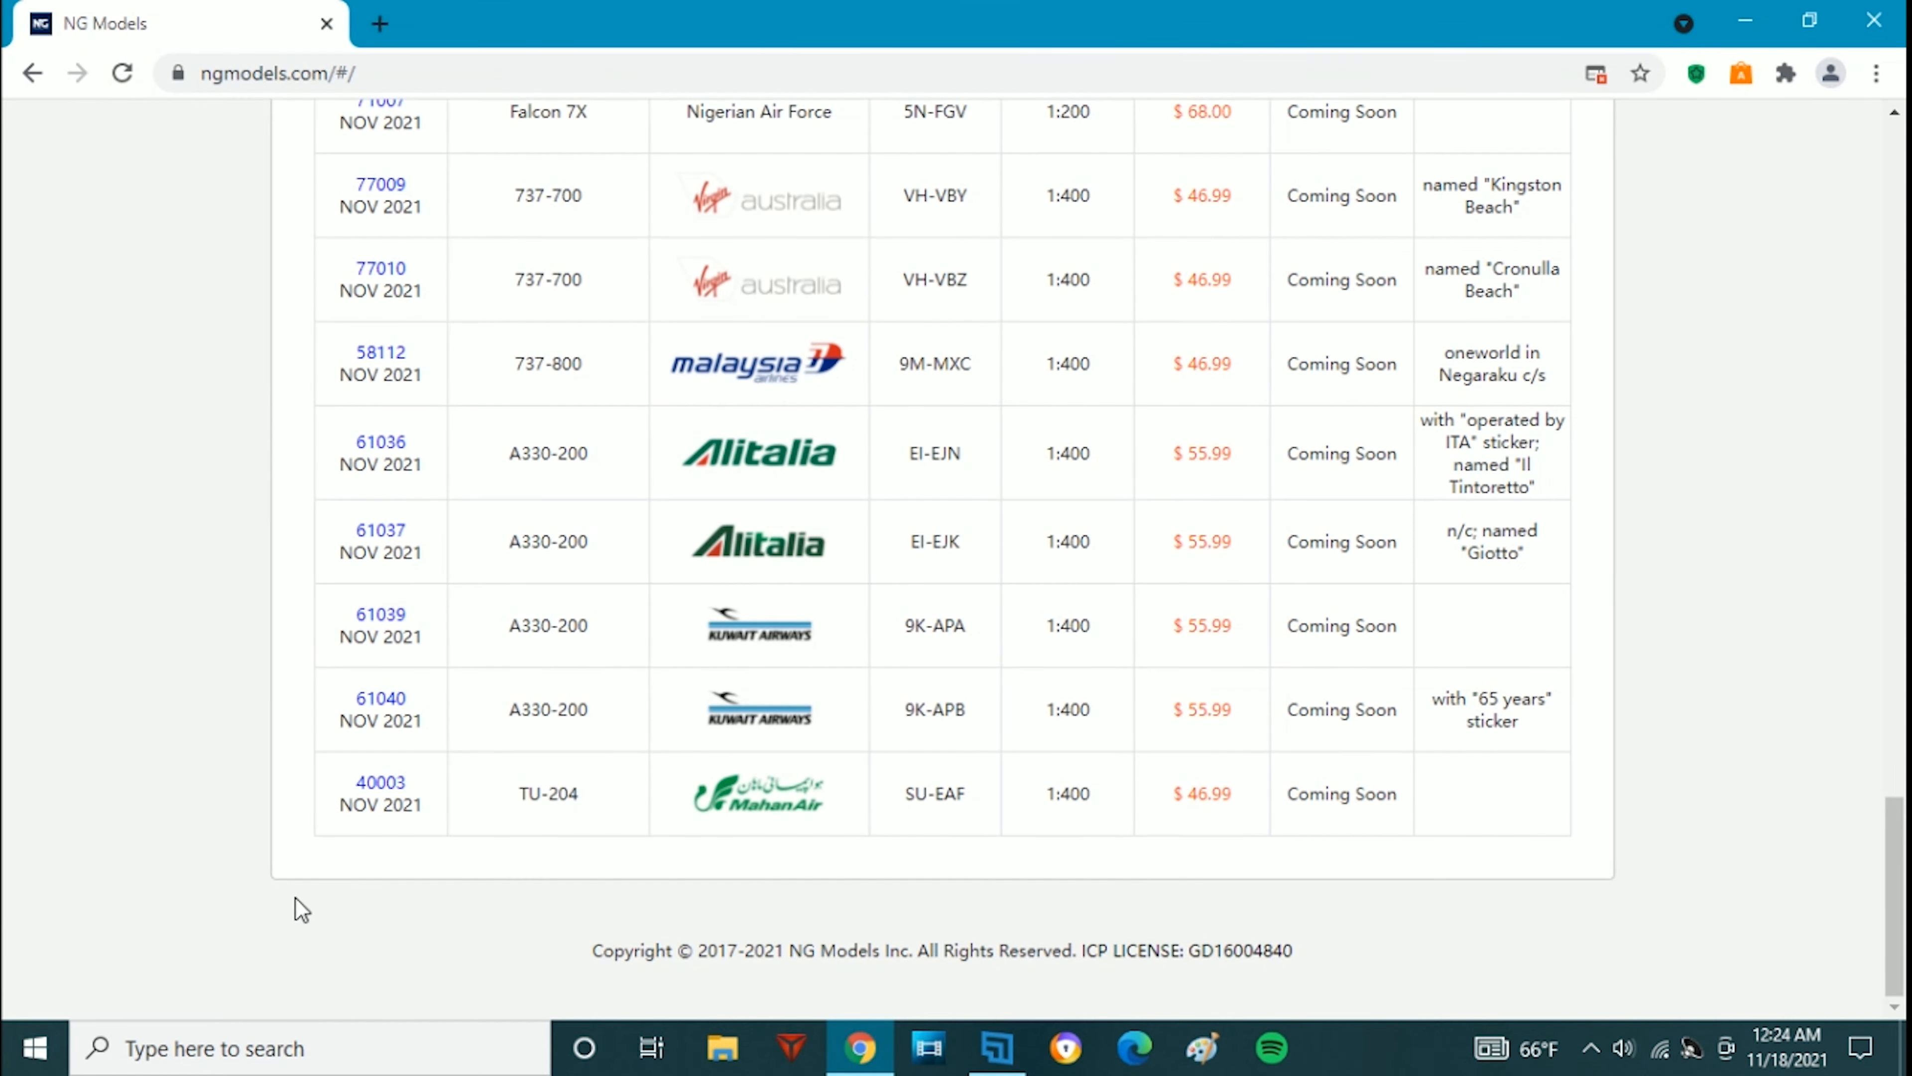
mouse_move(268, 711)
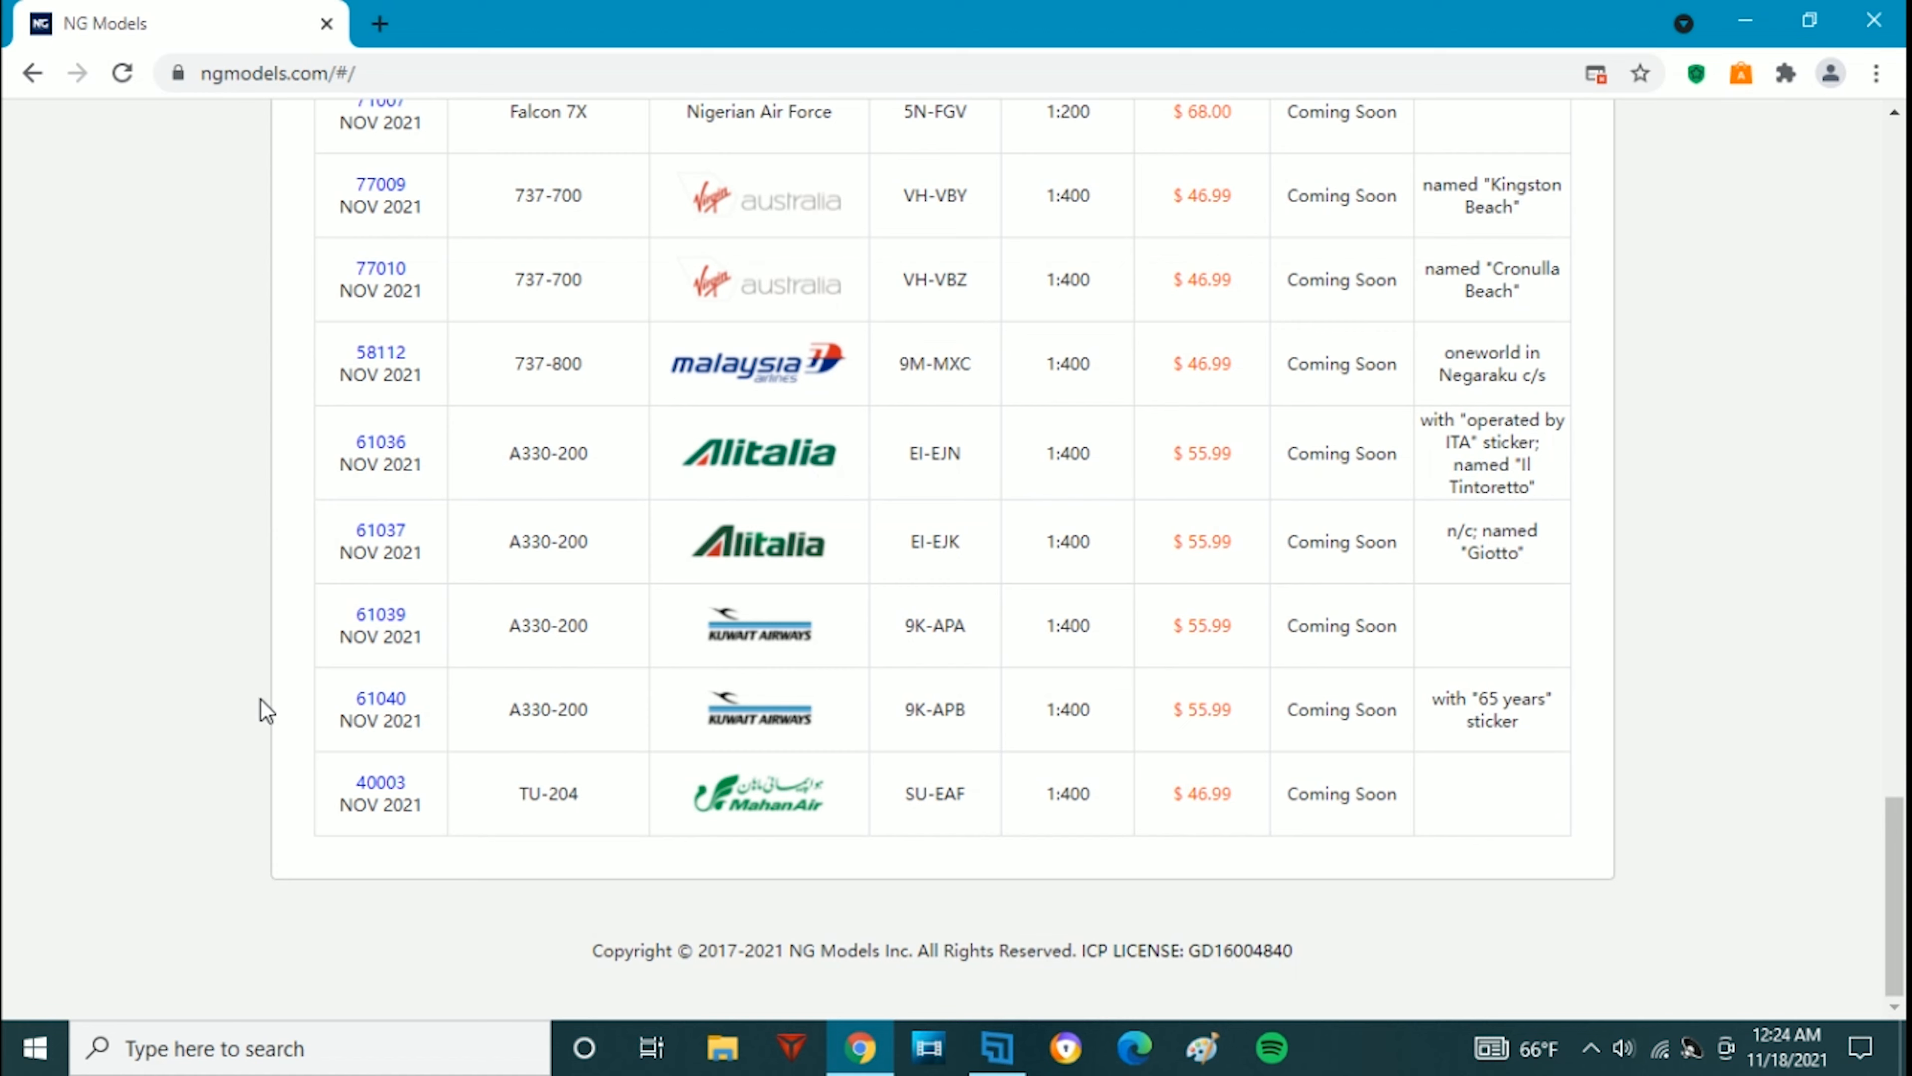
mouse_move(184, 805)
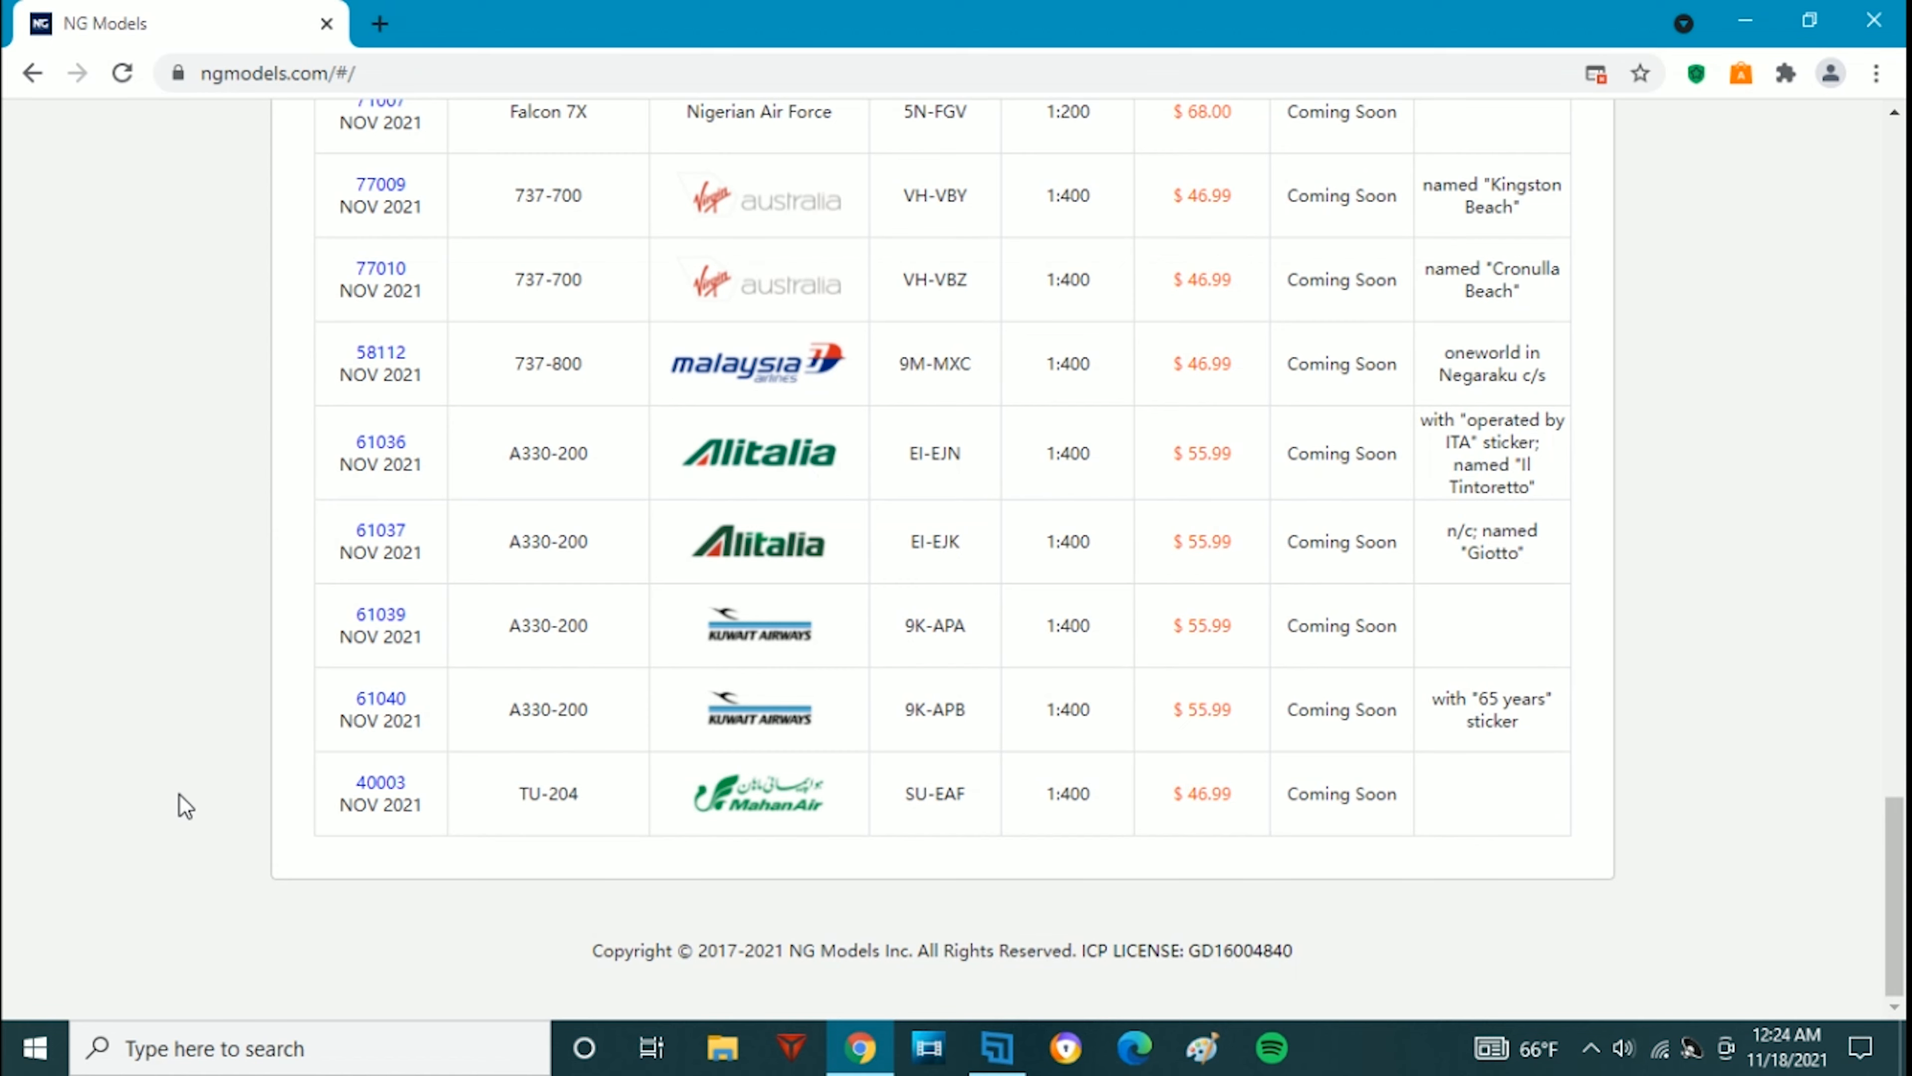
scroll(up, 3)
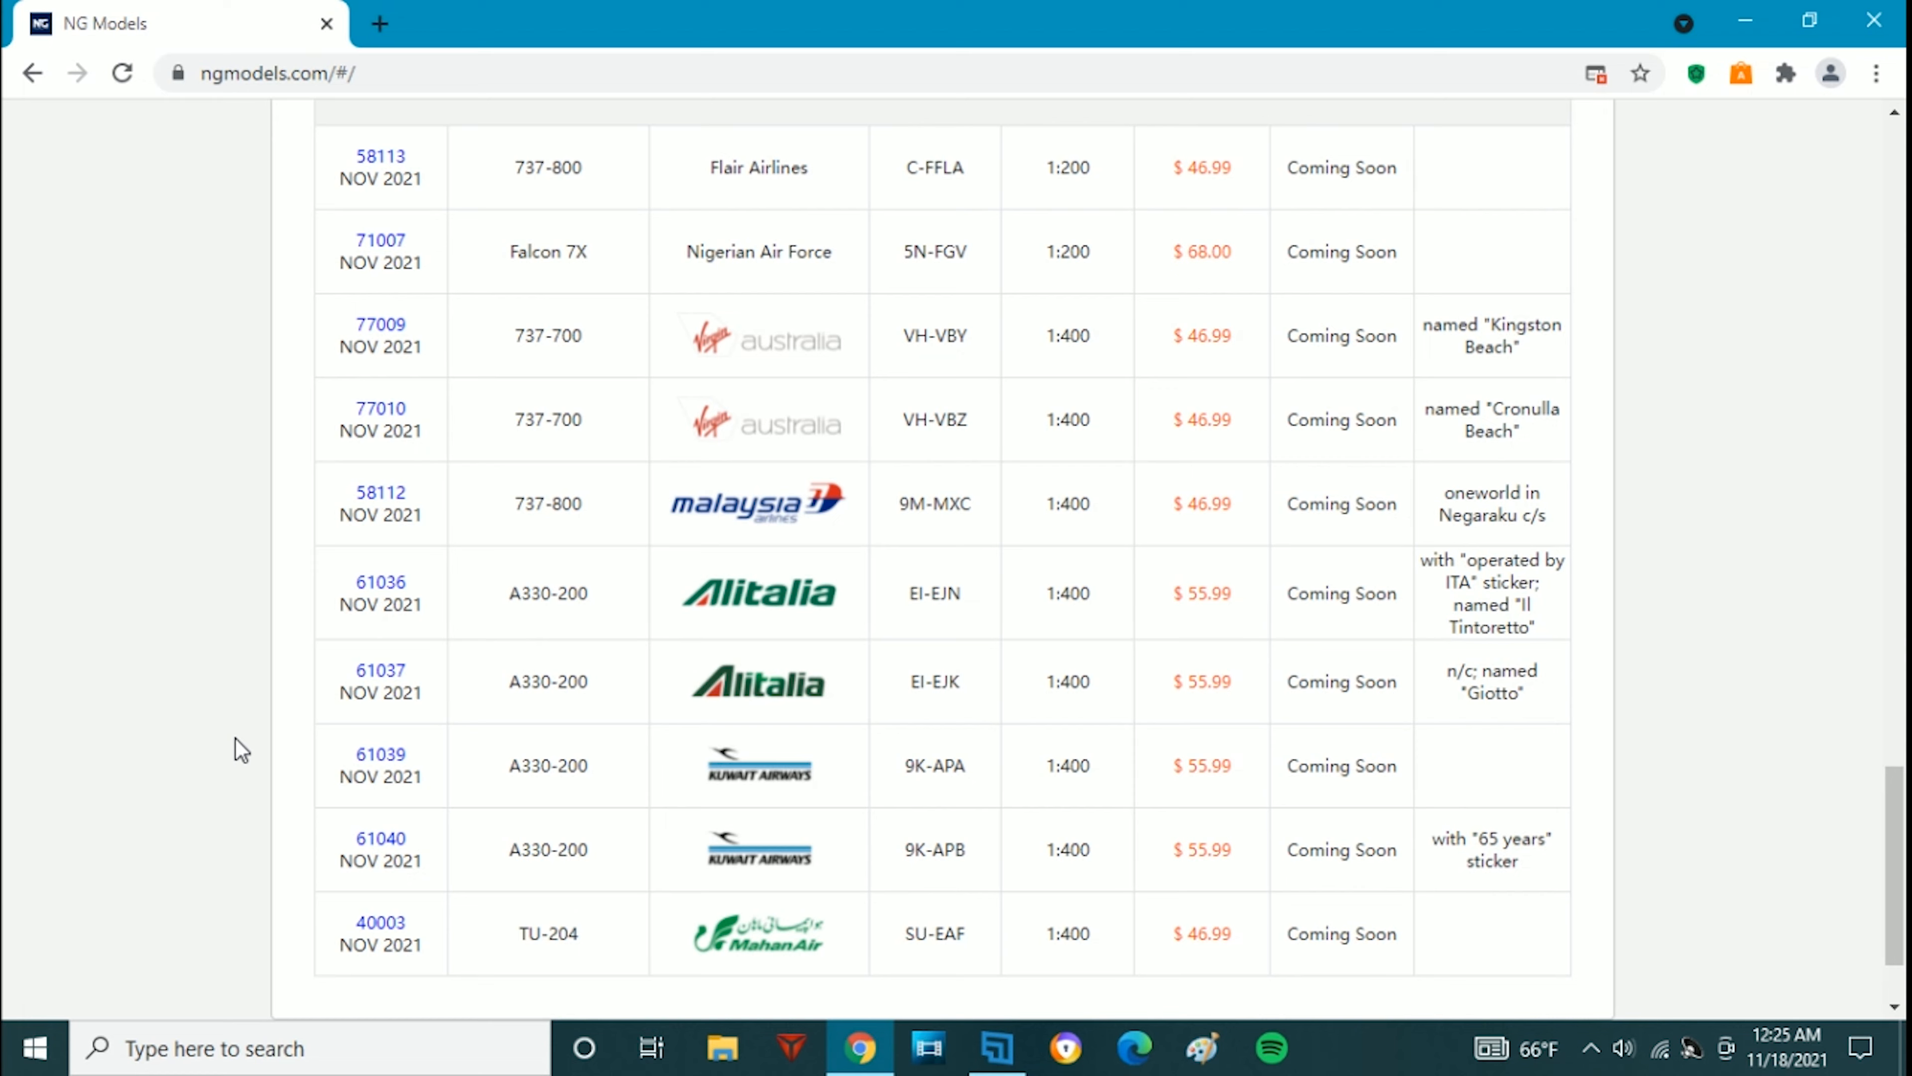
mouse_move(59, 766)
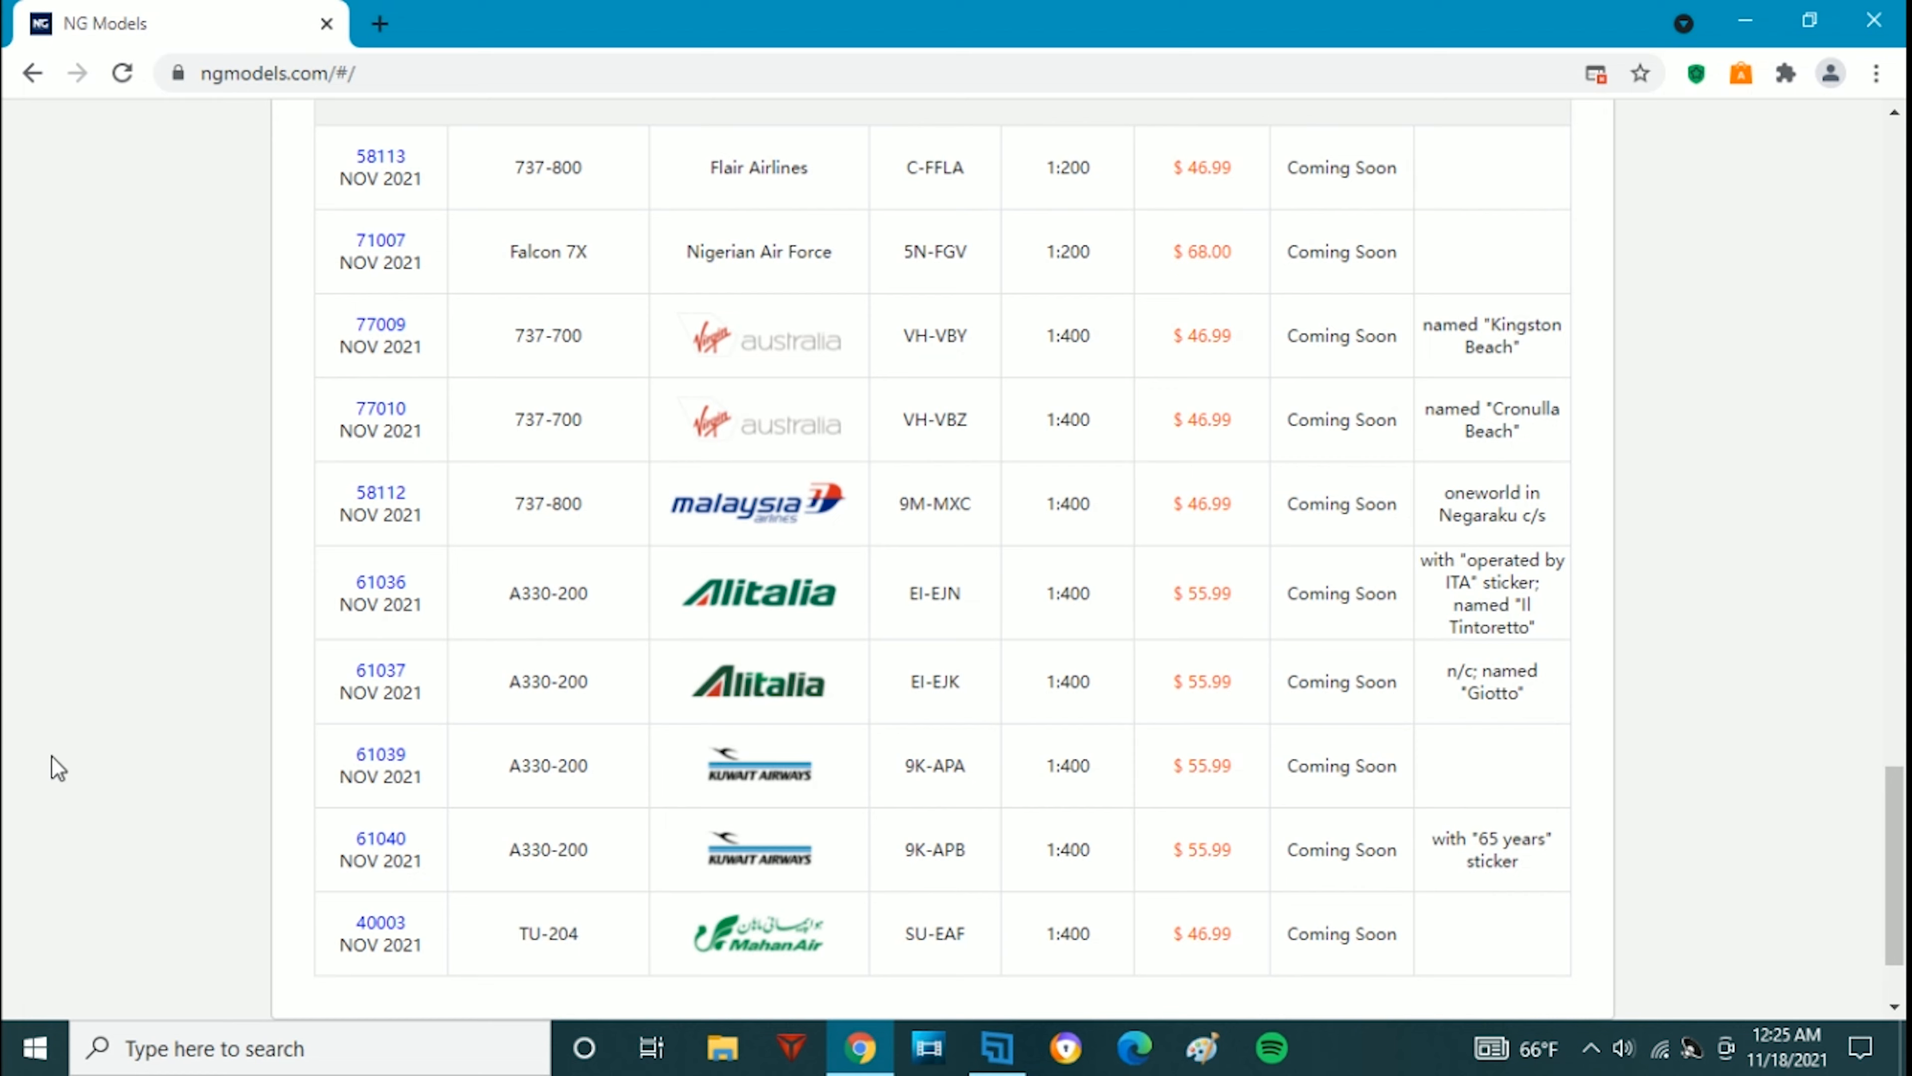
mouse_move(191, 658)
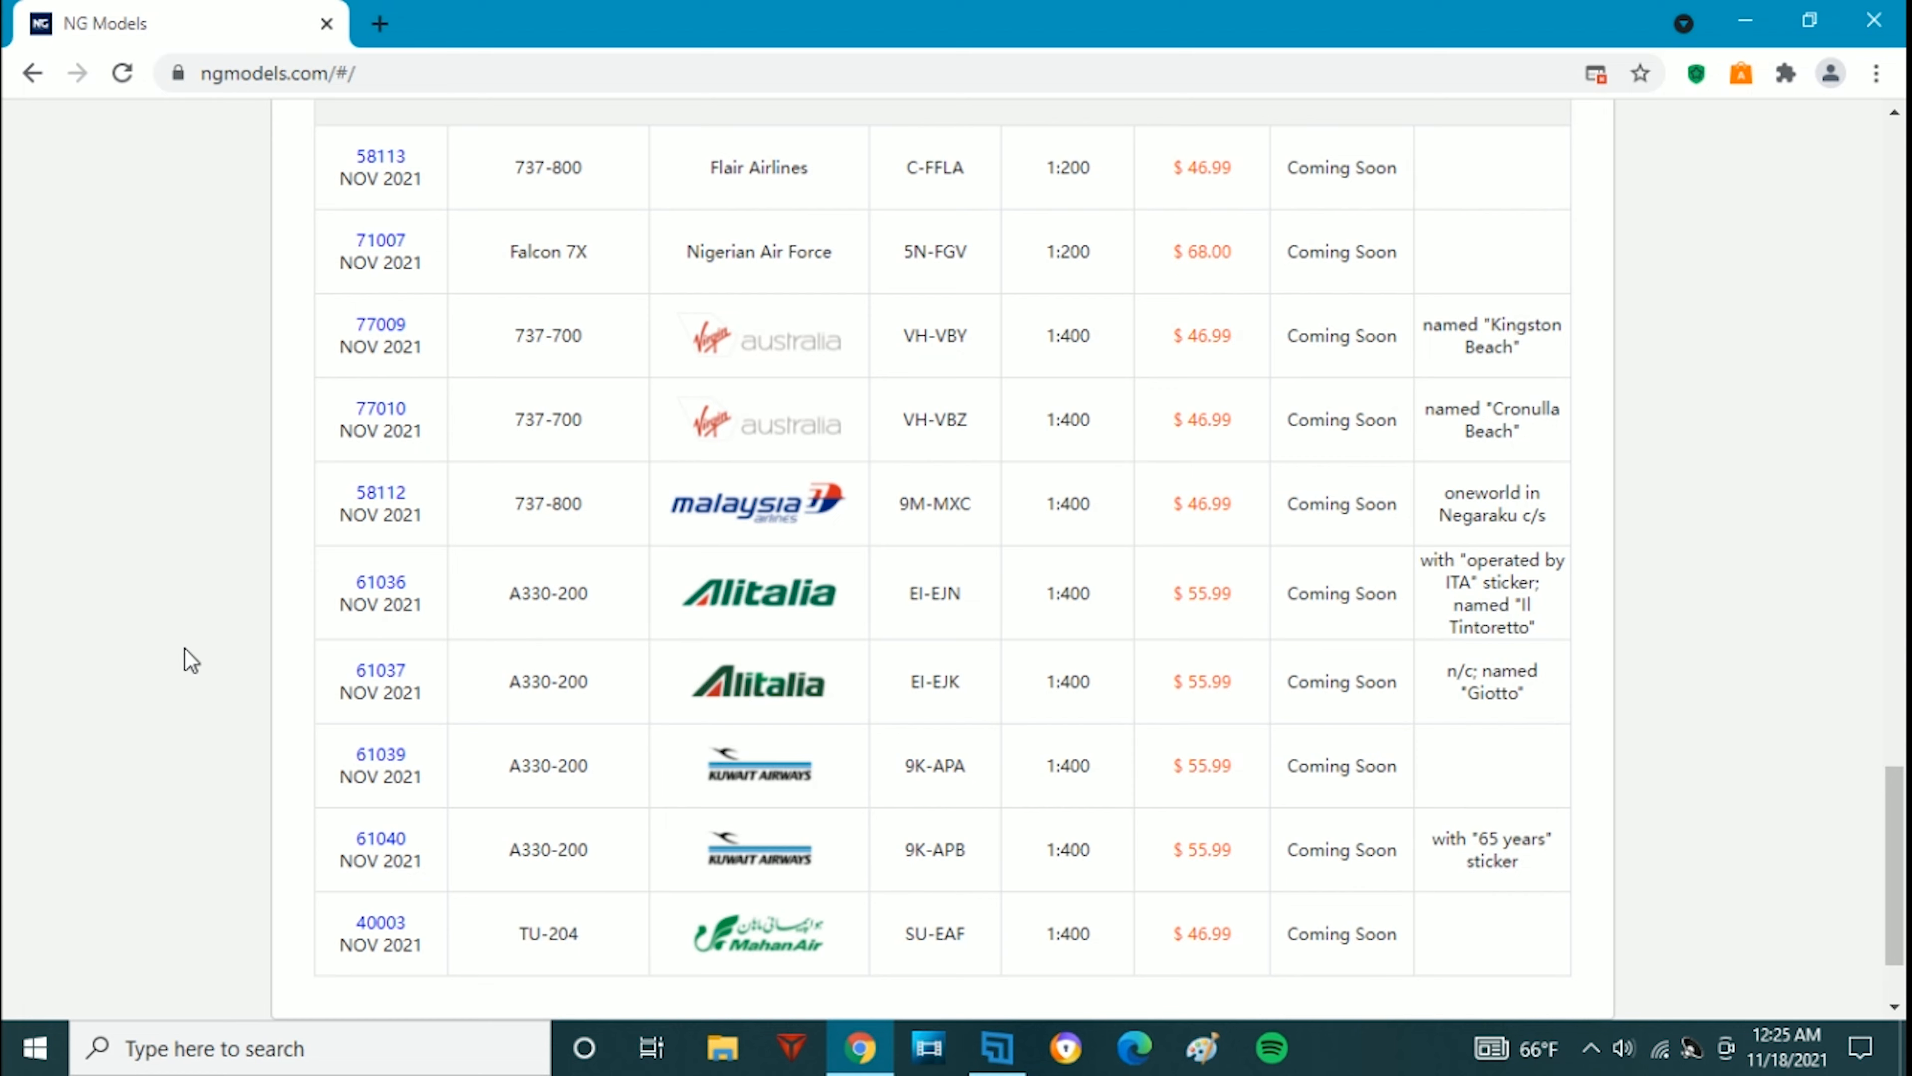
mouse_move(215, 726)
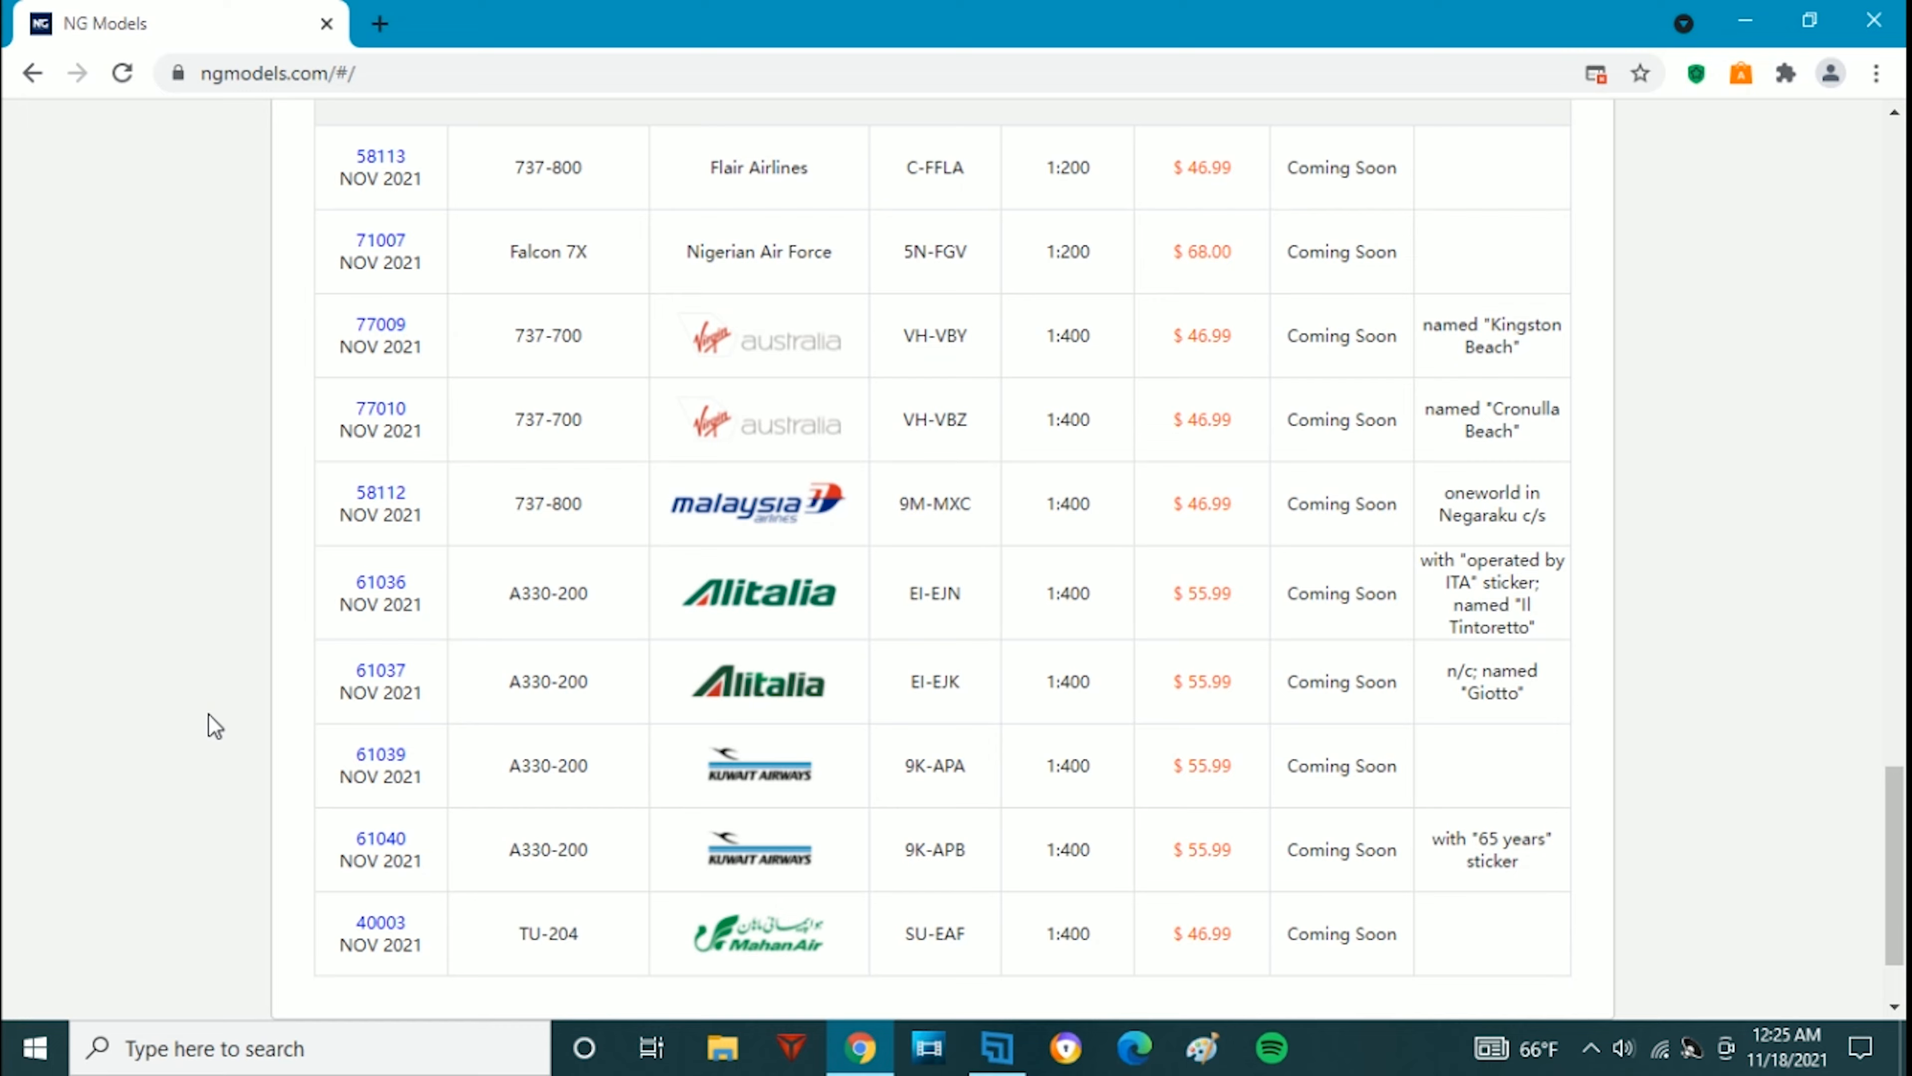
scroll(up, 3)
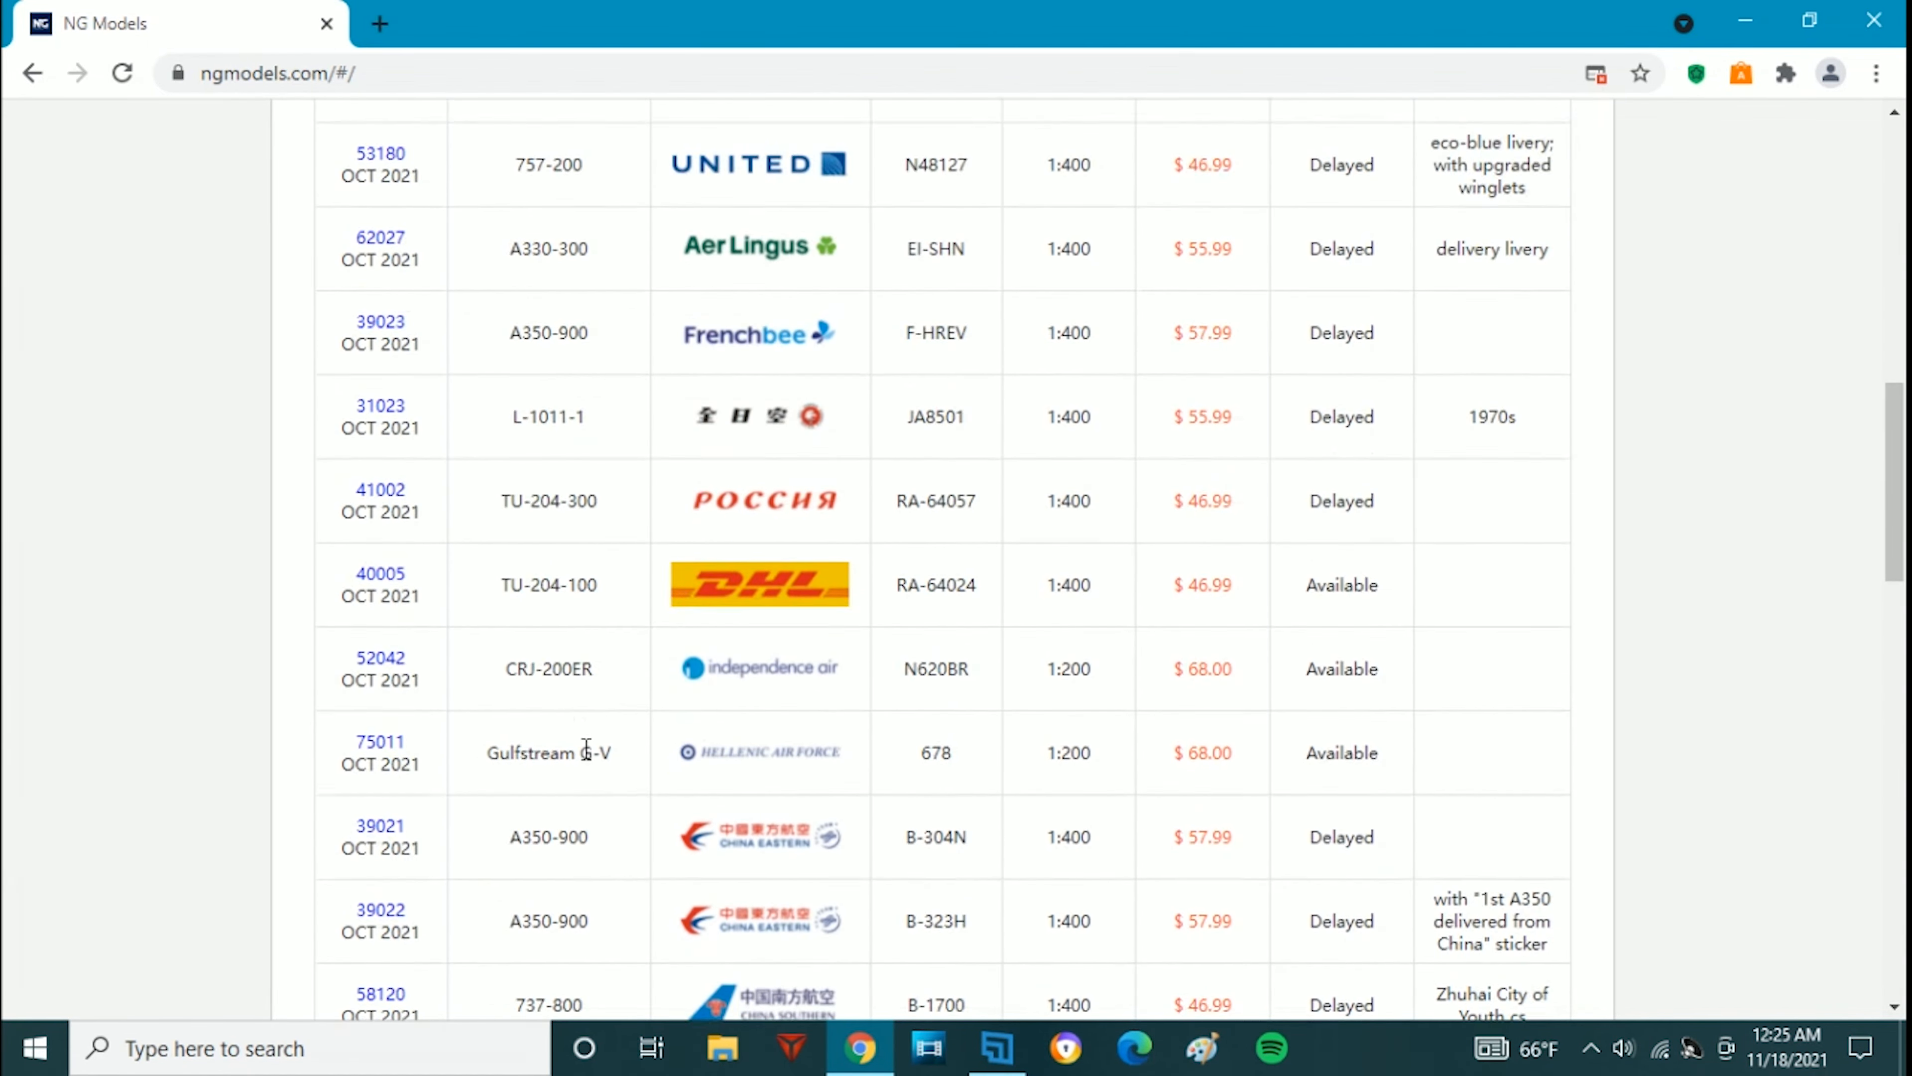
scroll(up, 3)
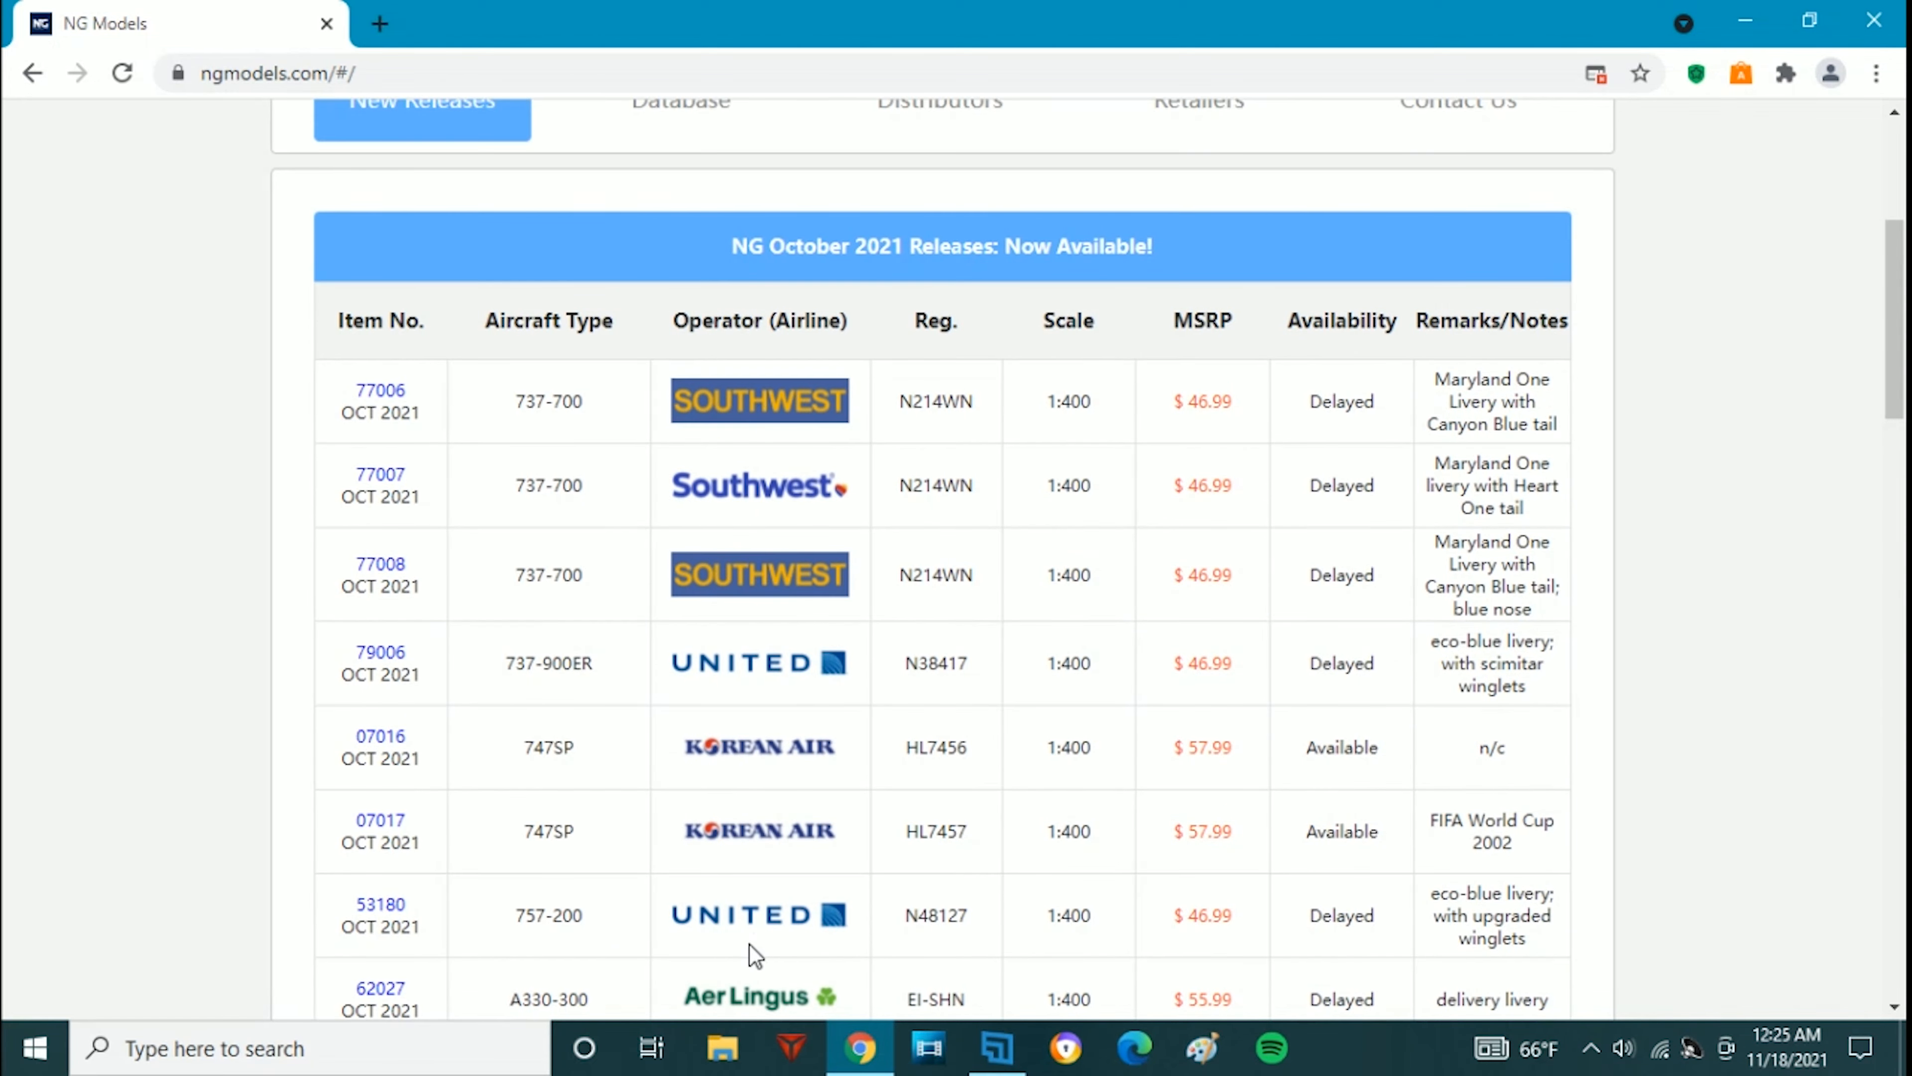
mouse_move(745, 670)
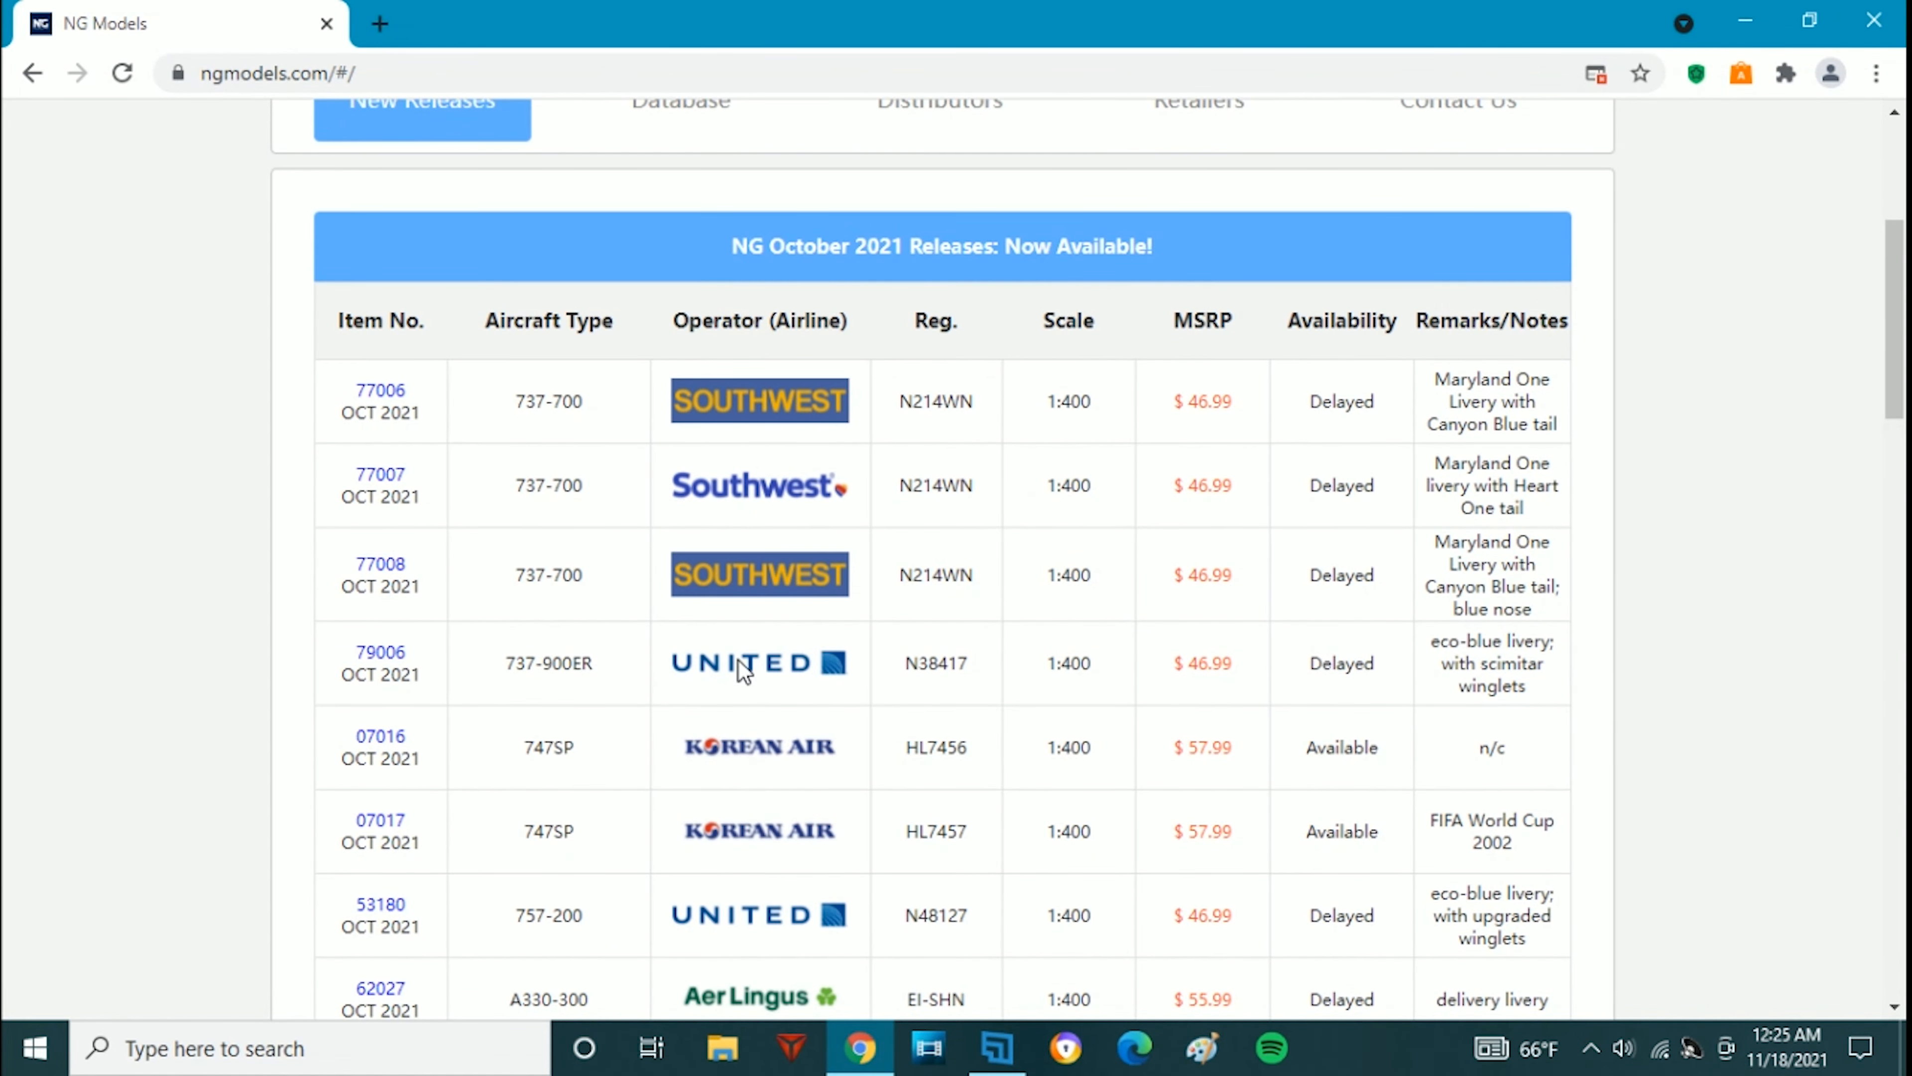
scroll(down, 3)
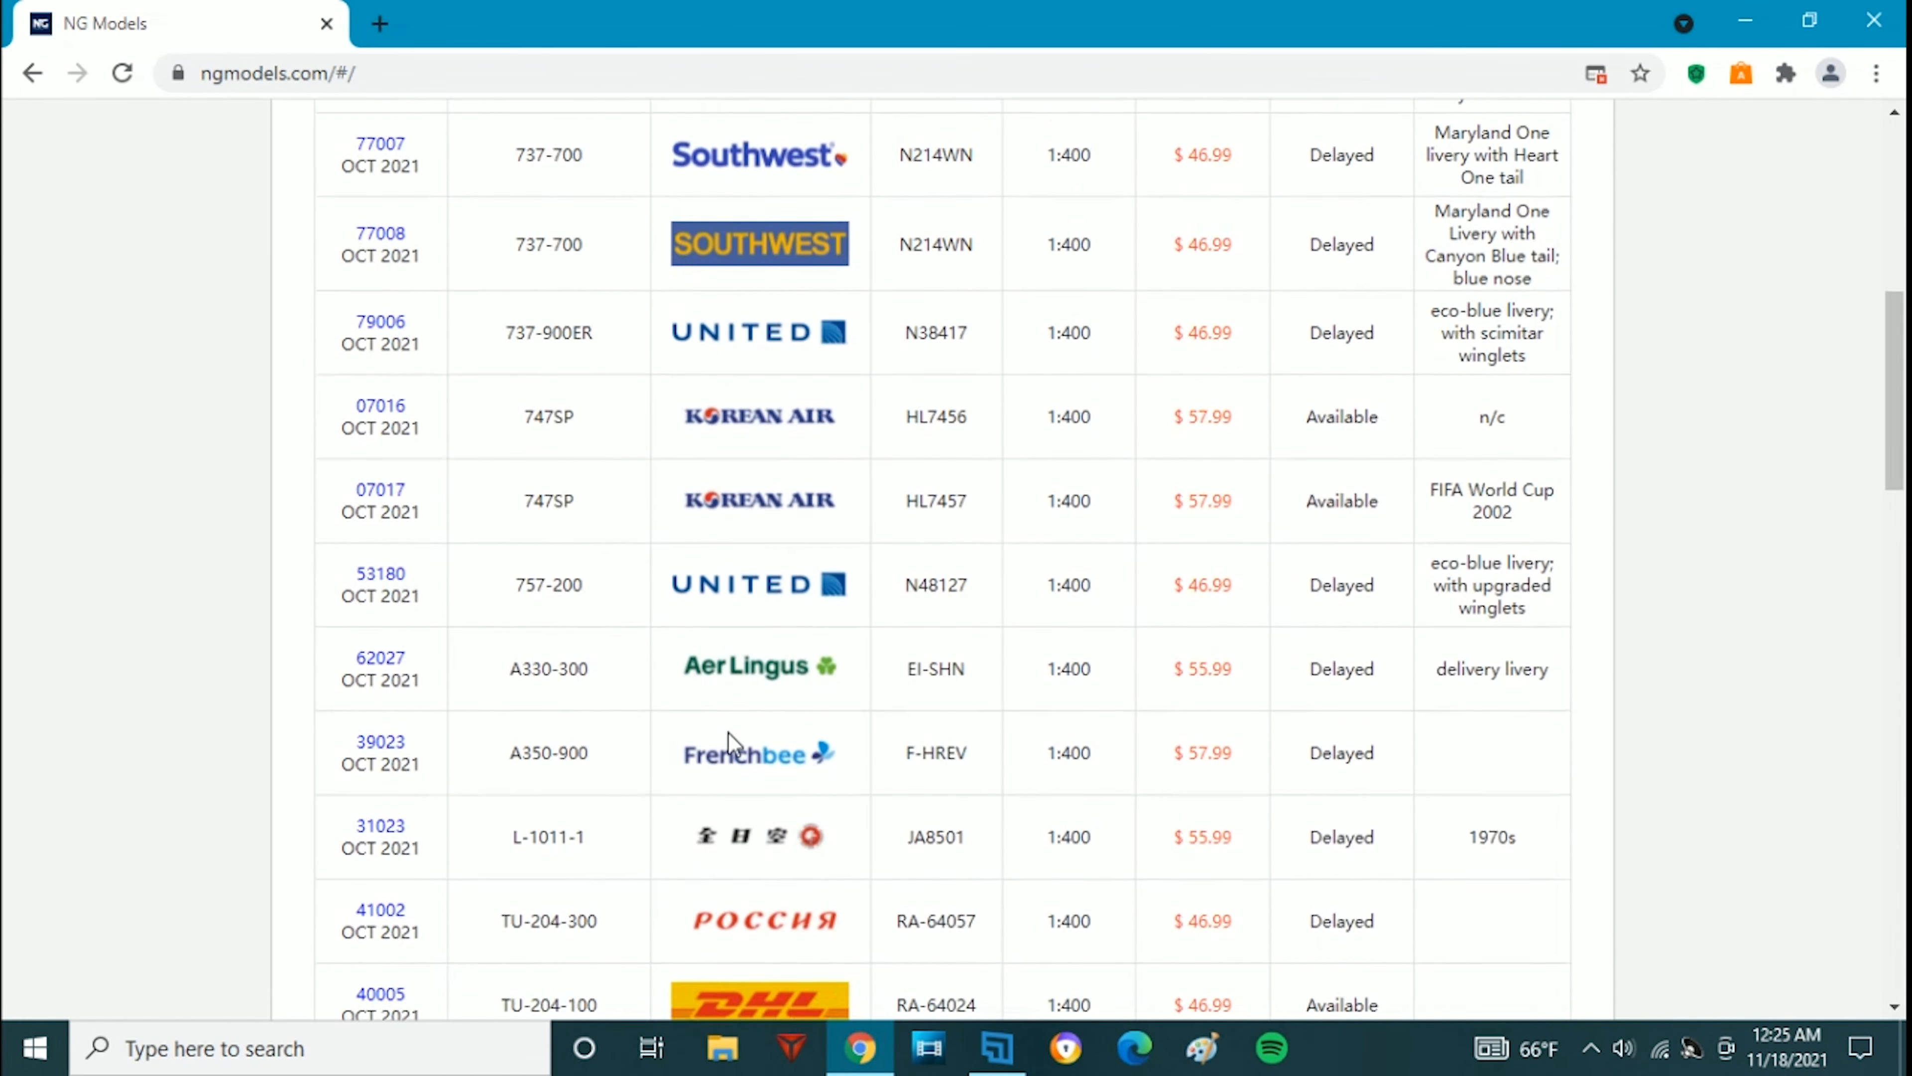
scroll(down, 3)
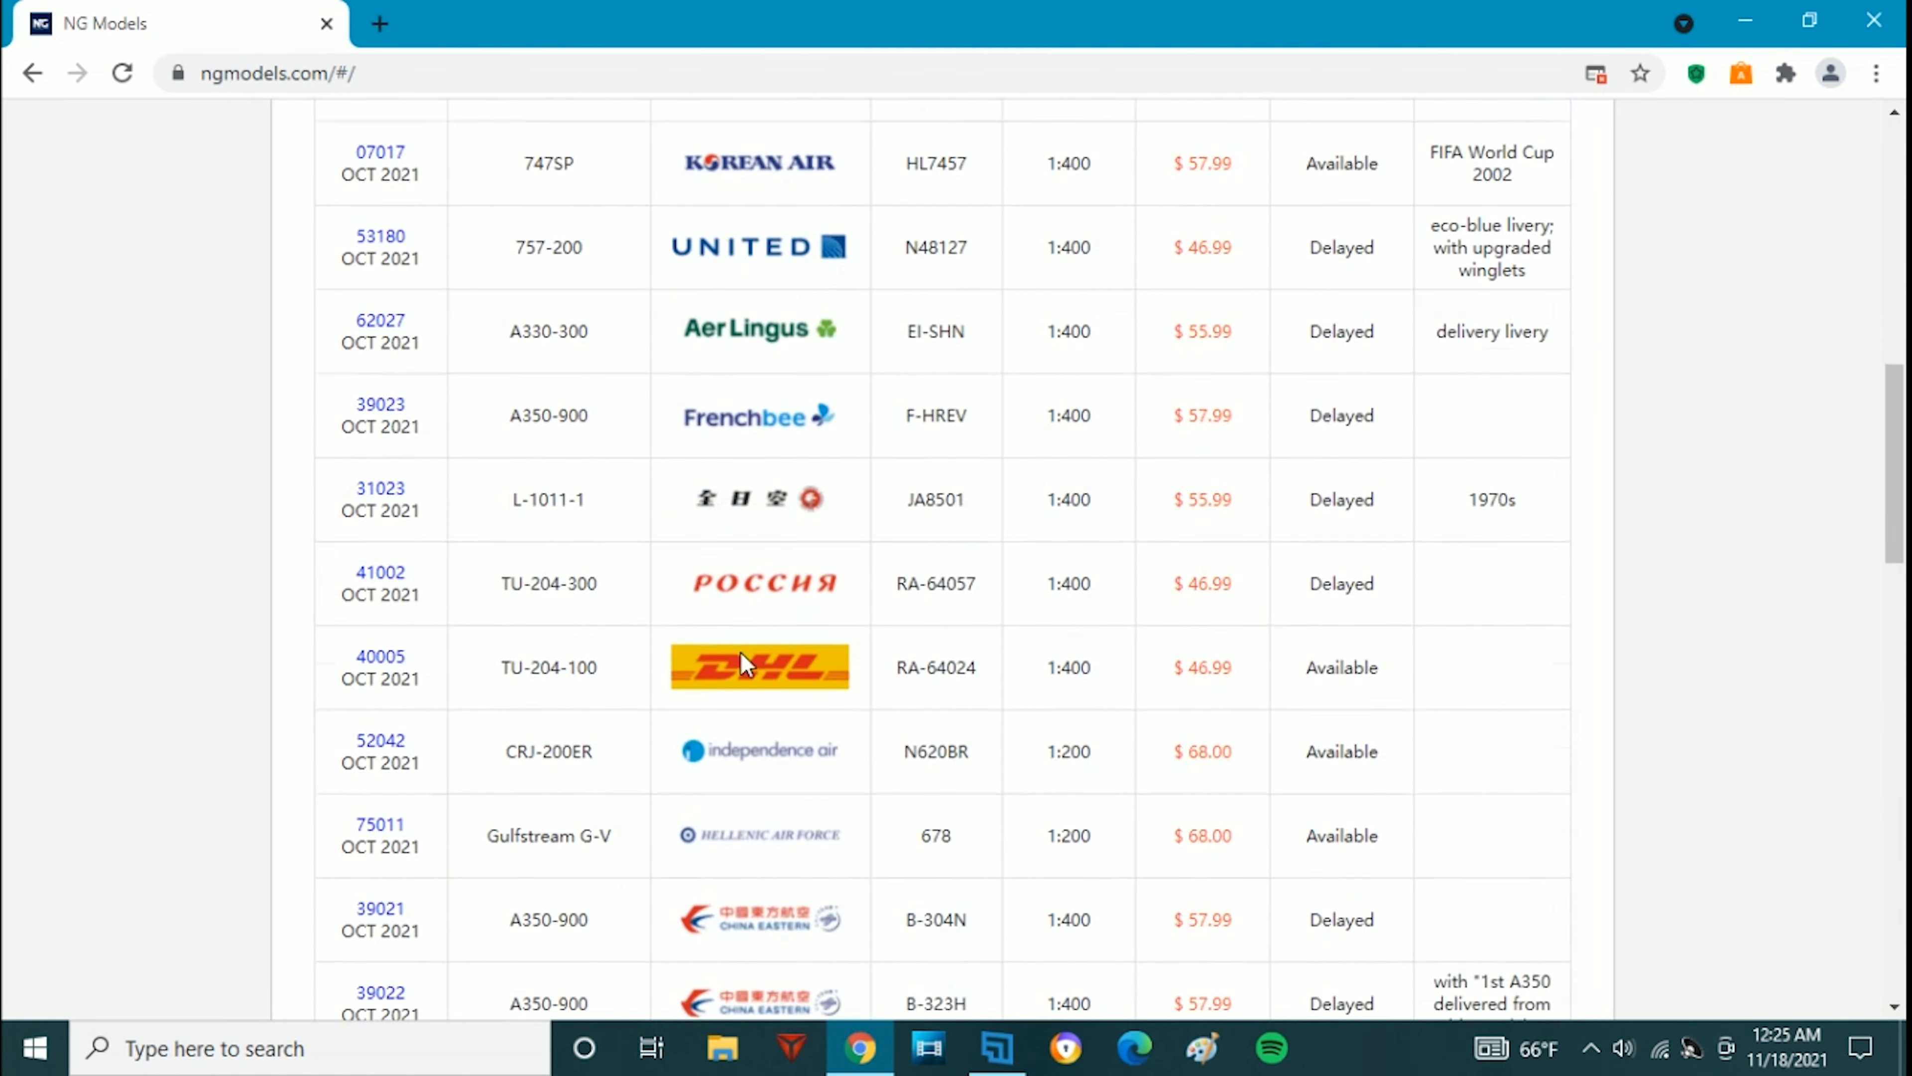
scroll(down, 3)
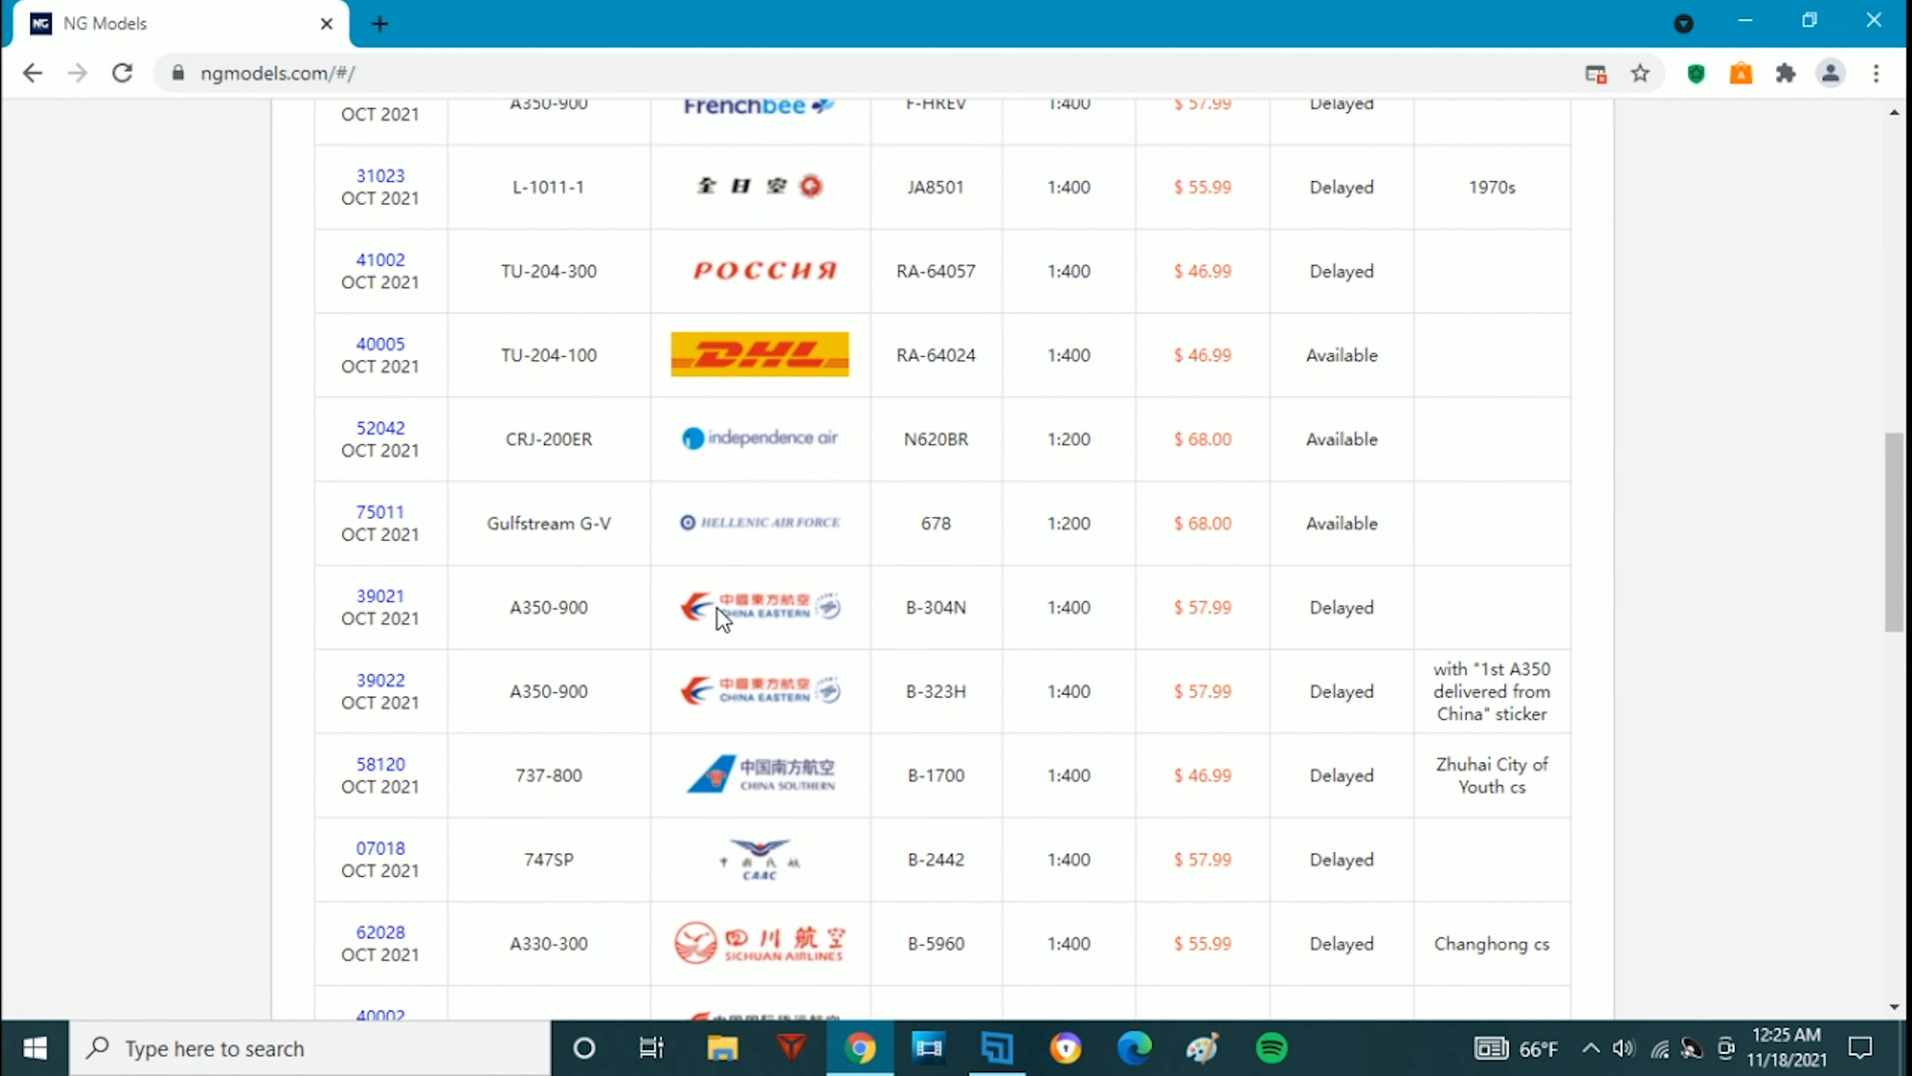
mouse_move(687, 626)
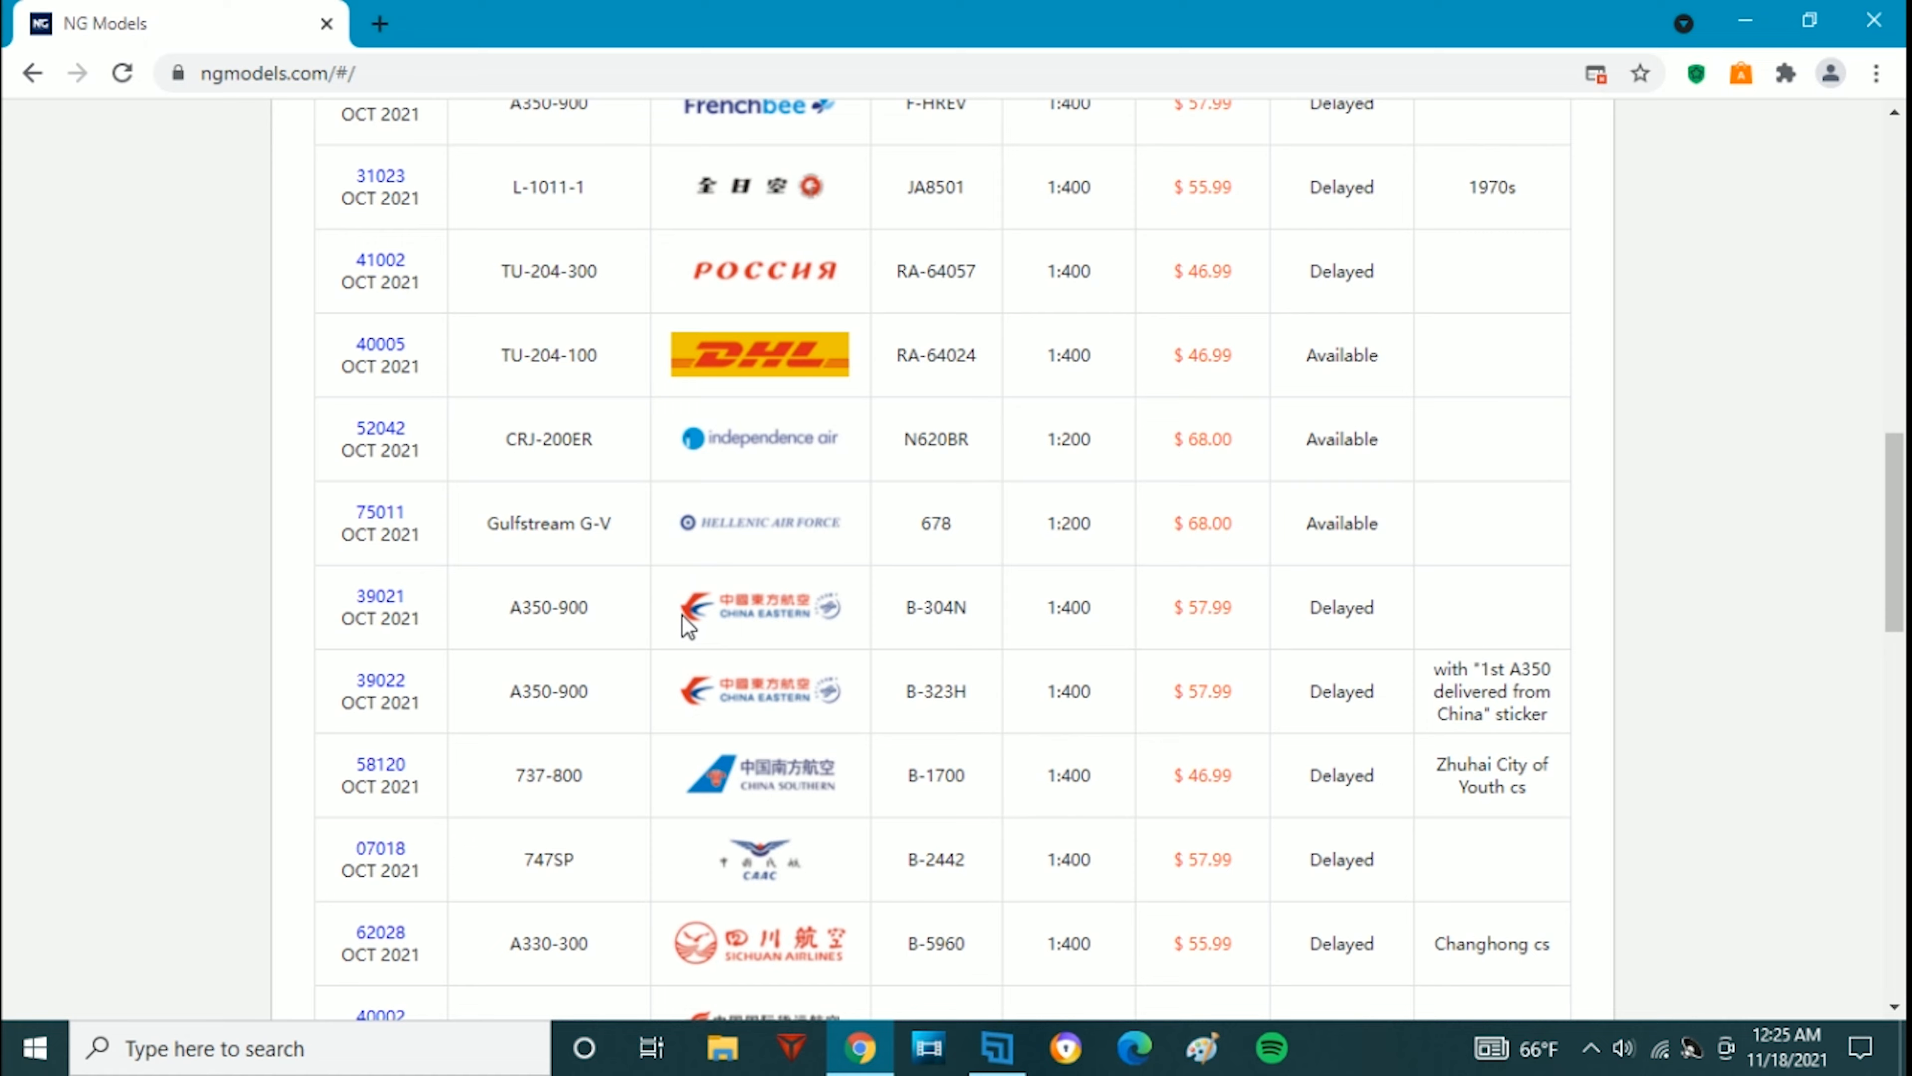
scroll(down, 3)
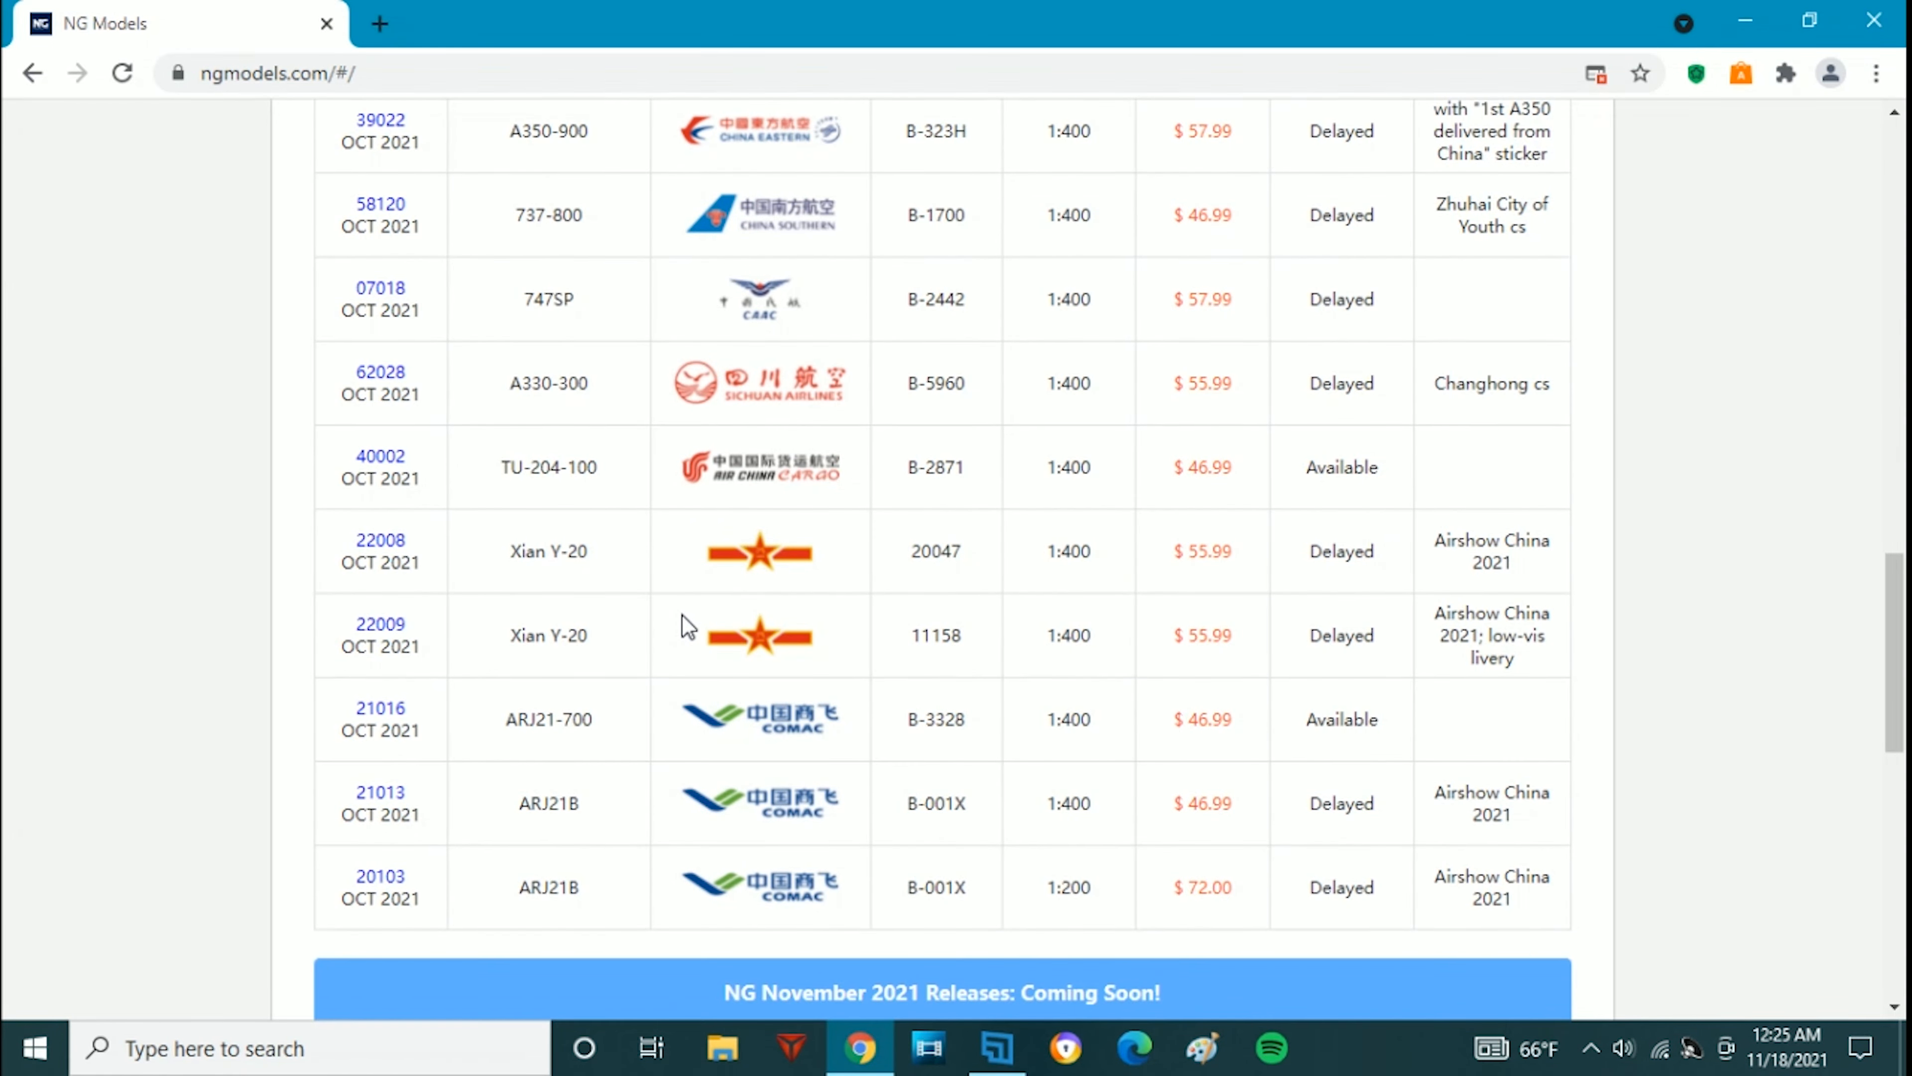
scroll(down, 3)
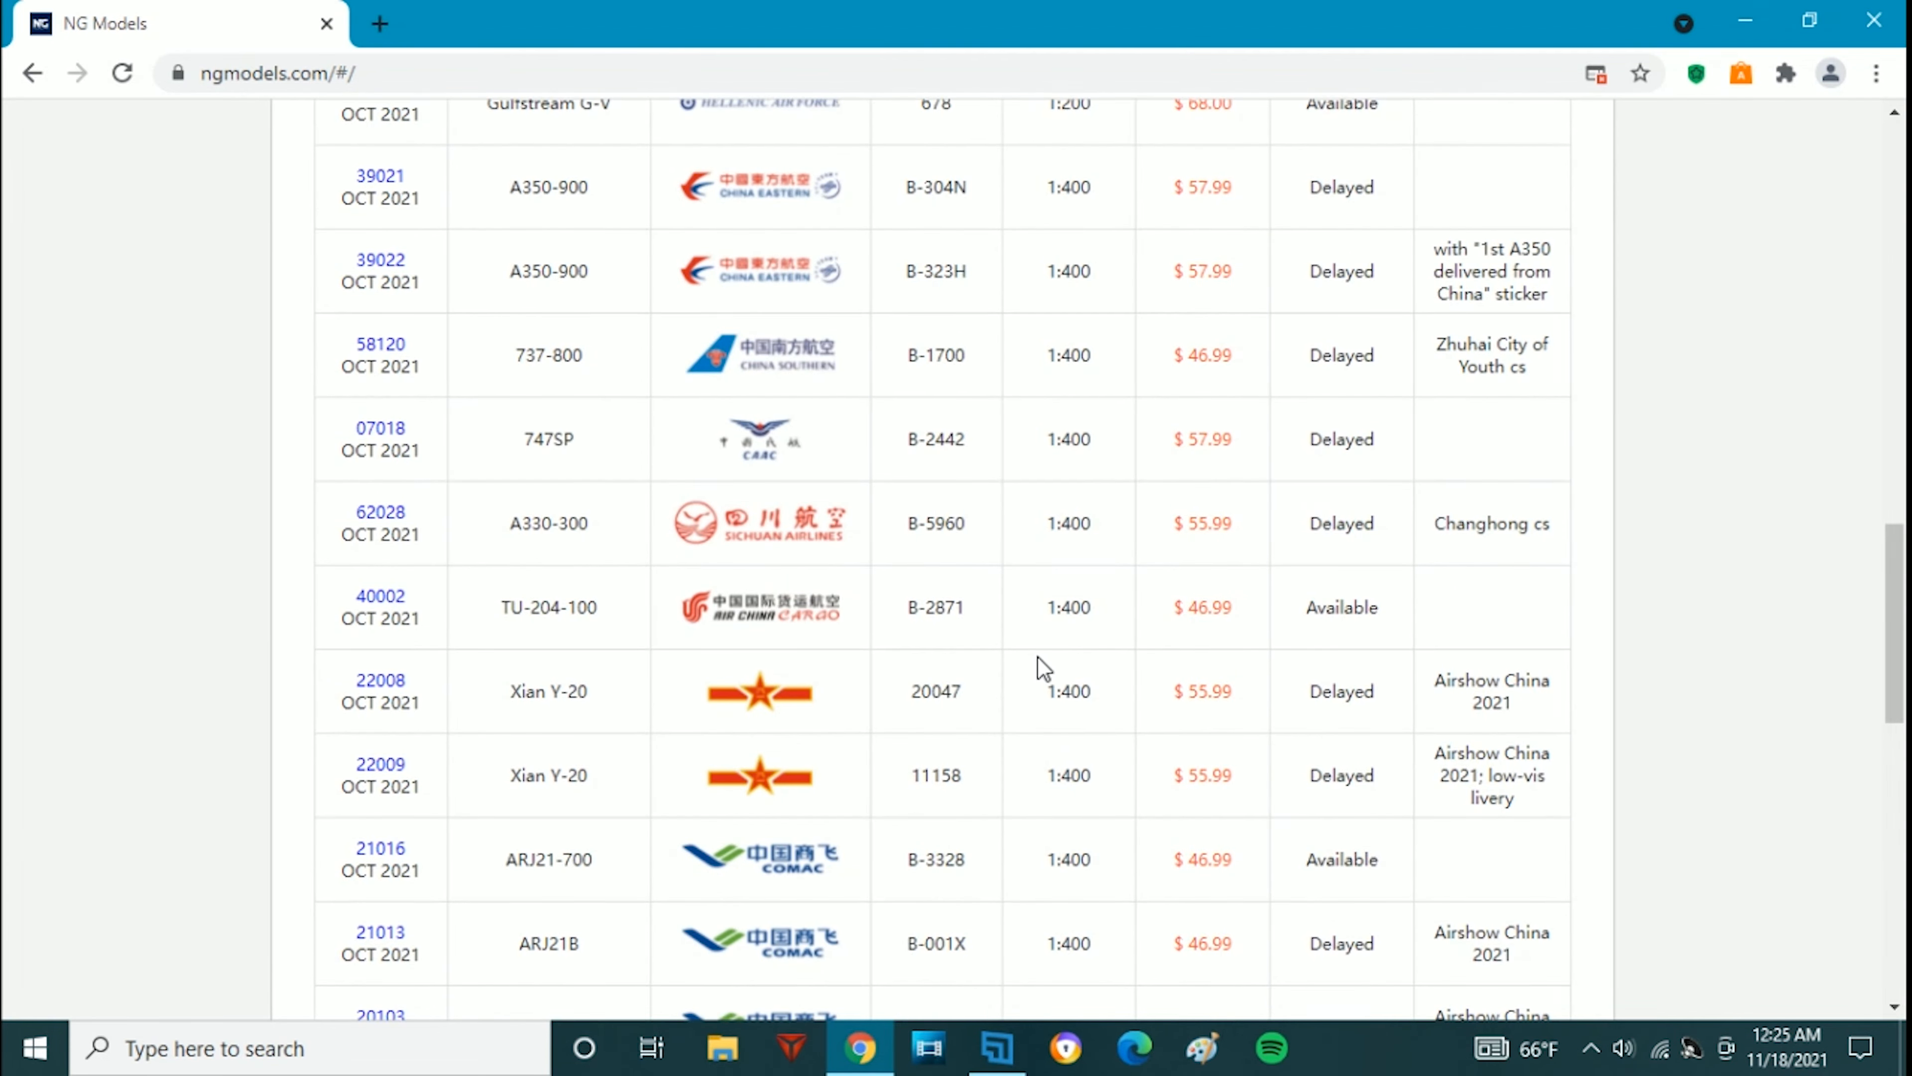
scroll(down, 3)
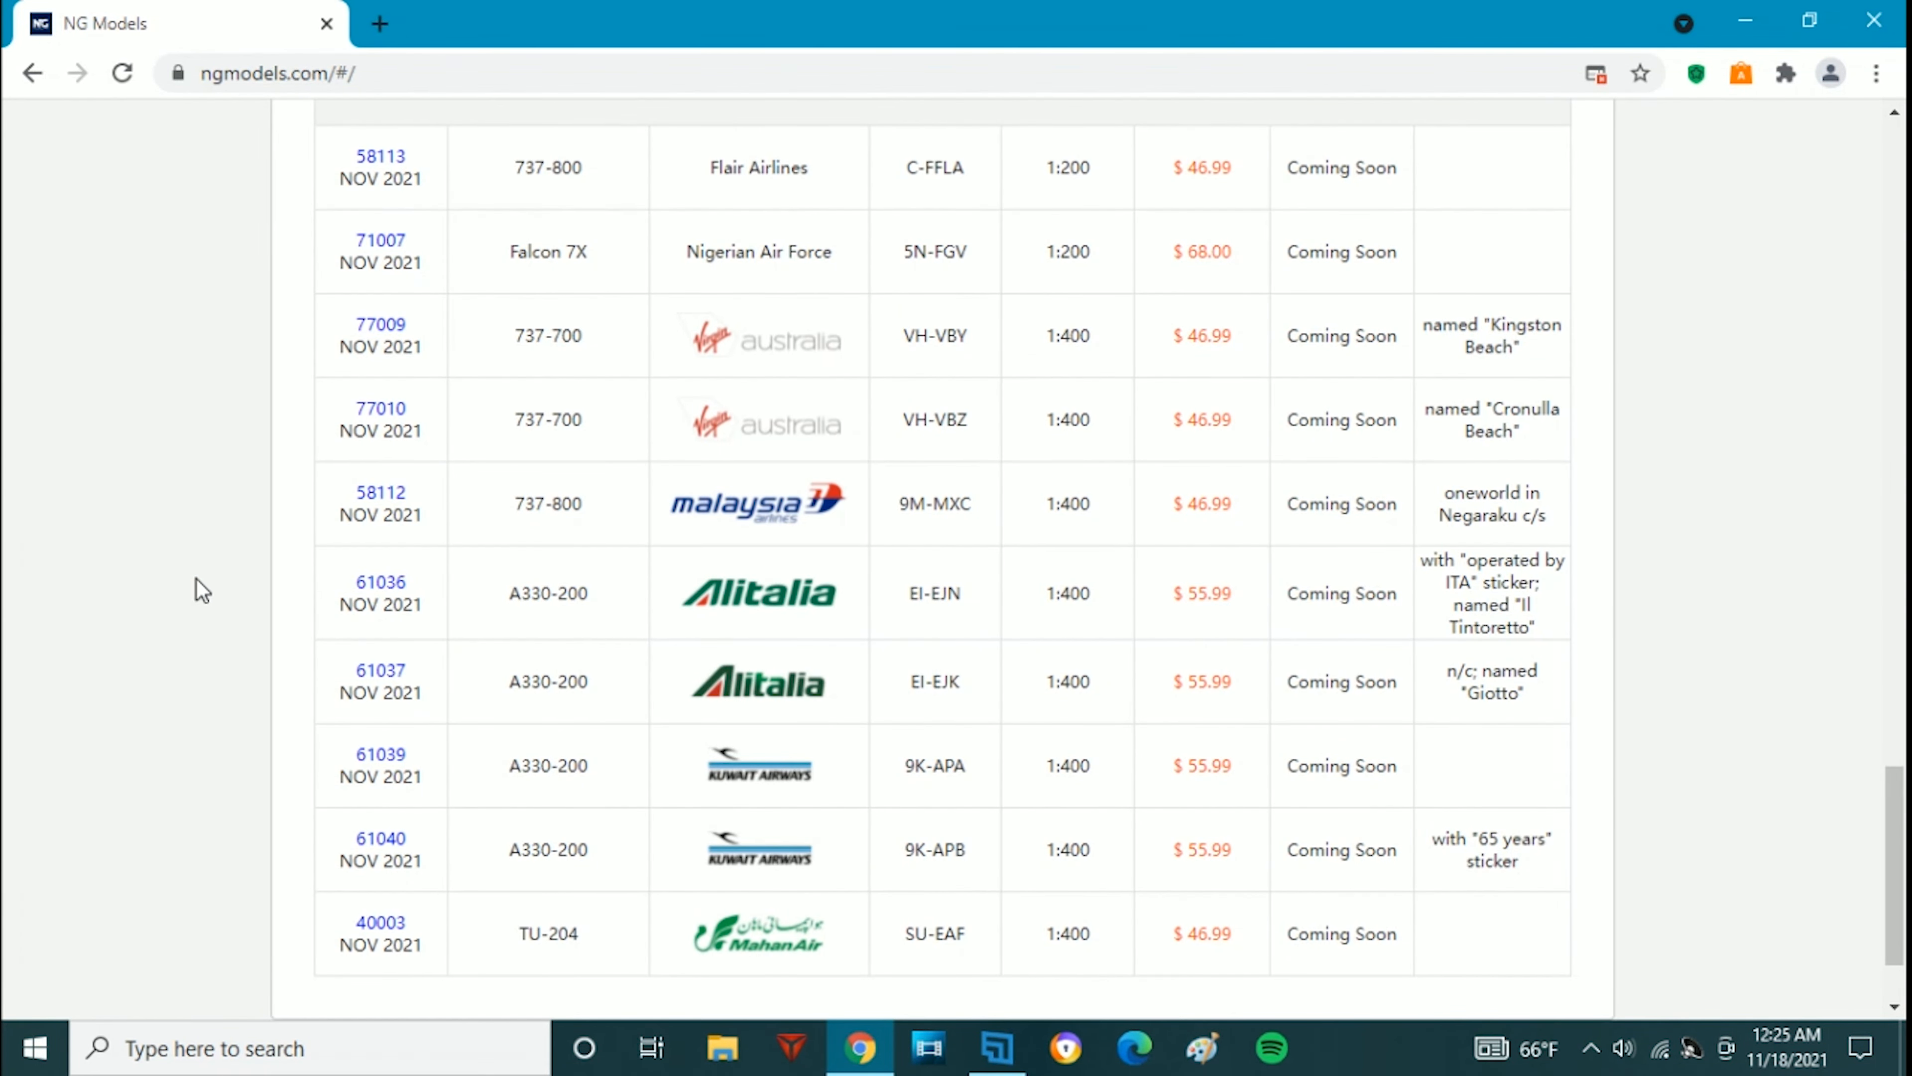
mouse_move(240, 507)
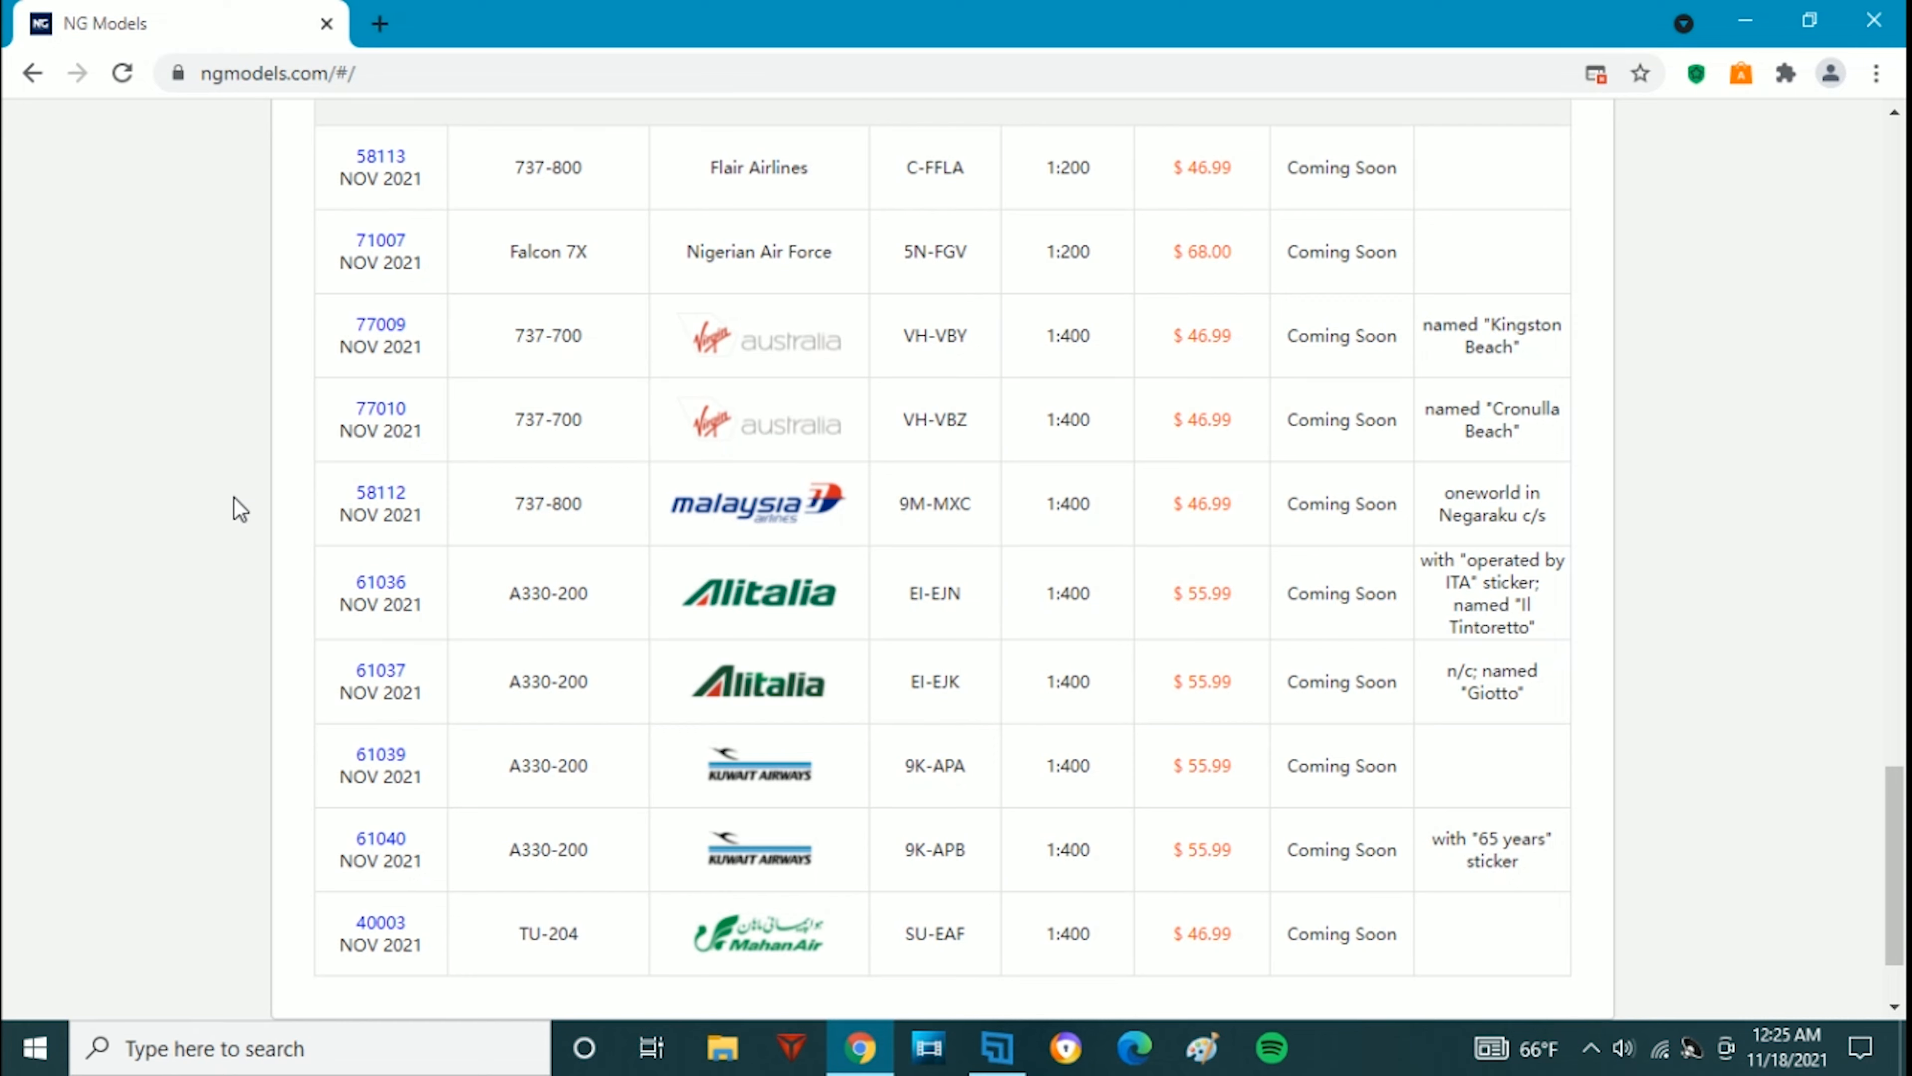